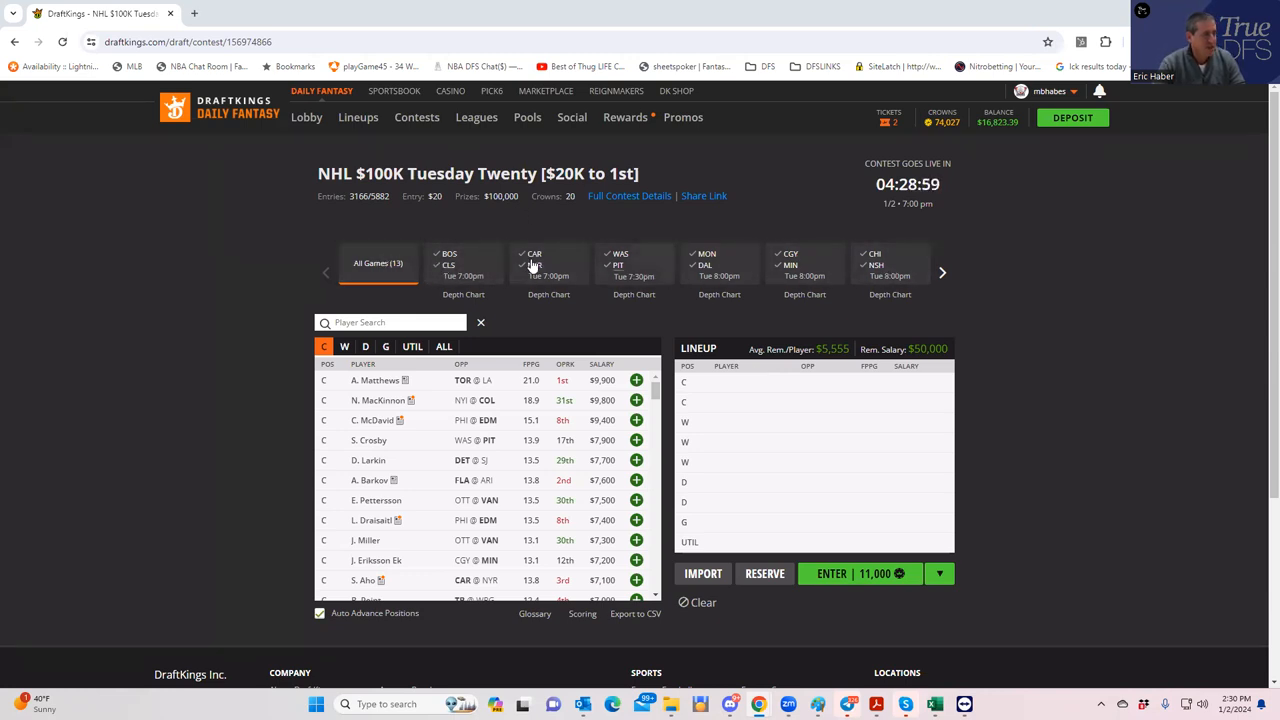
mouse_move(576, 284)
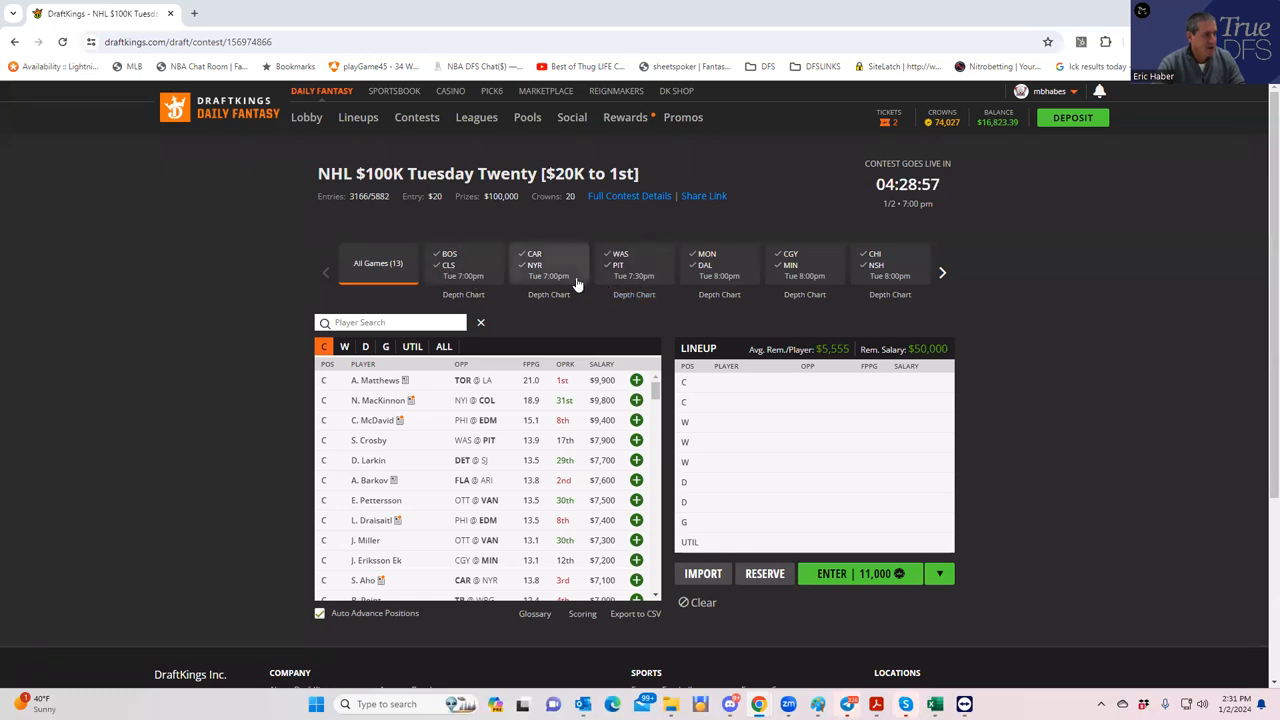
mouse_move(838, 280)
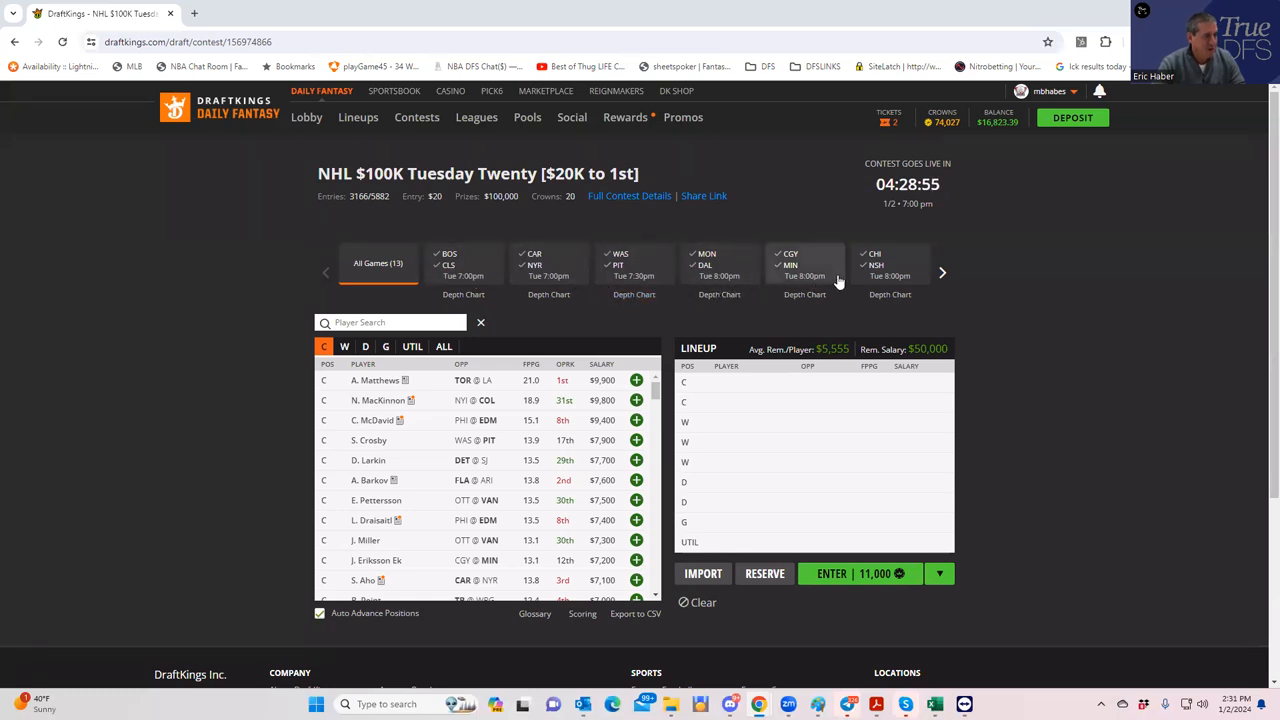
- Browse the later and earlier games on the DraftKings slate strip
click(944, 272)
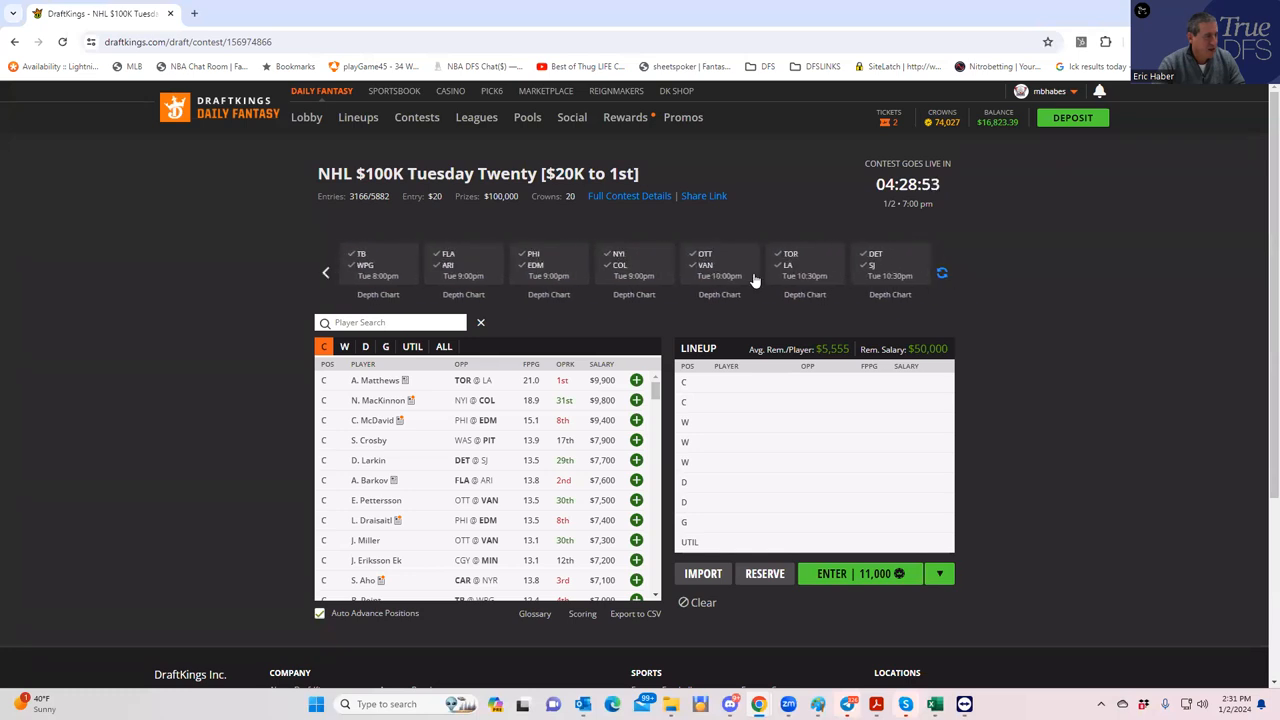
mouse_move(818, 298)
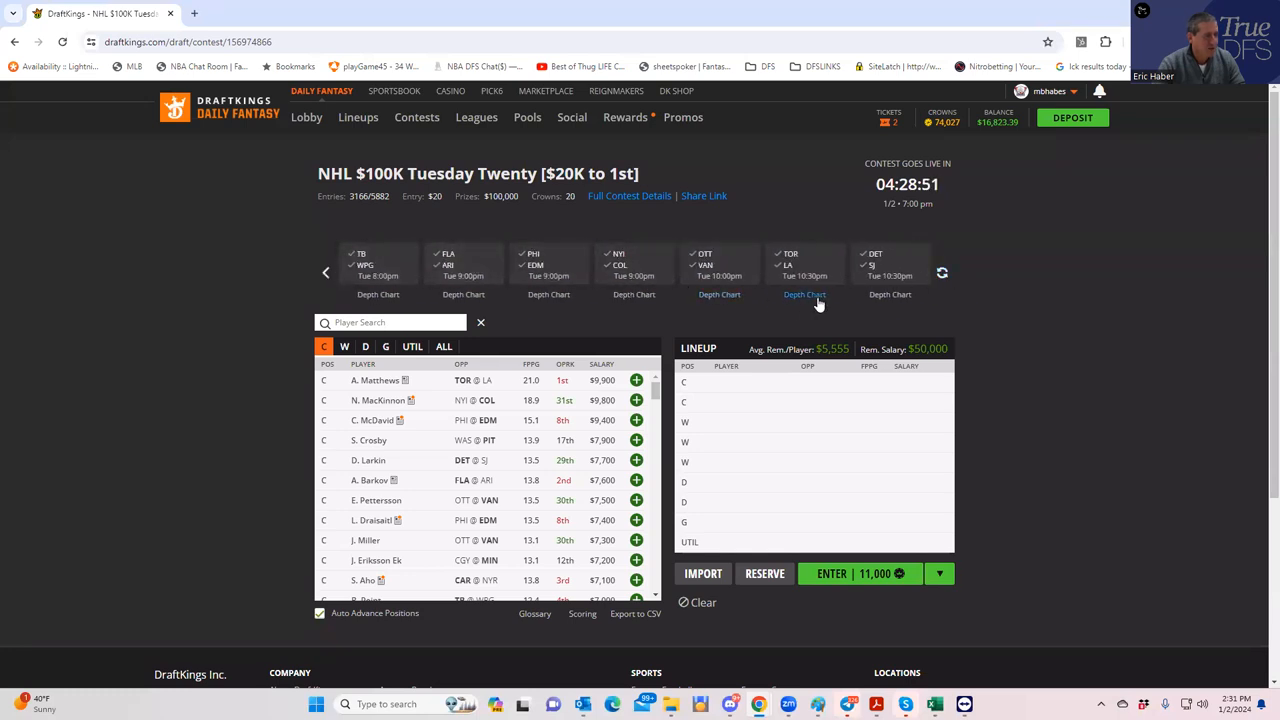
mouse_move(818, 298)
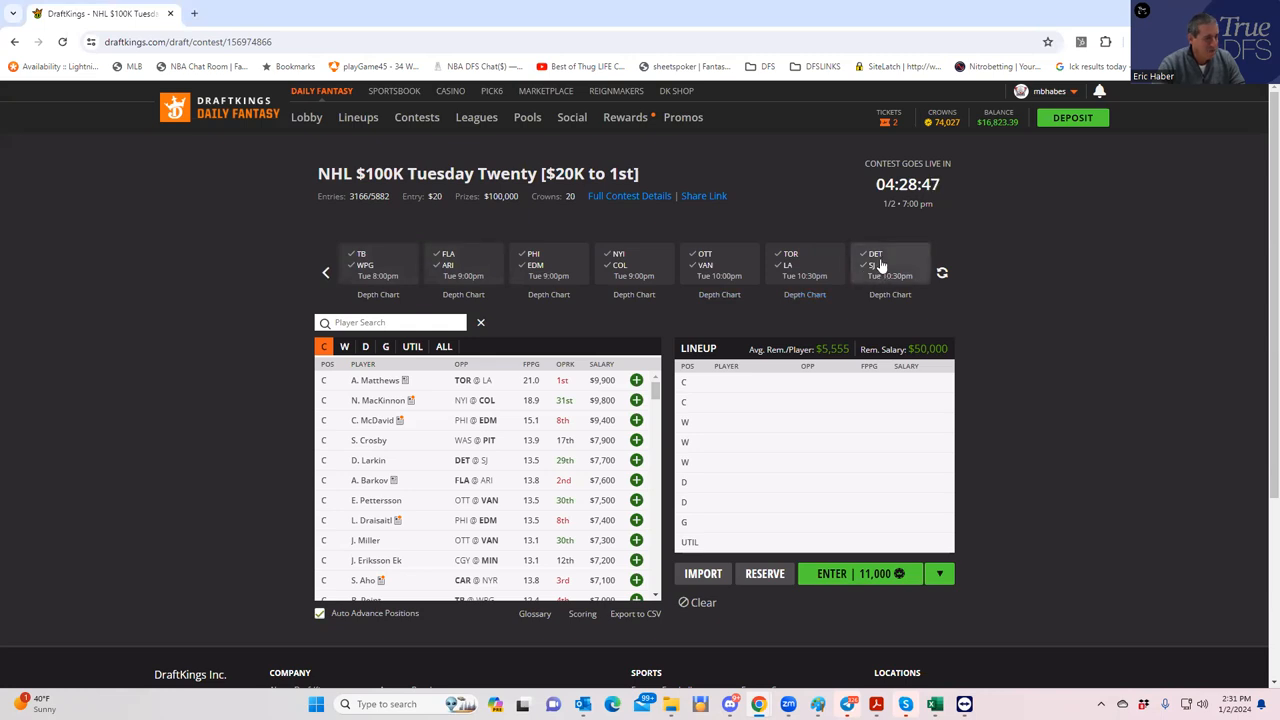
mouse_move(864, 272)
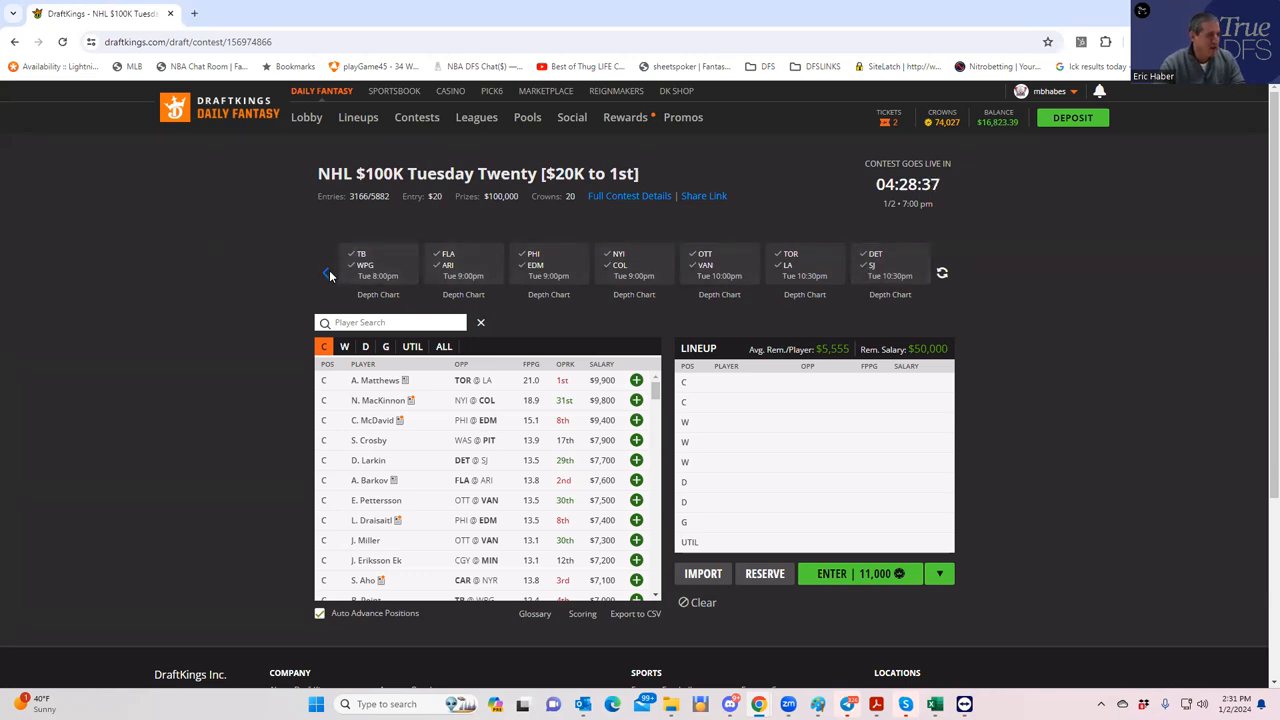
click(328, 272)
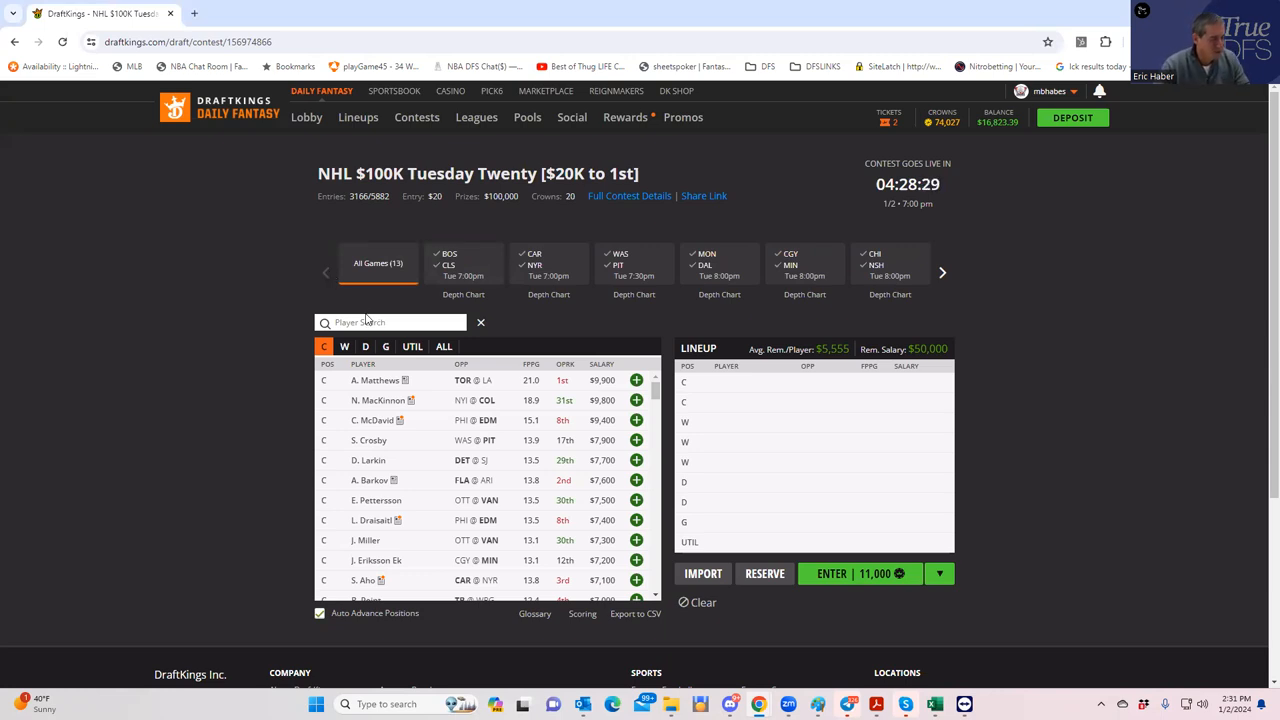
mouse_move(520, 480)
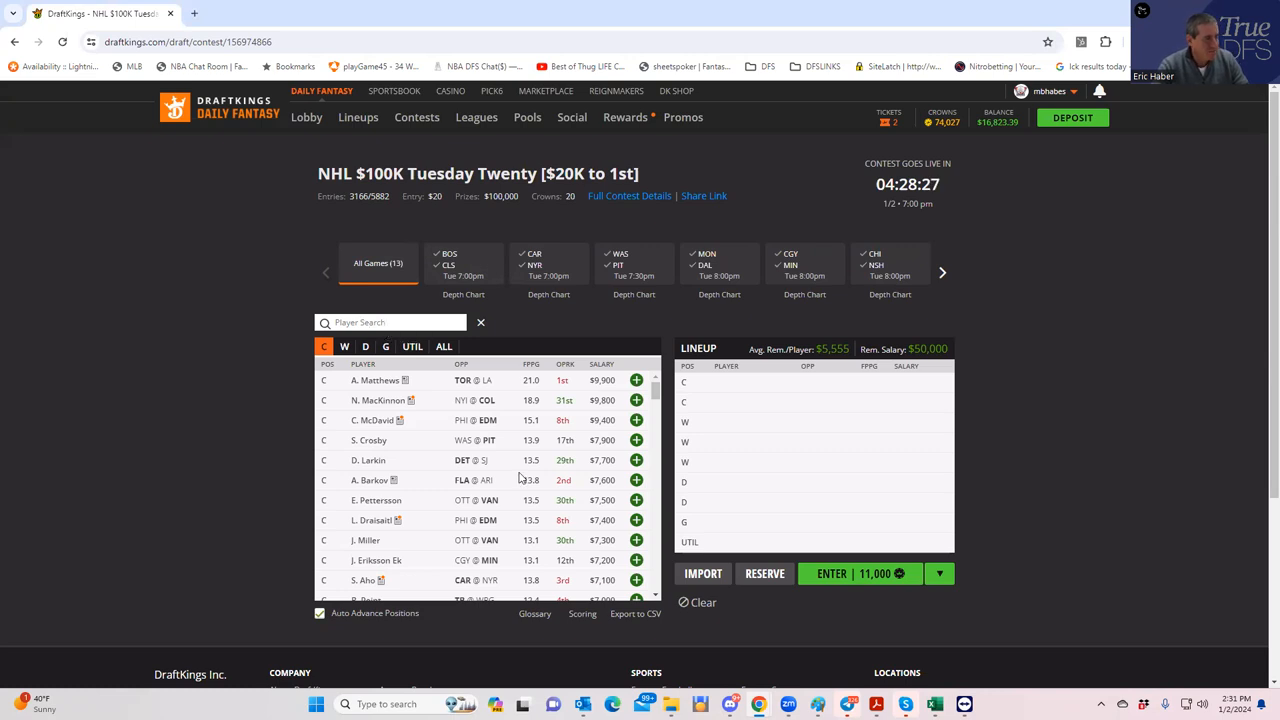
mouse_move(852, 700)
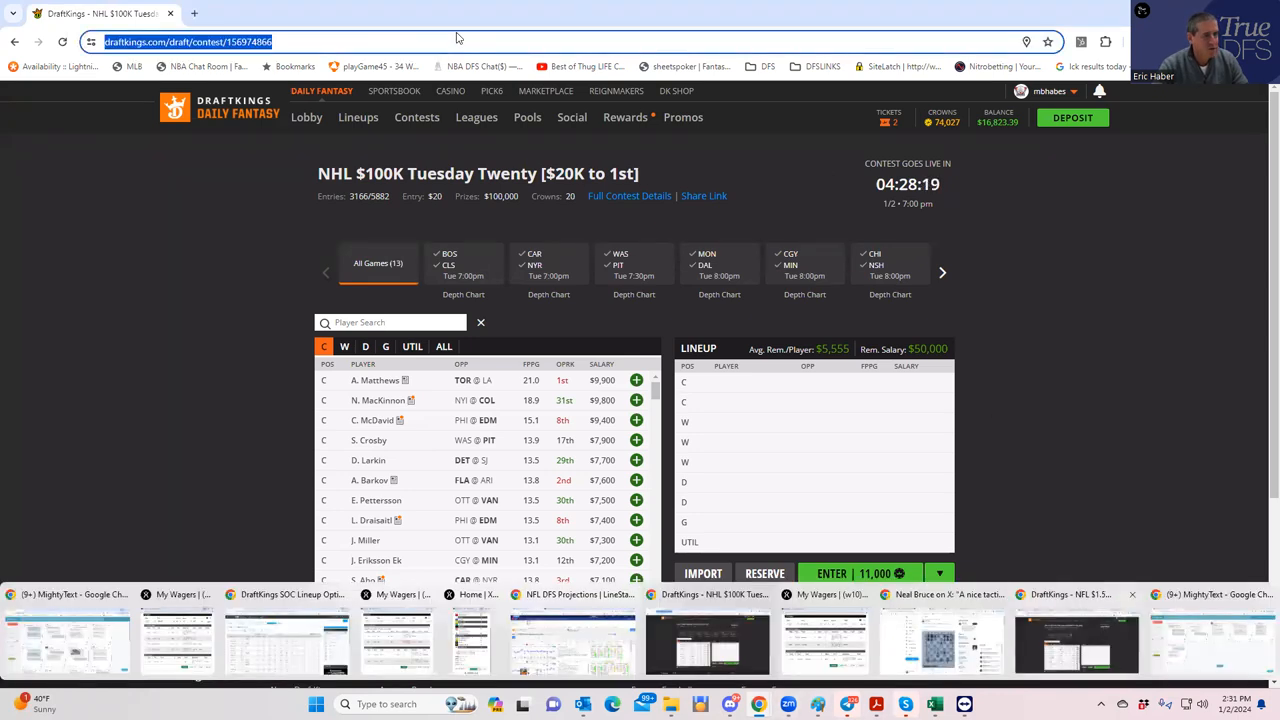
- Sign in to the SaberSim account in a new browser tab
click(1100, 40)
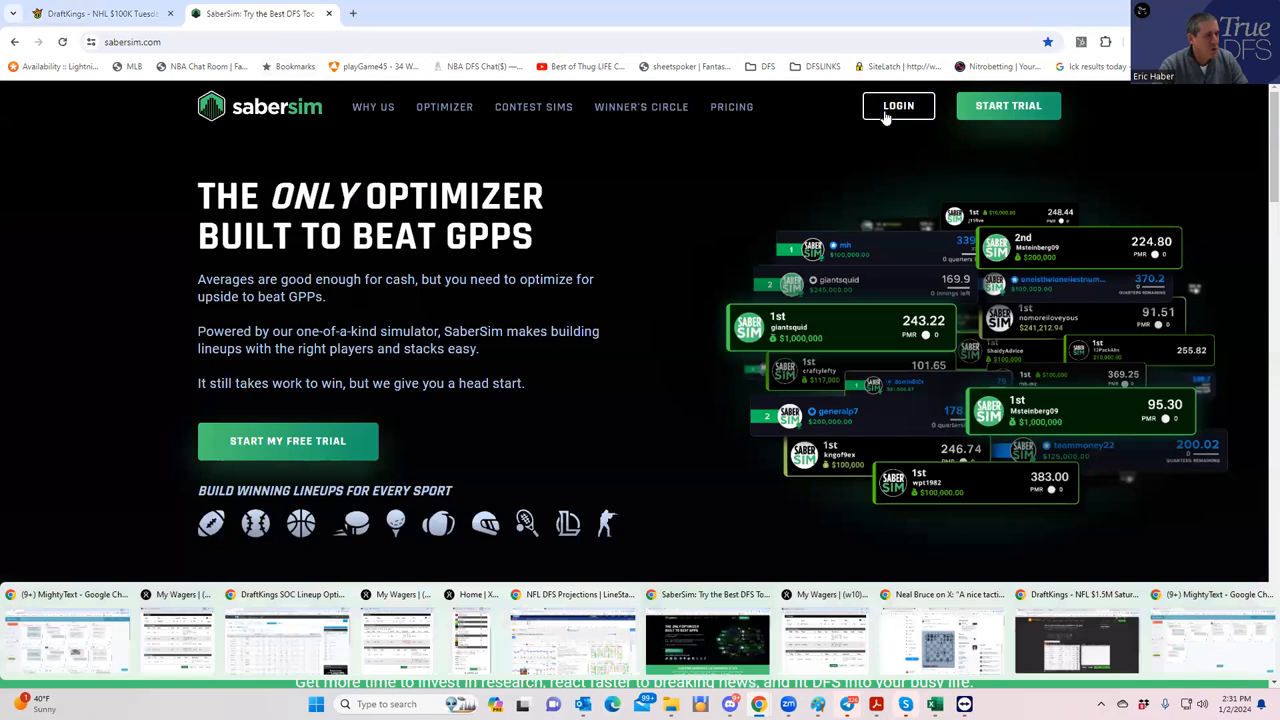
click(898, 104)
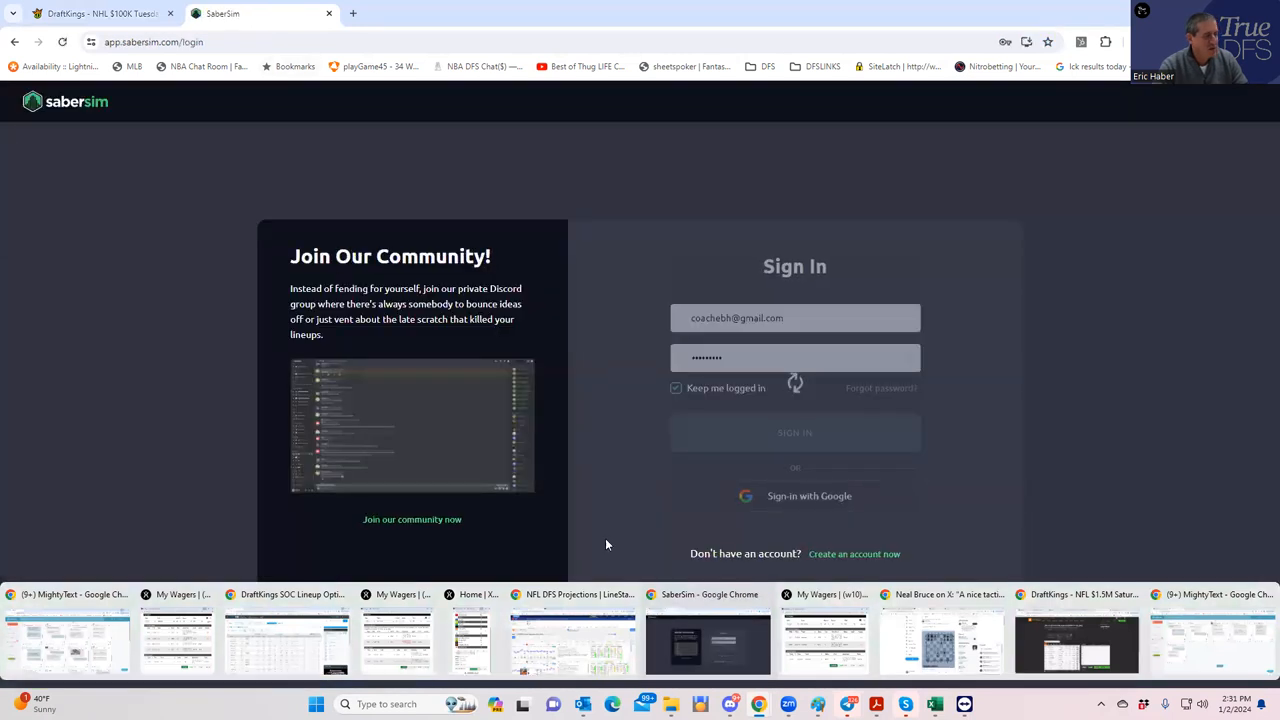
click(794, 432)
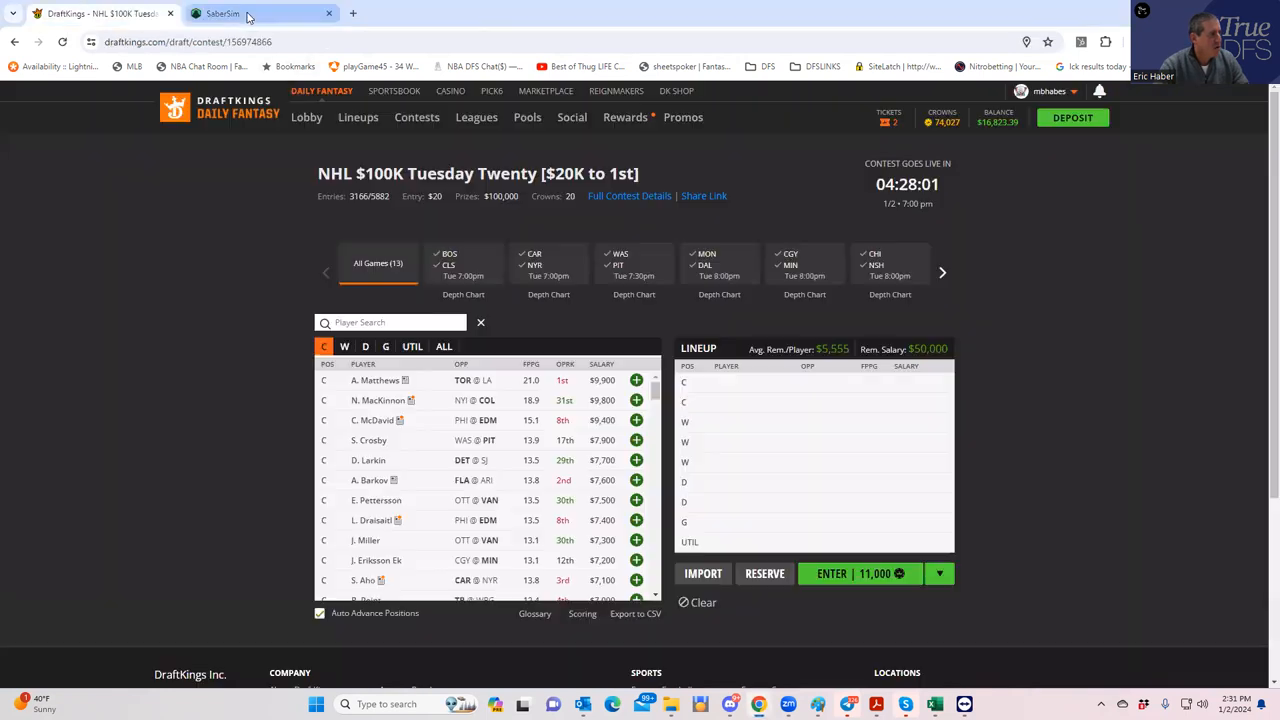
- Switch the SaberSim slate chooser from GOLF to the NHL DraftKings slates
click(224, 14)
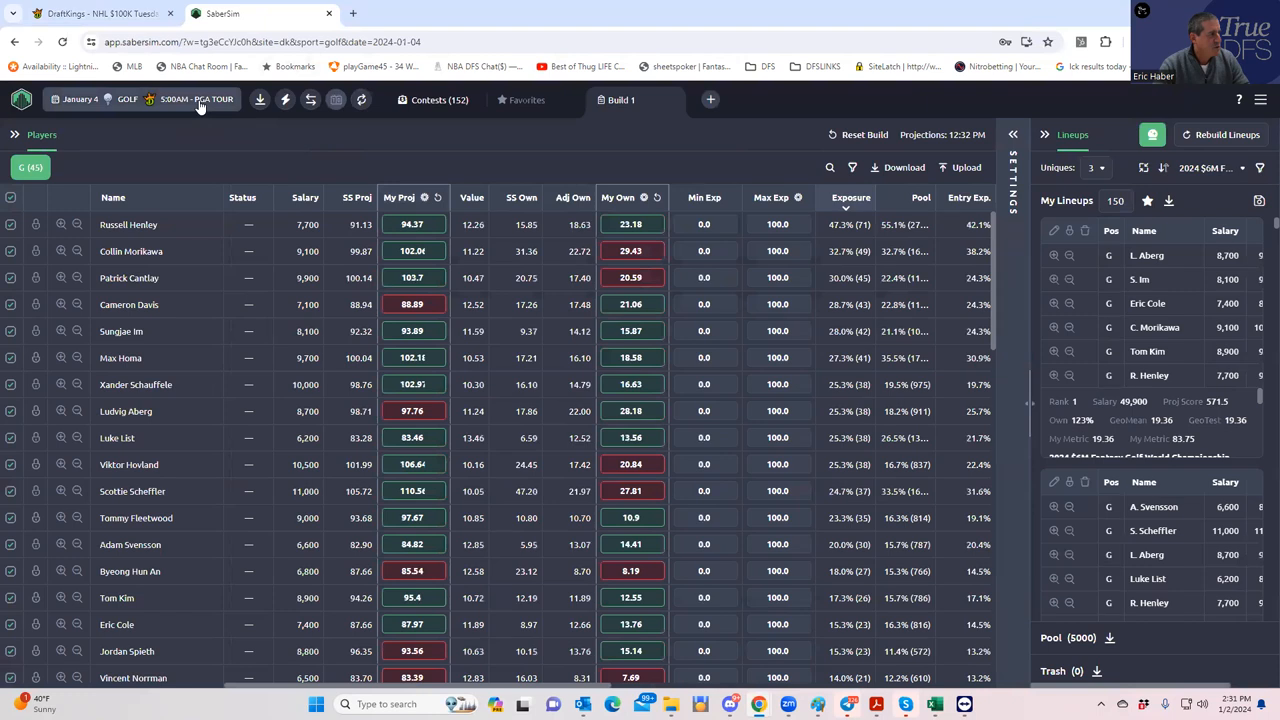
click(200, 100)
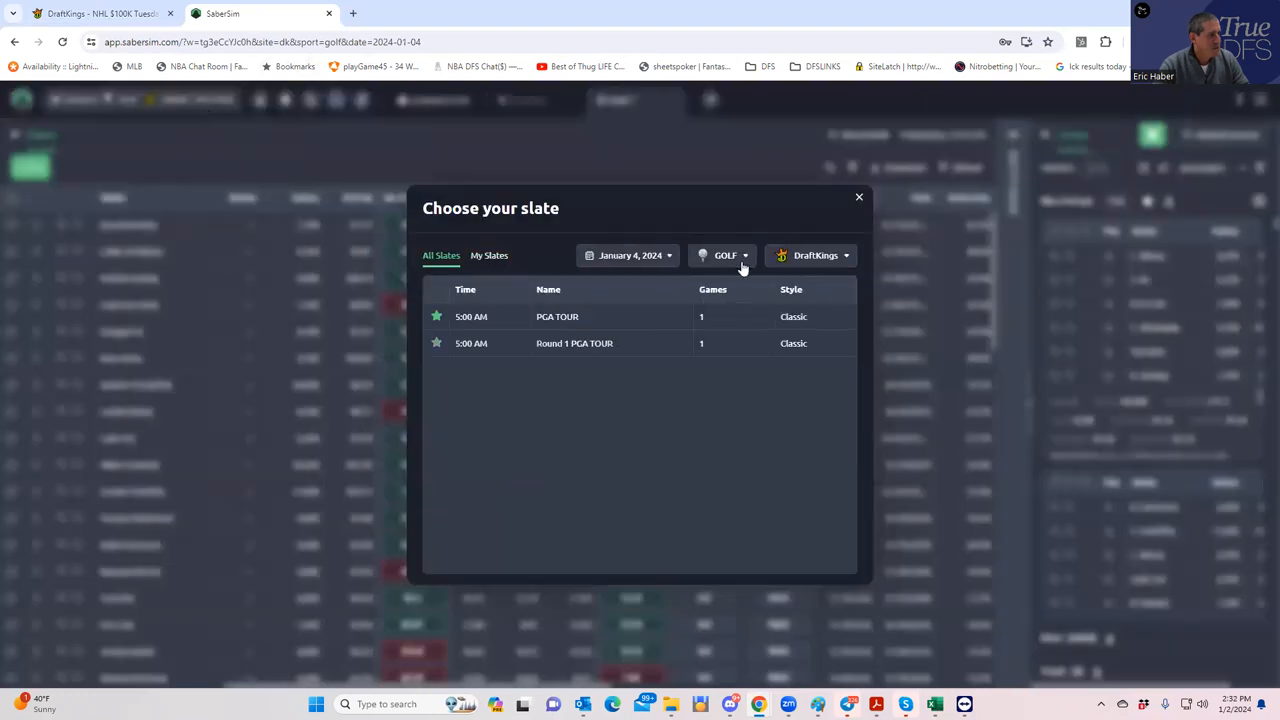
click(720, 256)
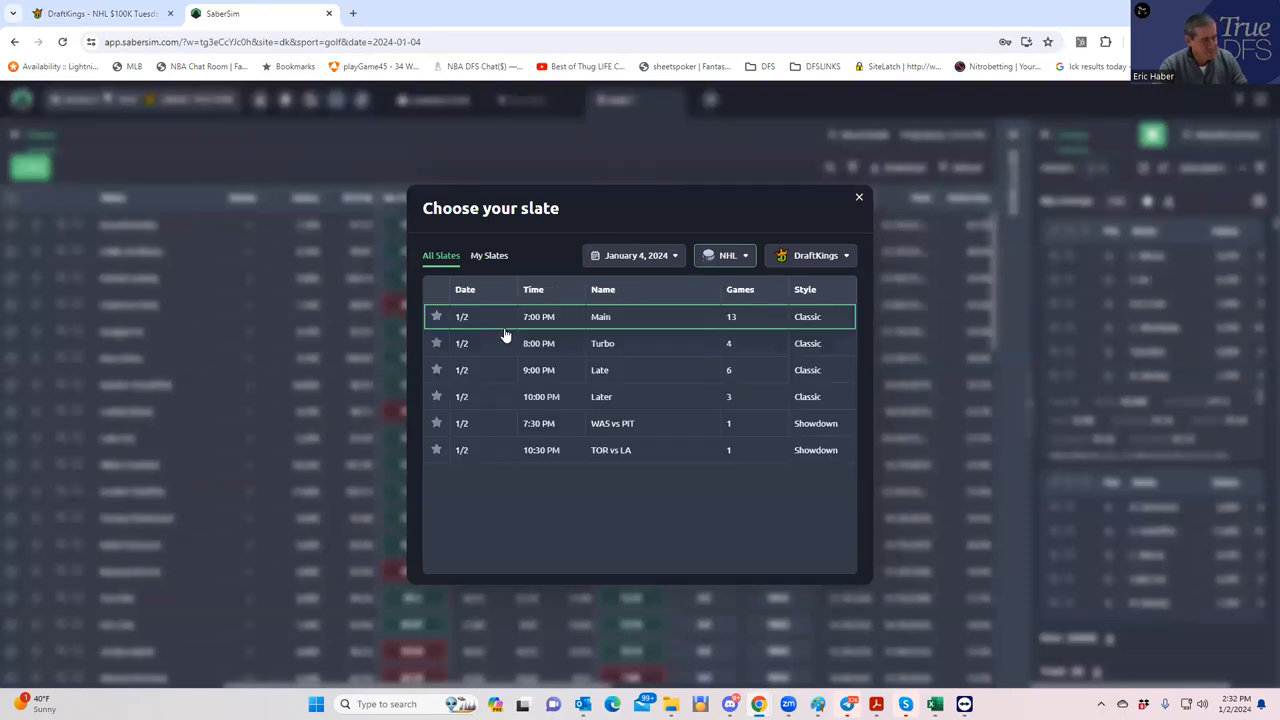
mouse_move(558, 316)
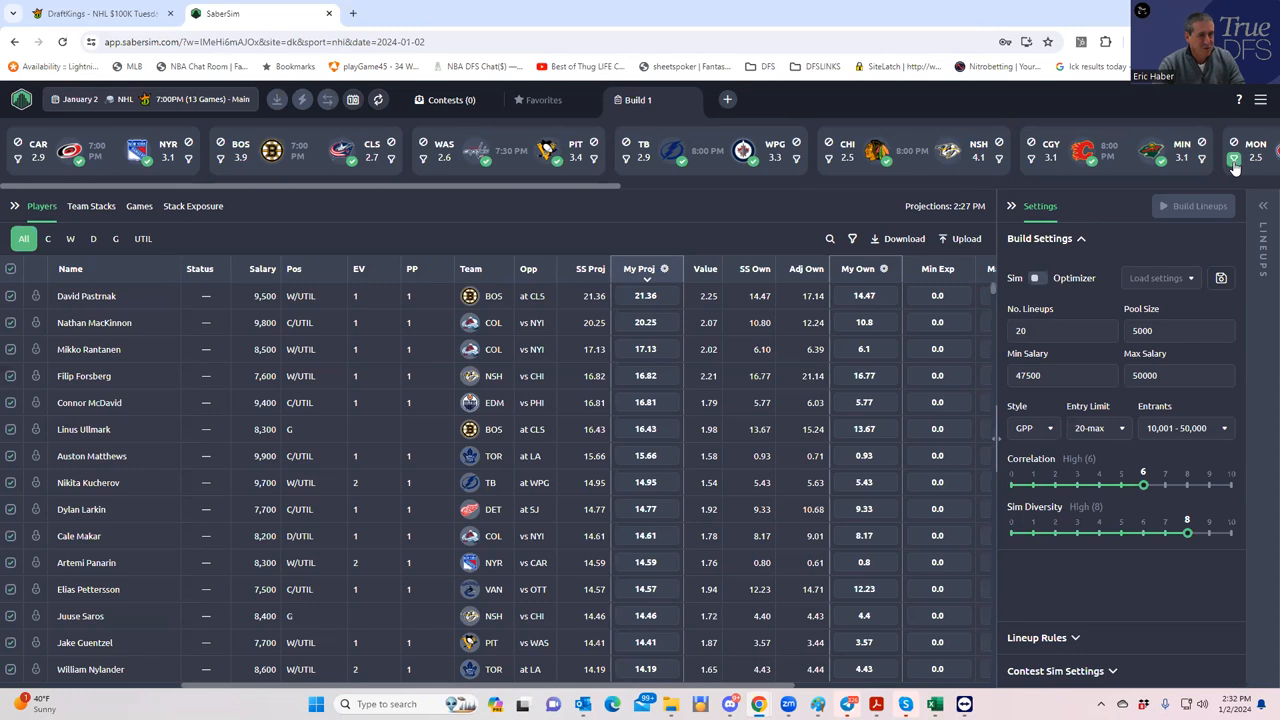
mouse_move(184, 178)
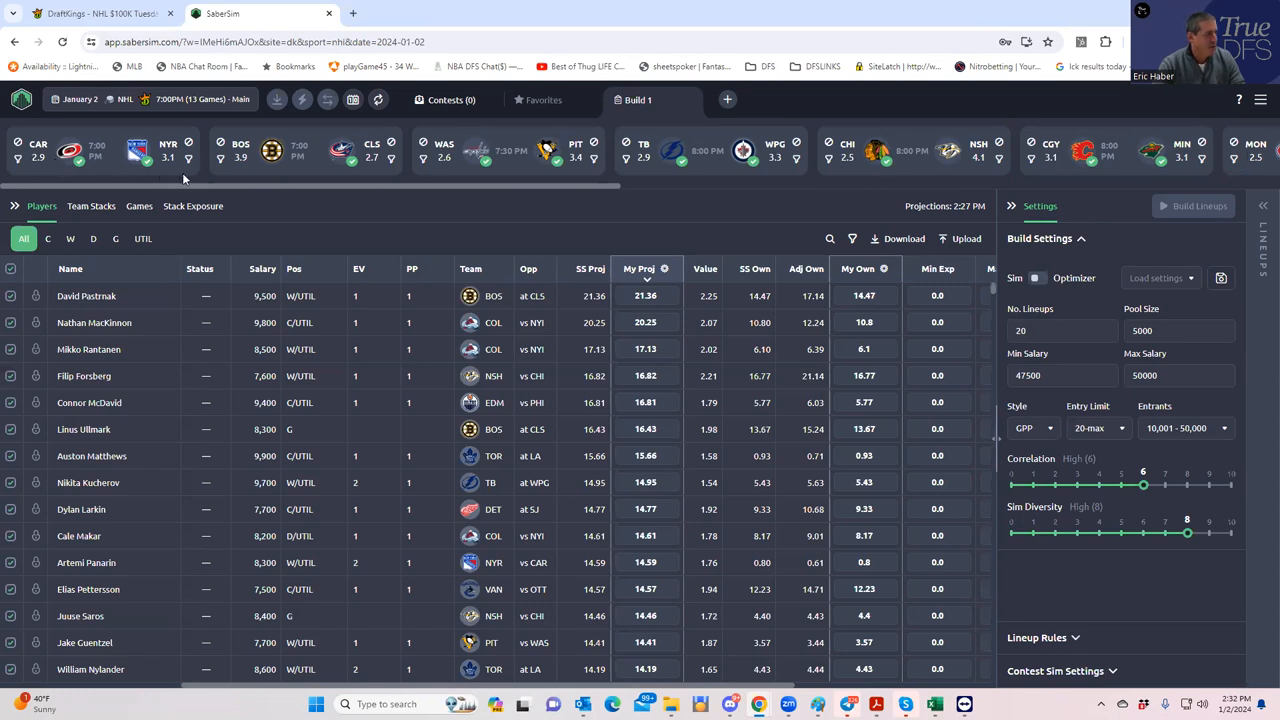
mouse_move(328, 178)
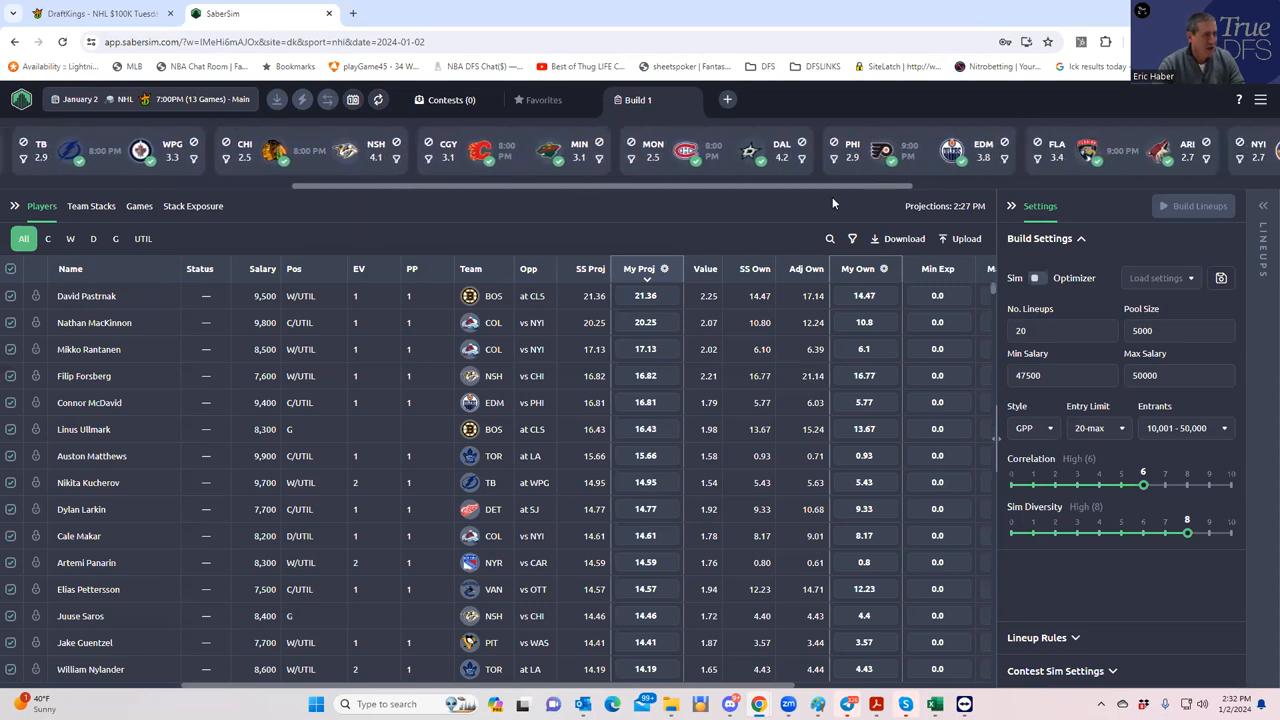
mouse_move(882, 190)
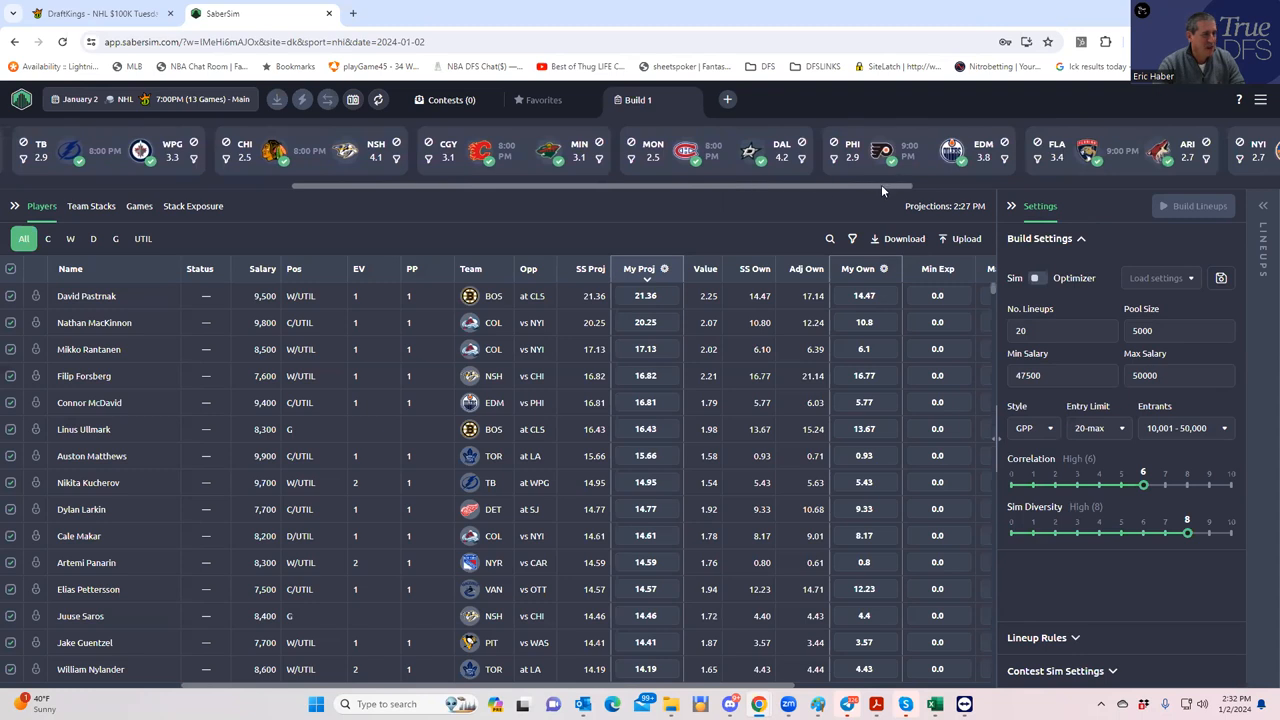
- Scroll right along the NHL games strip to see the remaining matchups
scroll(right, 3)
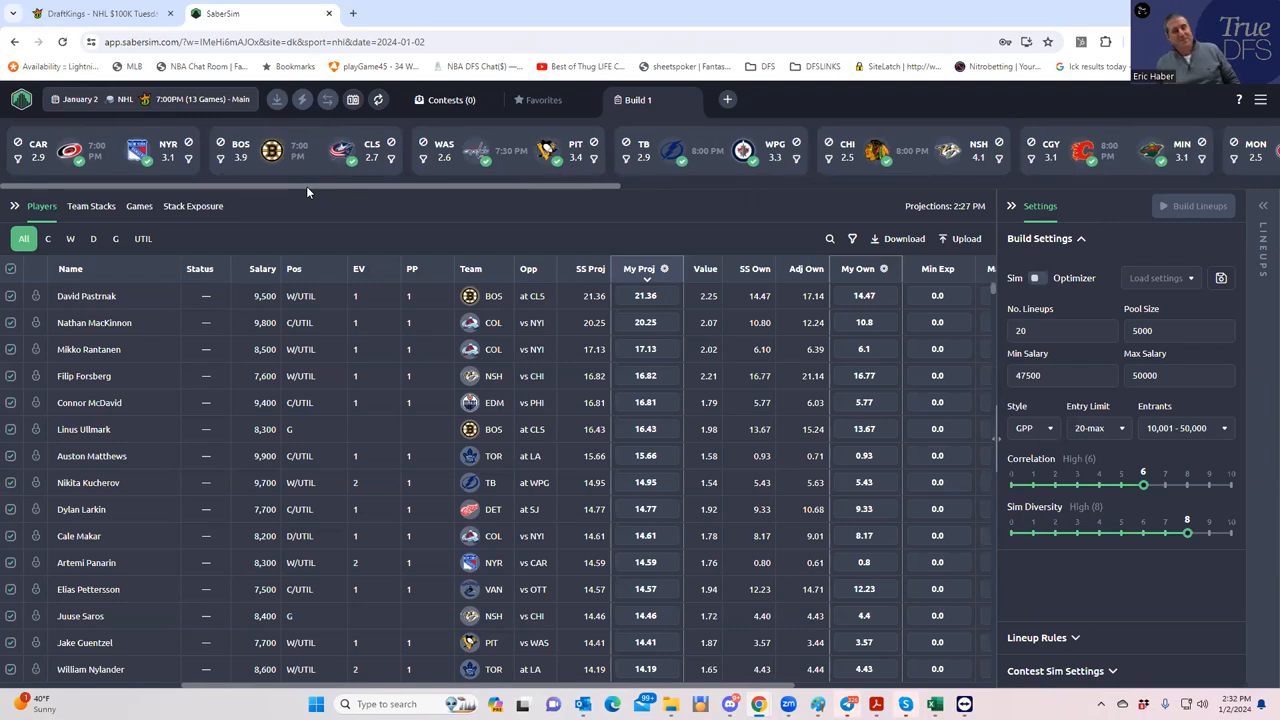
mouse_move(308, 110)
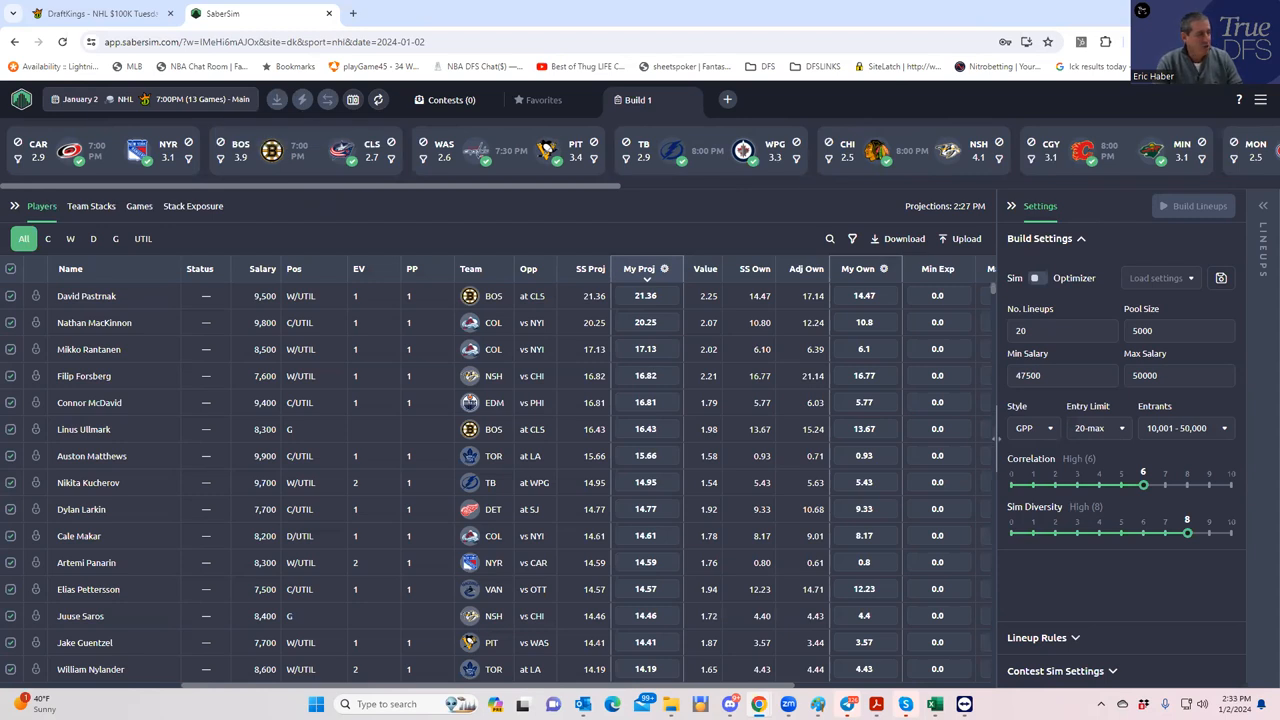
mouse_move(914, 666)
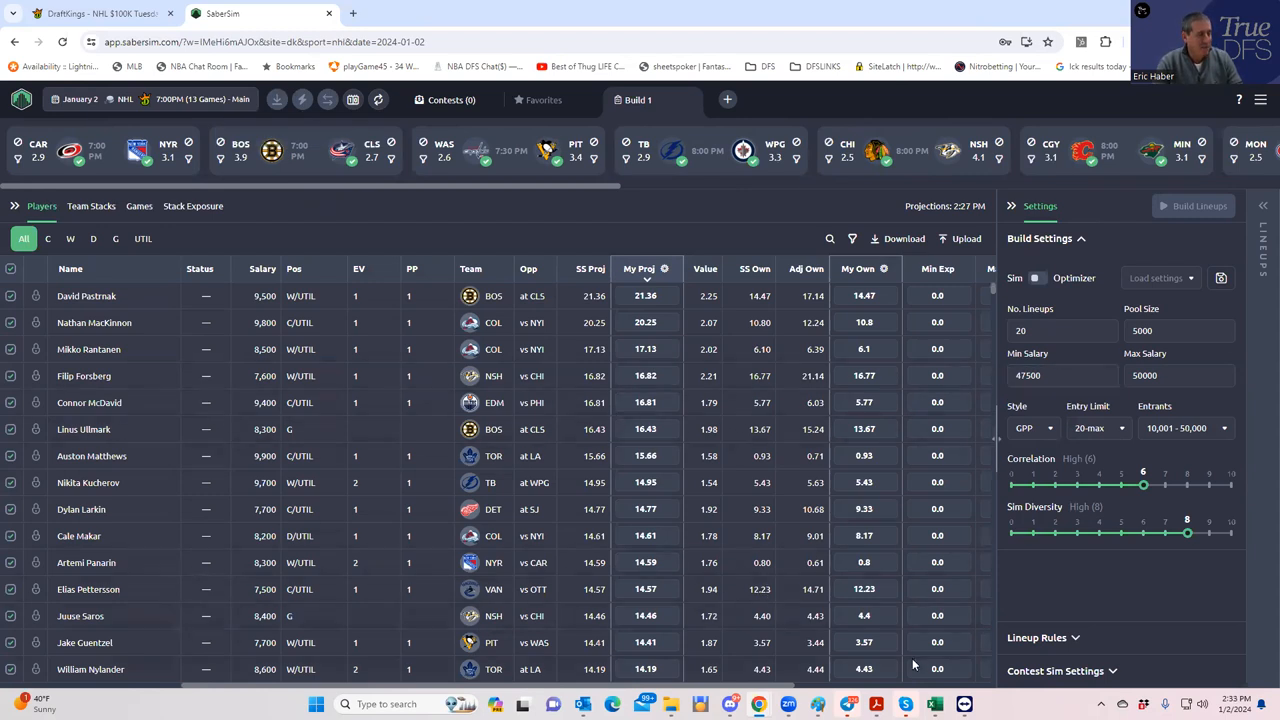
mouse_move(932, 704)
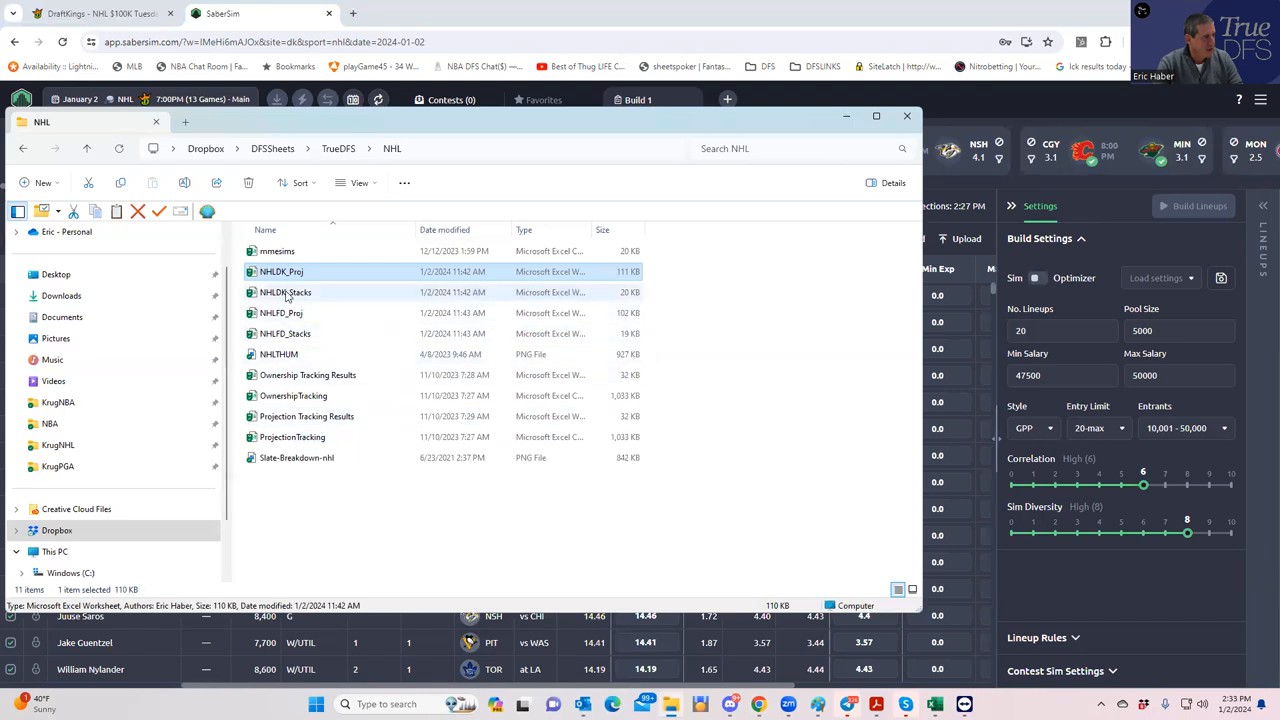
- Open the NHLDK_Stacks workbook and select the modified stack scores
double_click(280, 272)
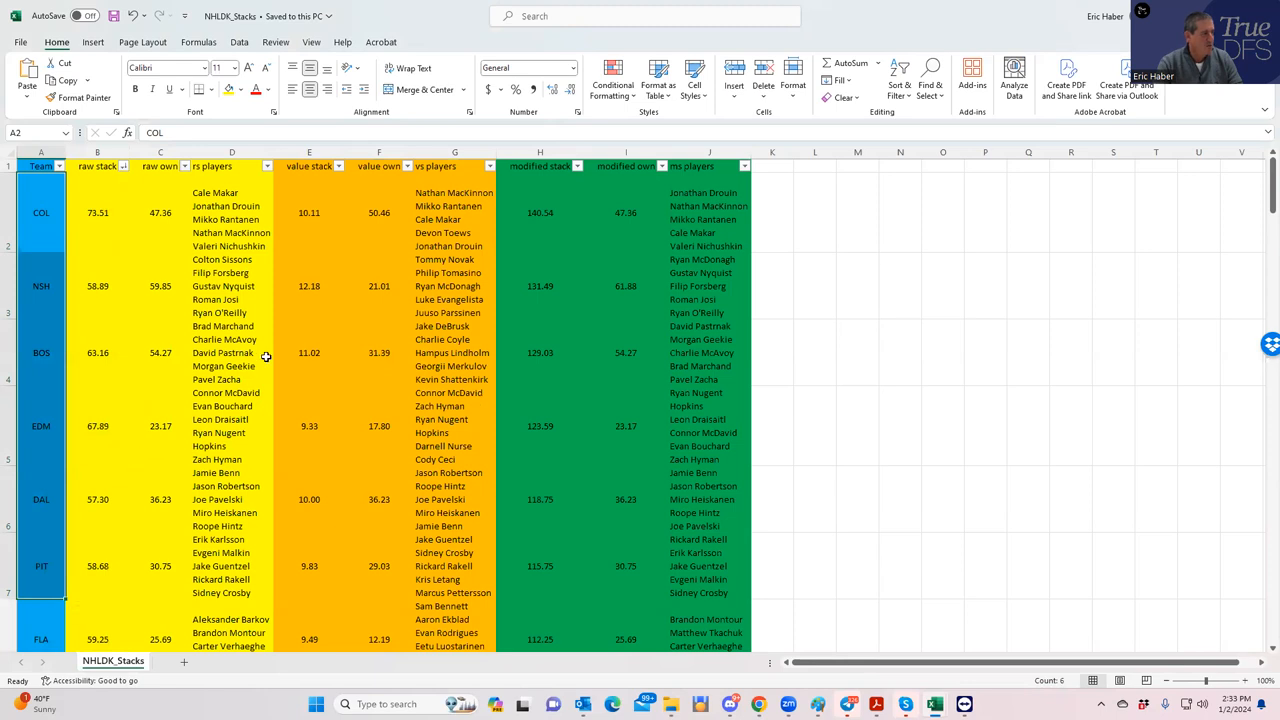
click(308, 212)
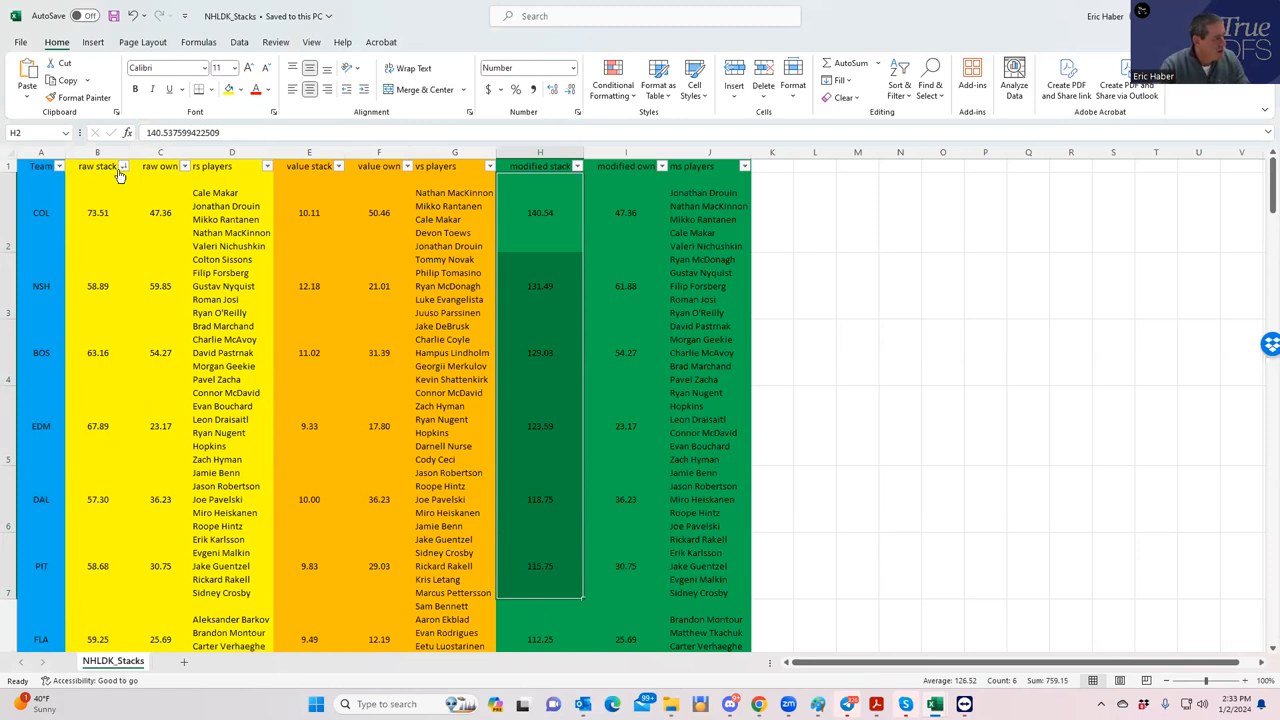
- Sort team stacks largest to smallest and inspect COL's and EDM's raw stack scores
click(122, 166)
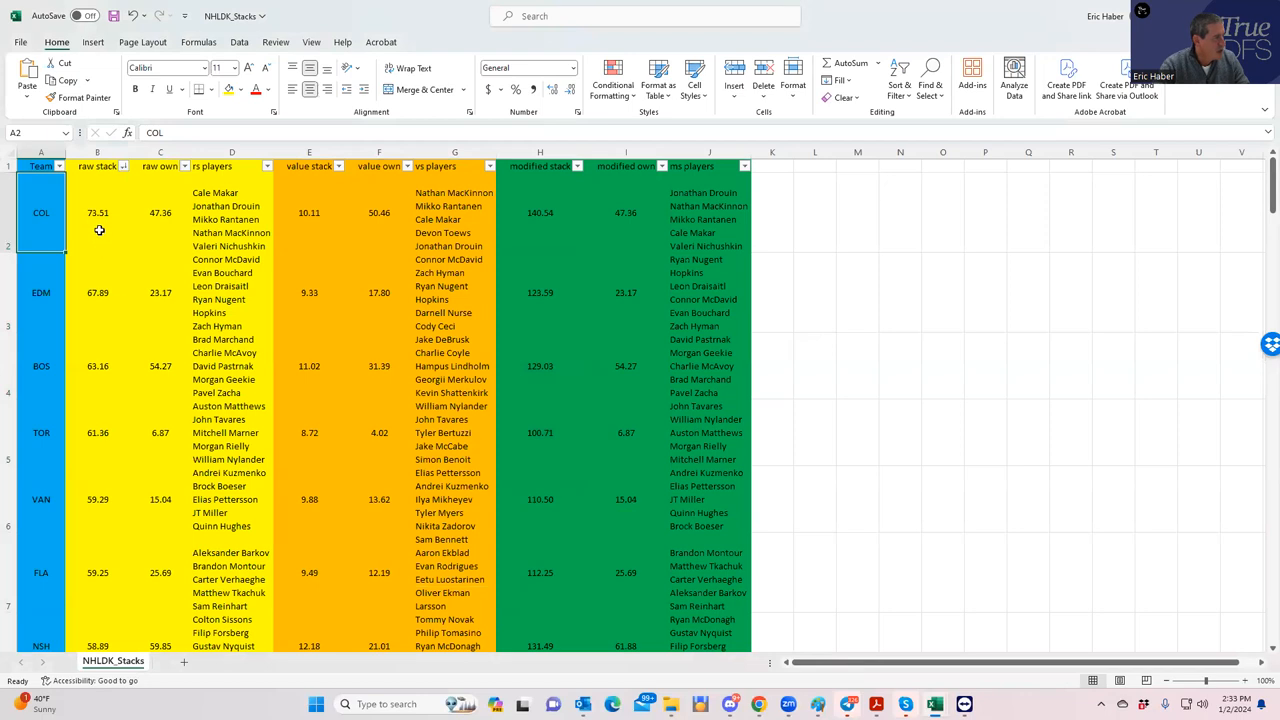
click(96, 292)
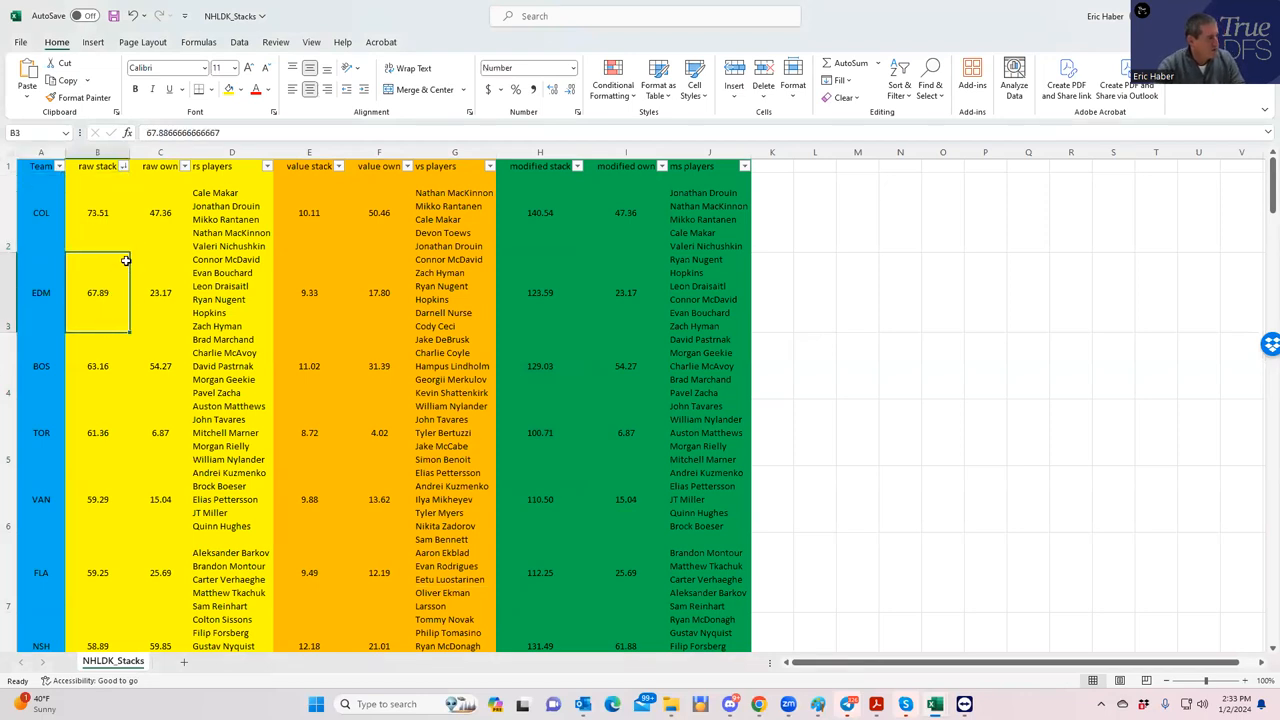
click(160, 292)
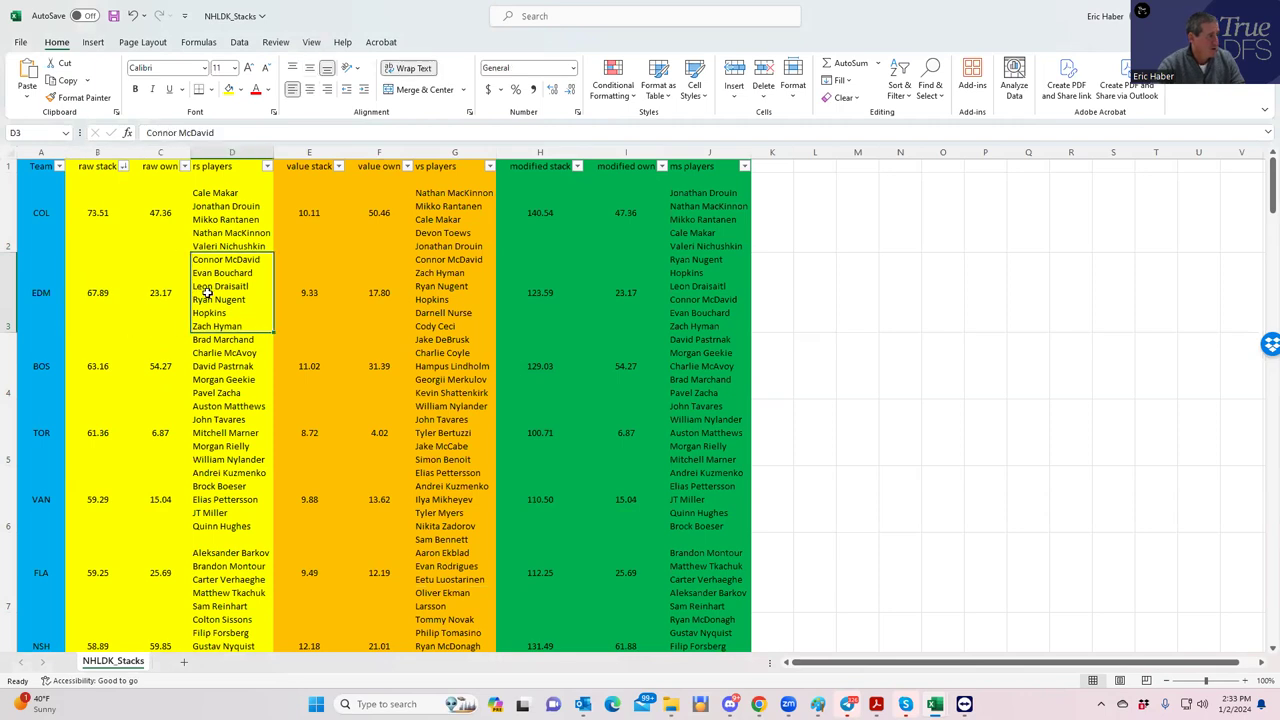
click(96, 292)
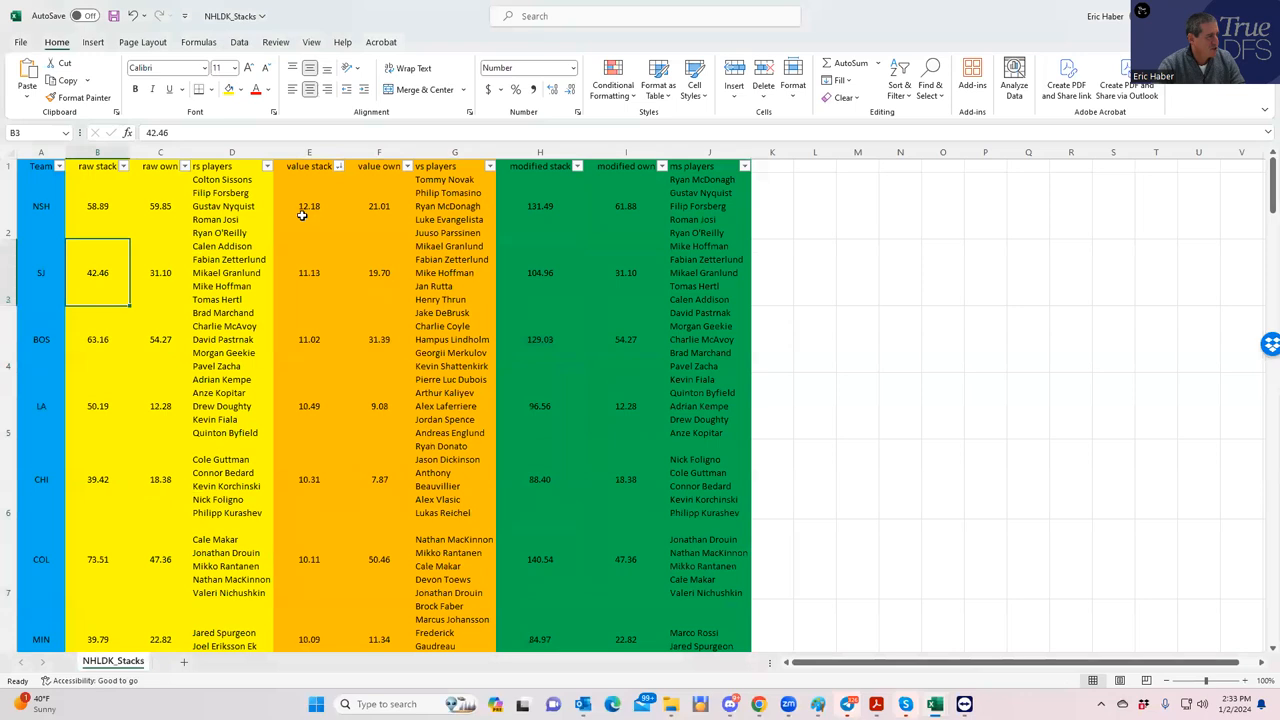
click(308, 272)
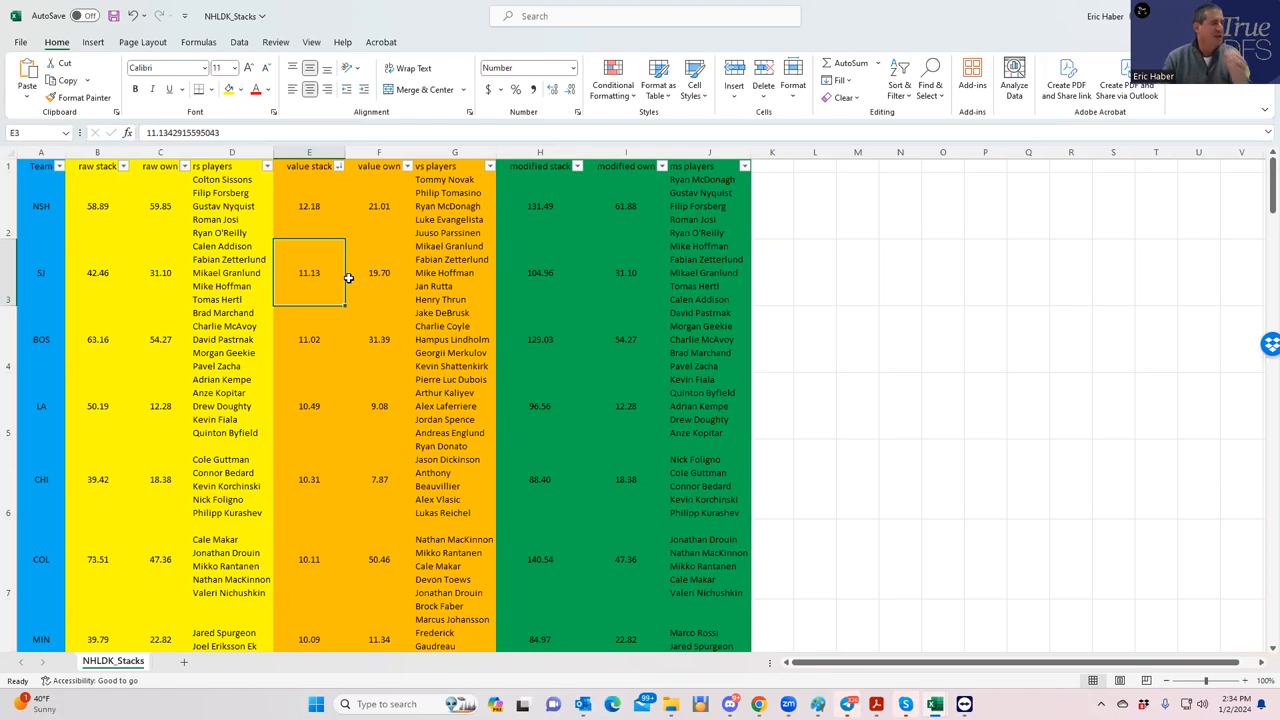
click(308, 206)
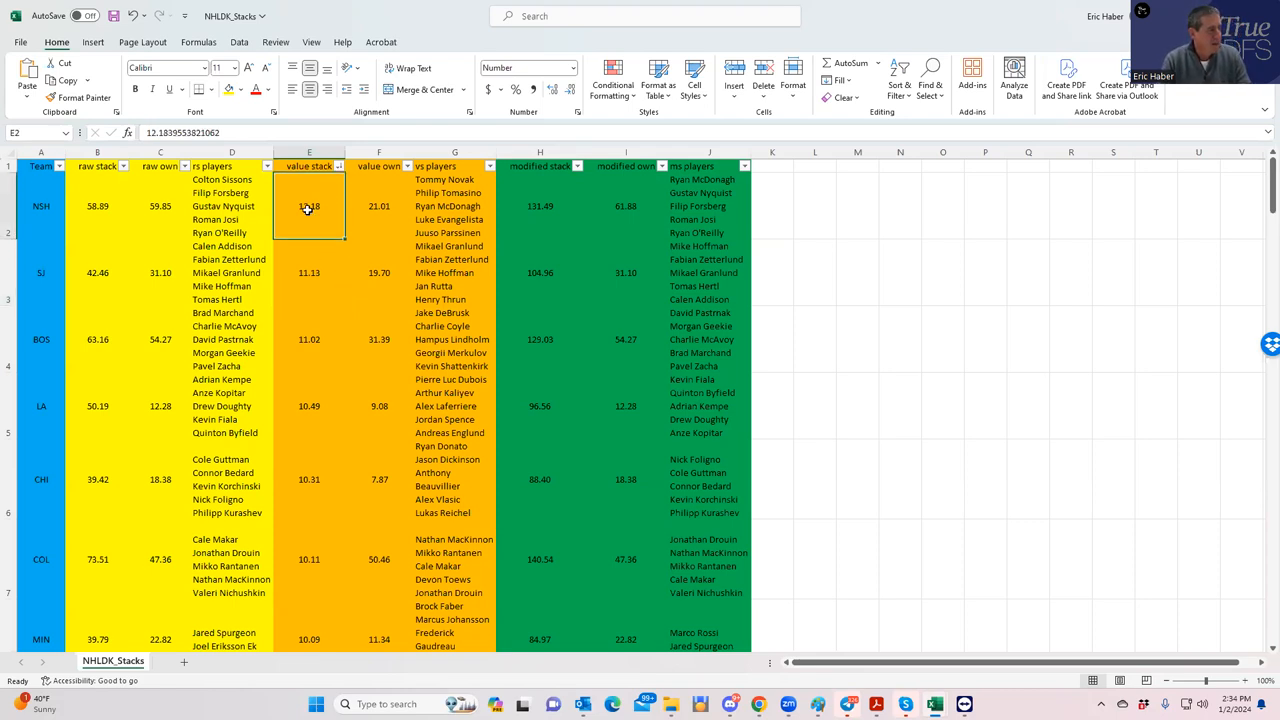
click(308, 340)
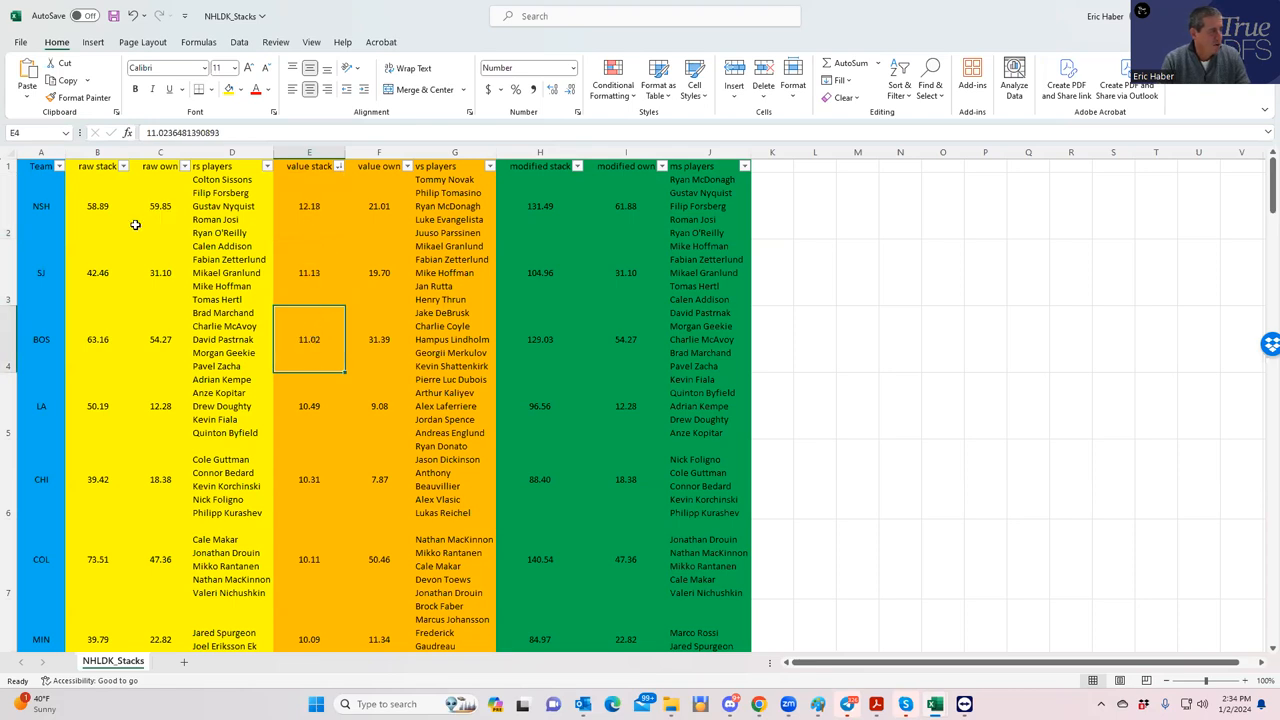
click(40, 340)
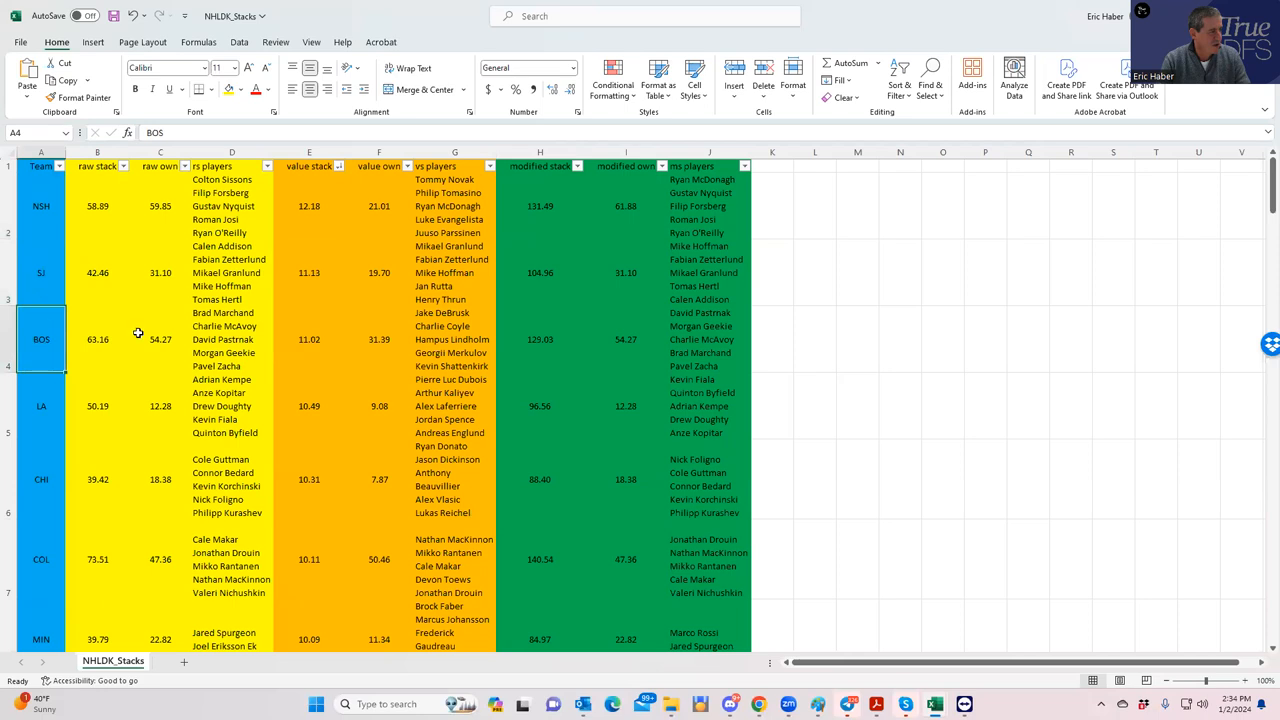
click(308, 340)
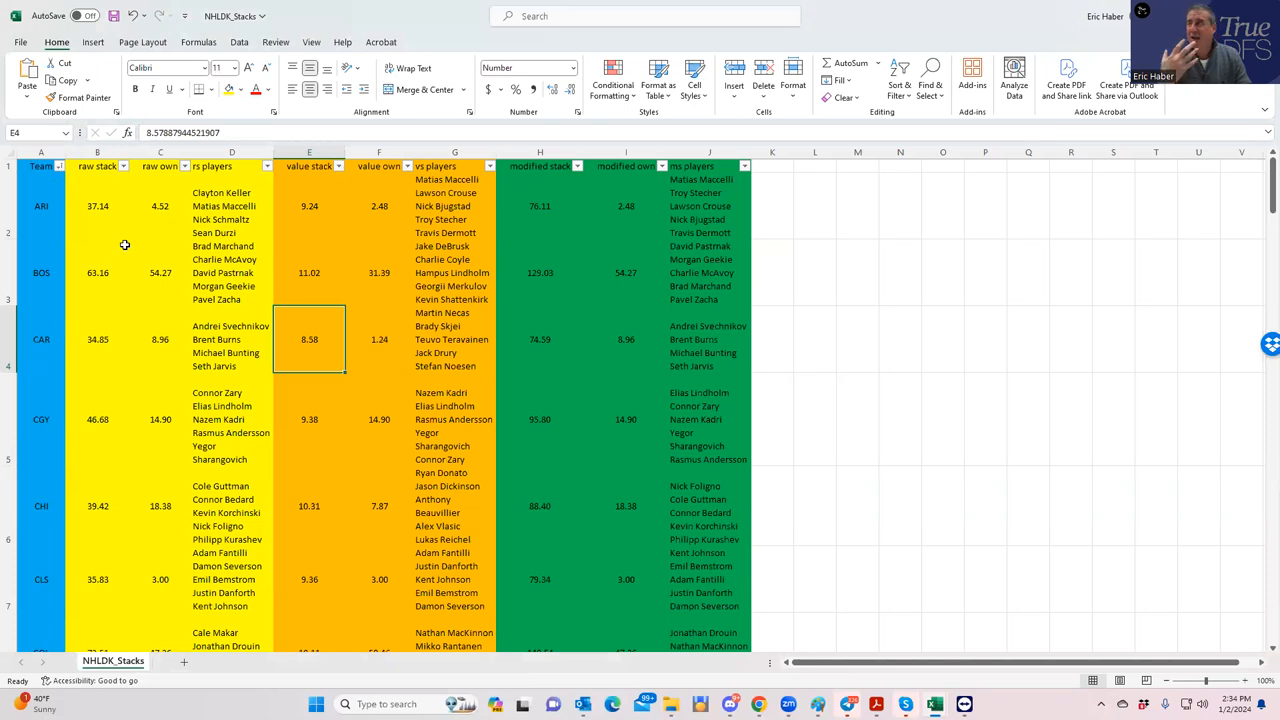
mouse_move(64, 248)
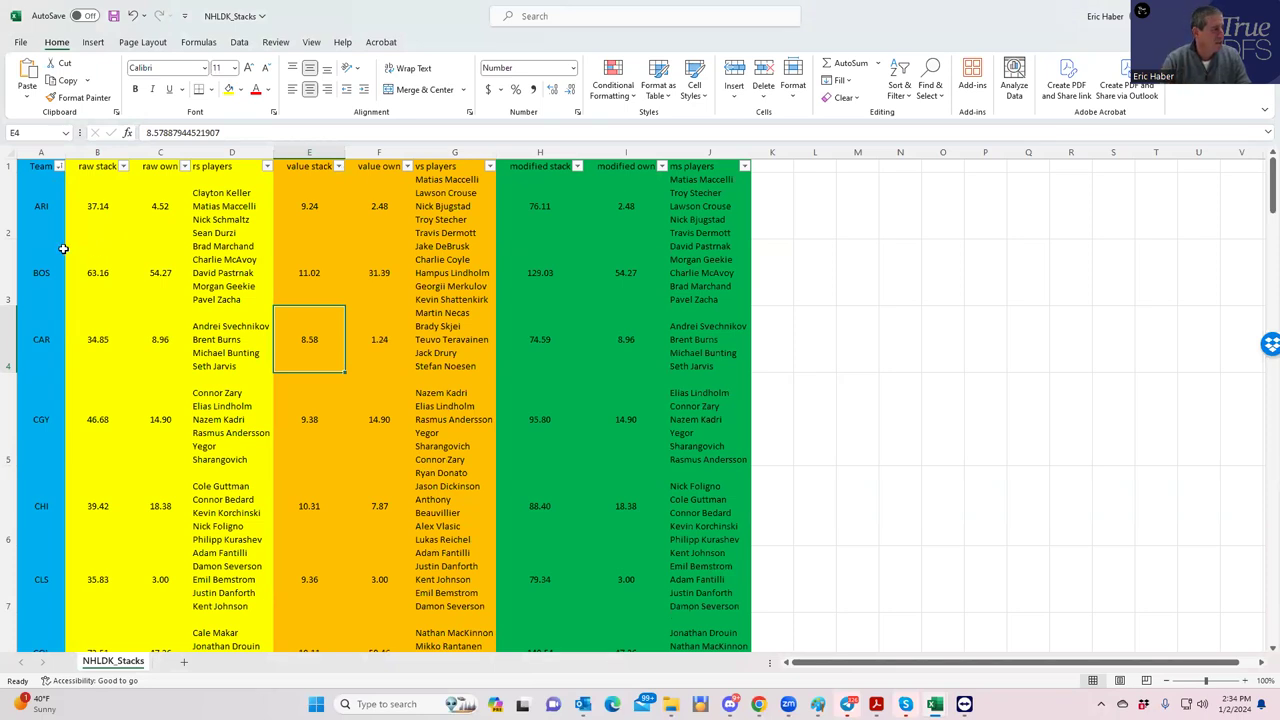
click(124, 166)
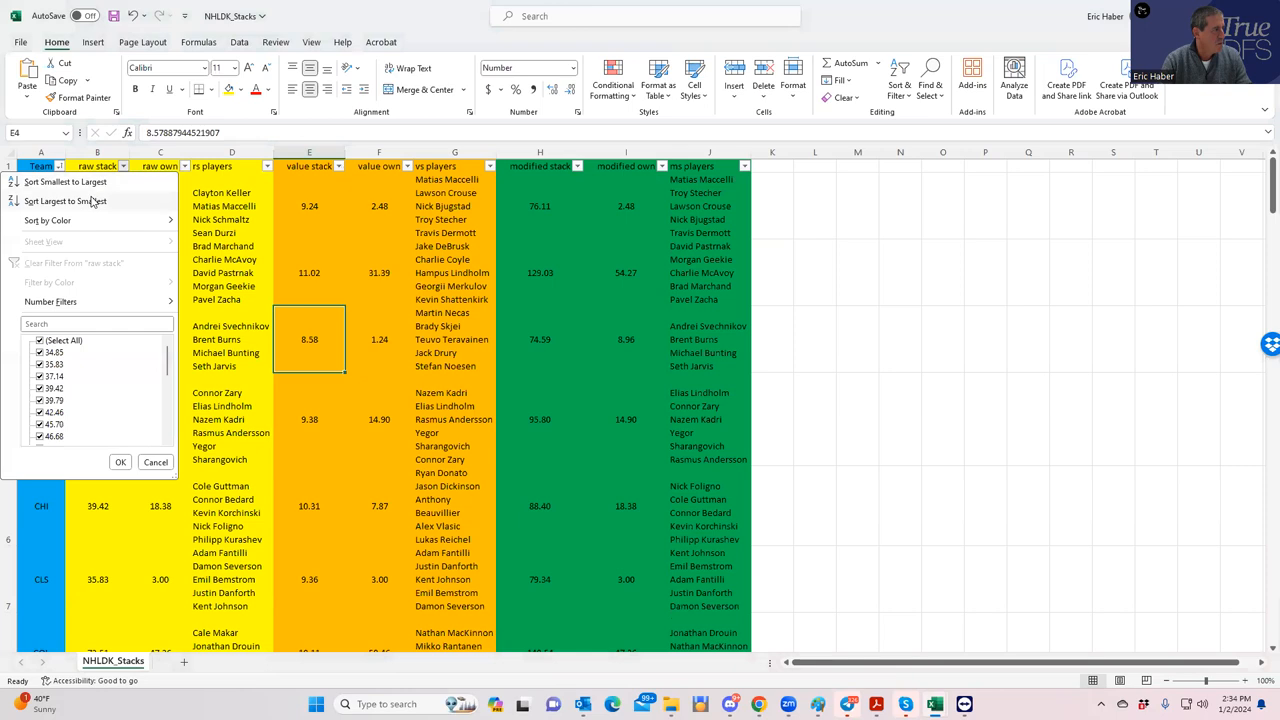
click(66, 200)
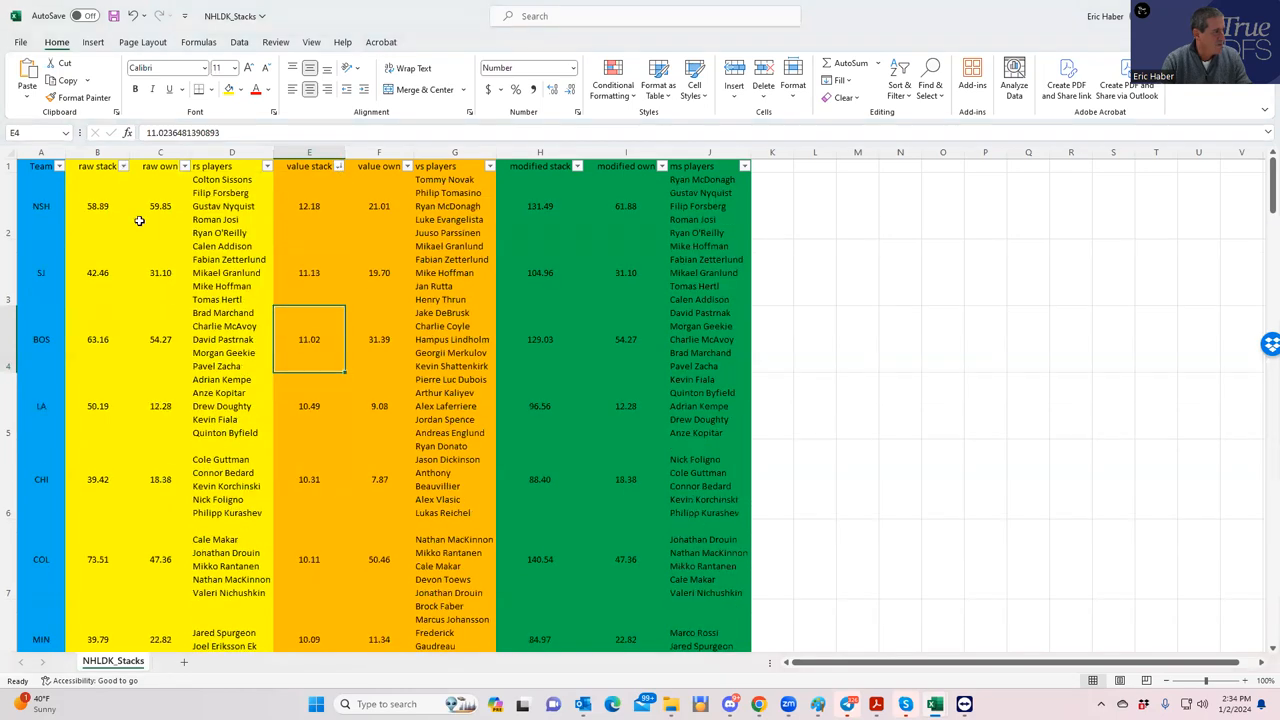
mouse_move(54, 338)
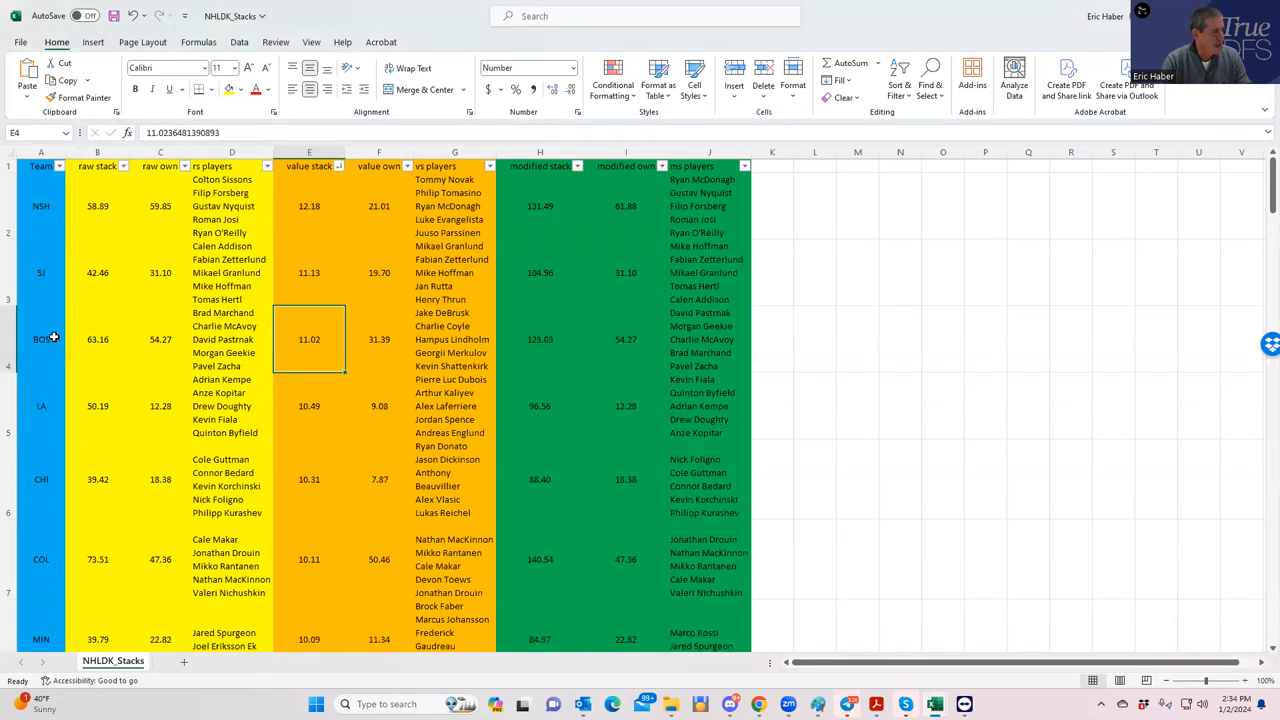
- Sort the stack rows by modified stack, putting Colorado, Nashville and Boston first
click(576, 166)
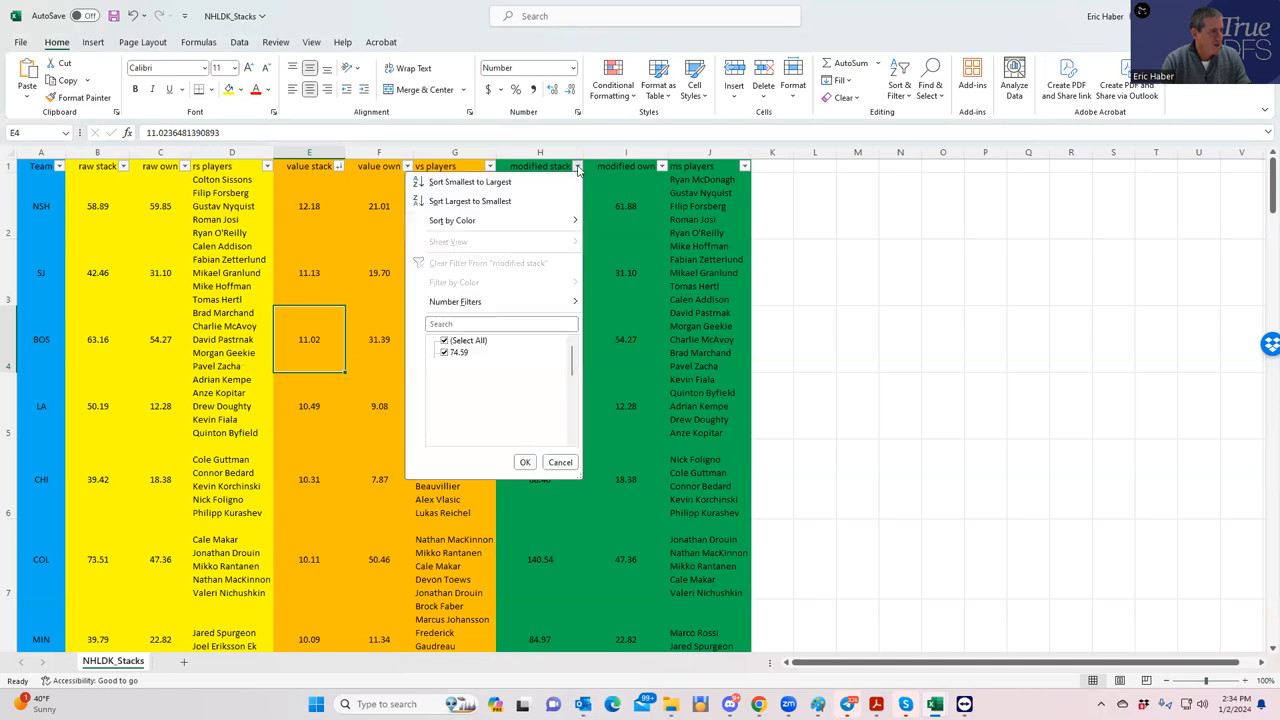
click(524, 462)
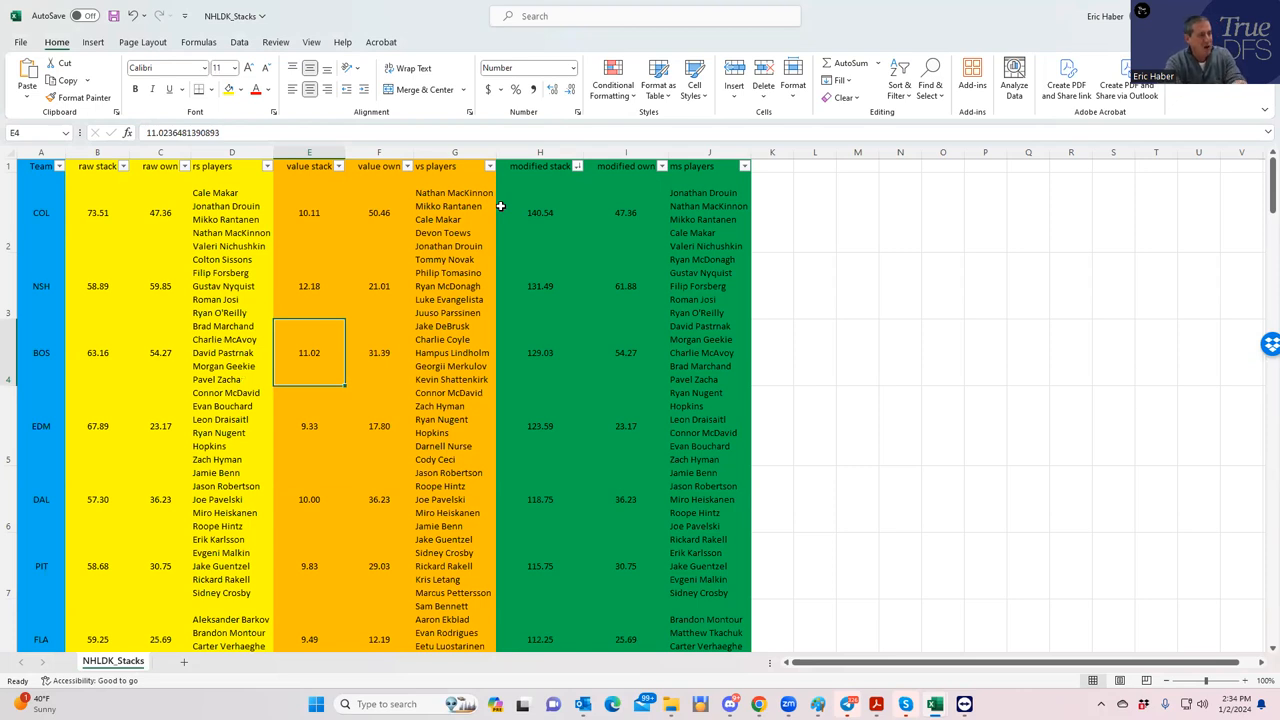
mouse_move(584, 328)
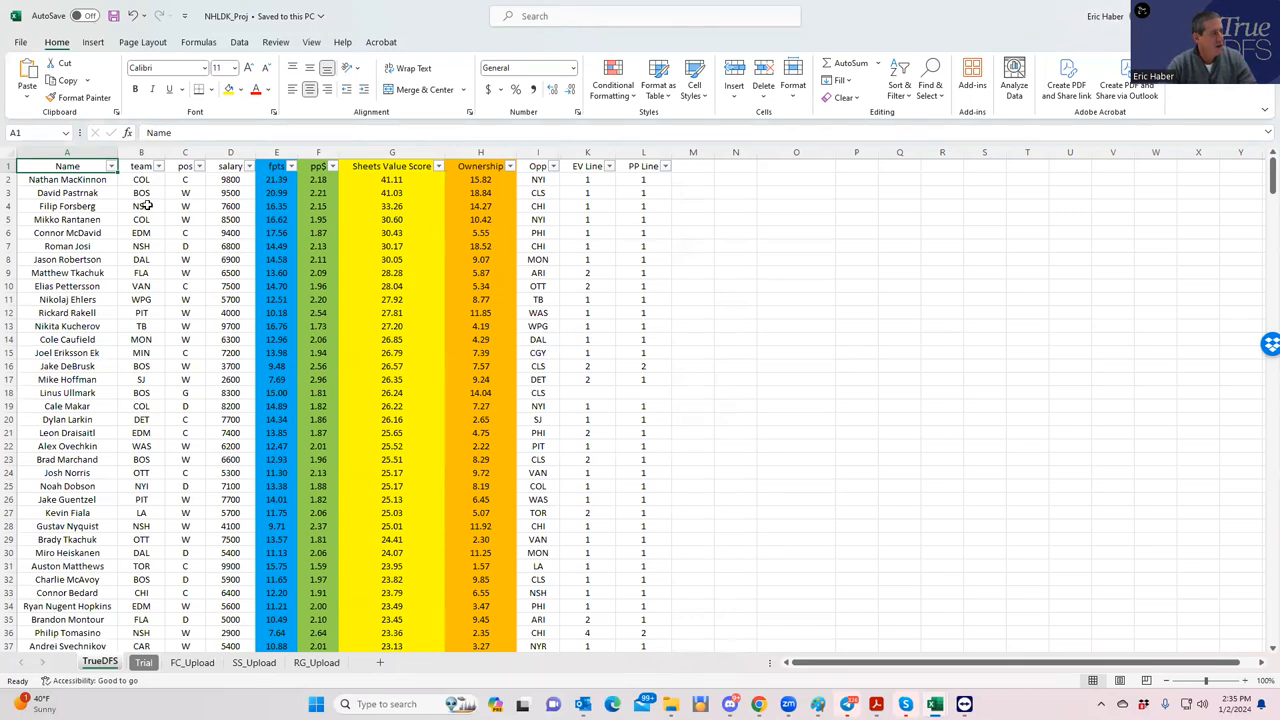
click(56, 180)
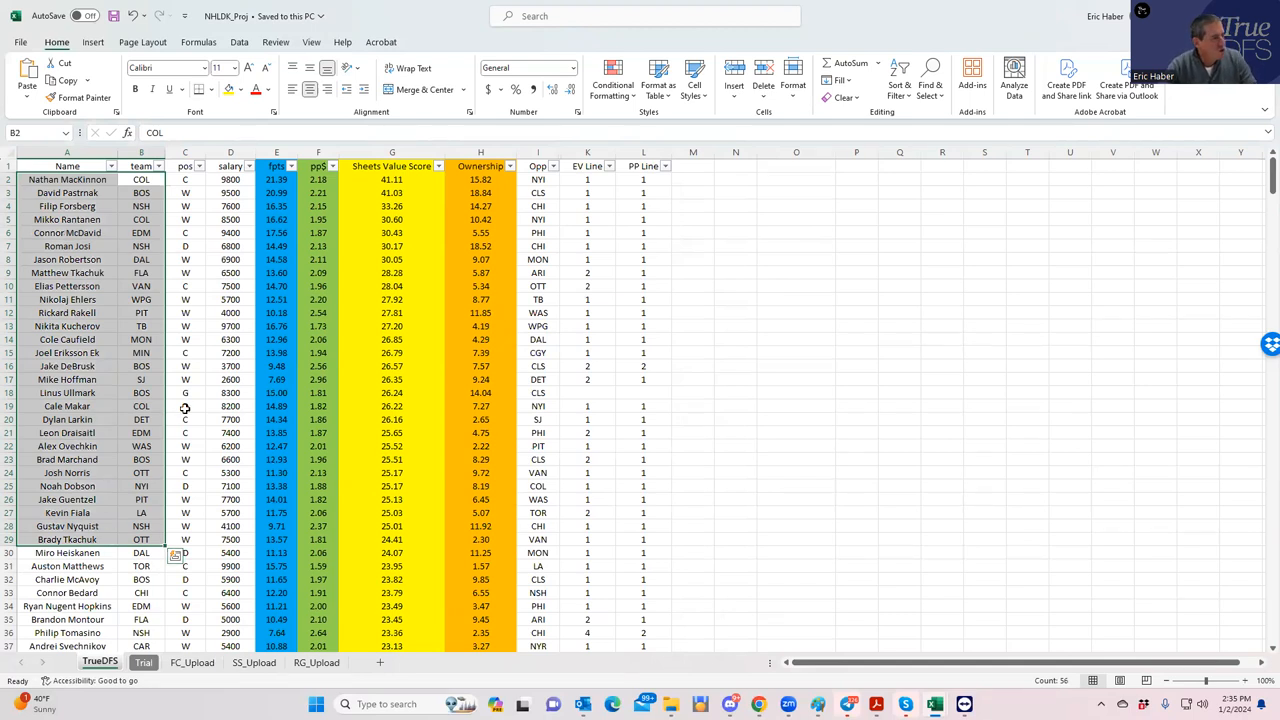
mouse_move(338, 240)
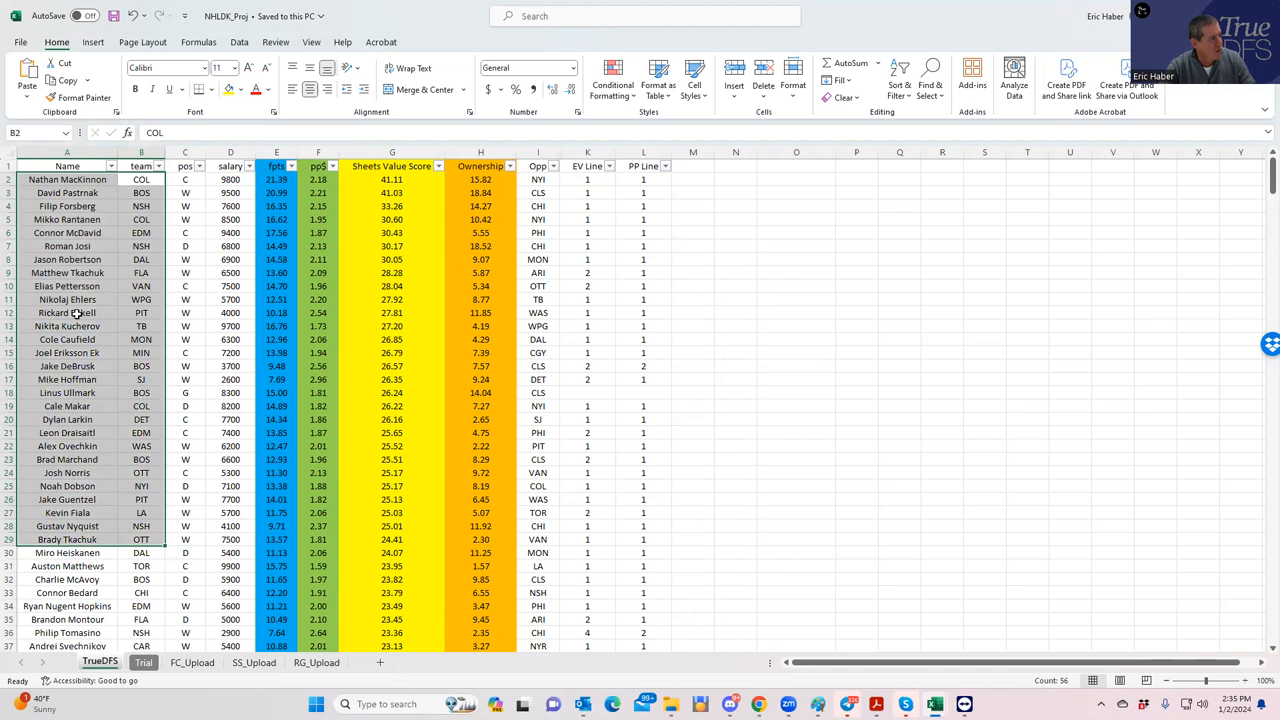
mouse_move(148, 218)
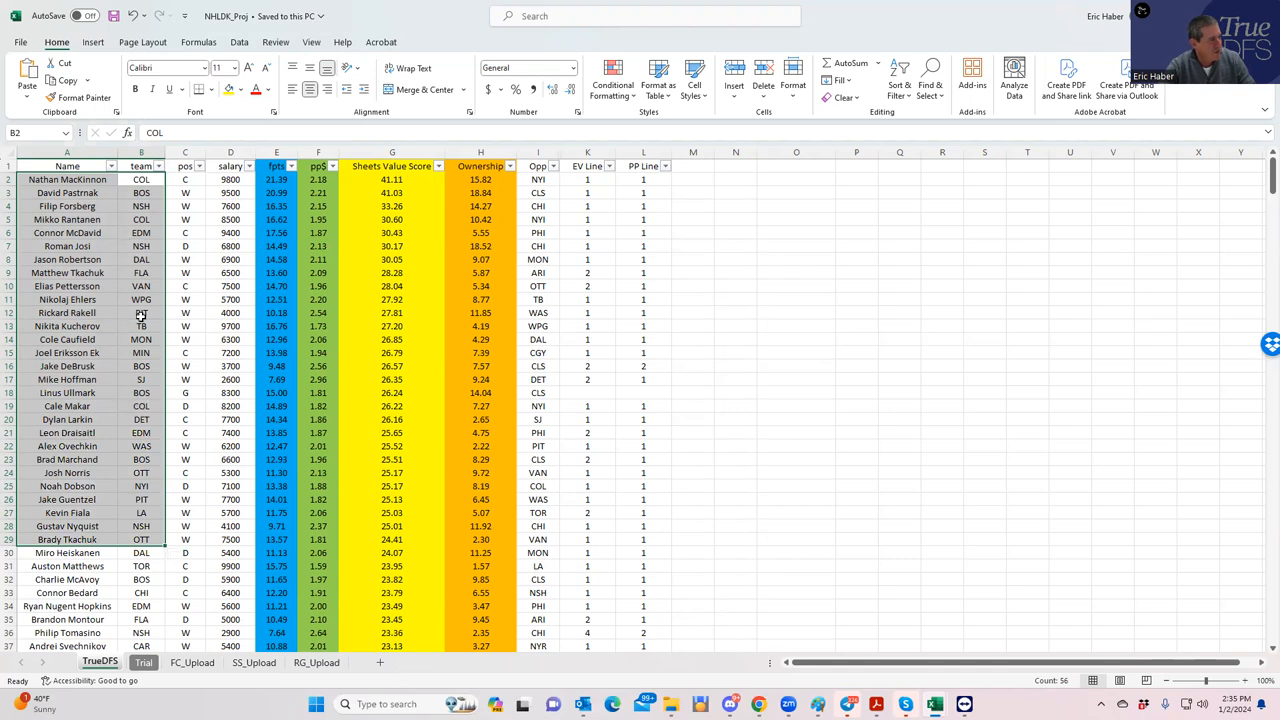
click(230, 312)
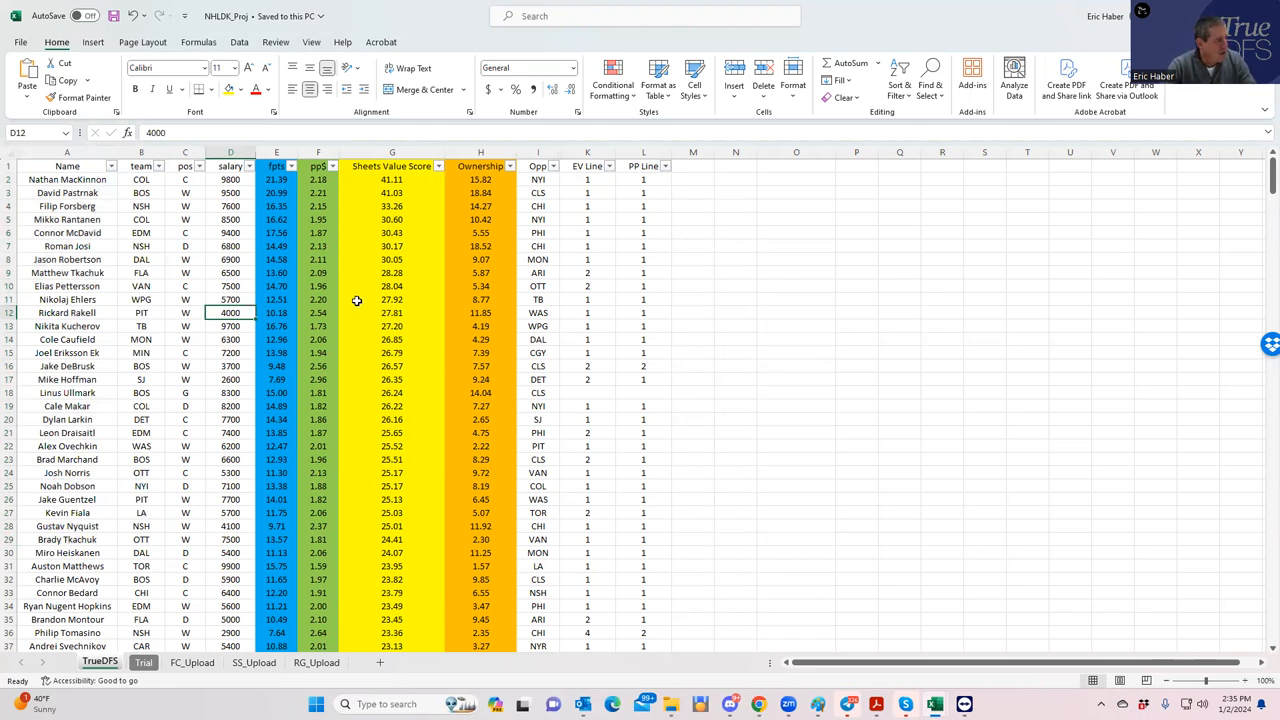
click(230, 366)
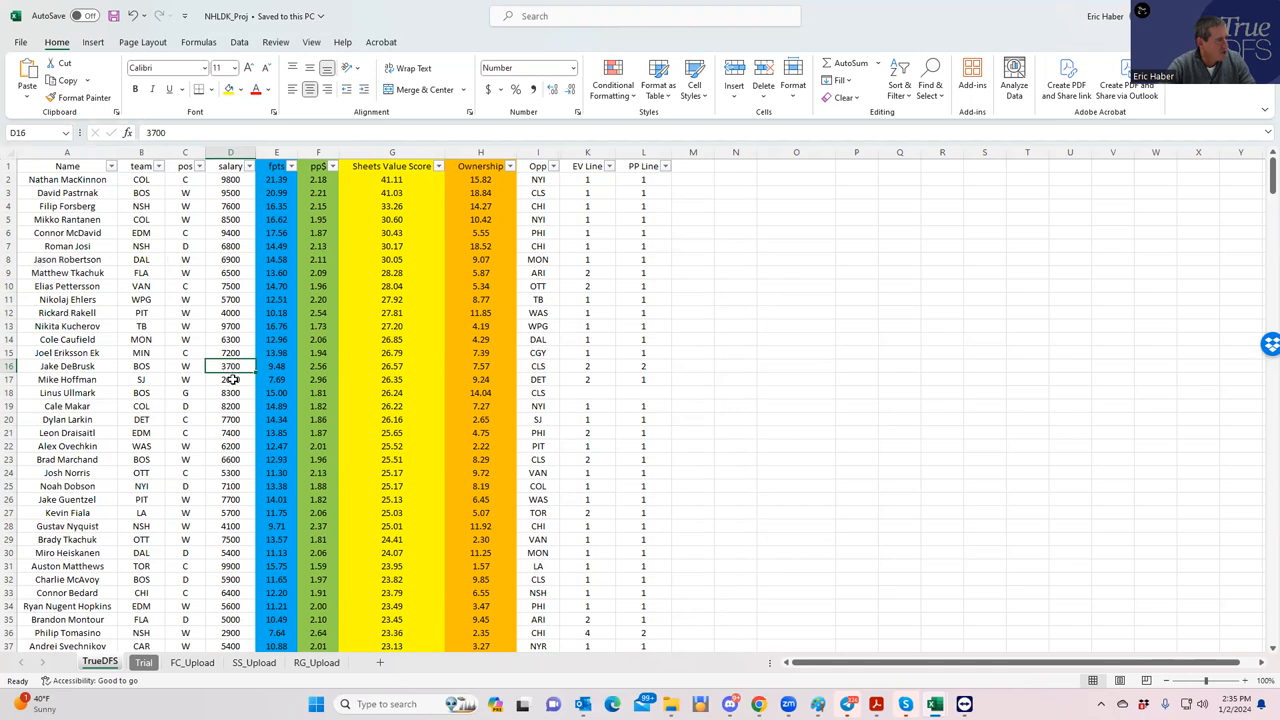
click(230, 380)
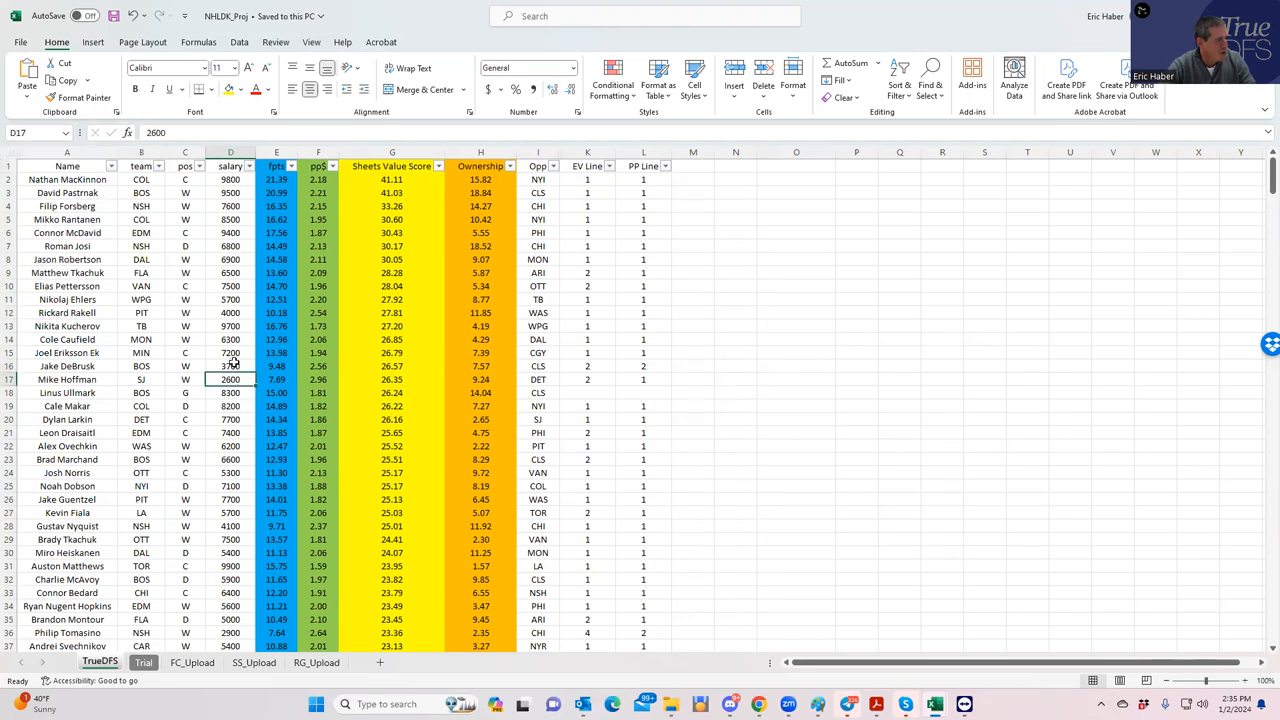
click(230, 366)
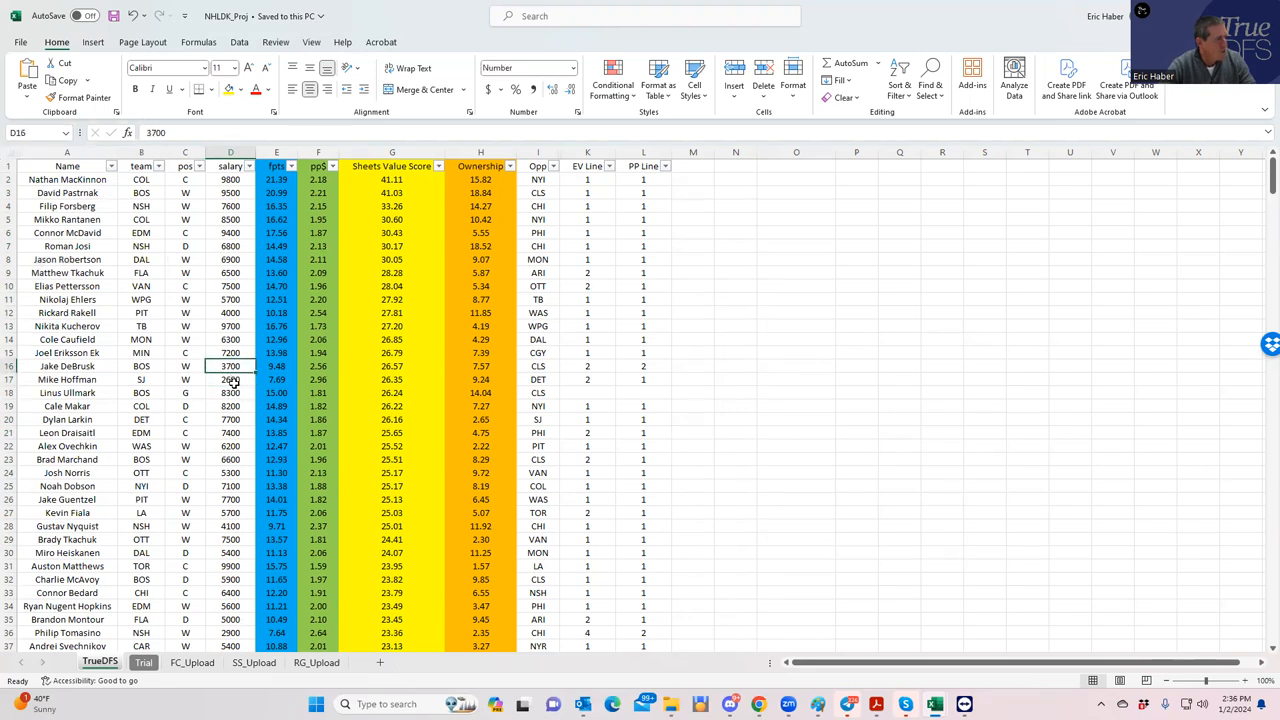
click(232, 380)
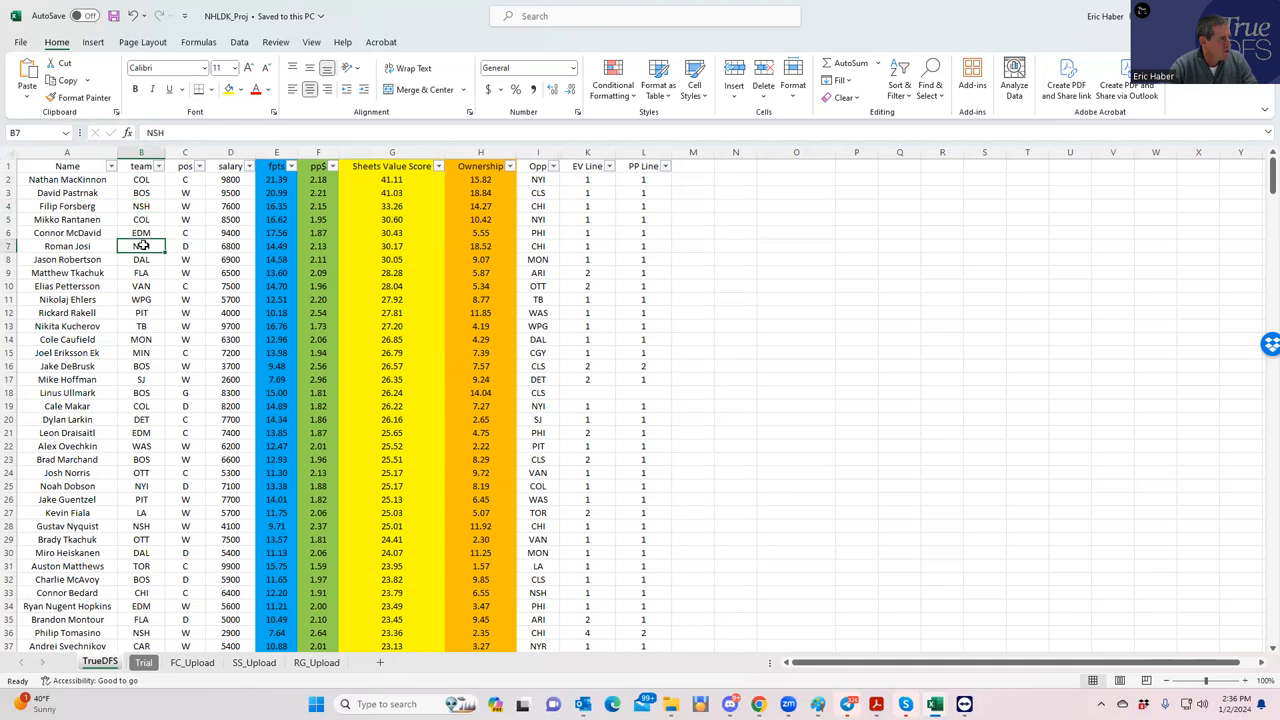
- Review cells in the NHLDK_Proj TrueDFS player projections ranked by sheets value score
click(230, 206)
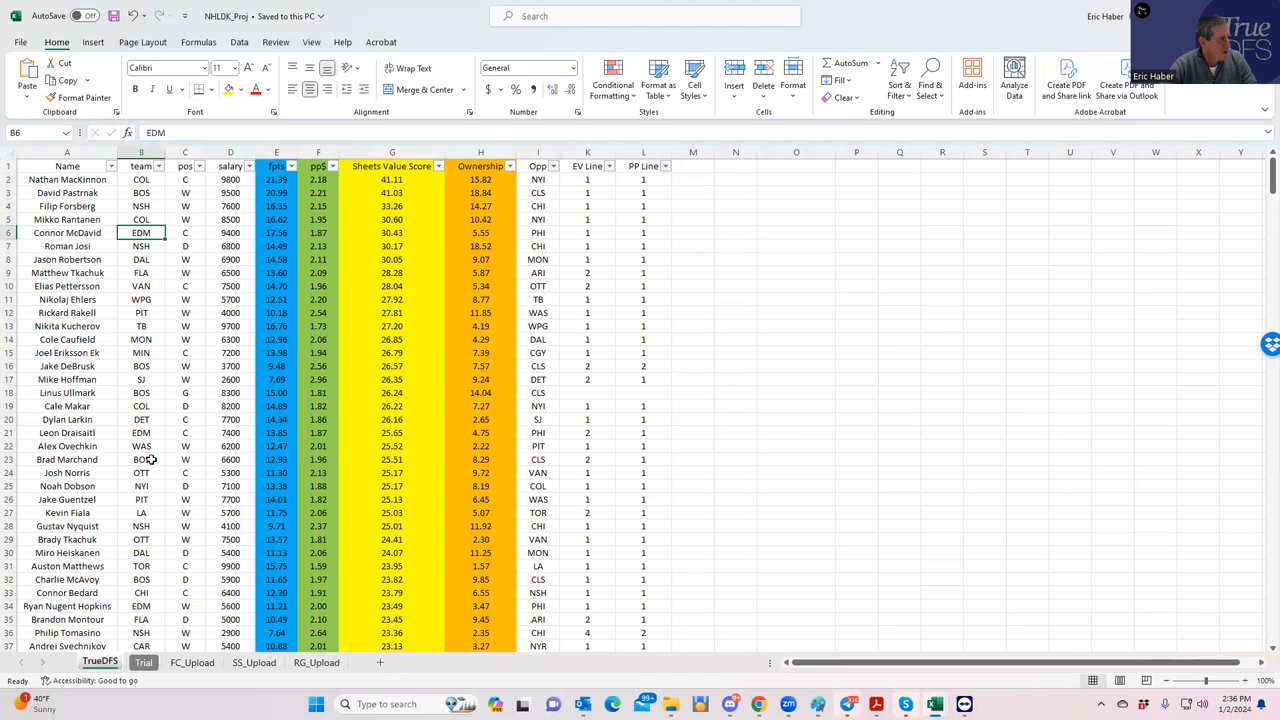
mouse_move(144, 500)
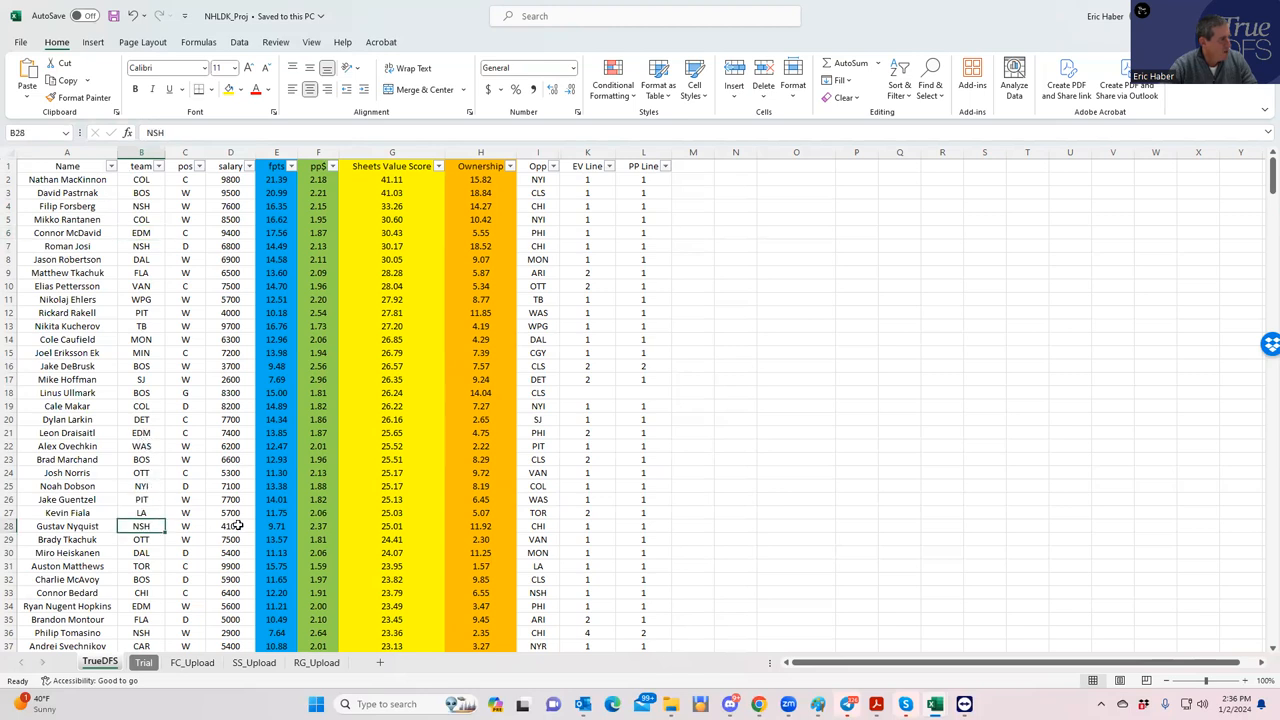
click(588, 526)
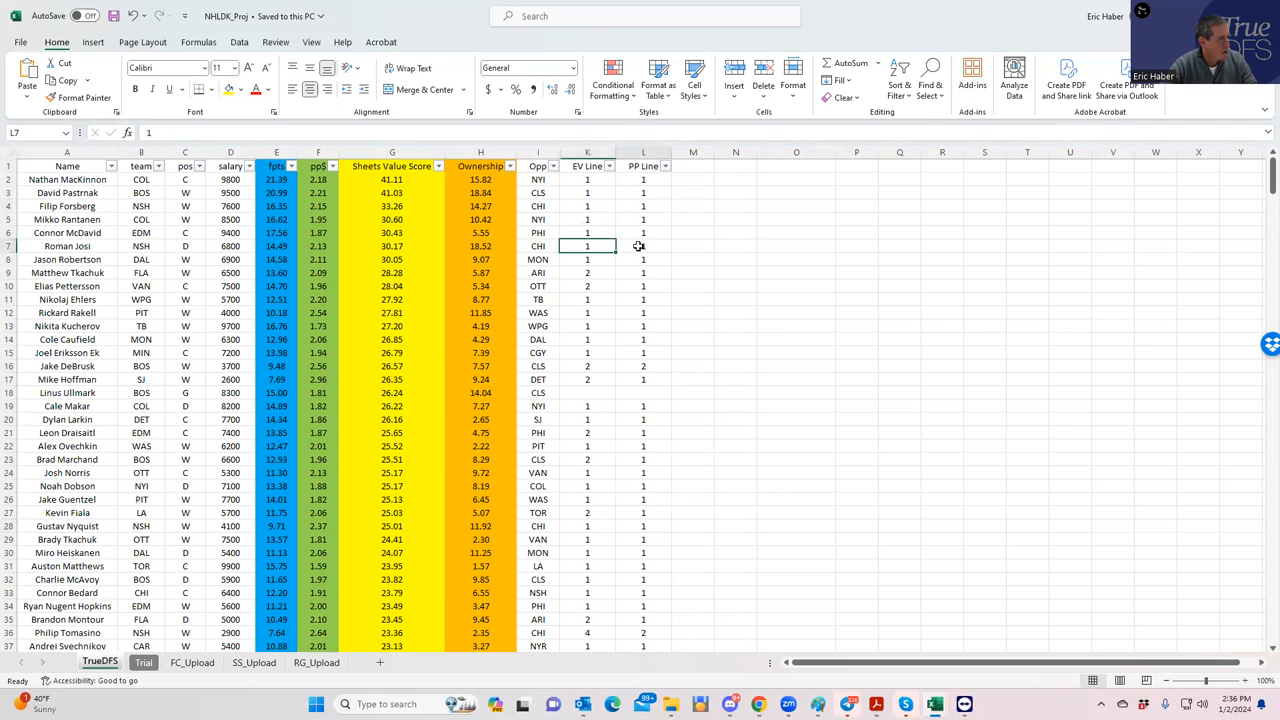
click(642, 246)
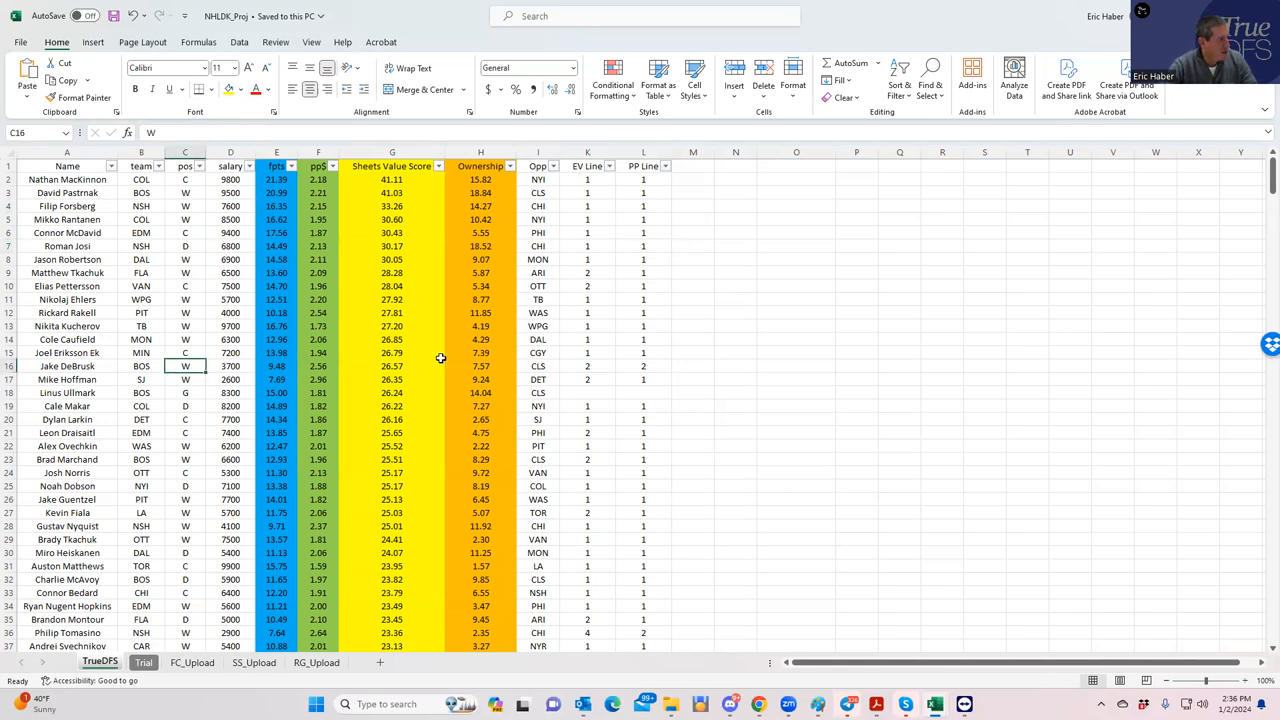
click(588, 366)
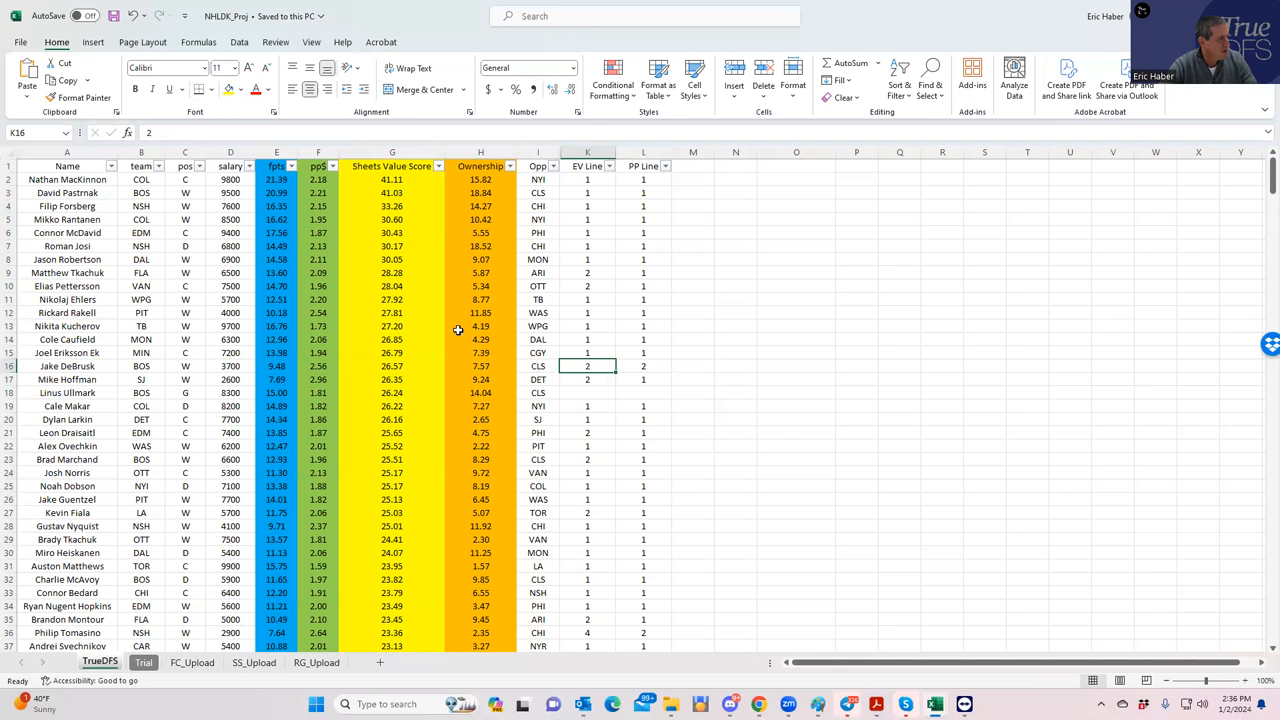
mouse_move(172, 272)
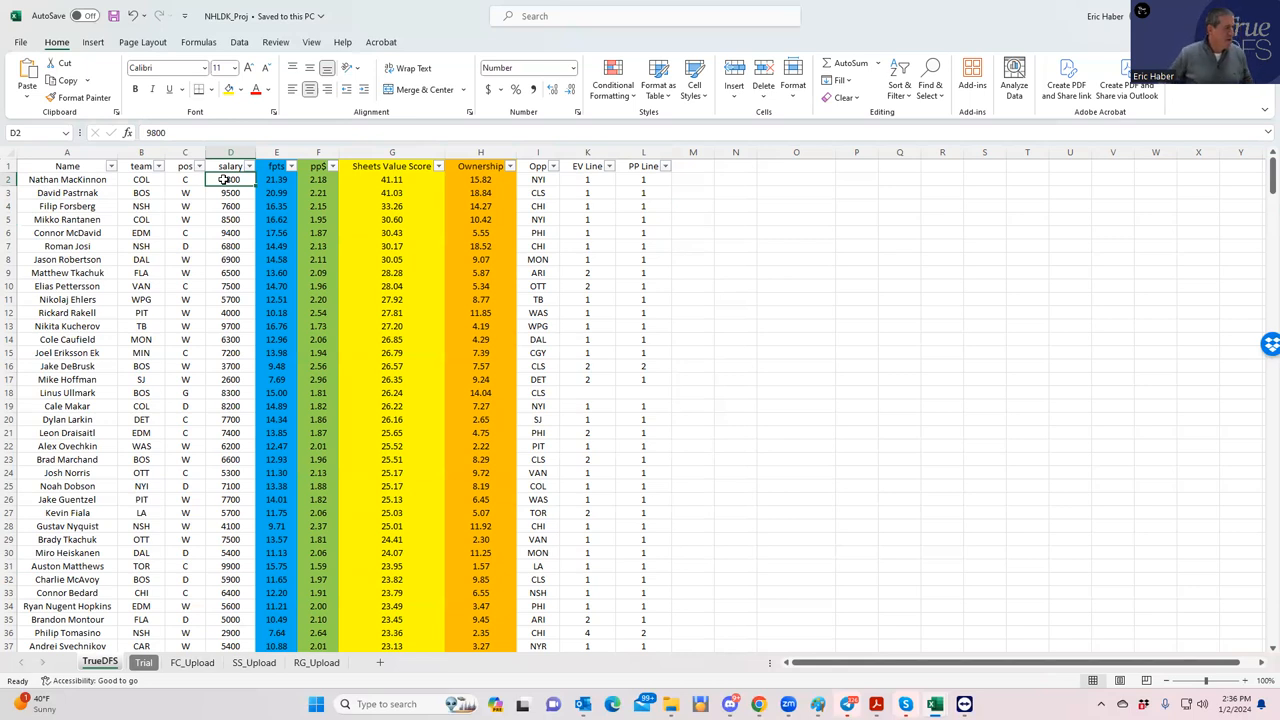
click(140, 420)
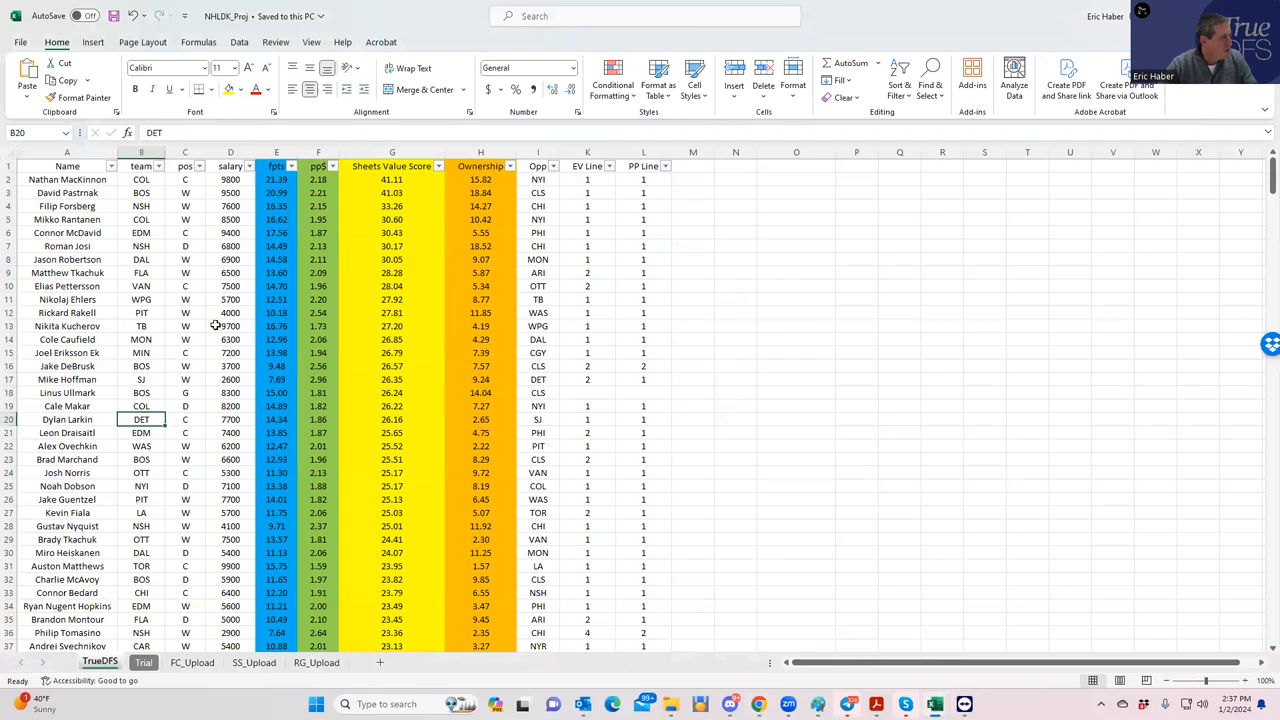
- Look further down the TrueDFS projections, then return to the DraftKings lineup page
scroll(down, 3)
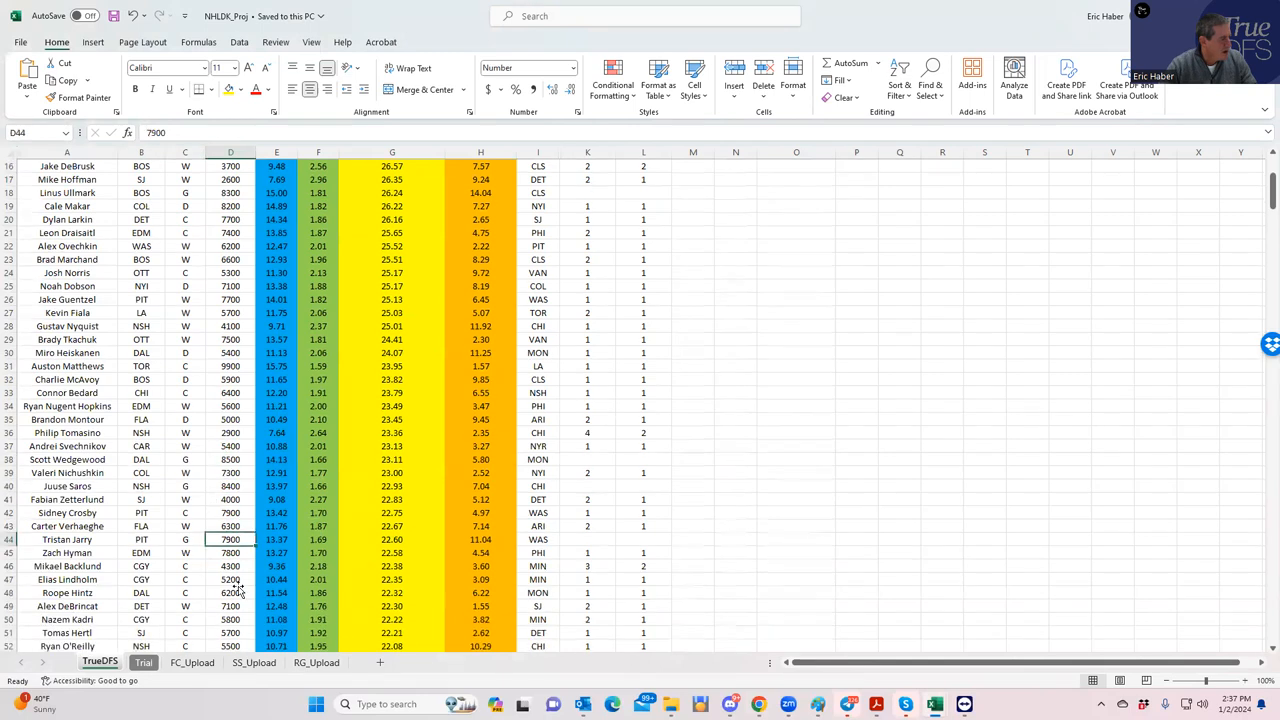
scroll(down, 3)
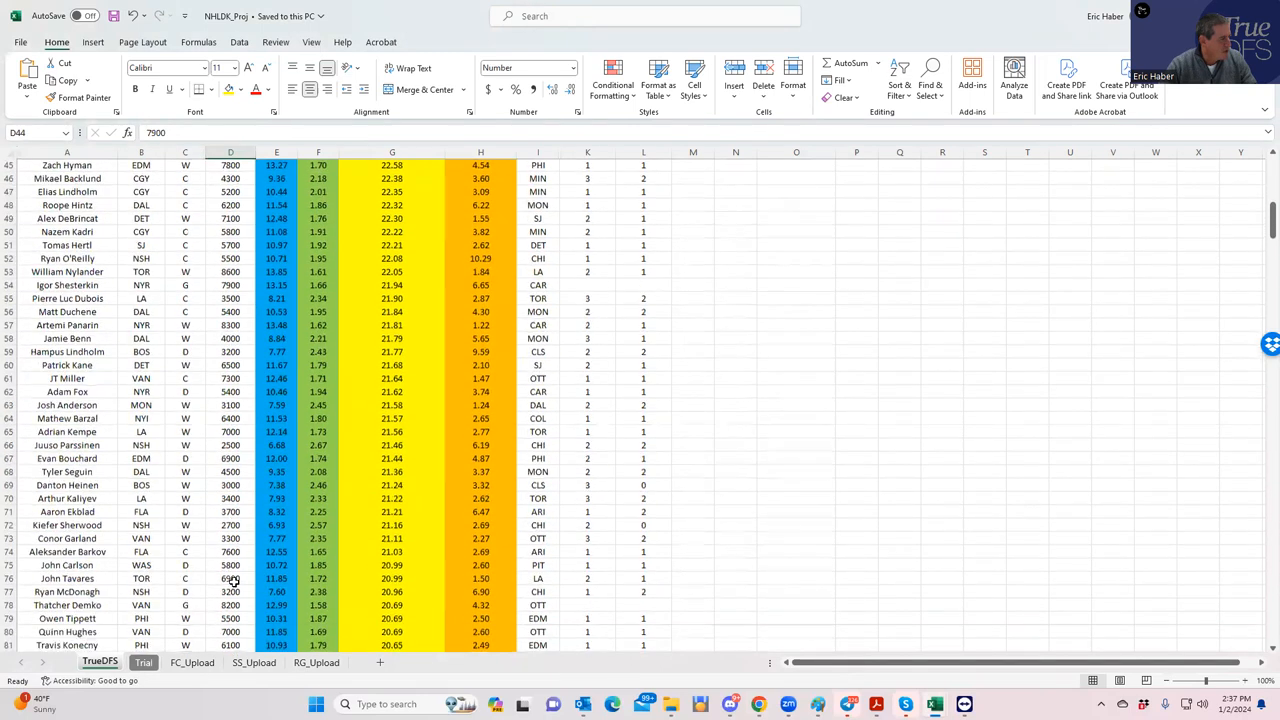
scroll(down, 3)
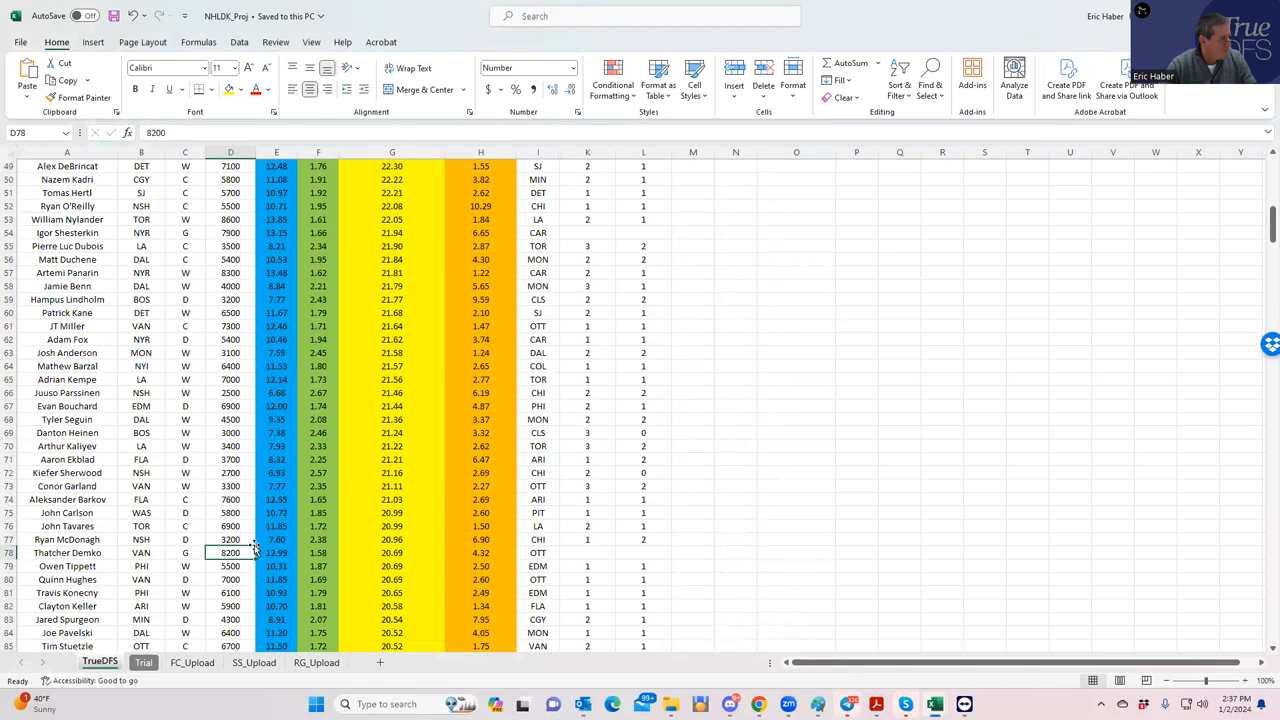
scroll(down, 3)
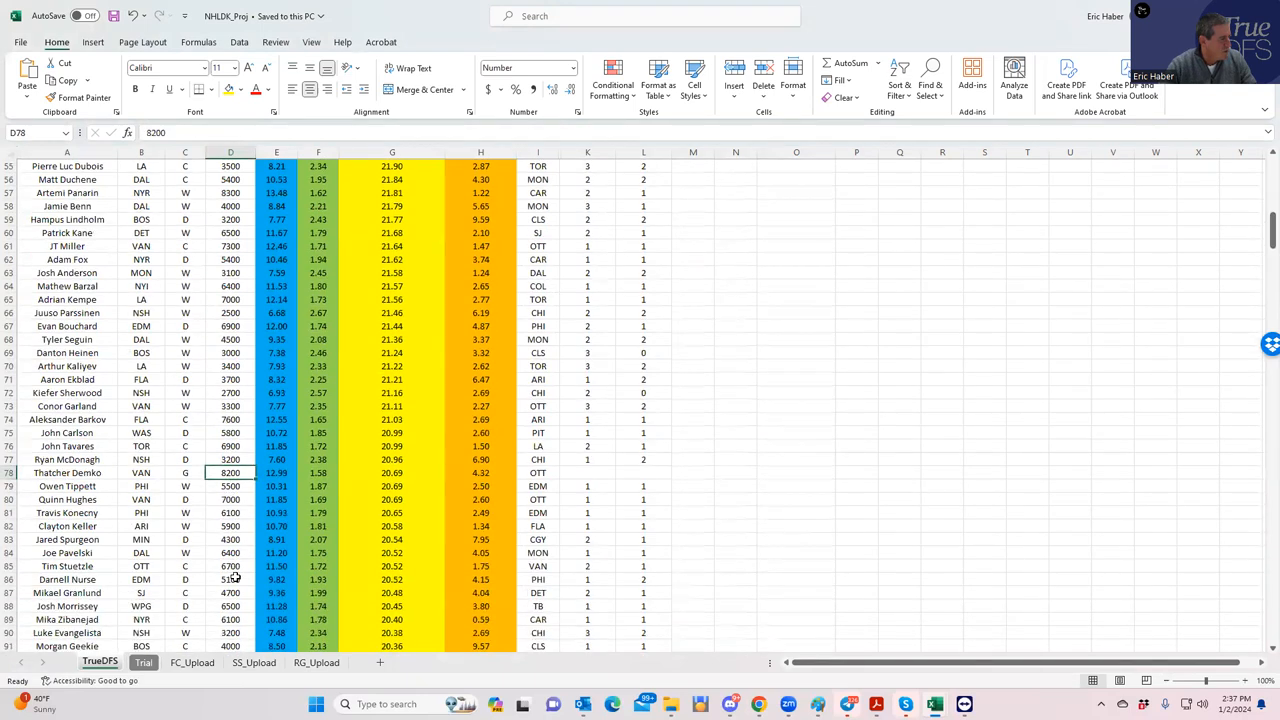
scroll(down, 3)
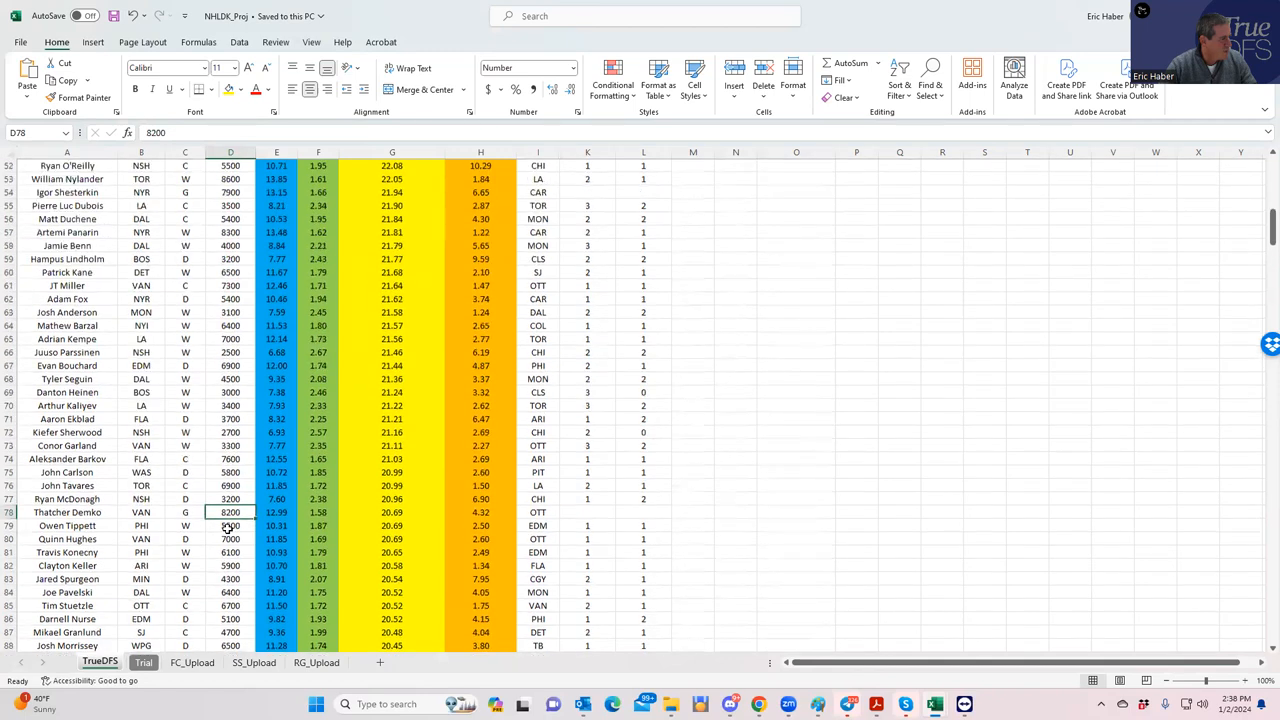
scroll(up, 3)
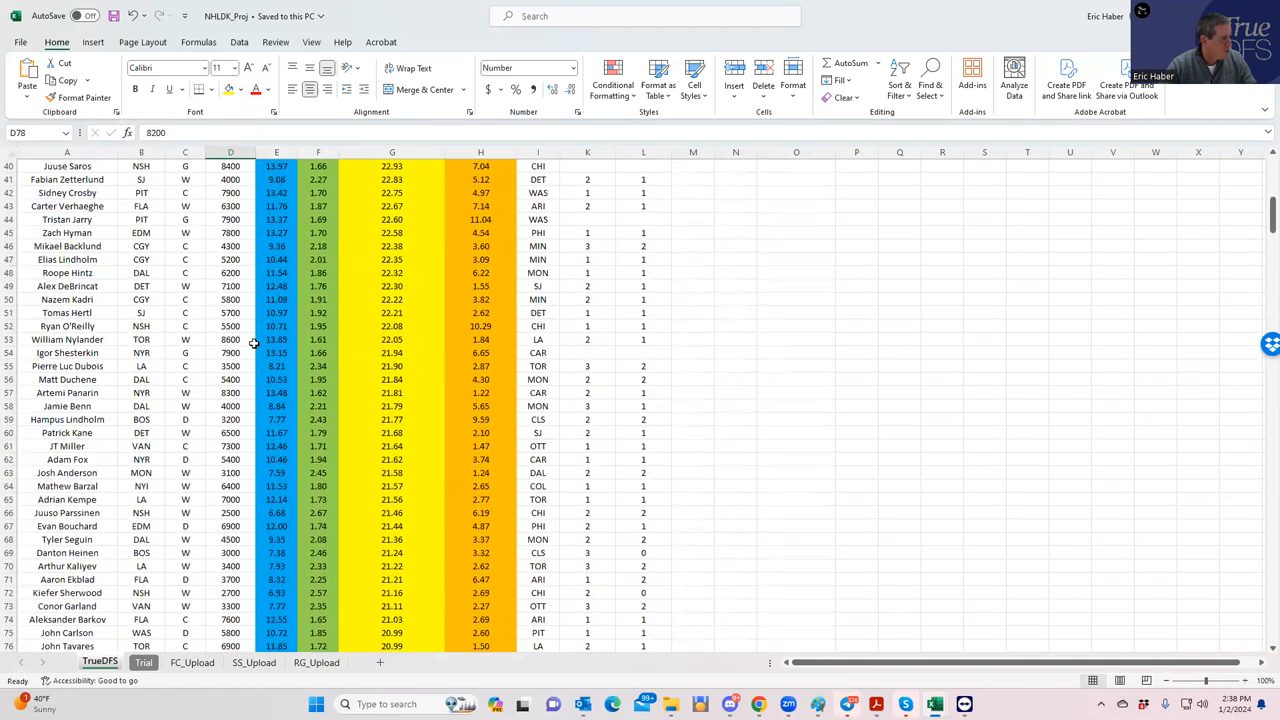
click(232, 352)
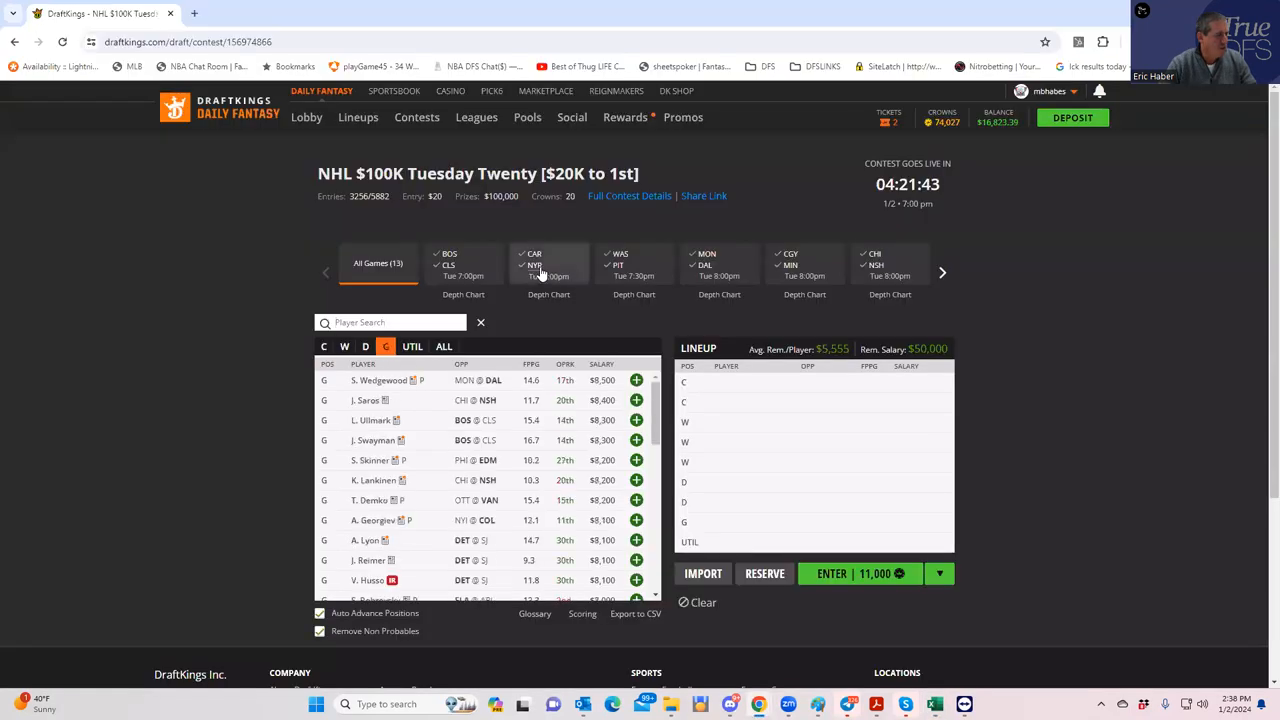
- Add goalie Shesterkin and Nashville wingers Forsberg and Nyquist from the CHI @ NSH game
click(548, 264)
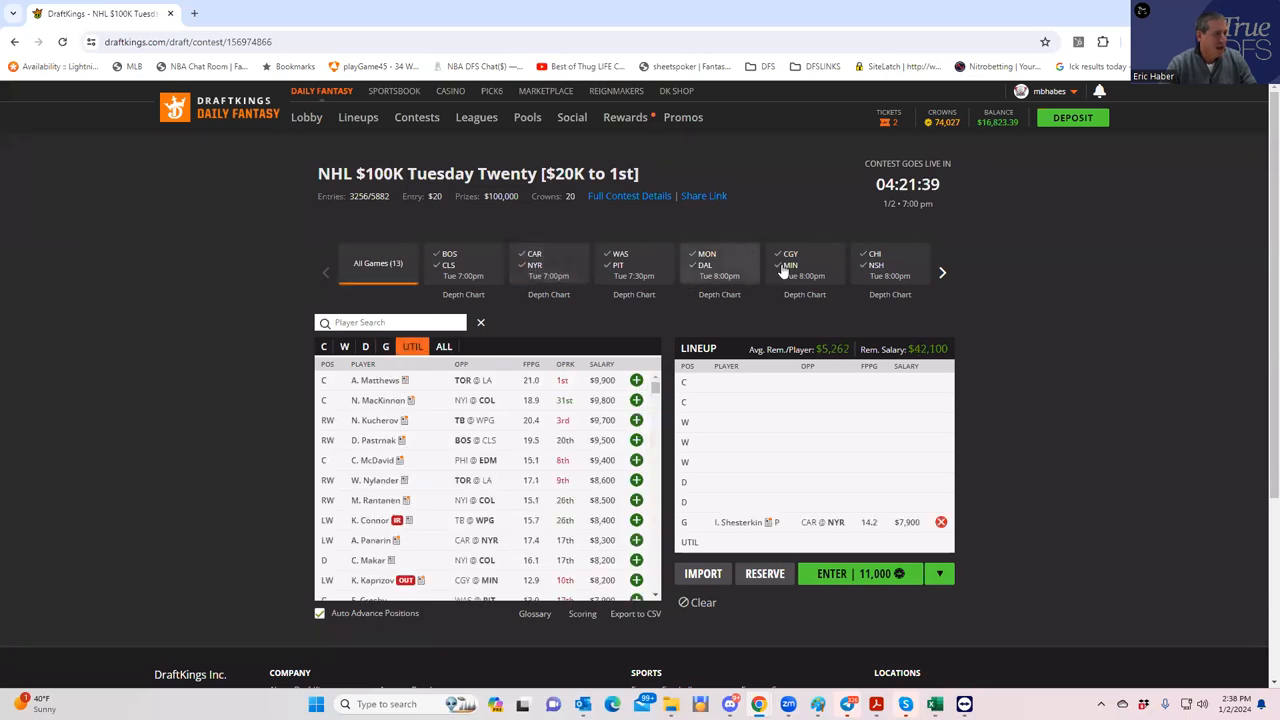
click(888, 264)
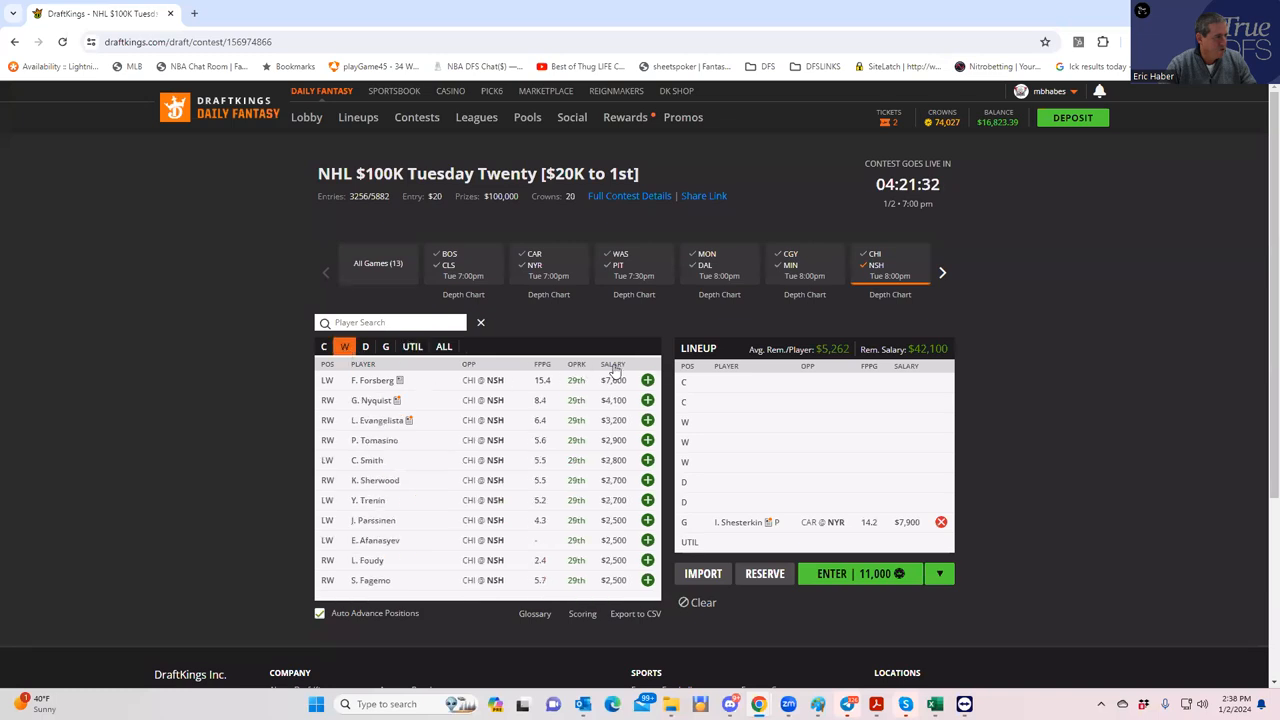
click(646, 380)
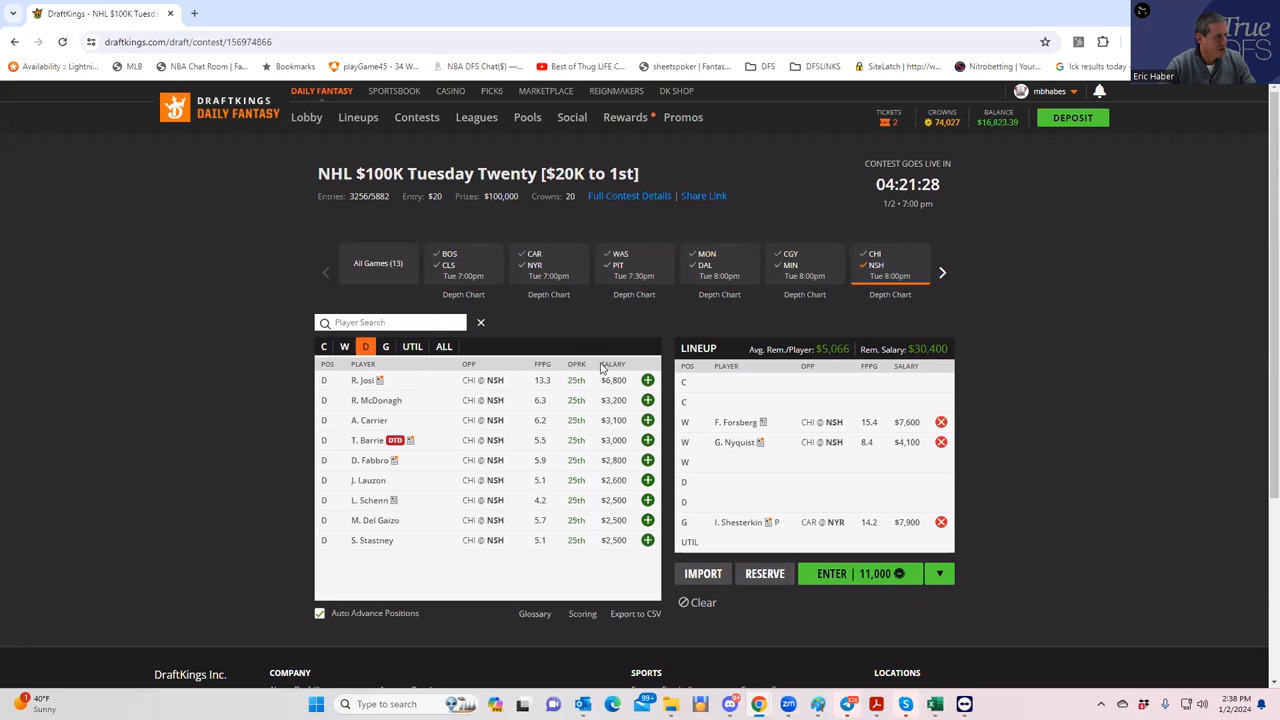
click(648, 380)
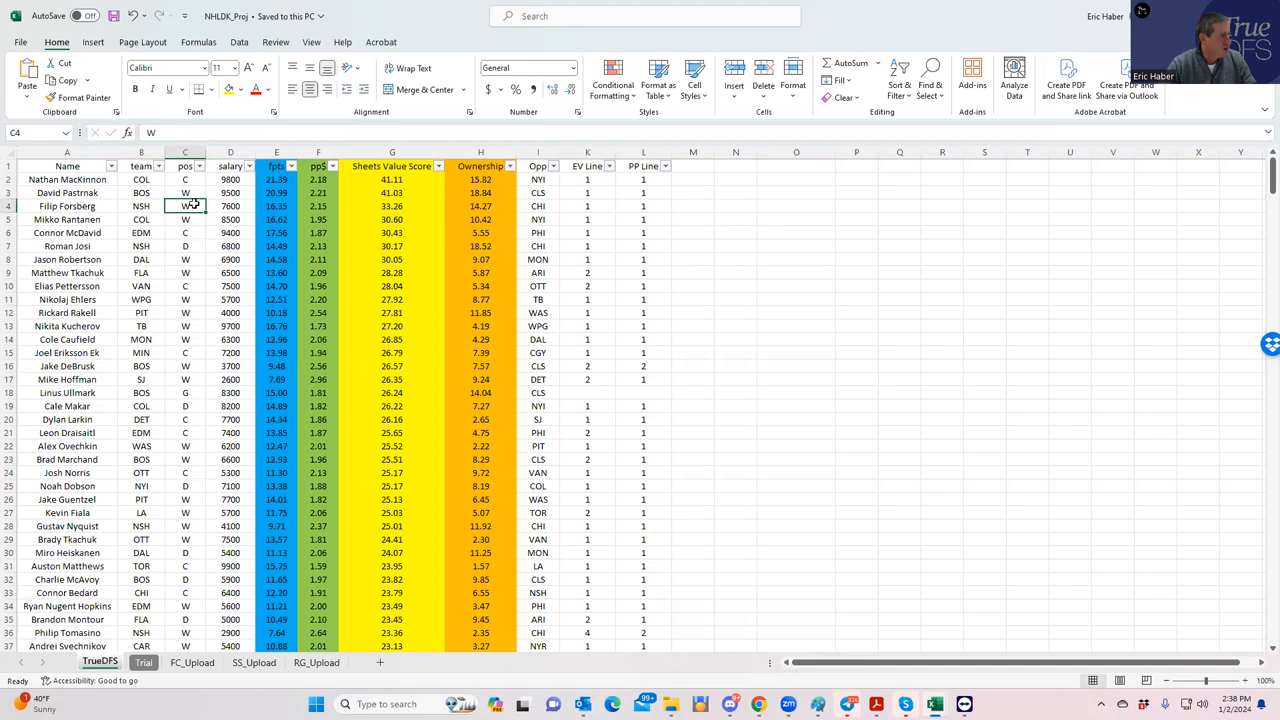
click(184, 260)
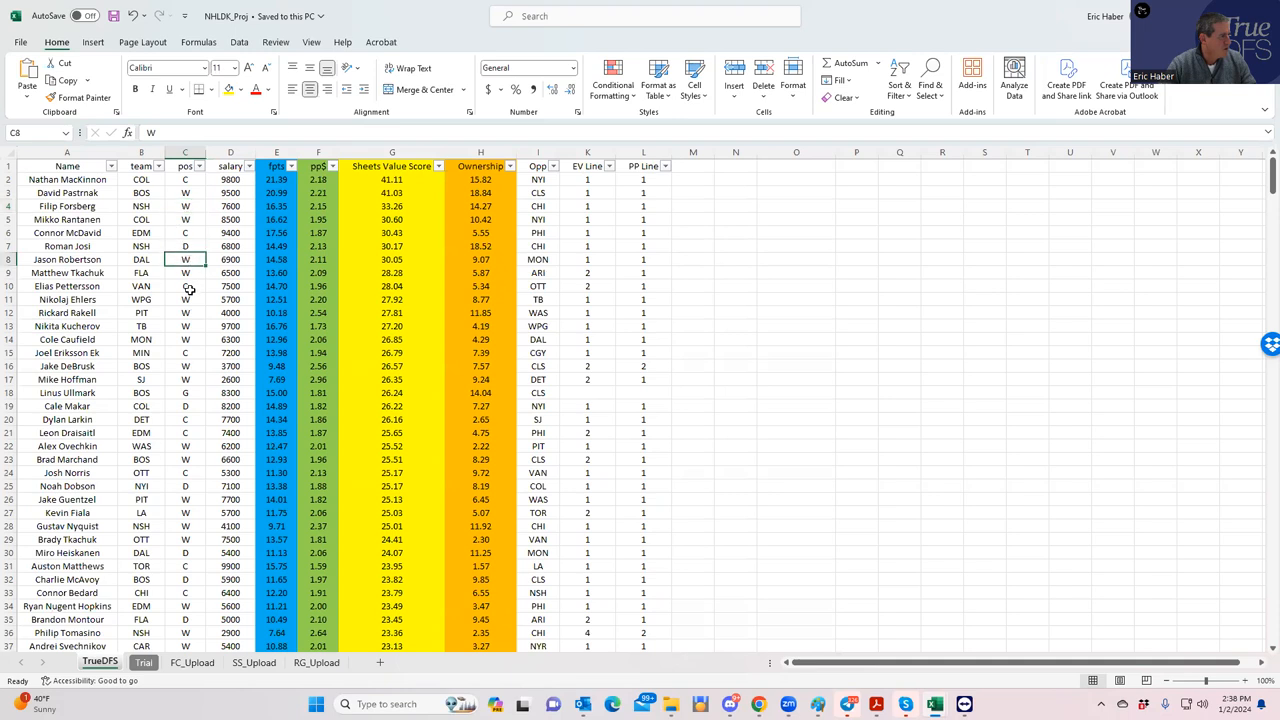
click(184, 340)
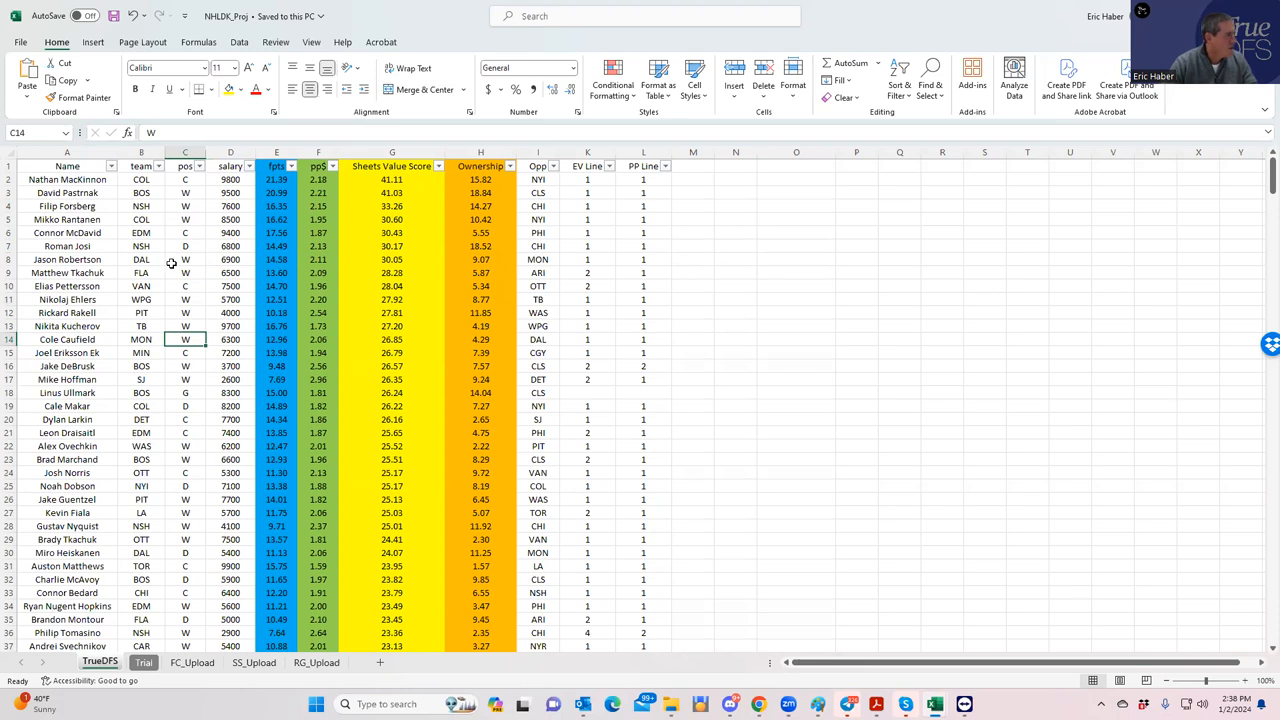
click(140, 206)
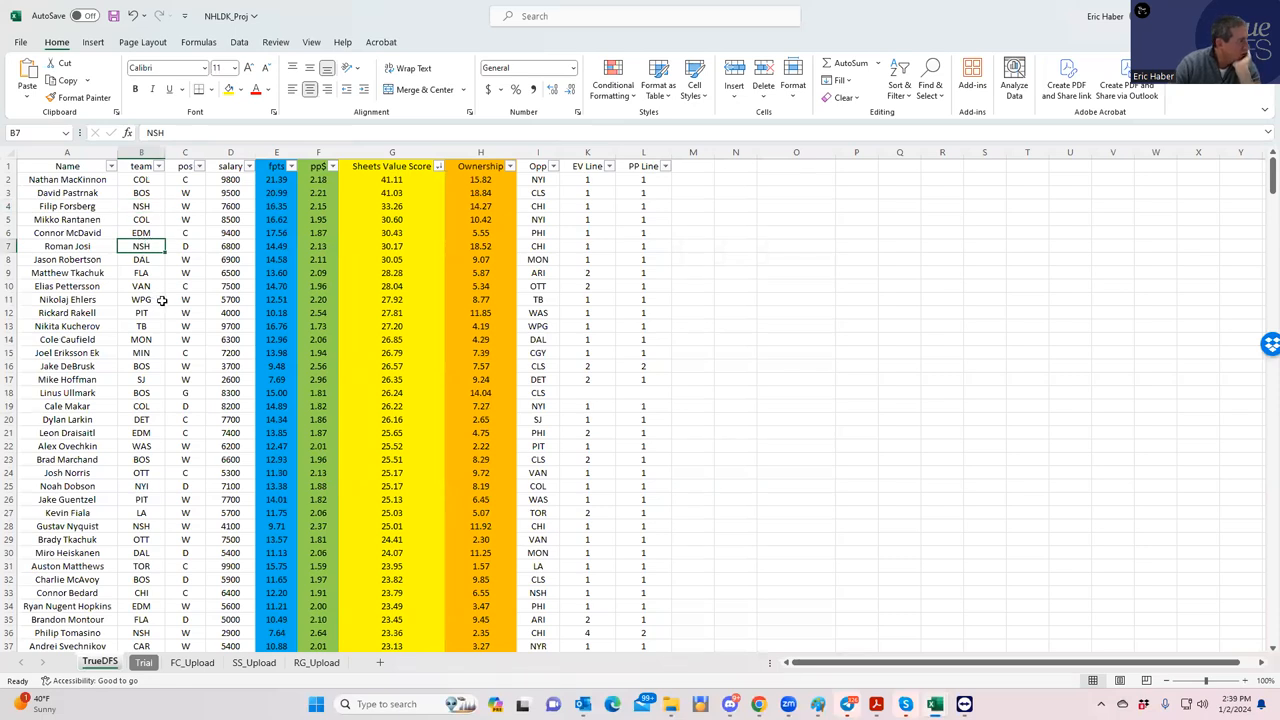
scroll(down, 3)
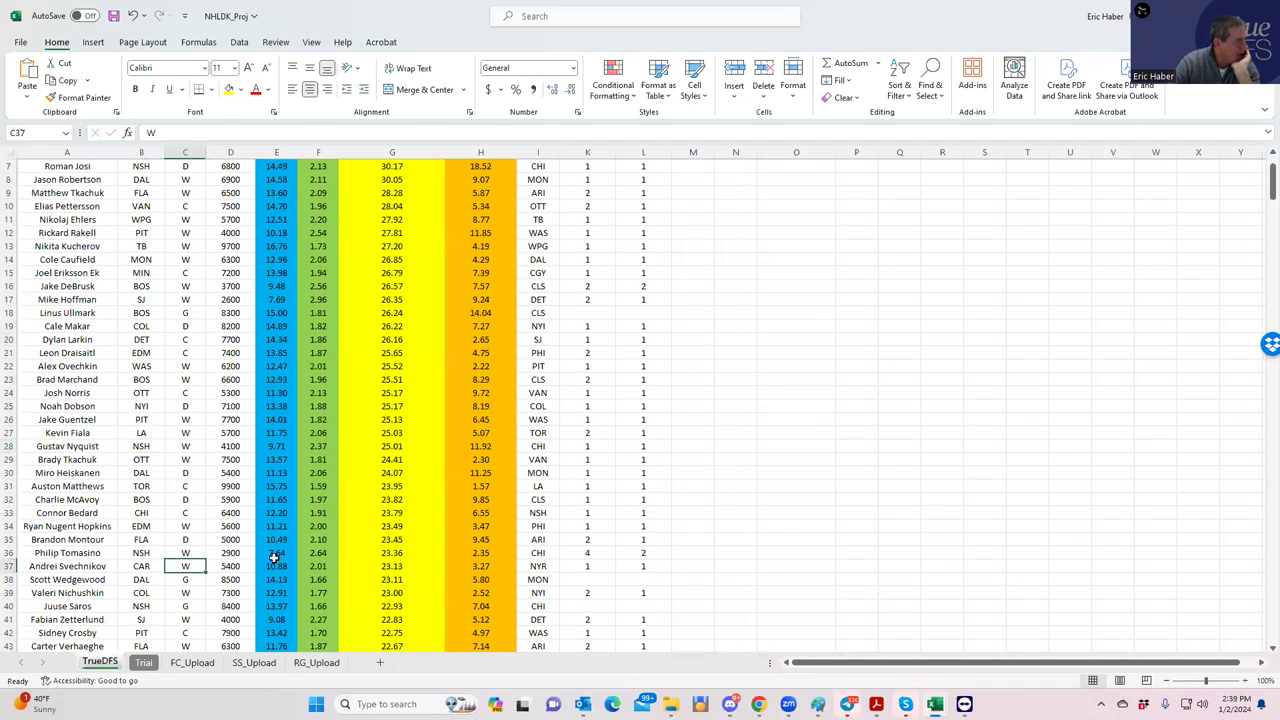
click(230, 552)
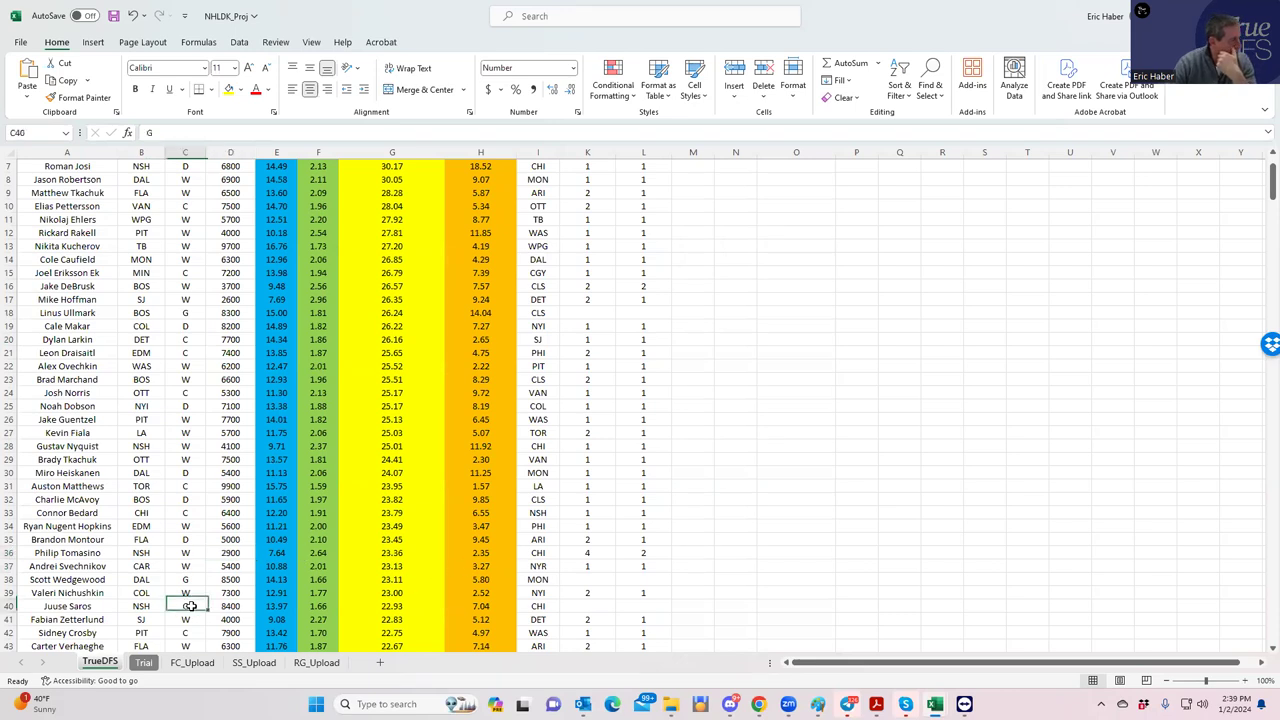
scroll(down, 3)
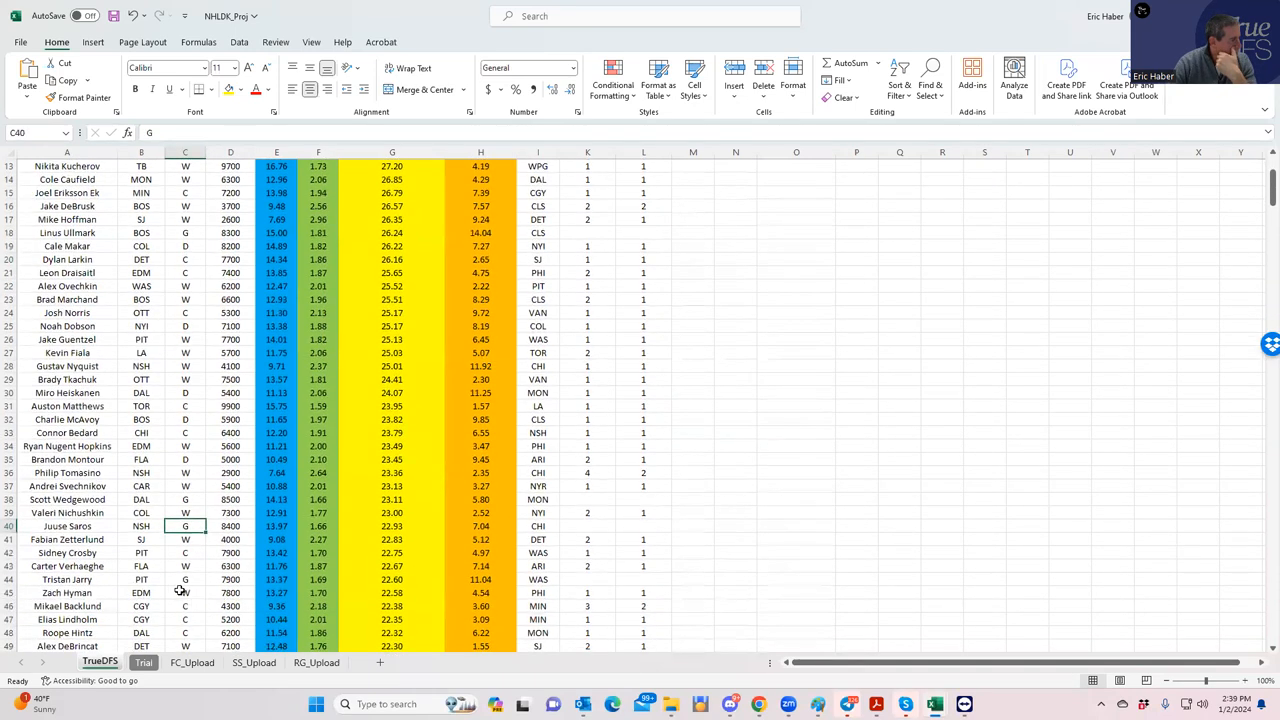
scroll(down, 3)
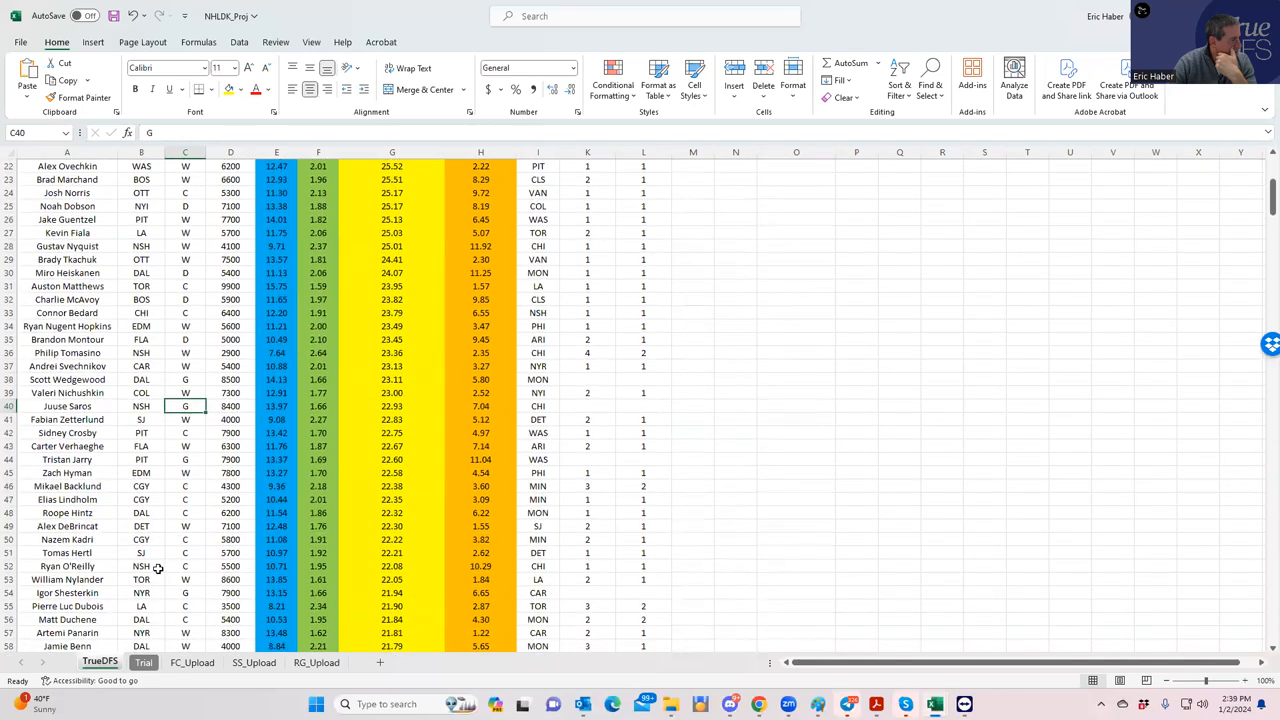
click(228, 566)
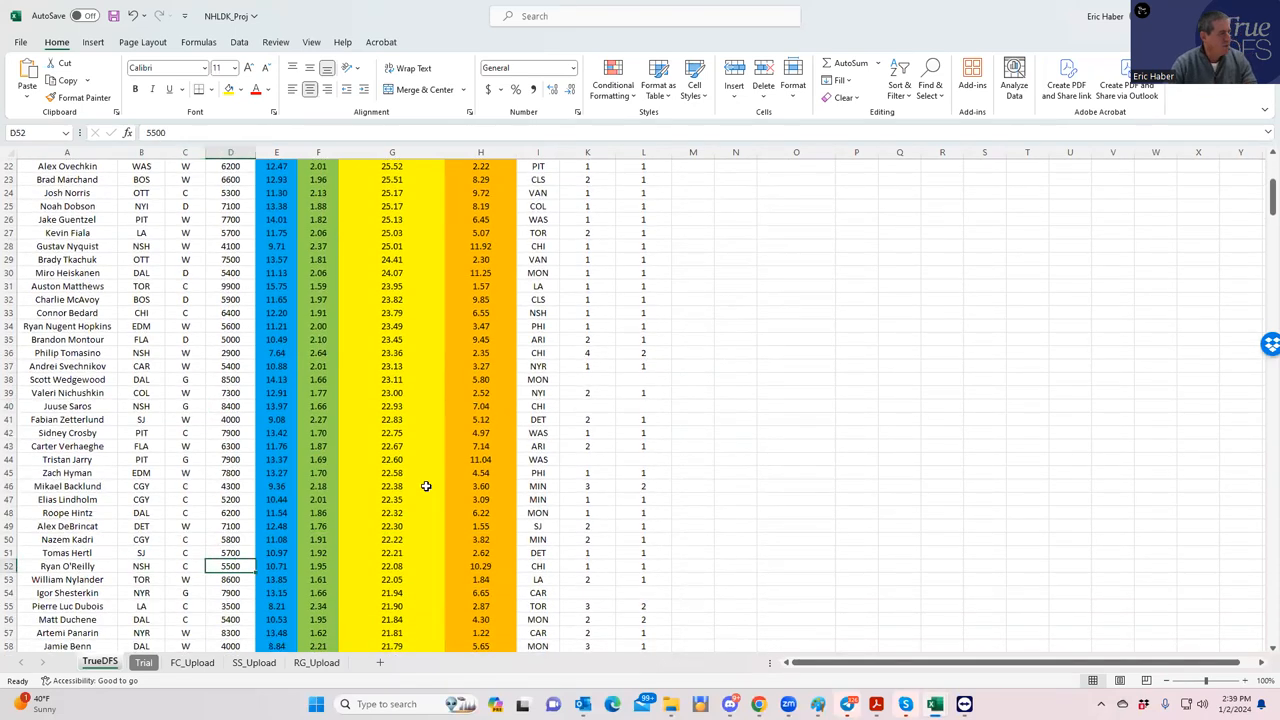
click(942, 326)
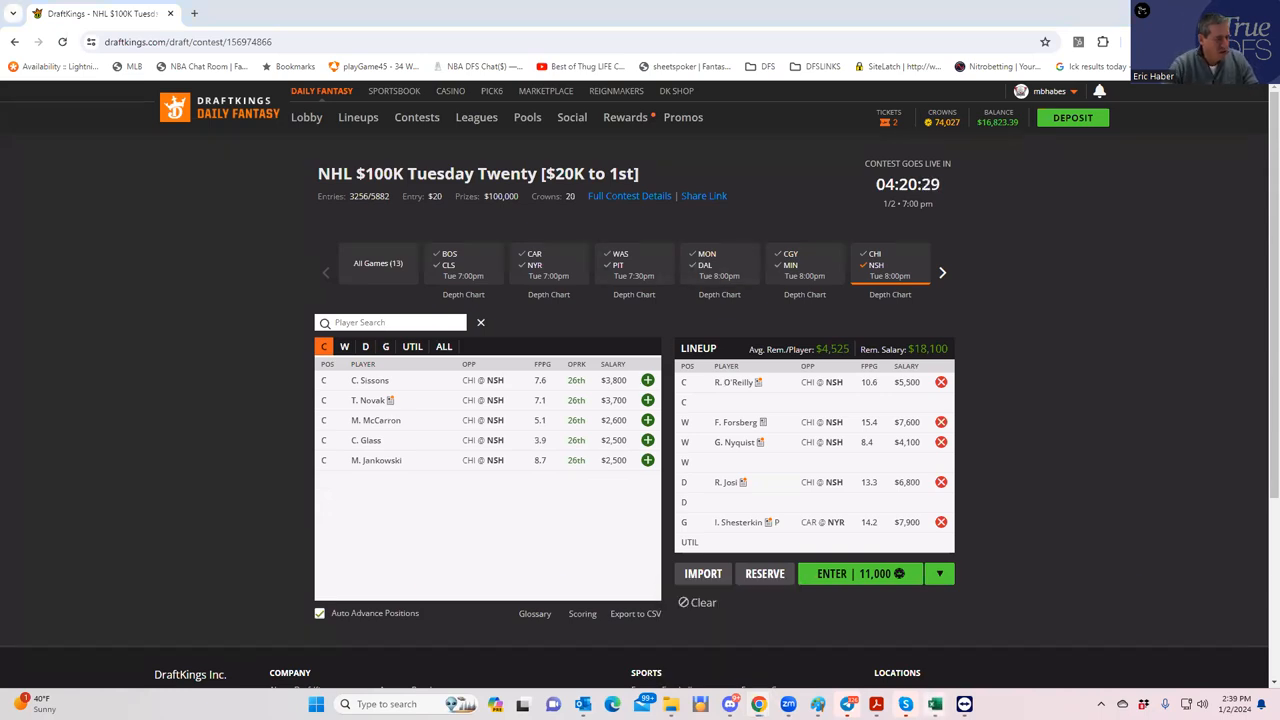
mouse_move(924, 706)
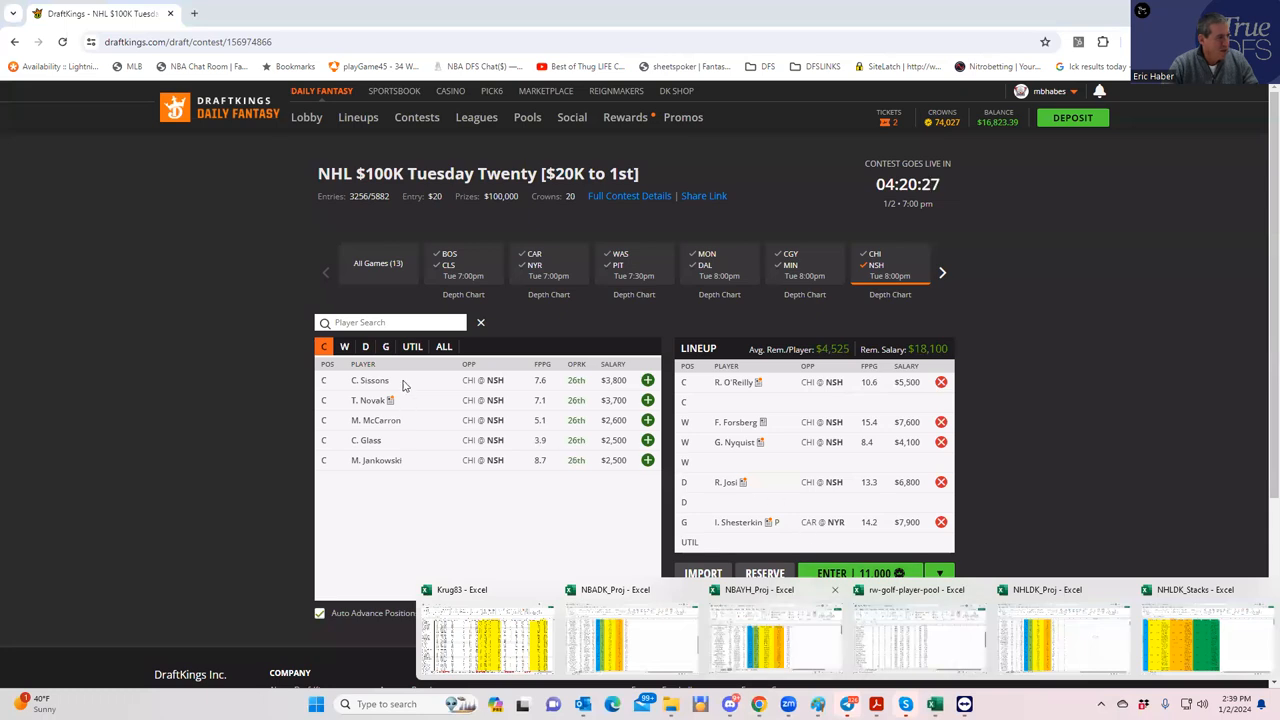
- Filter wingers by the WAS @ PIT and DET @ SJ games to add Rakell and Hoffman
click(344, 346)
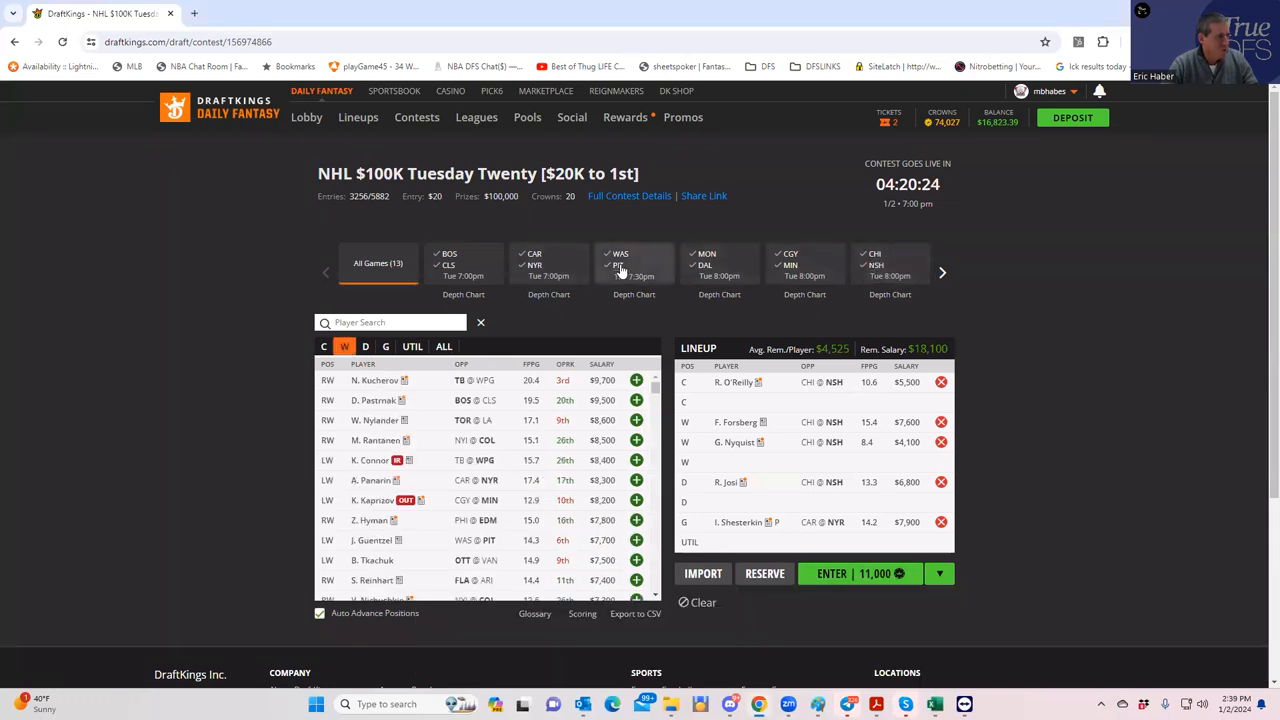
click(632, 264)
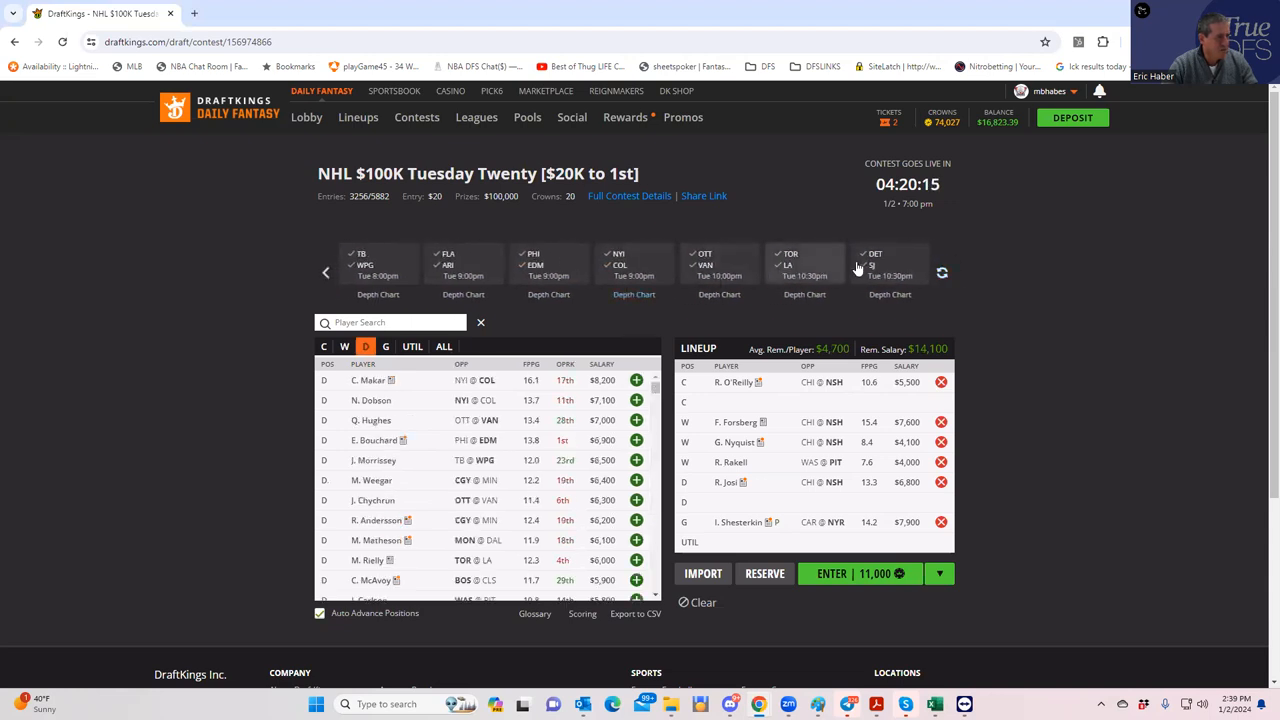
click(890, 268)
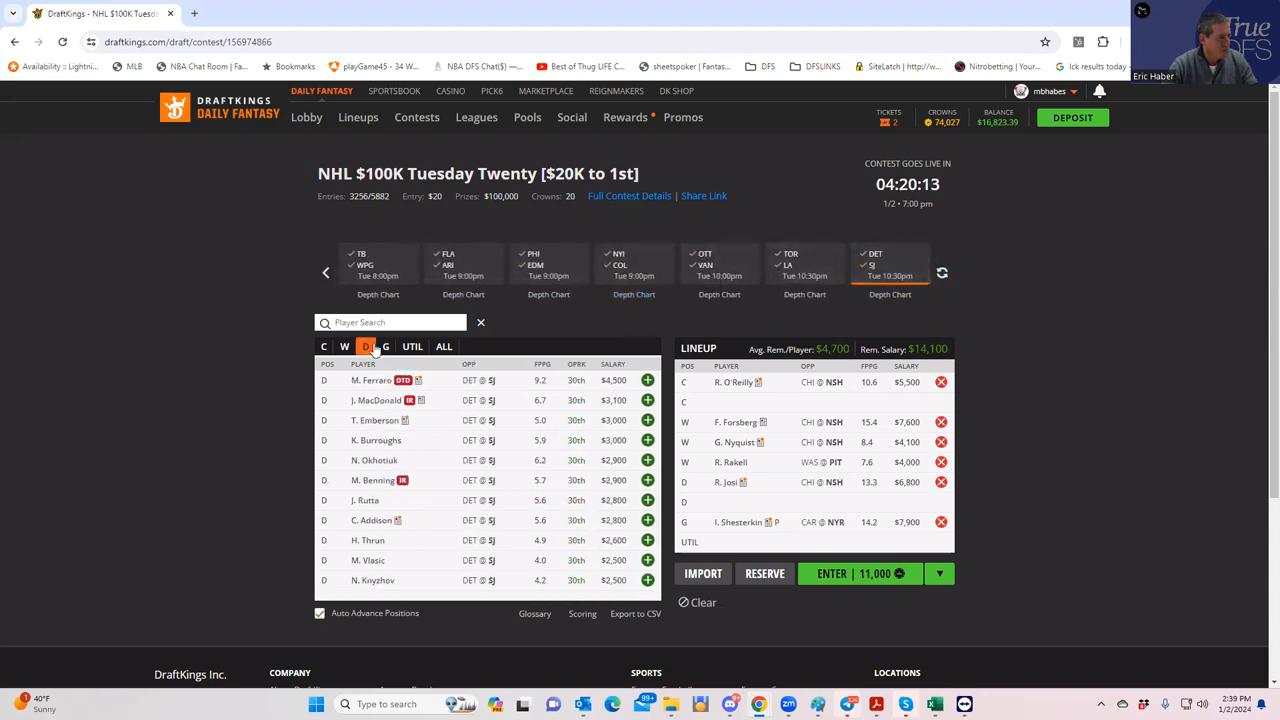
click(344, 346)
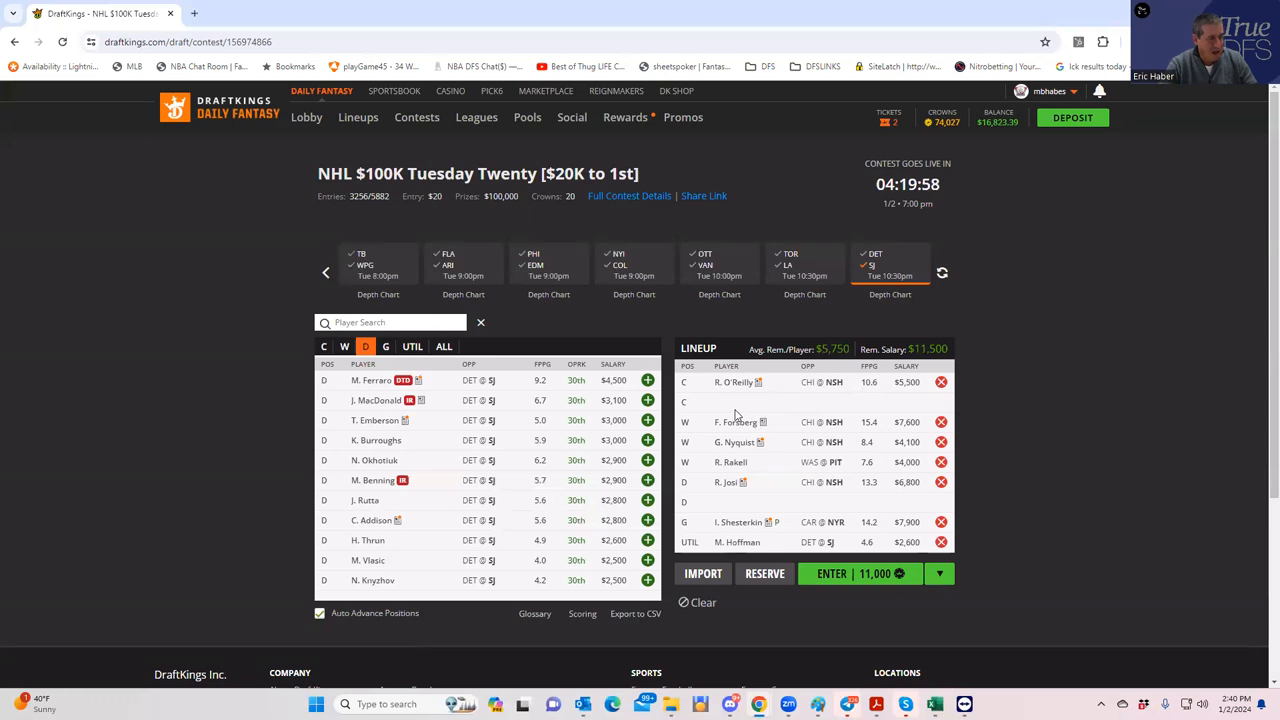
mouse_move(762, 472)
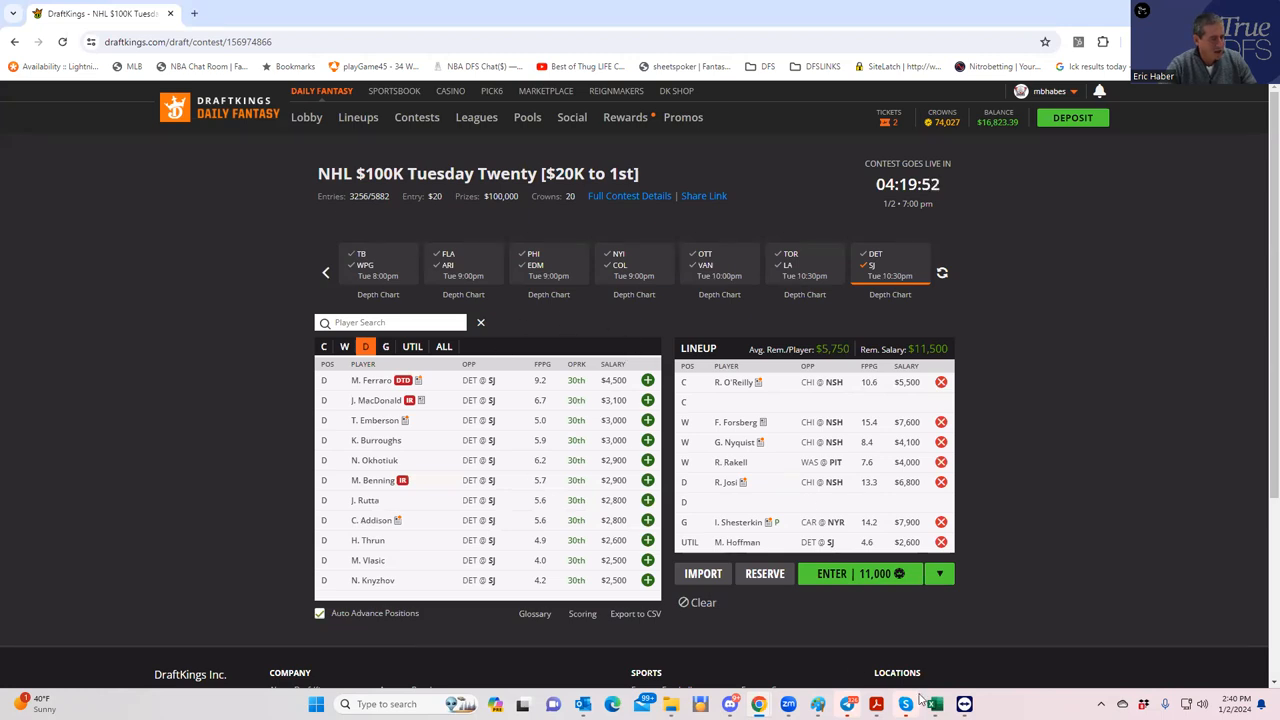
mouse_move(920, 700)
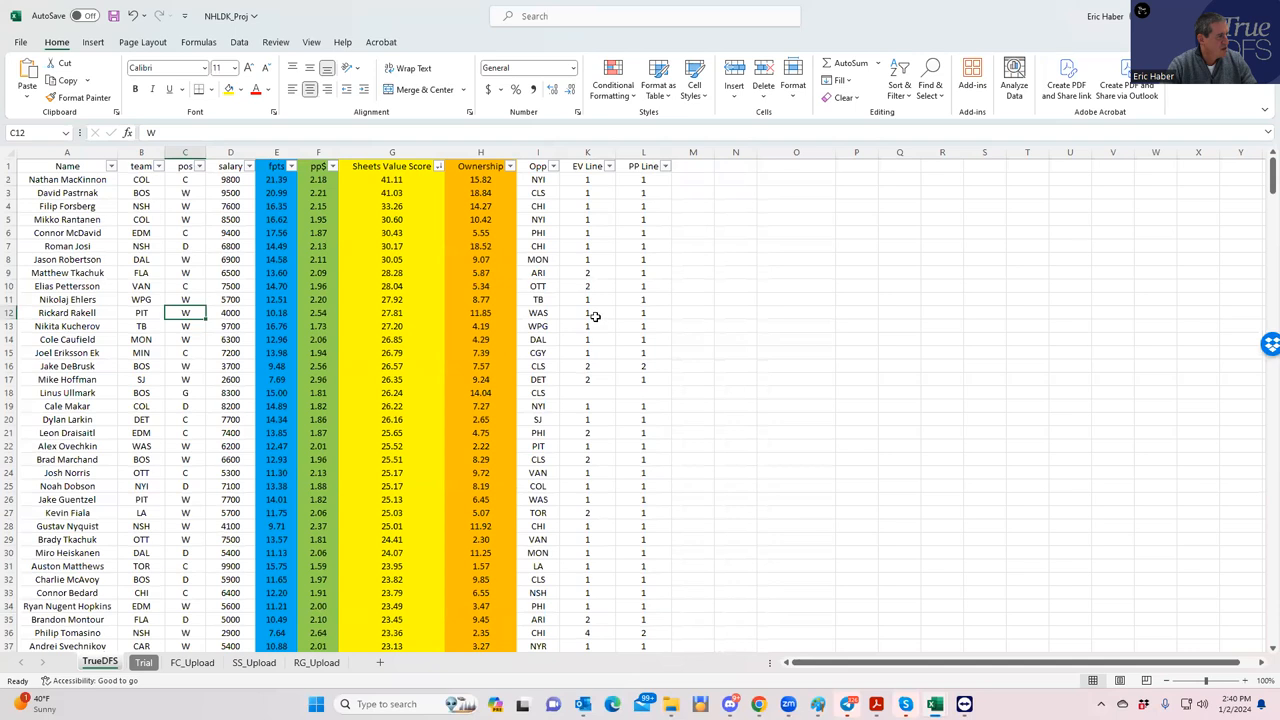
click(276, 366)
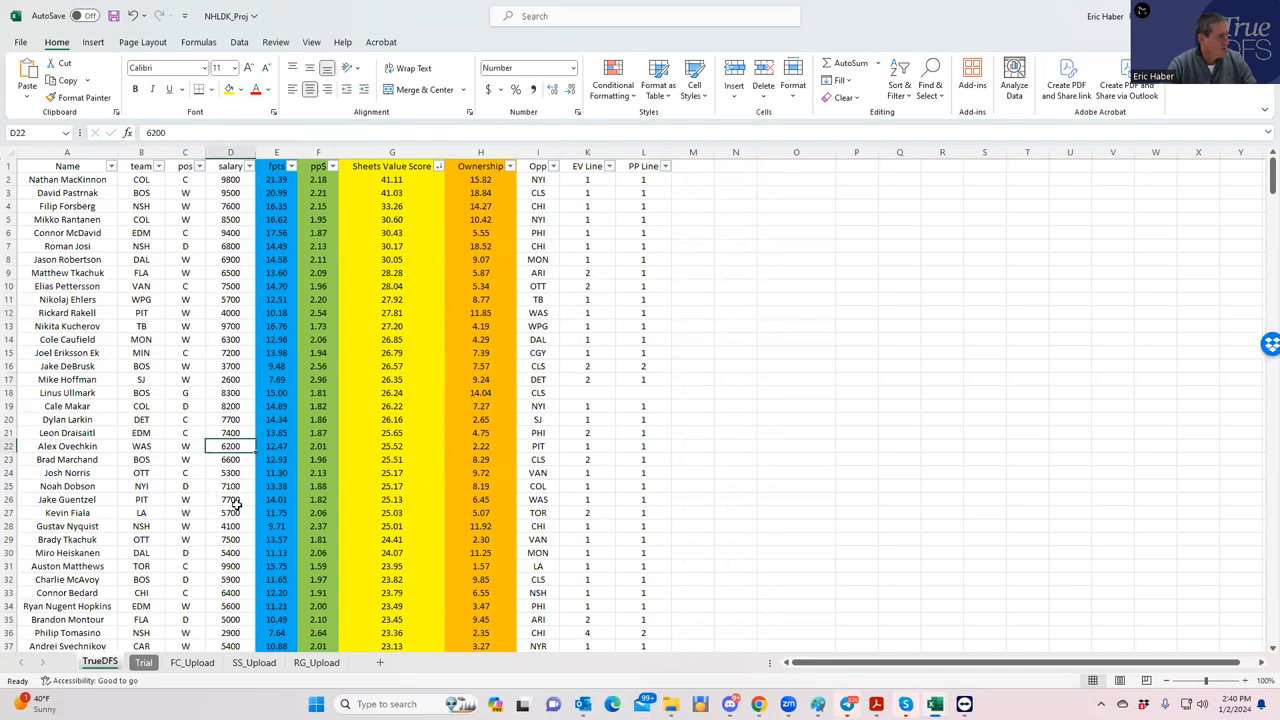
click(230, 500)
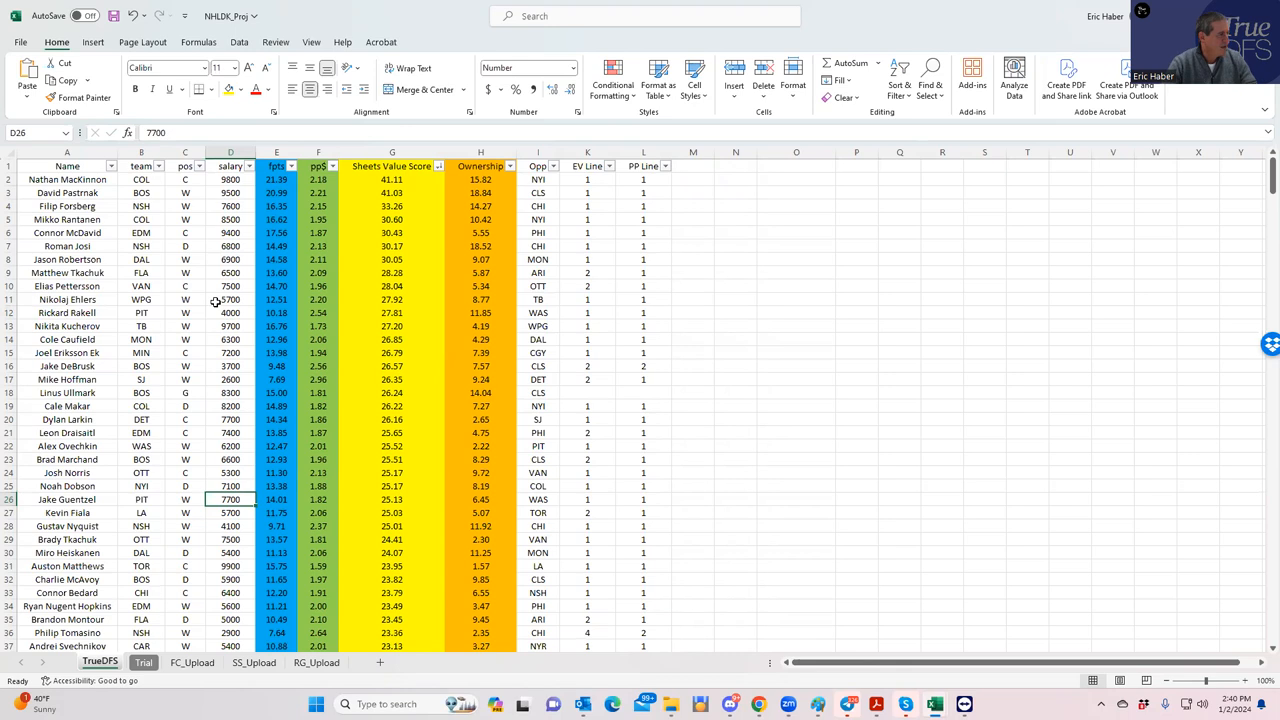
mouse_move(204, 460)
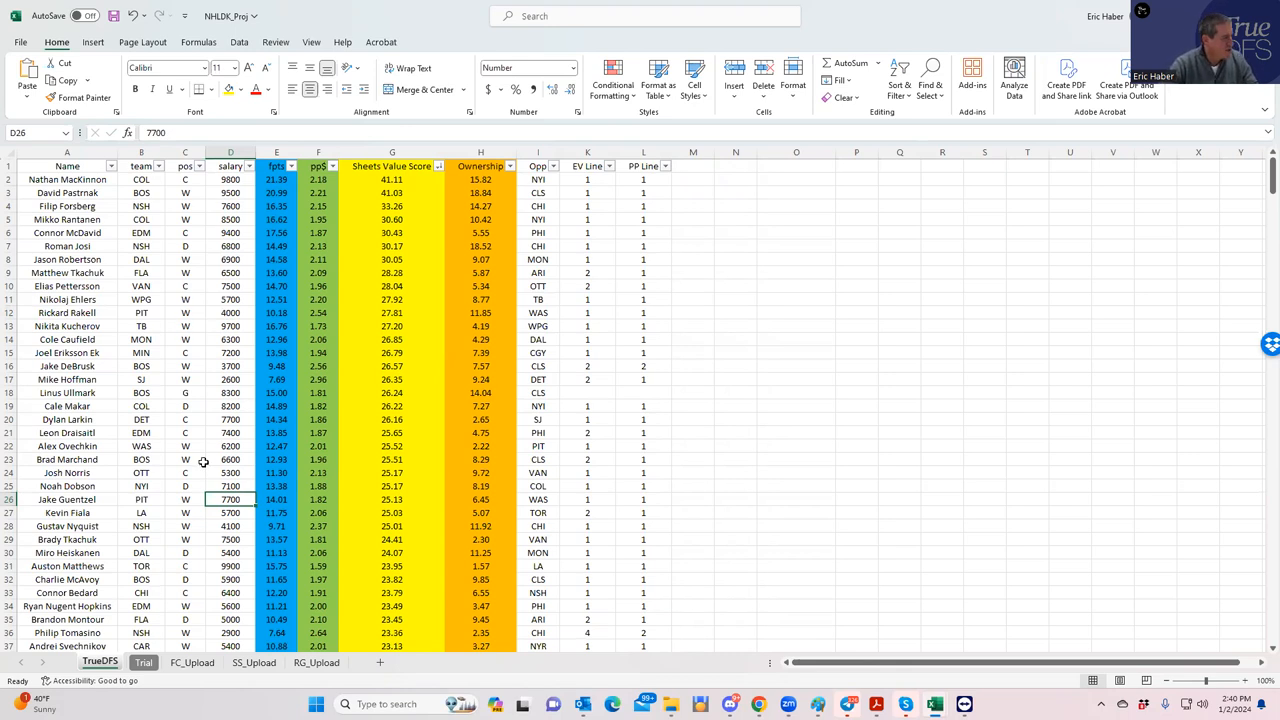
scroll(down, 3)
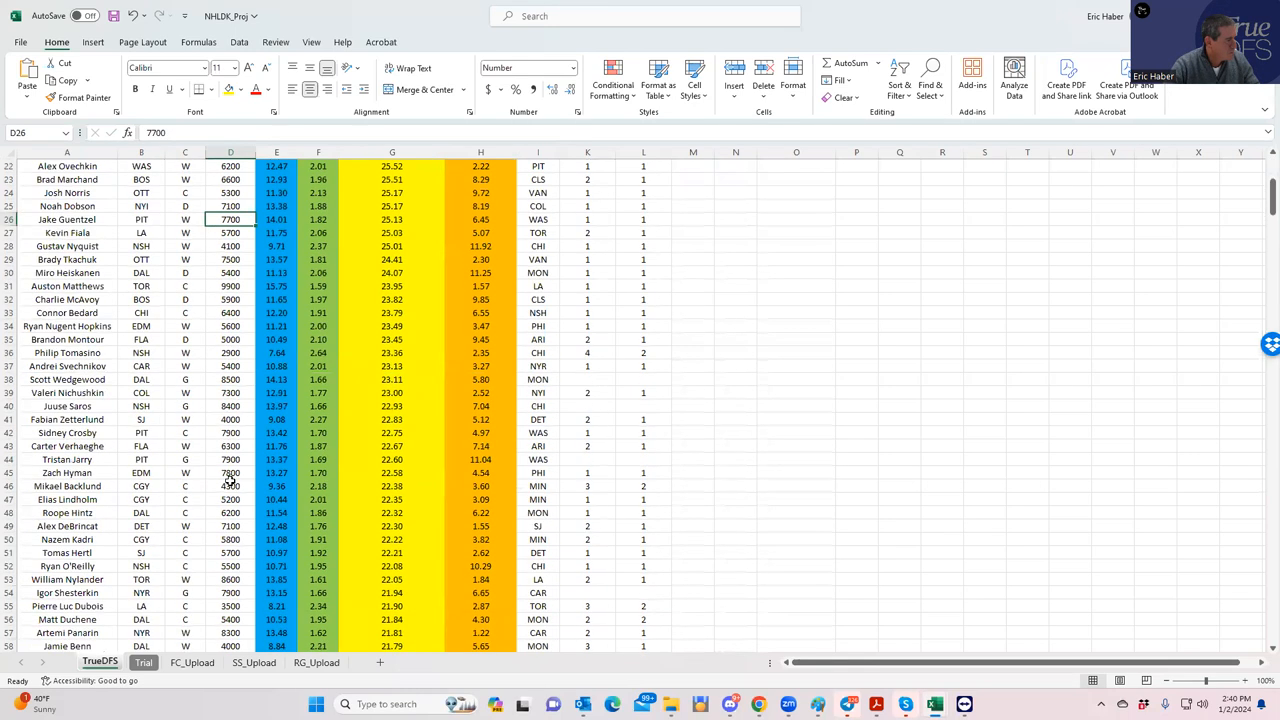
scroll(down, 3)
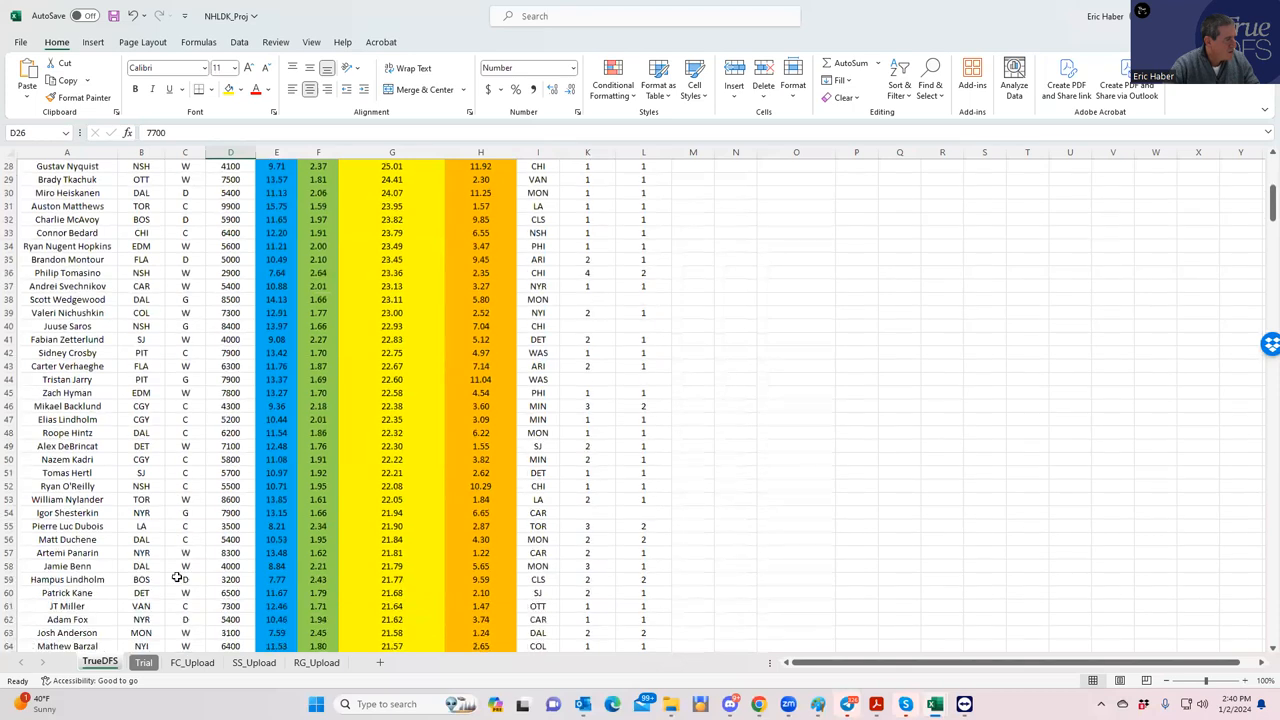
scroll(down, 3)
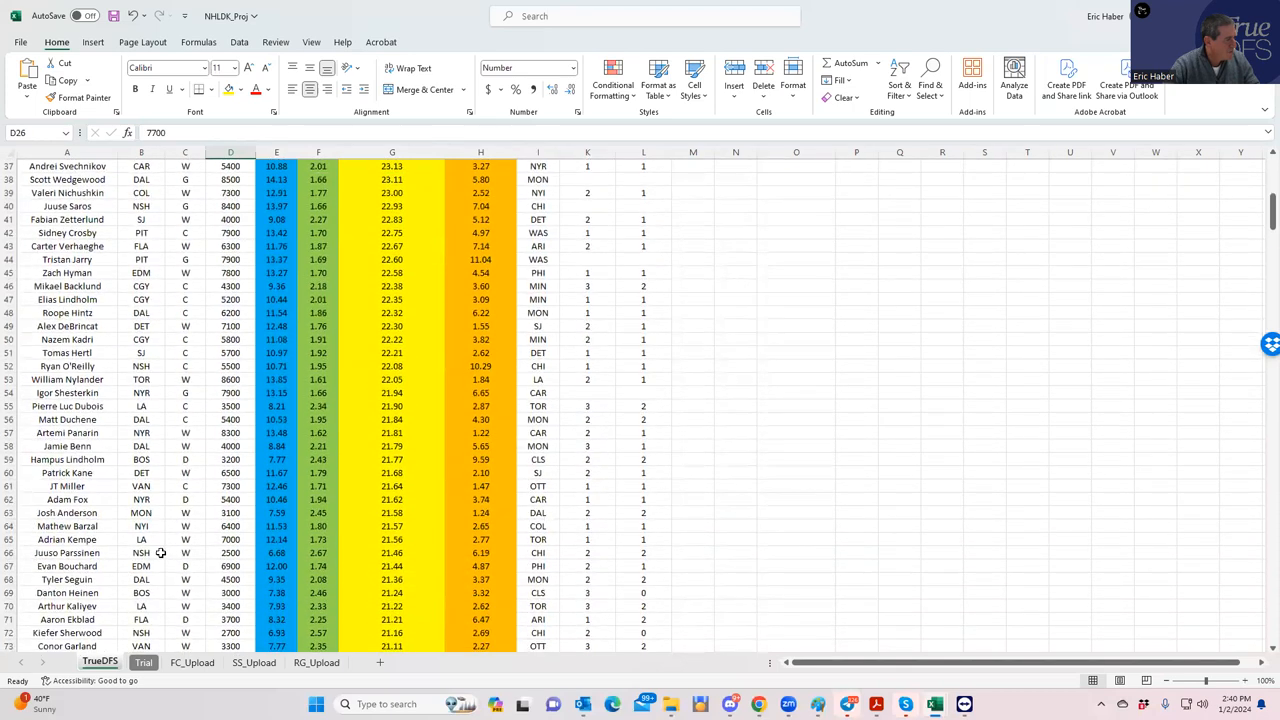
click(140, 552)
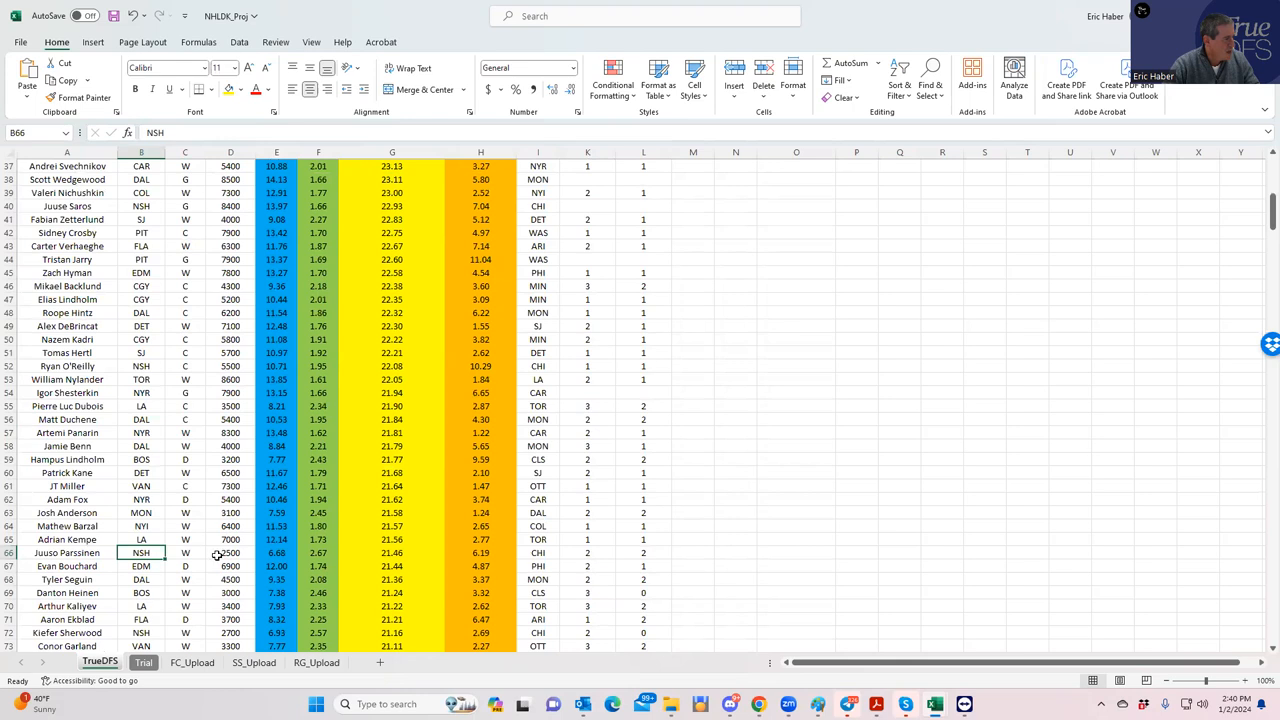
scroll(down, 3)
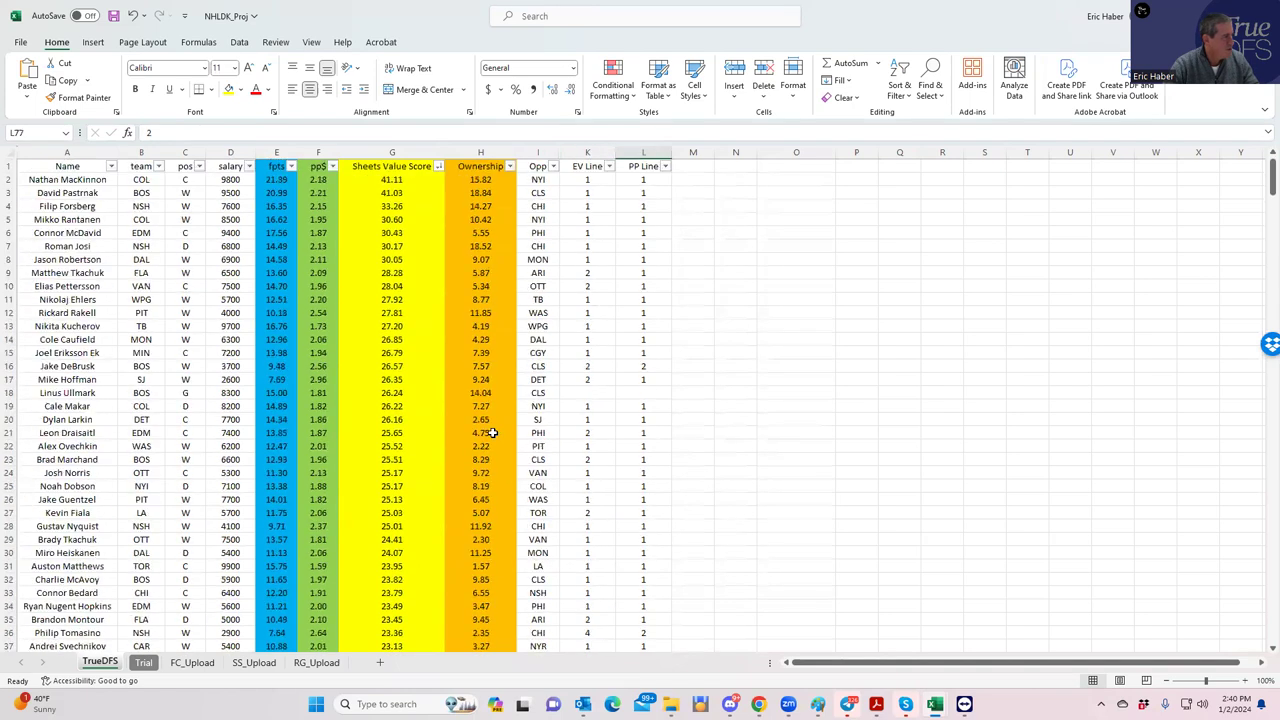
click(140, 380)
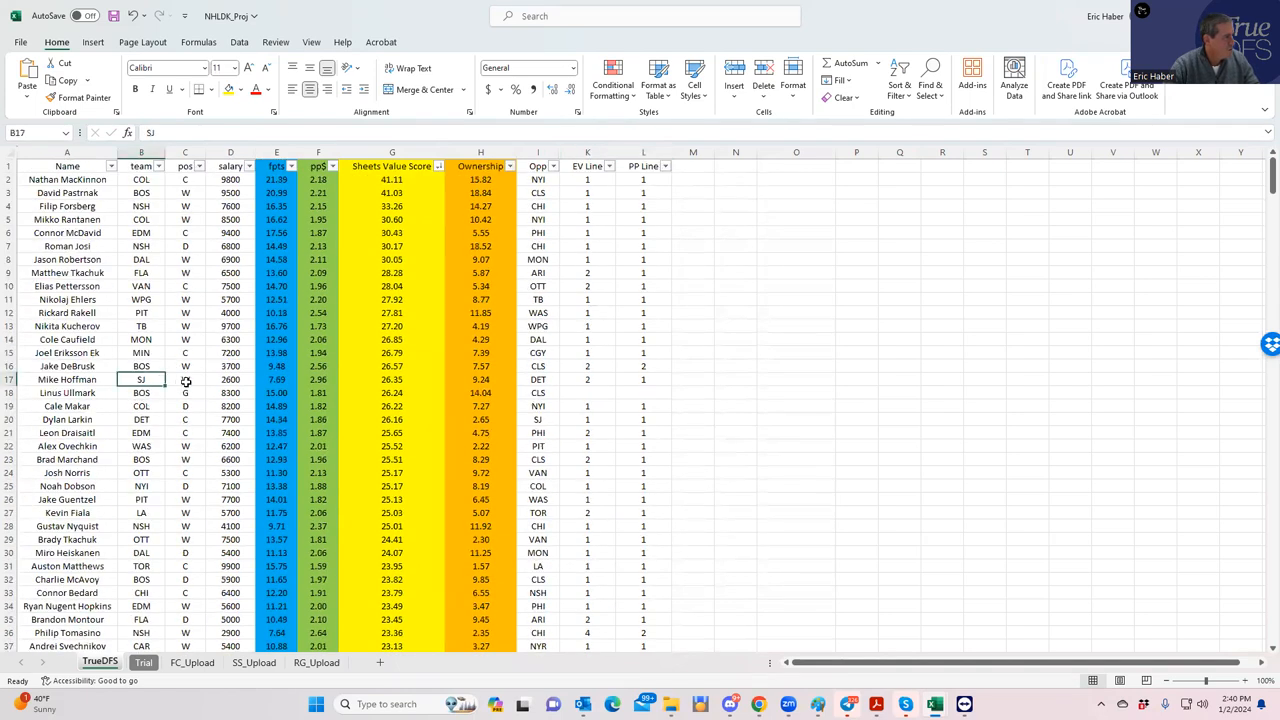
scroll(down, 3)
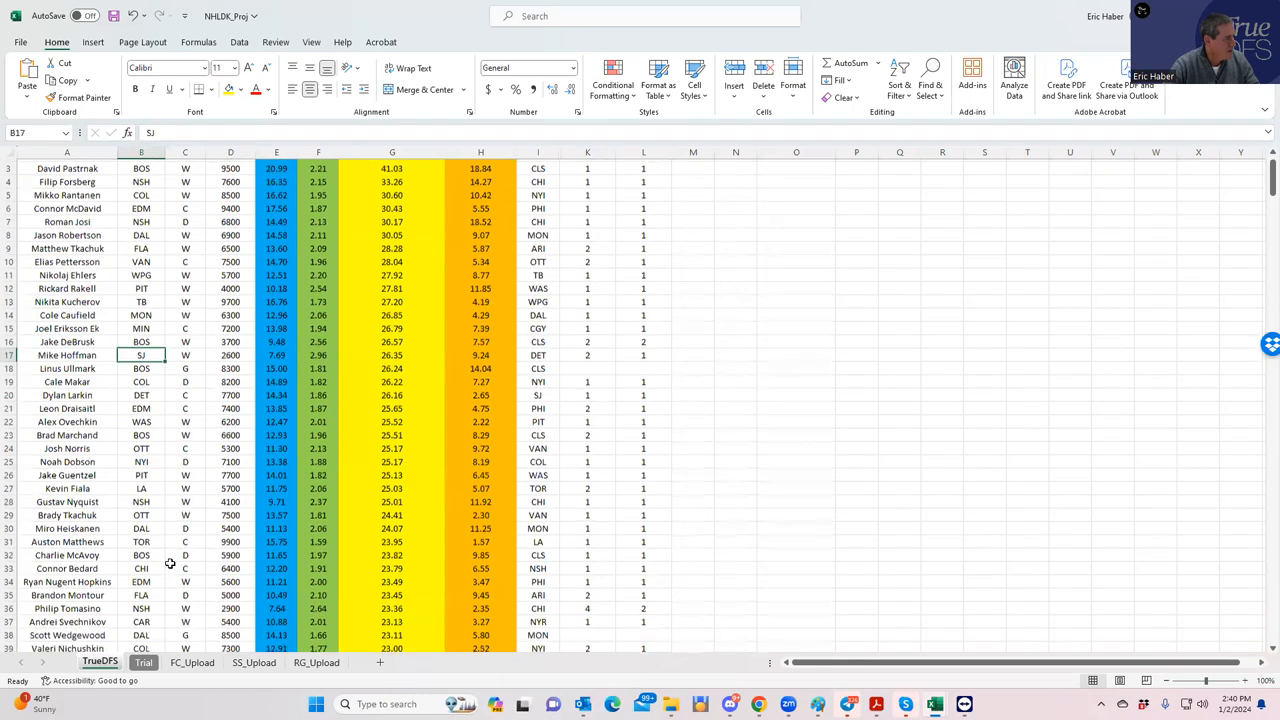
scroll(down, 3)
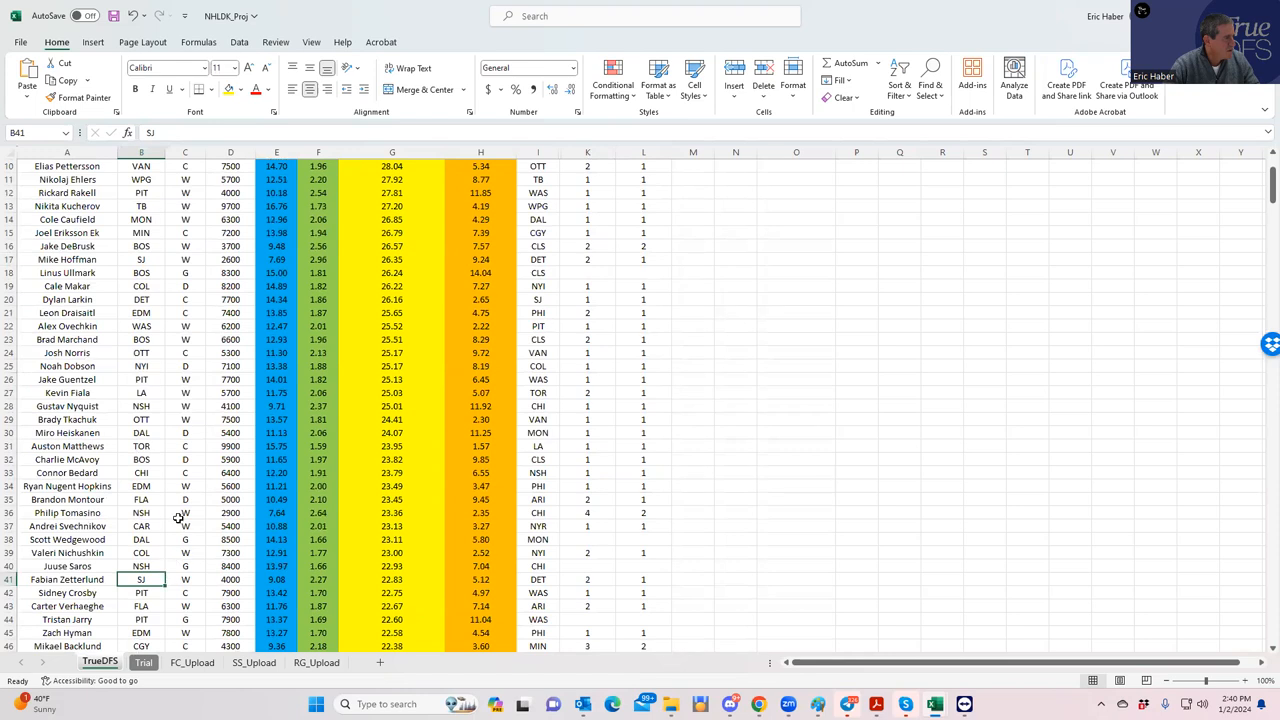
scroll(up, 3)
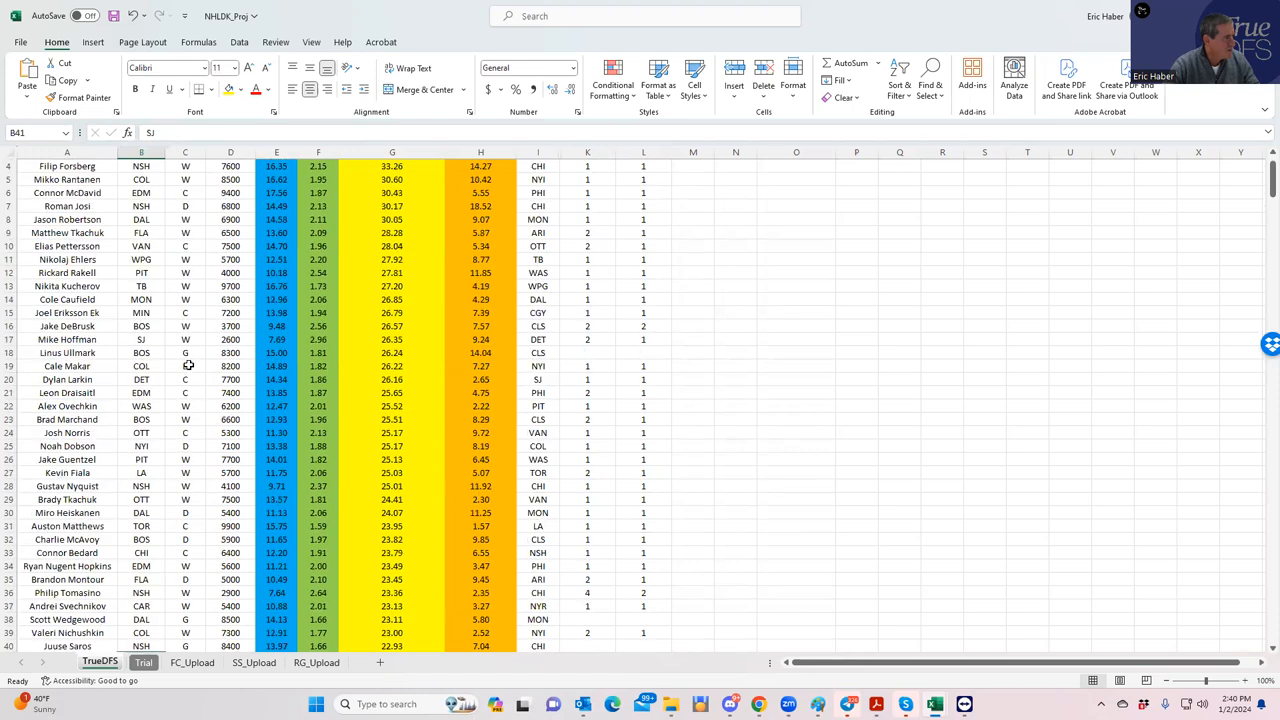
click(588, 340)
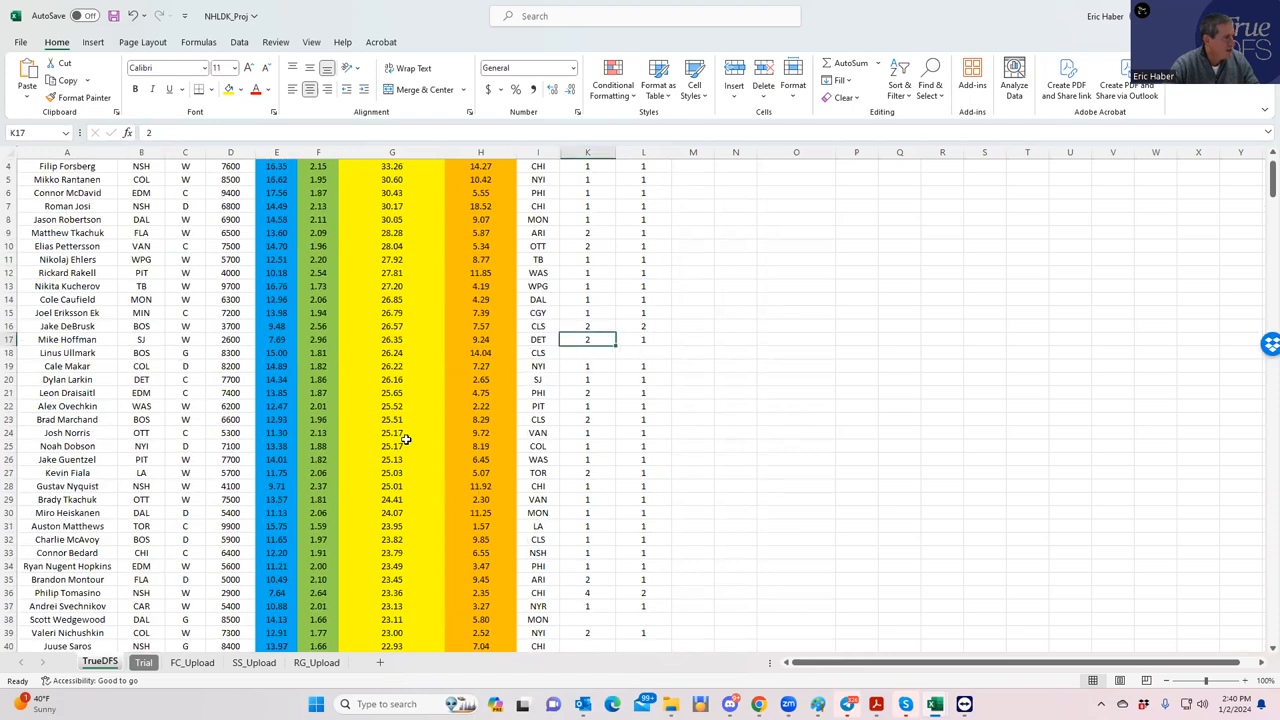
scroll(down, 3)
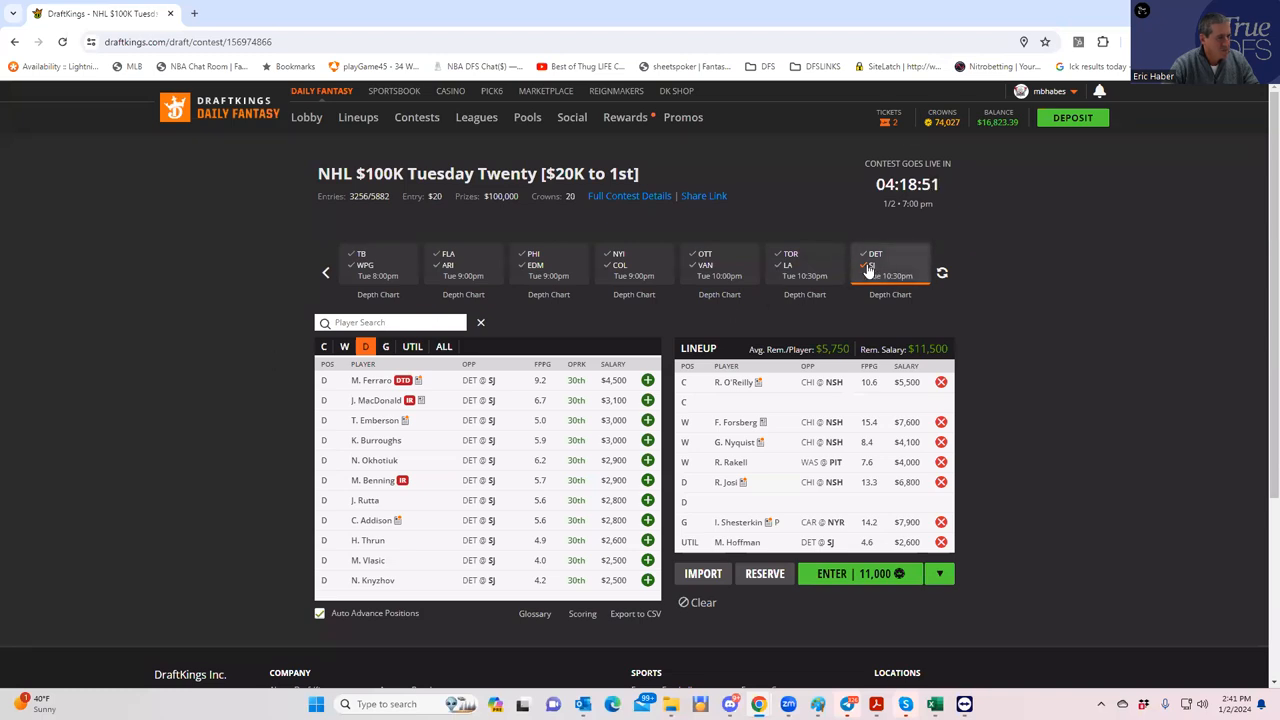
- Filter to the WAS @ PIT game and add S. Crosby as the second center
click(876, 268)
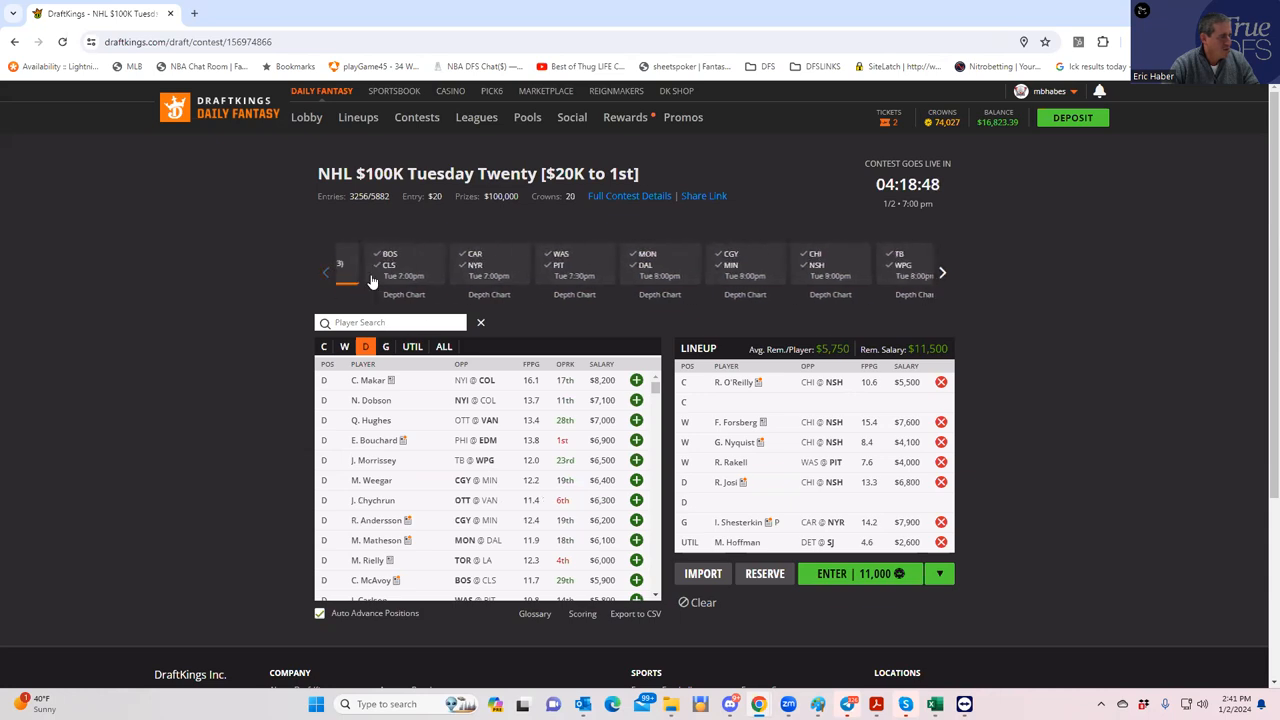
click(632, 264)
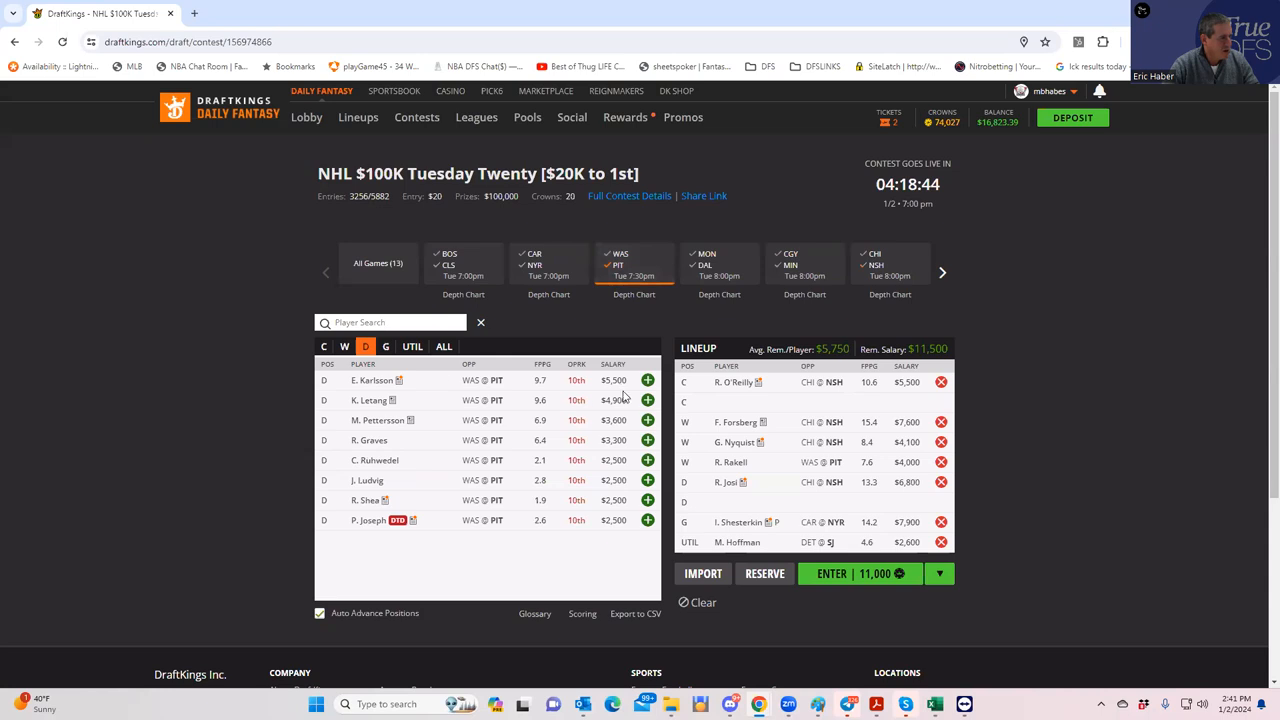
click(324, 346)
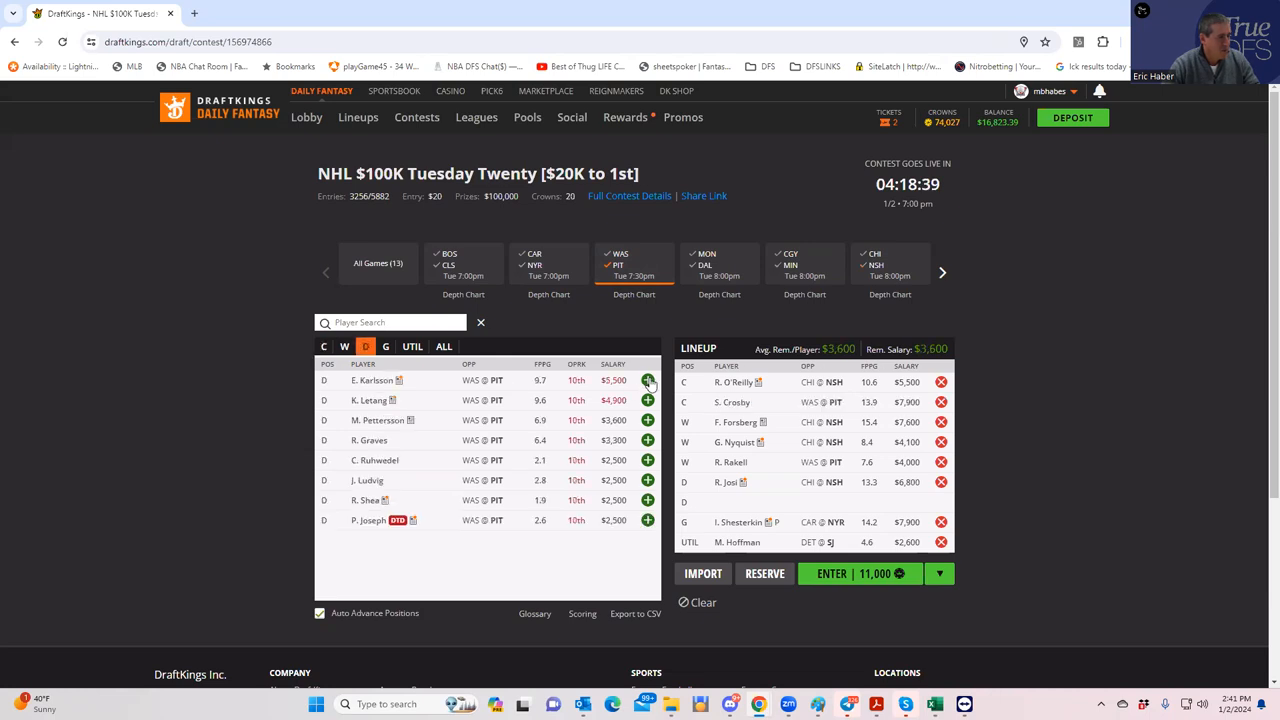
mouse_move(804, 468)
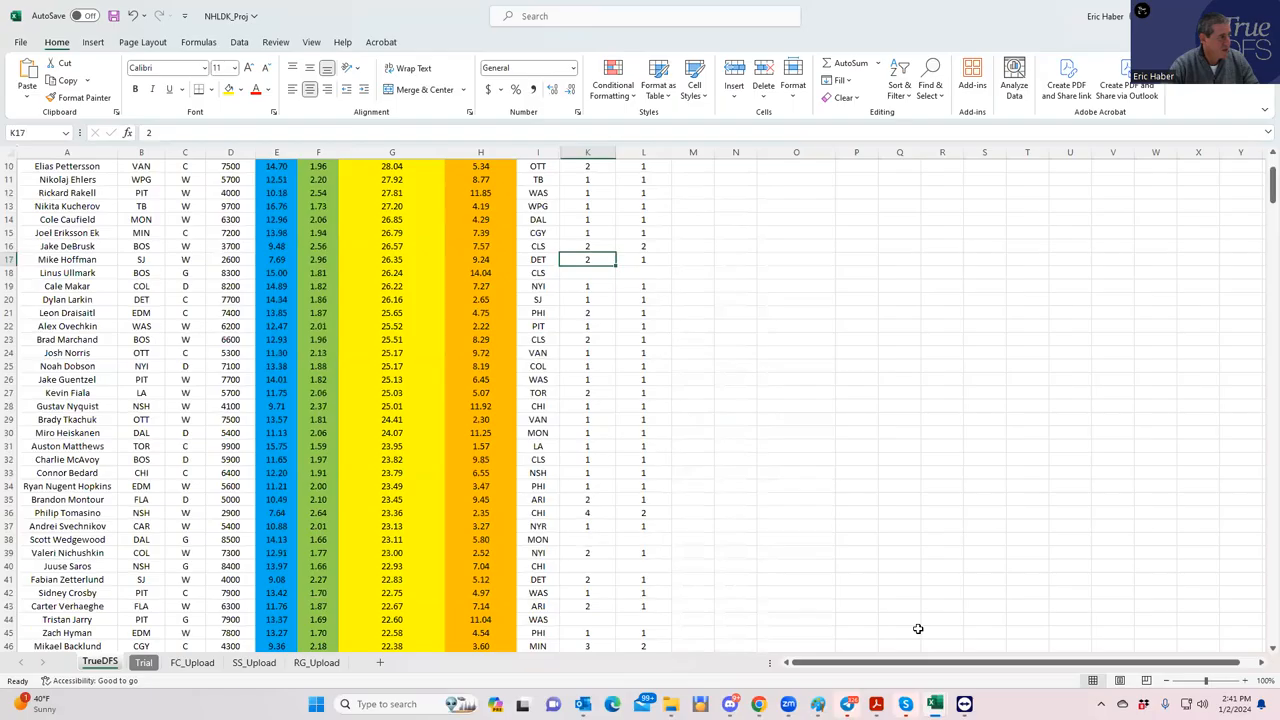
- Sort the Total projections table by team and scroll to the SJ and PIT skaters
scroll(up, 3)
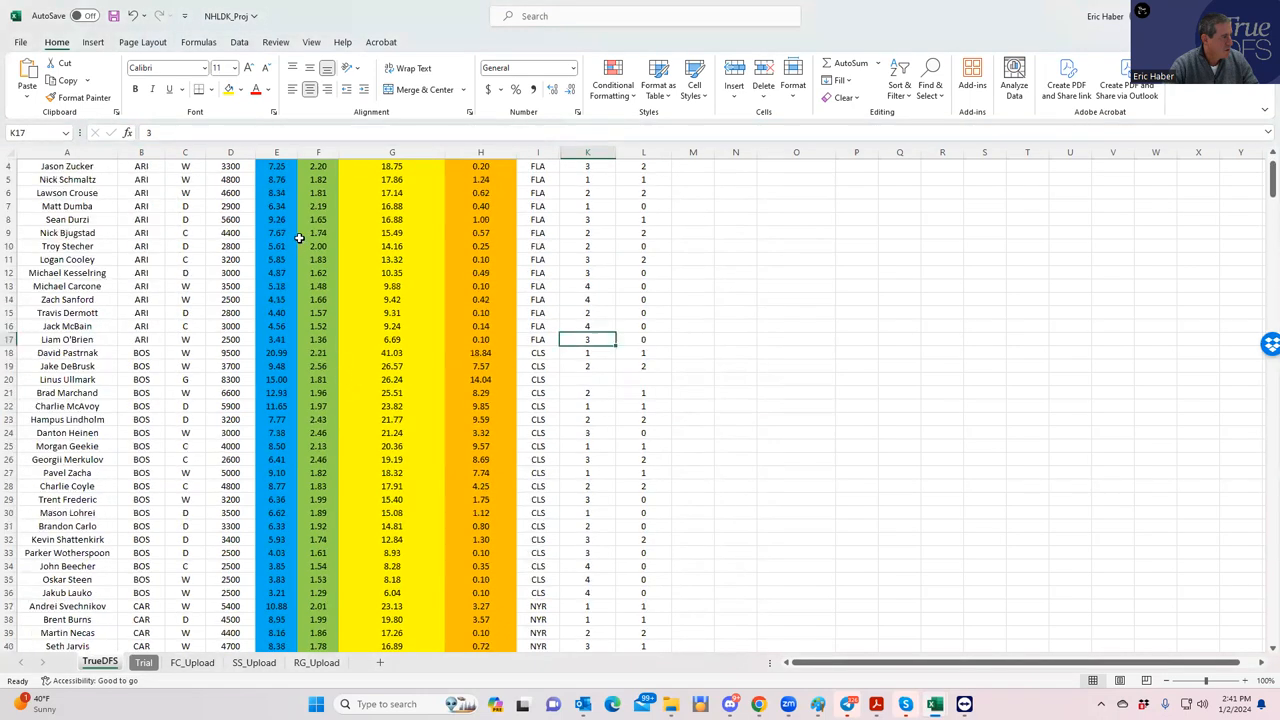
click(158, 164)
text(2)
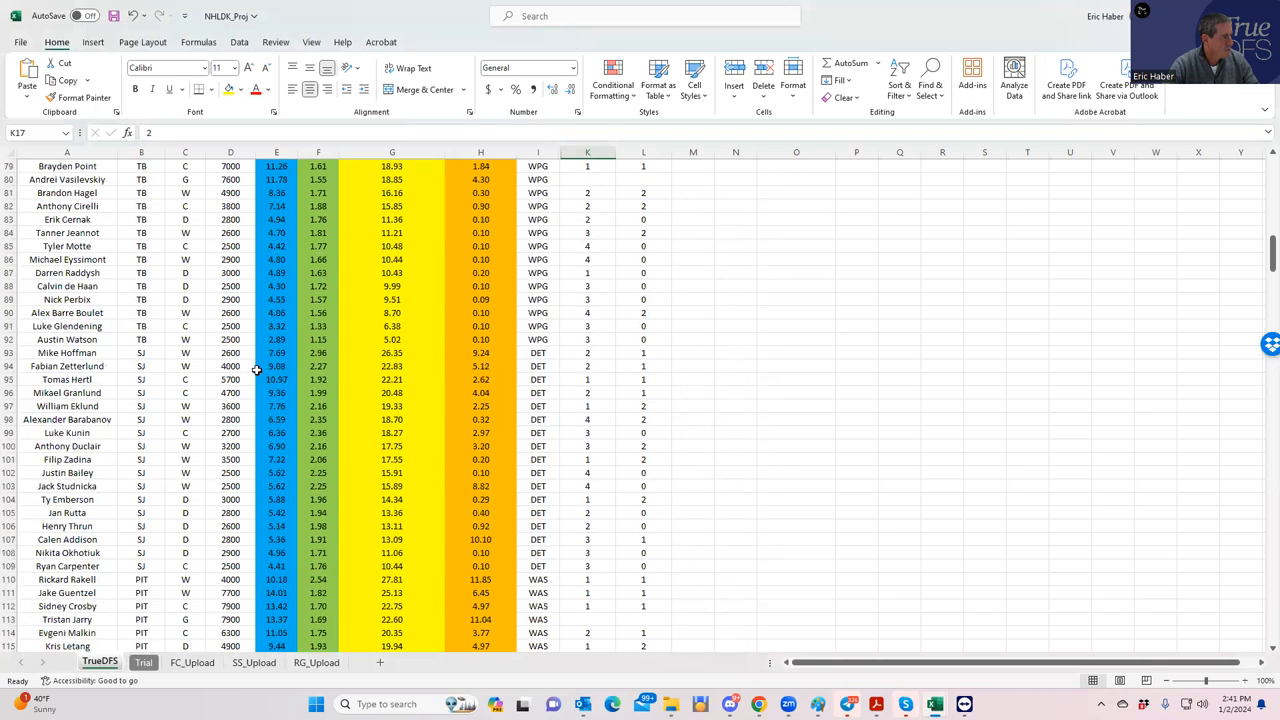
scroll(down, 3)
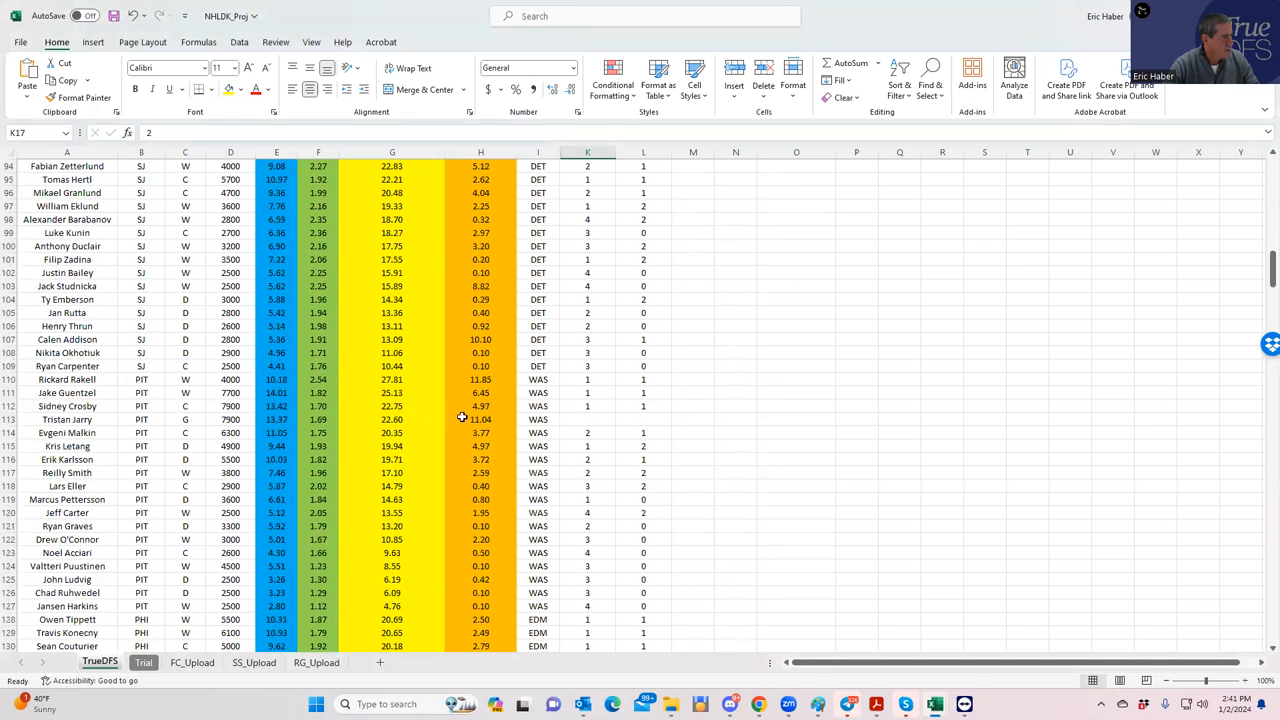
click(536, 406)
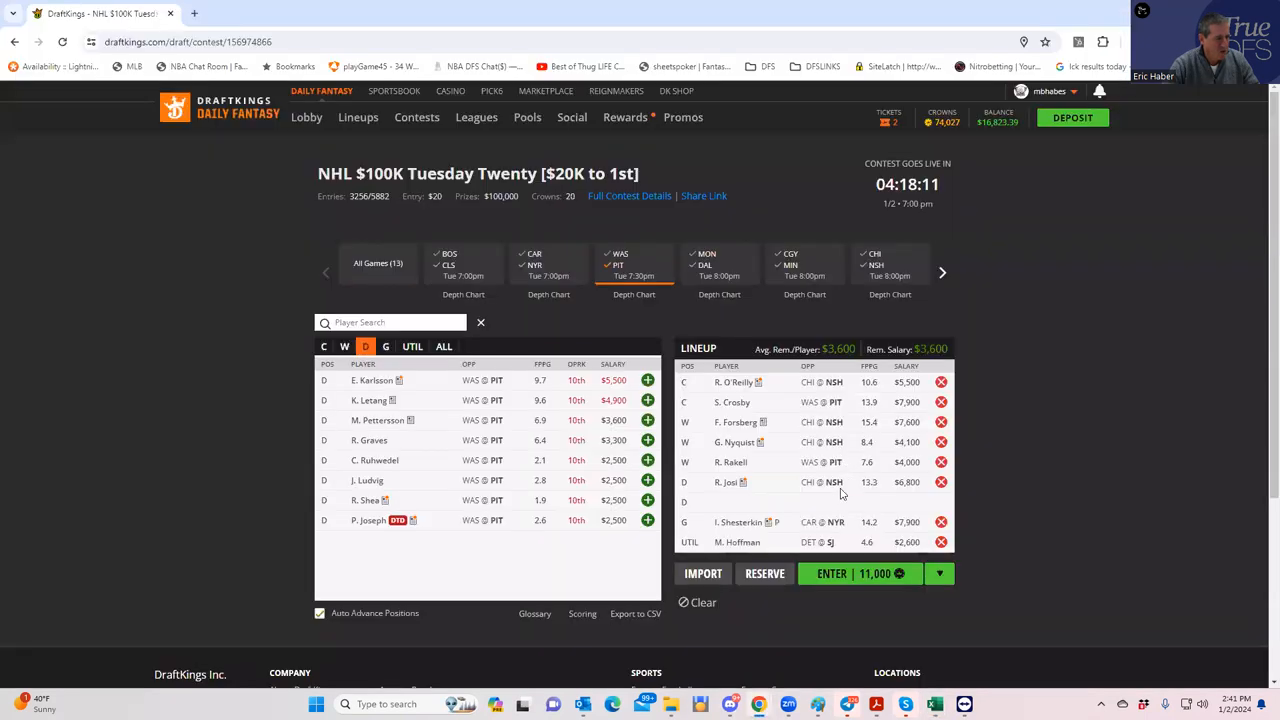
mouse_move(832, 548)
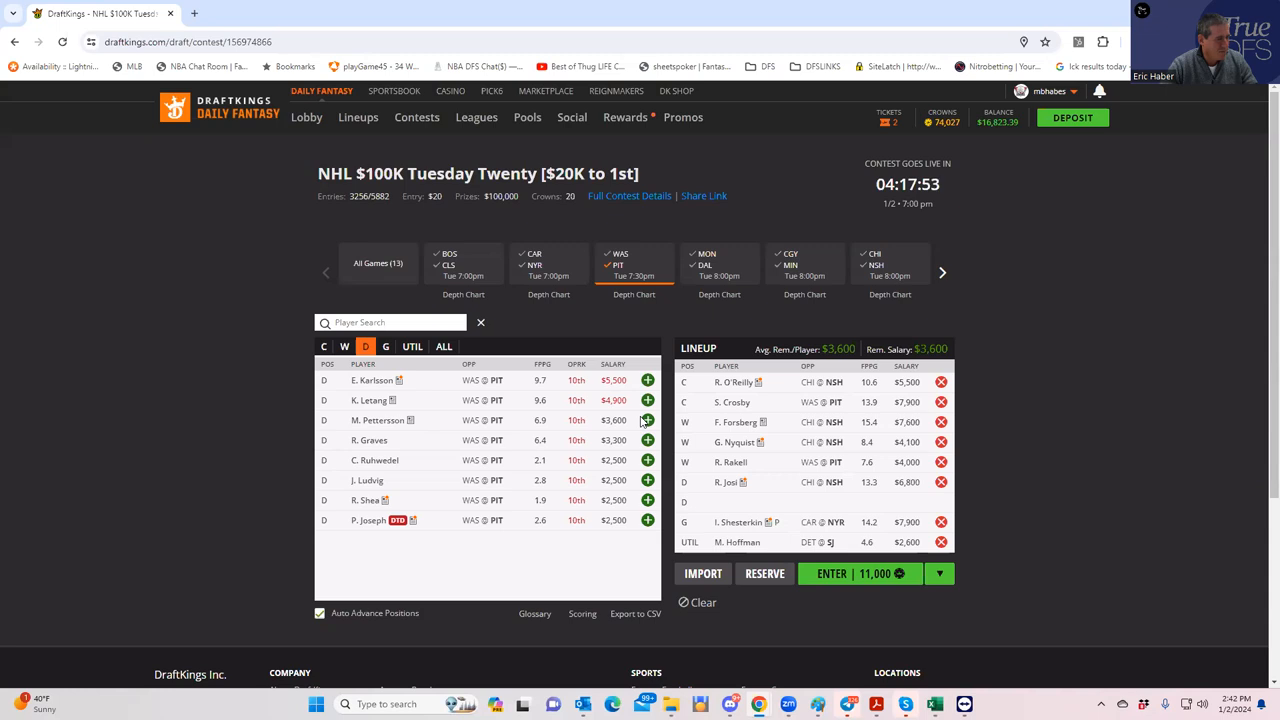
mouse_move(740, 624)
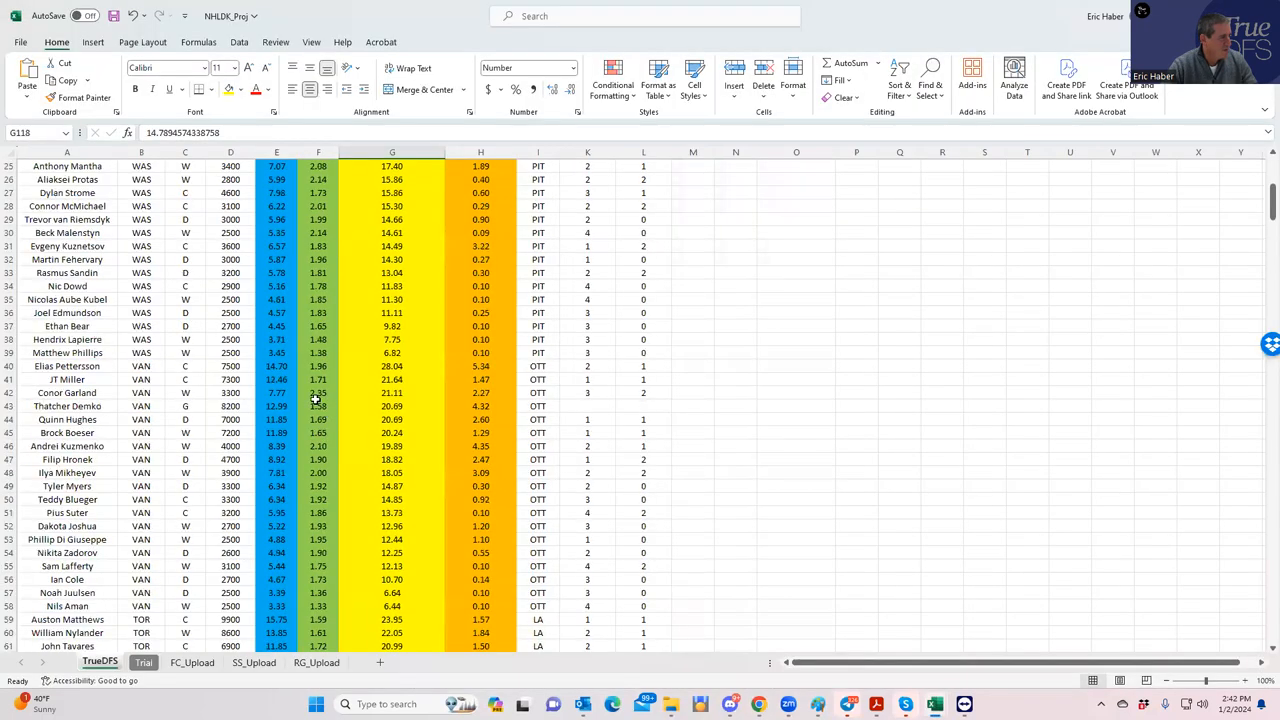
scroll(down, 3)
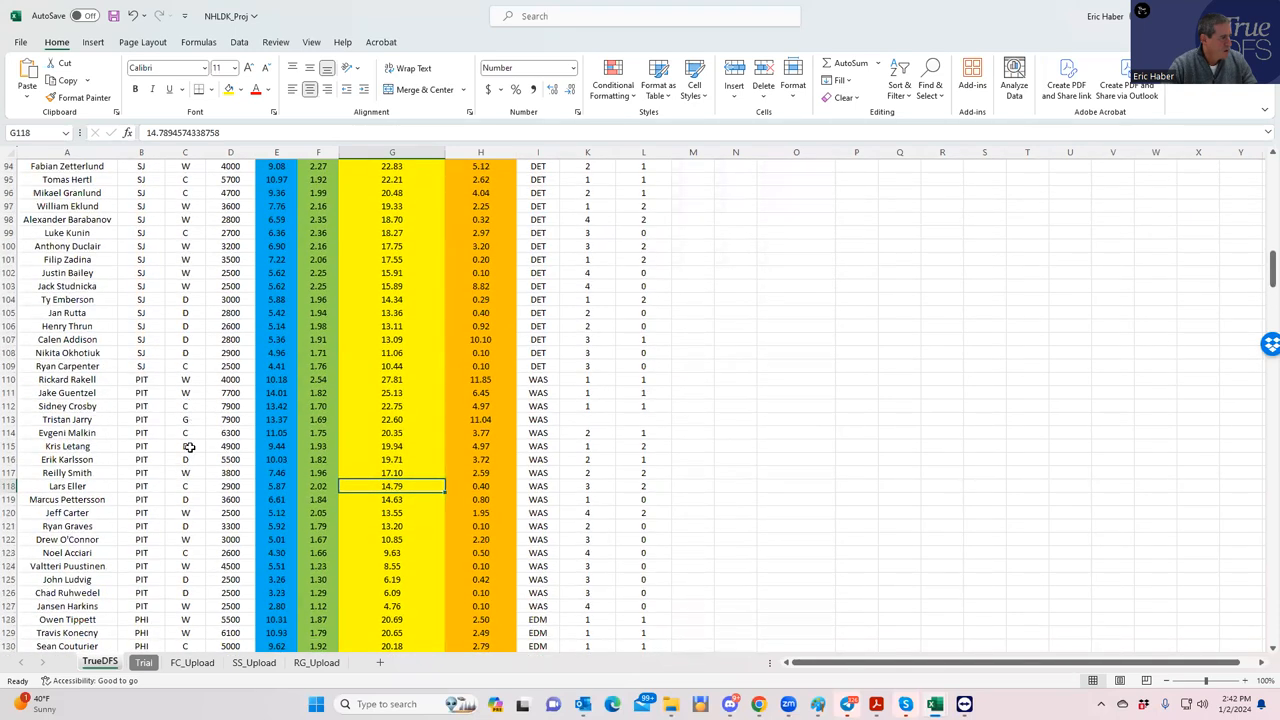
click(184, 446)
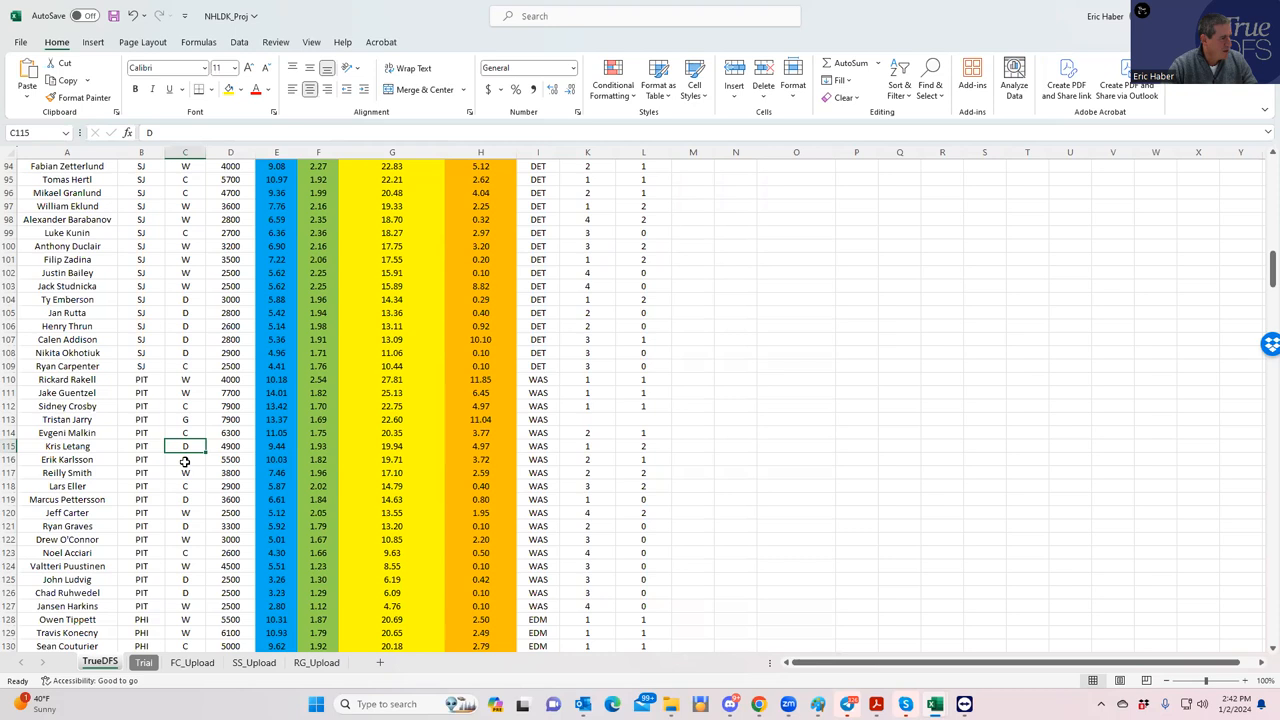
click(184, 458)
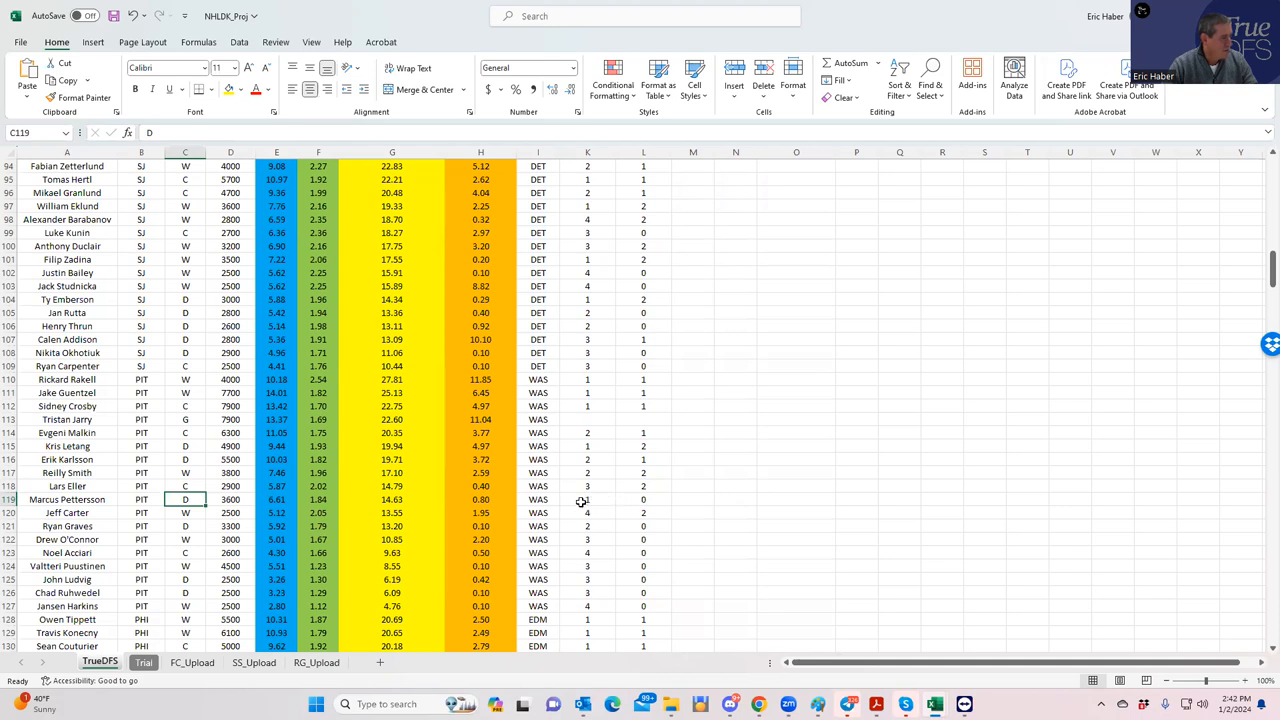
mouse_move(324, 510)
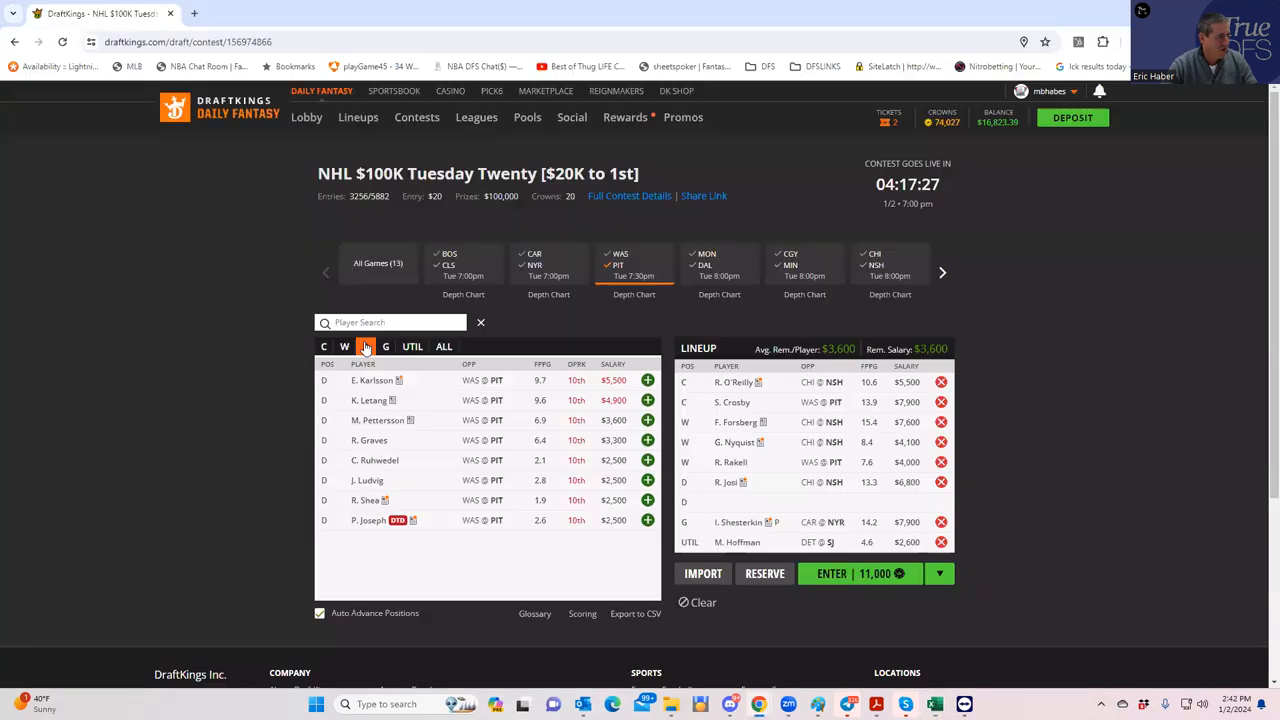
text(p)
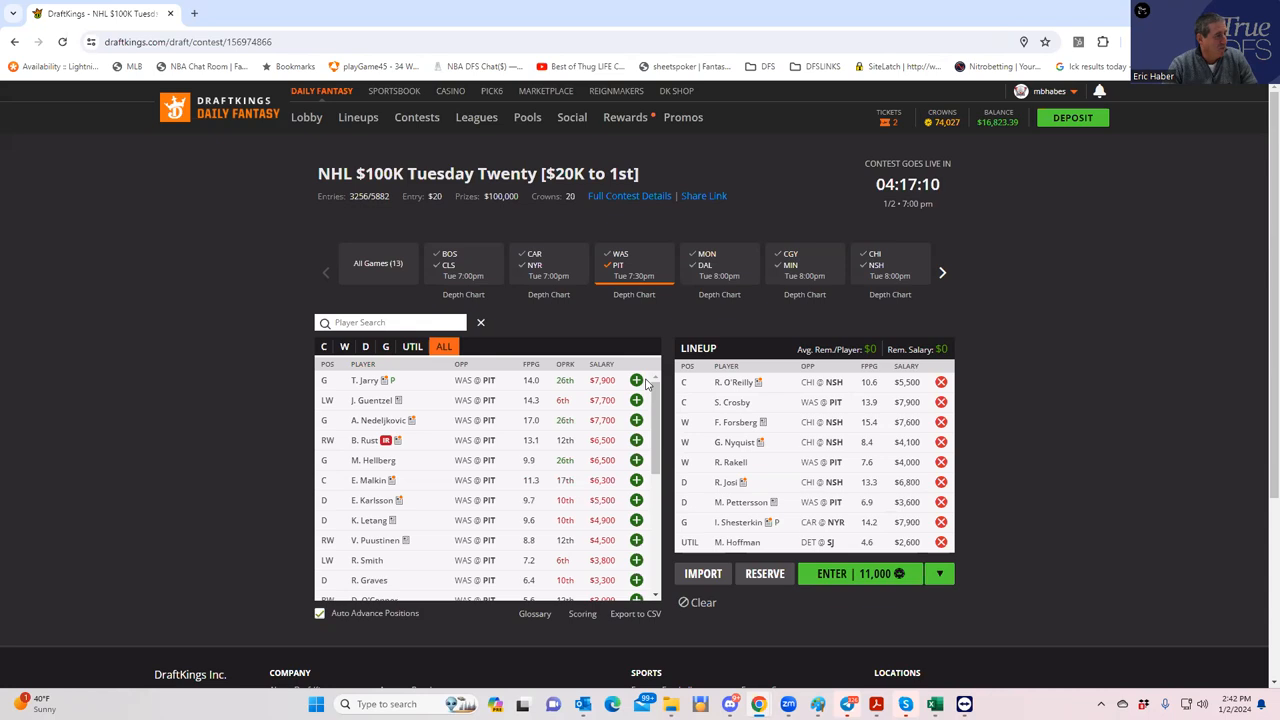
mouse_move(680, 296)
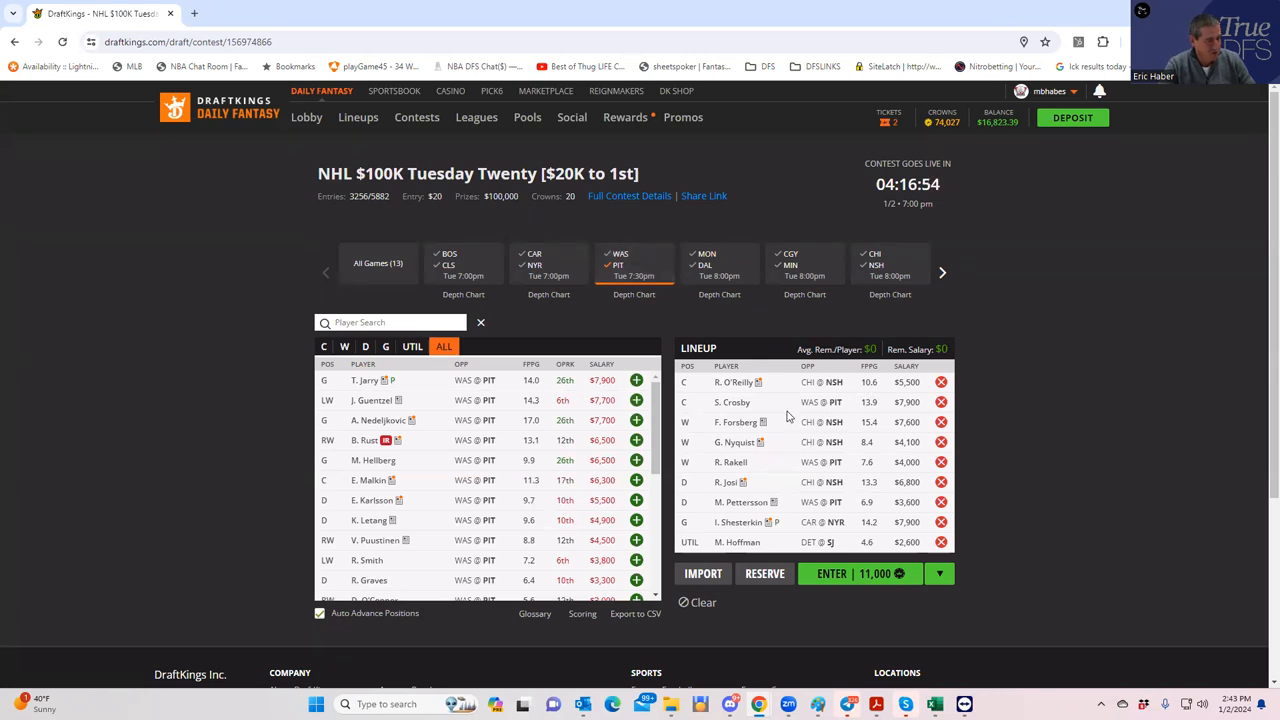
mouse_move(1030, 558)
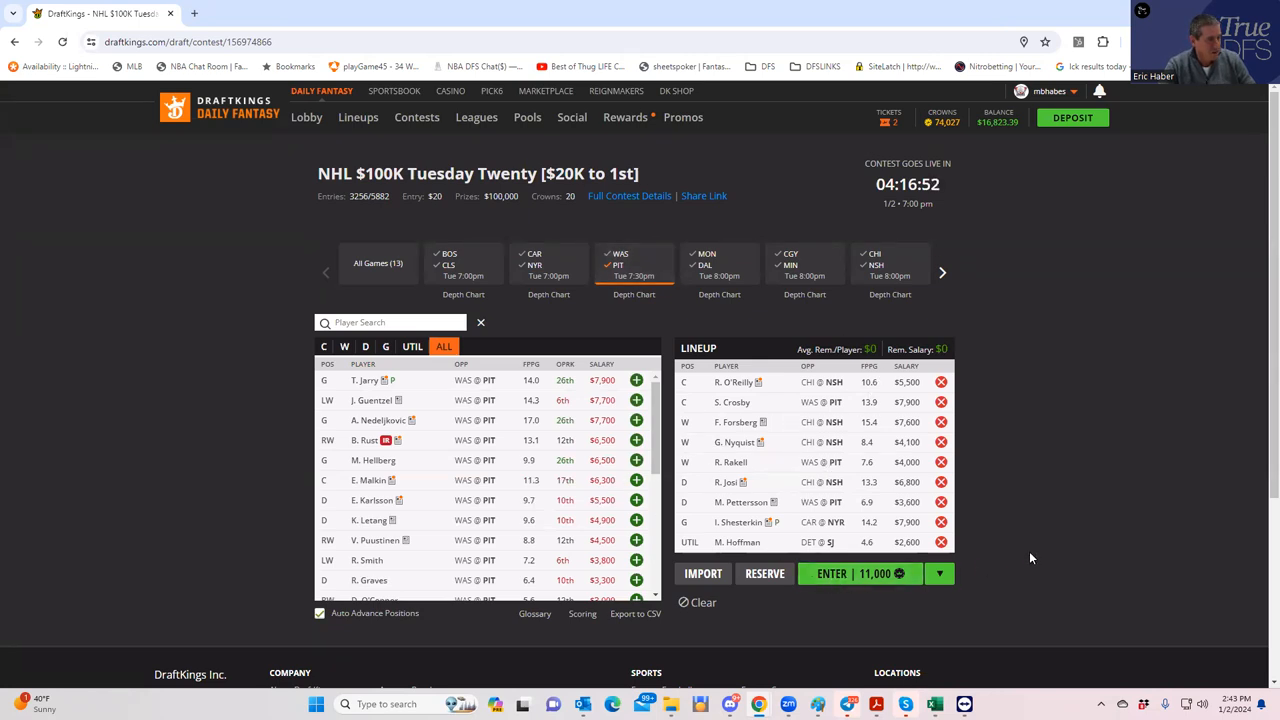
mouse_move(992, 558)
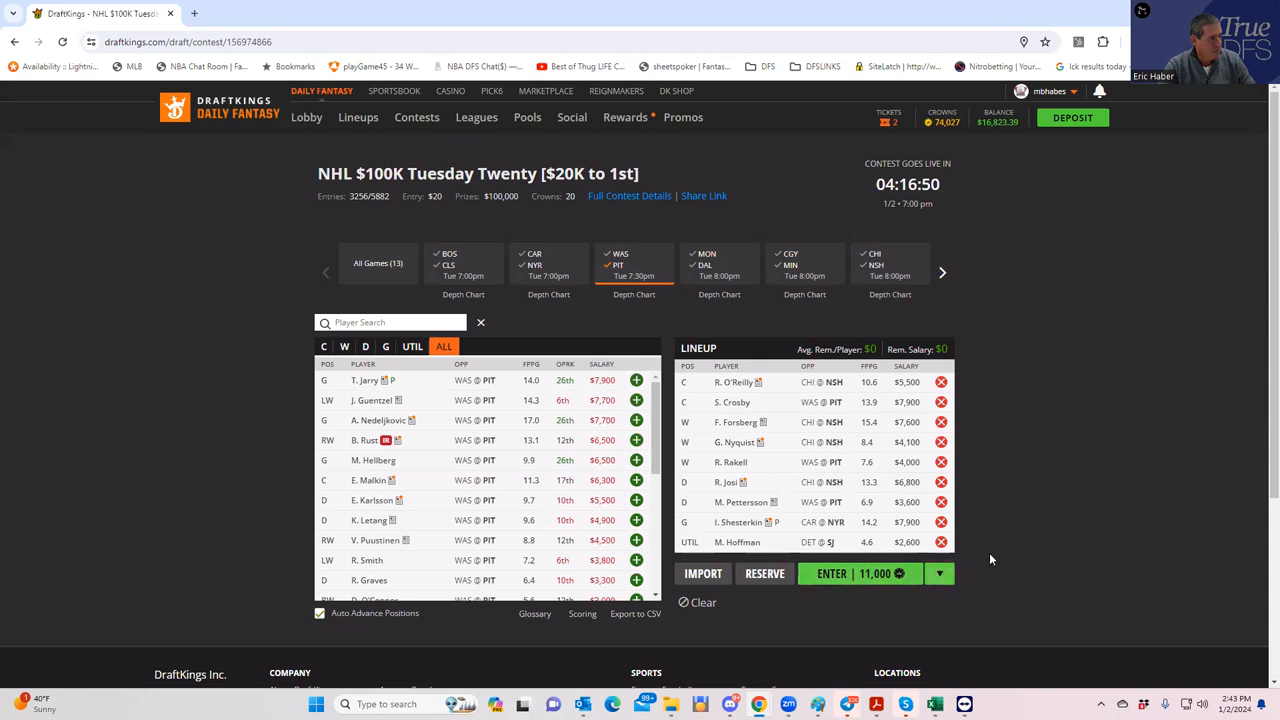
mouse_move(808, 680)
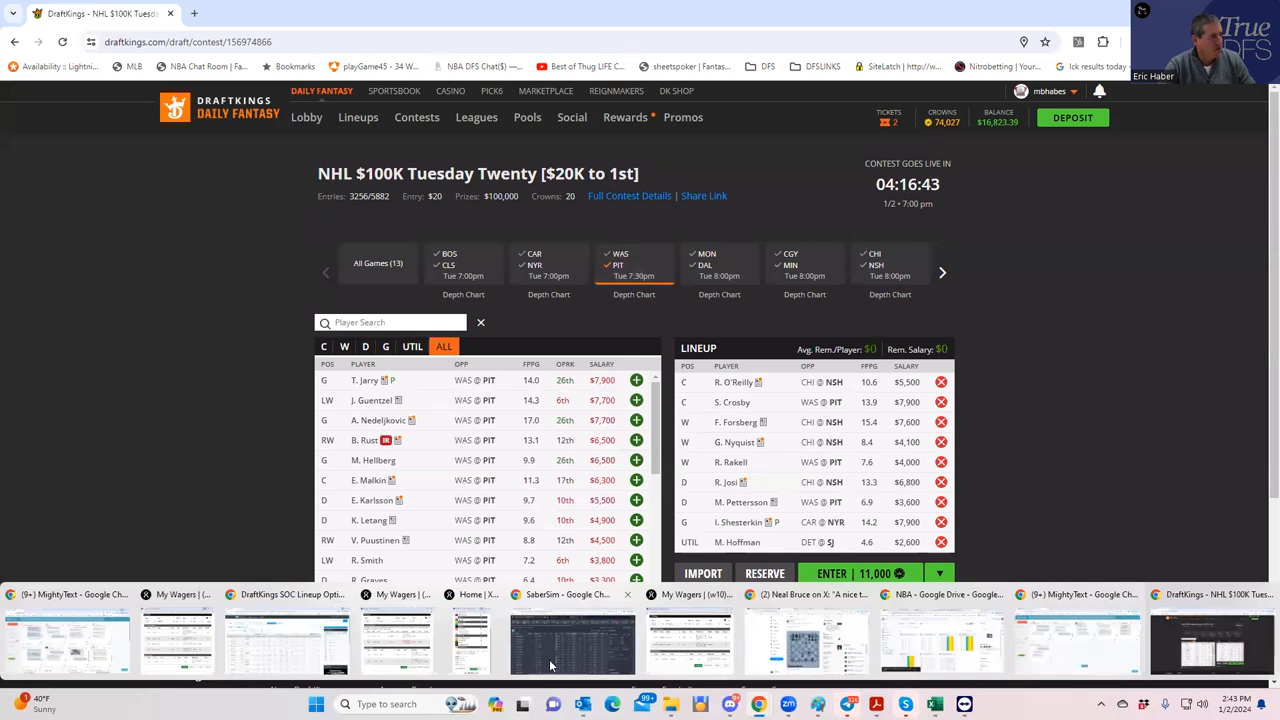
- Bring the SaberSim browser window back into view from the taskbar
click(550, 644)
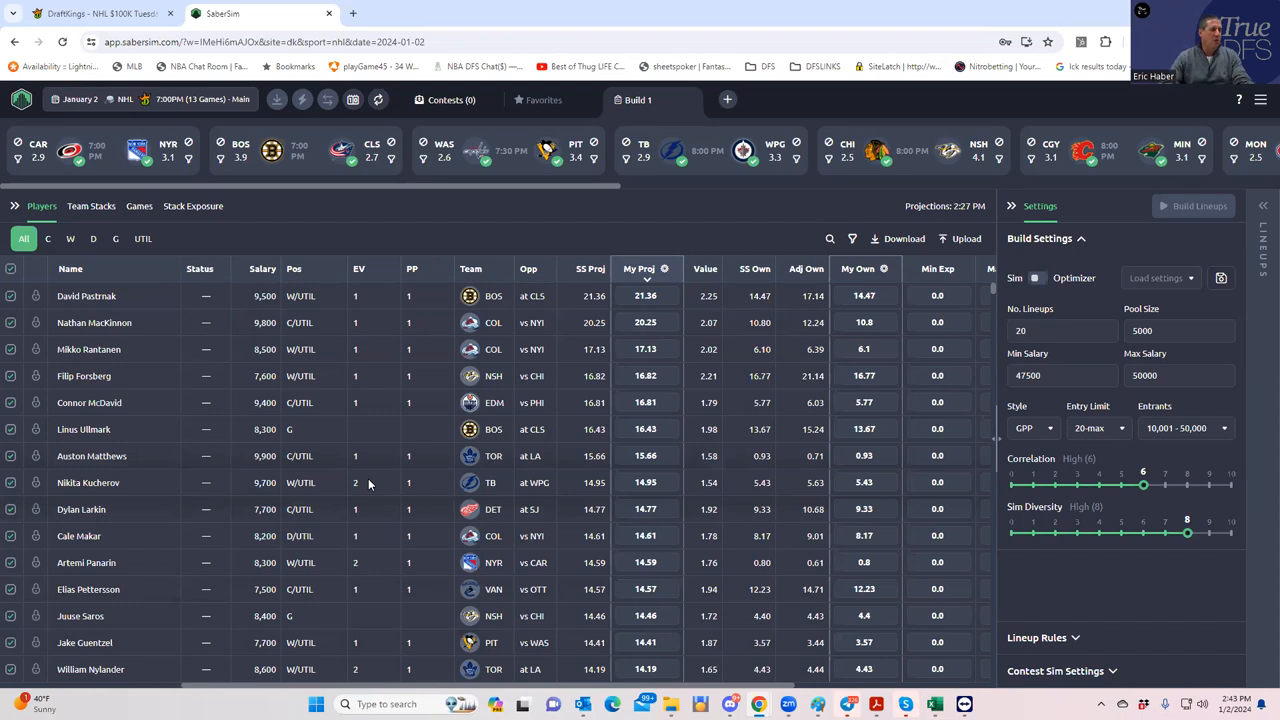
- Upload the NHLDK_Sim file from Dropbox > DFSSheets > KrugNHL as custom projections and ownership for 469 players
click(964, 238)
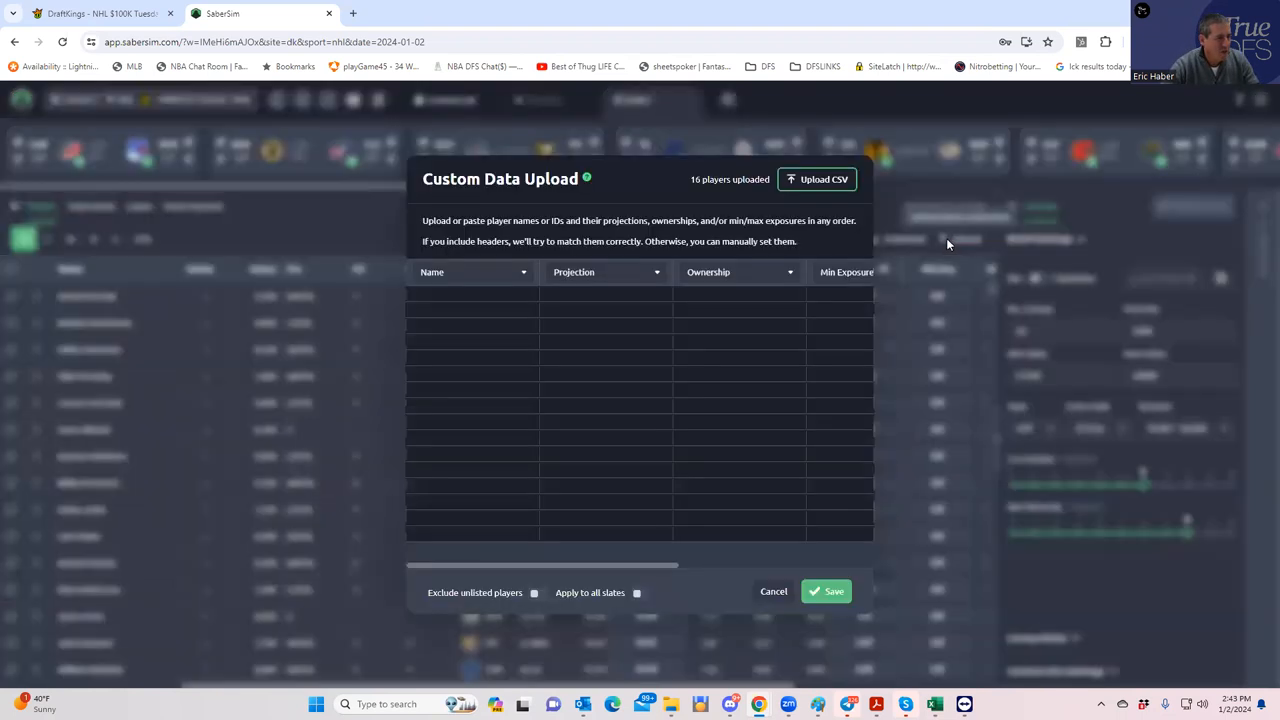
click(816, 180)
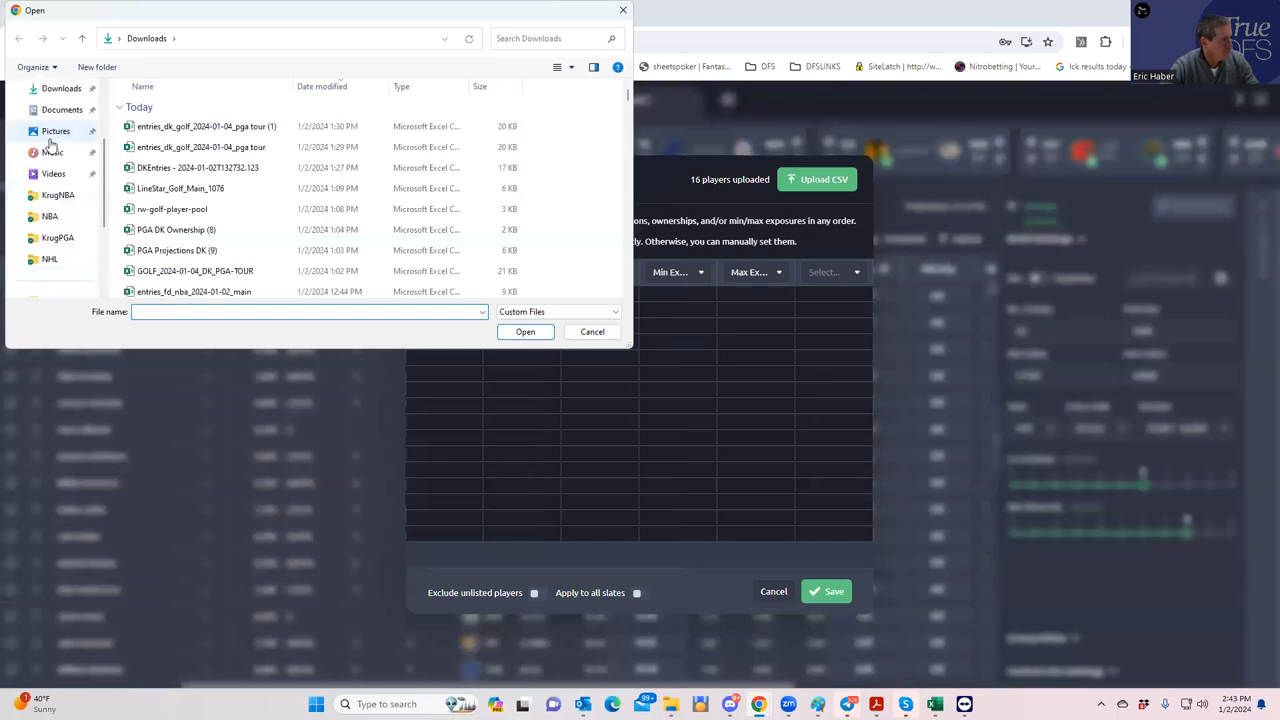
scroll(down, 3)
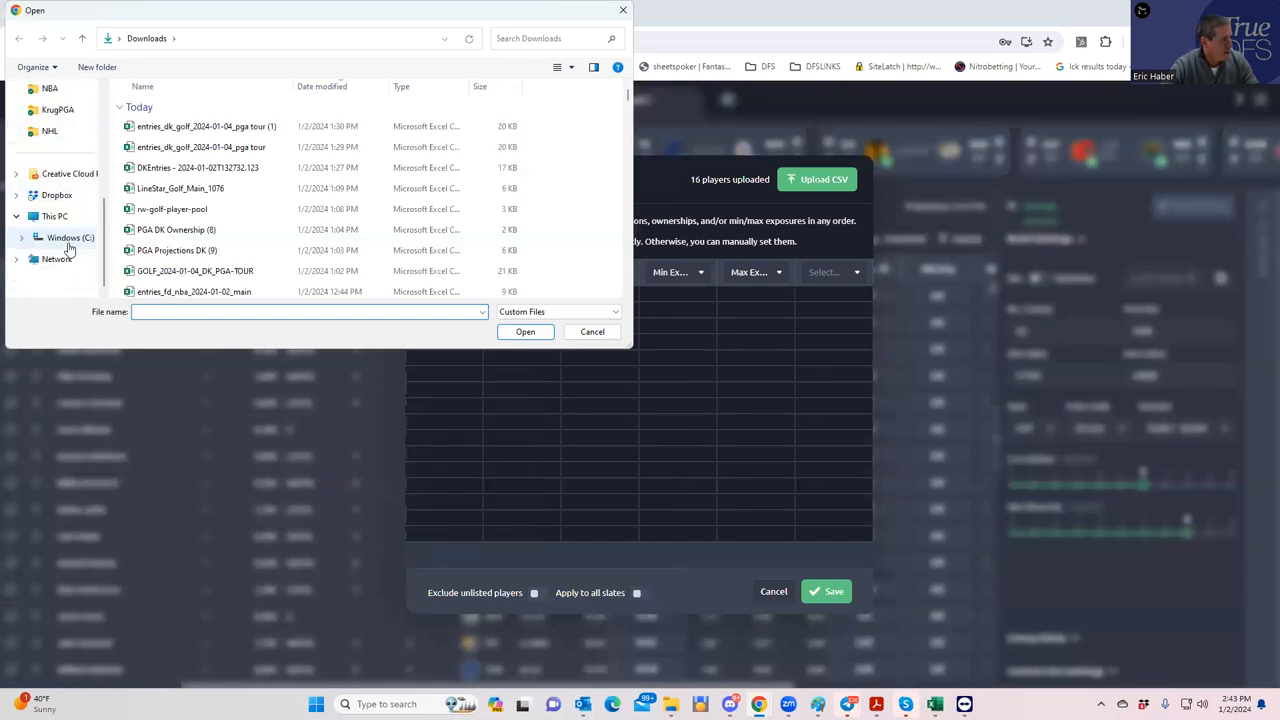
click(56, 172)
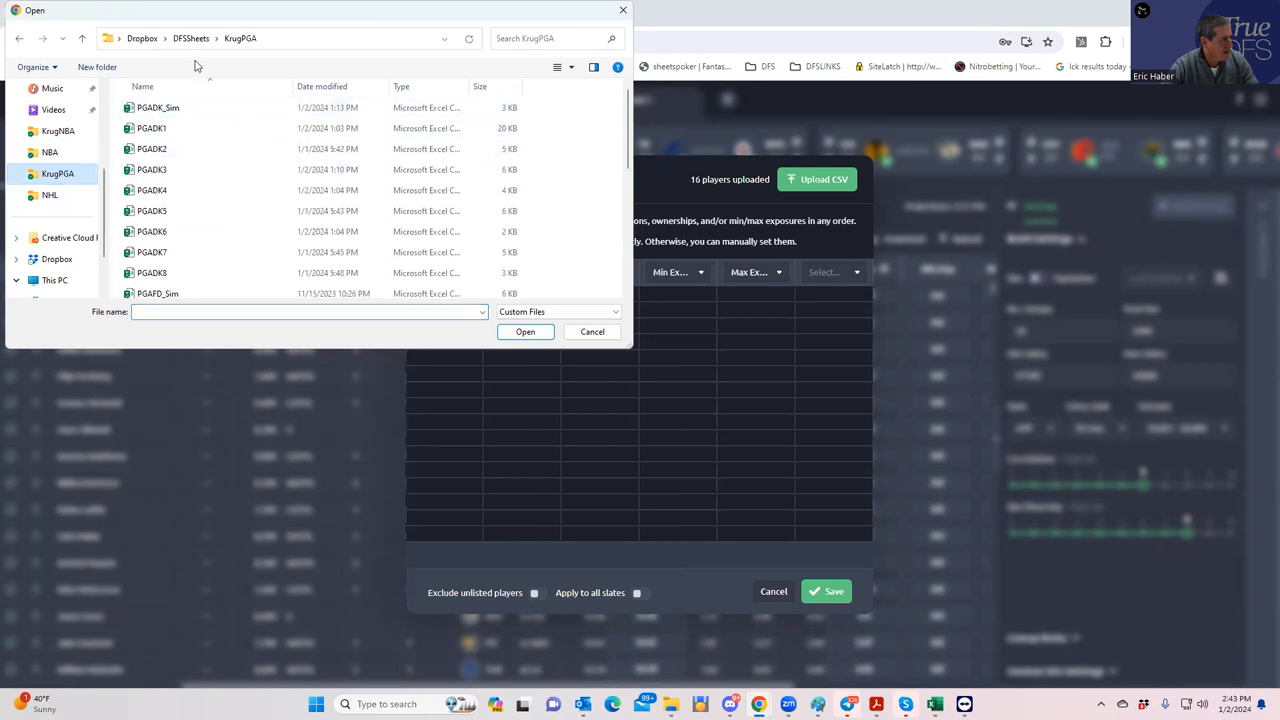
click(200, 40)
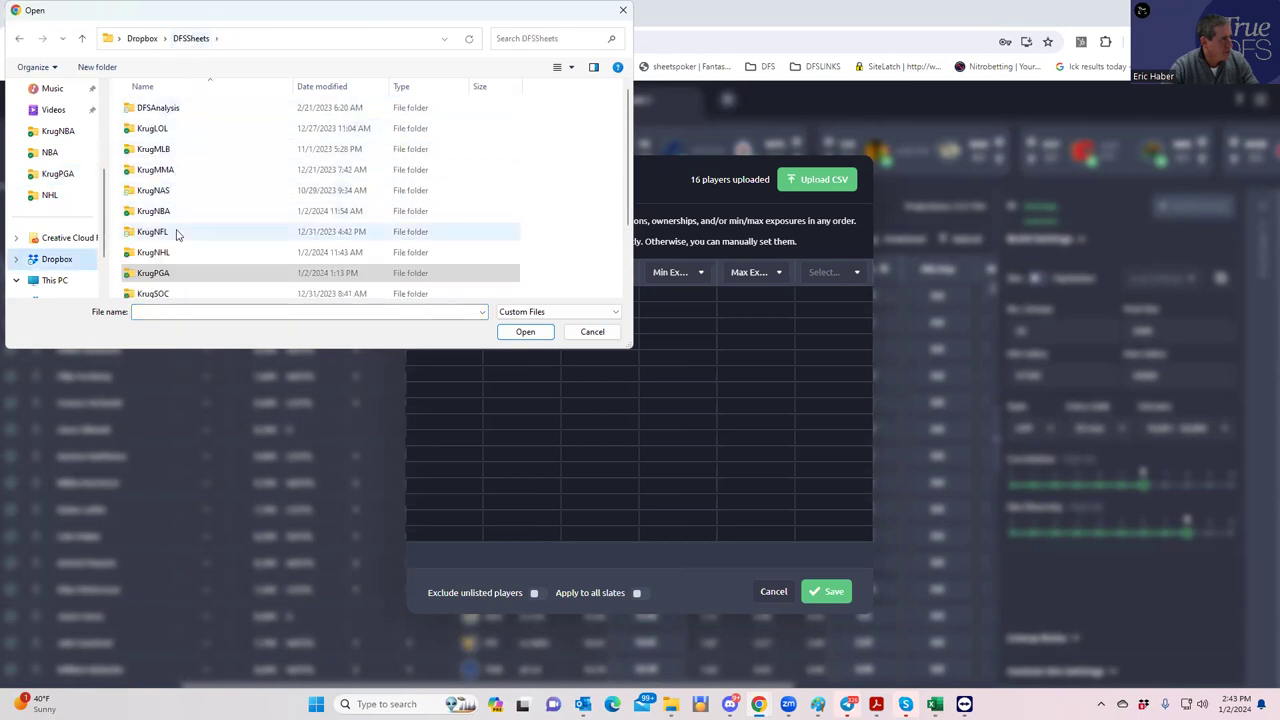
double_click(152, 252)
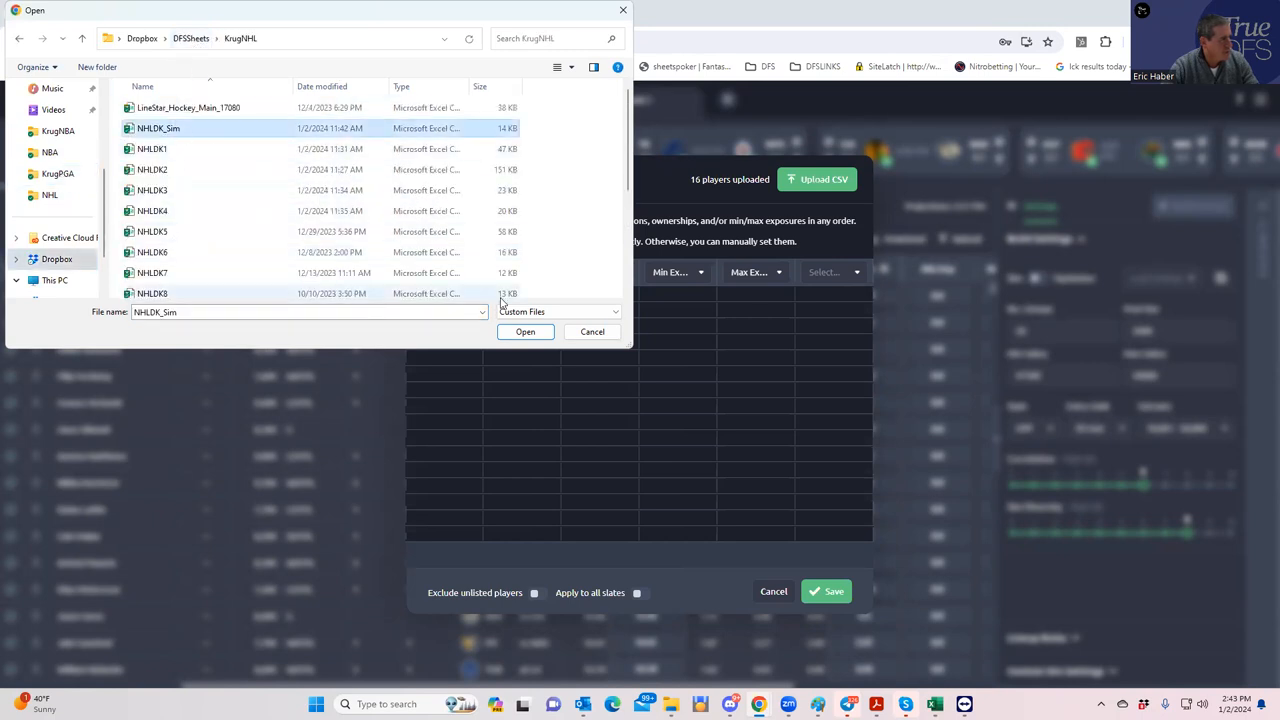
click(524, 332)
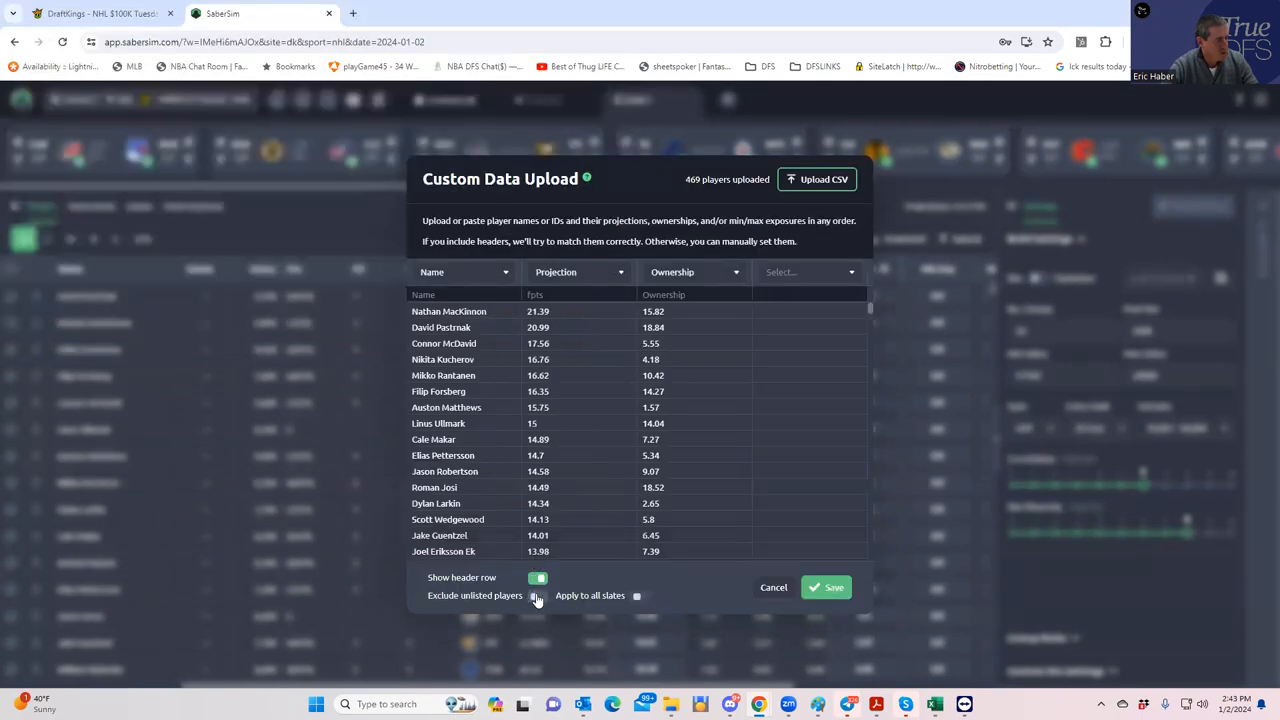
click(826, 588)
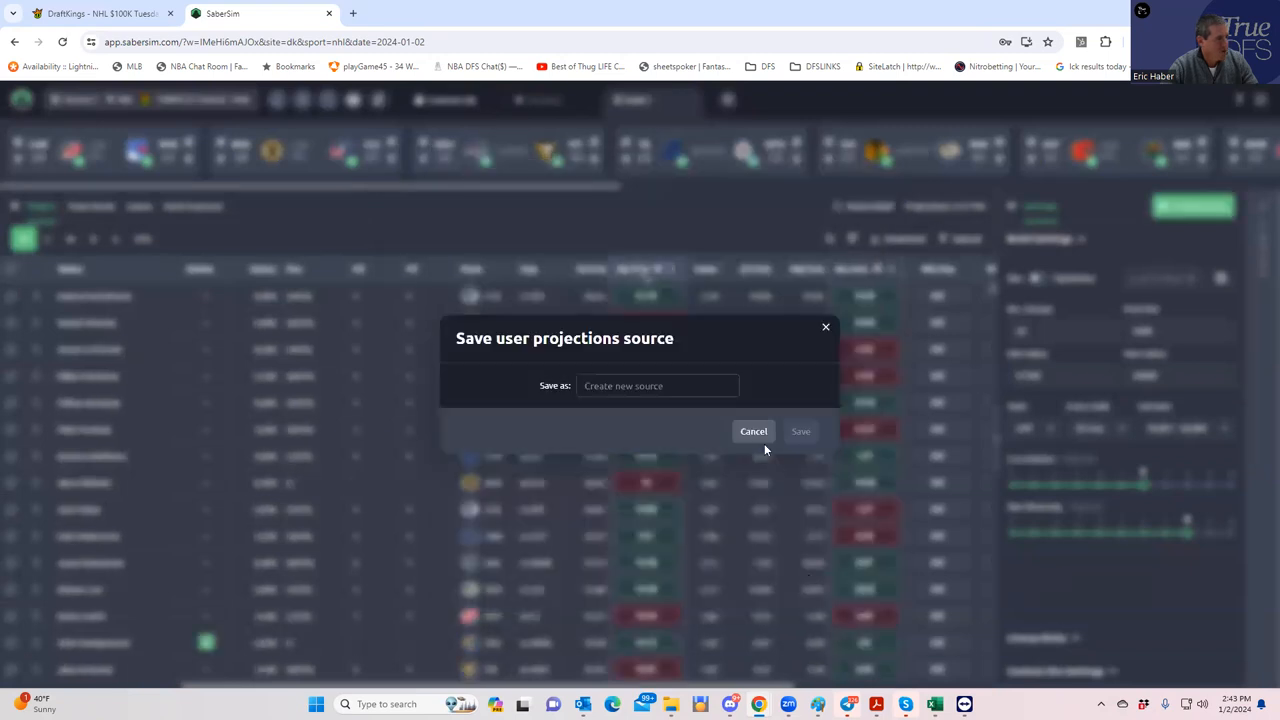
- Skip naming the projection source and build the lineups from the uploaded data
click(752, 432)
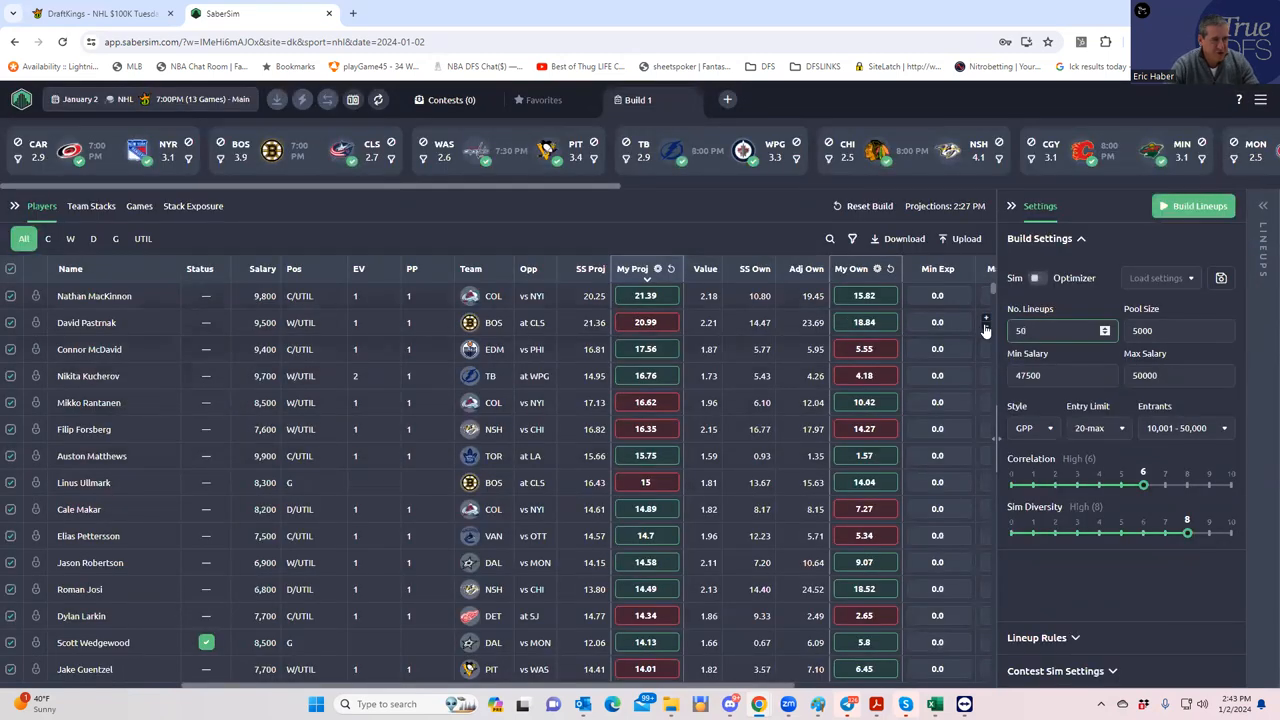
click(1194, 204)
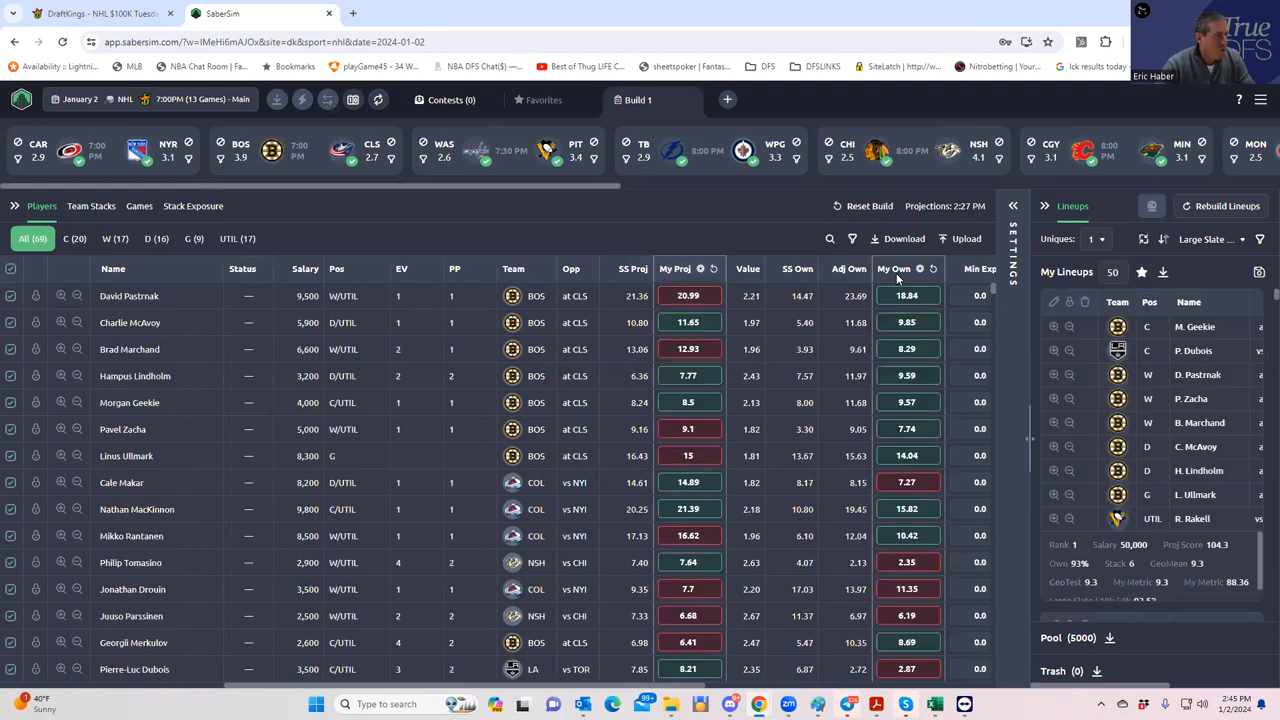
mouse_move(536, 518)
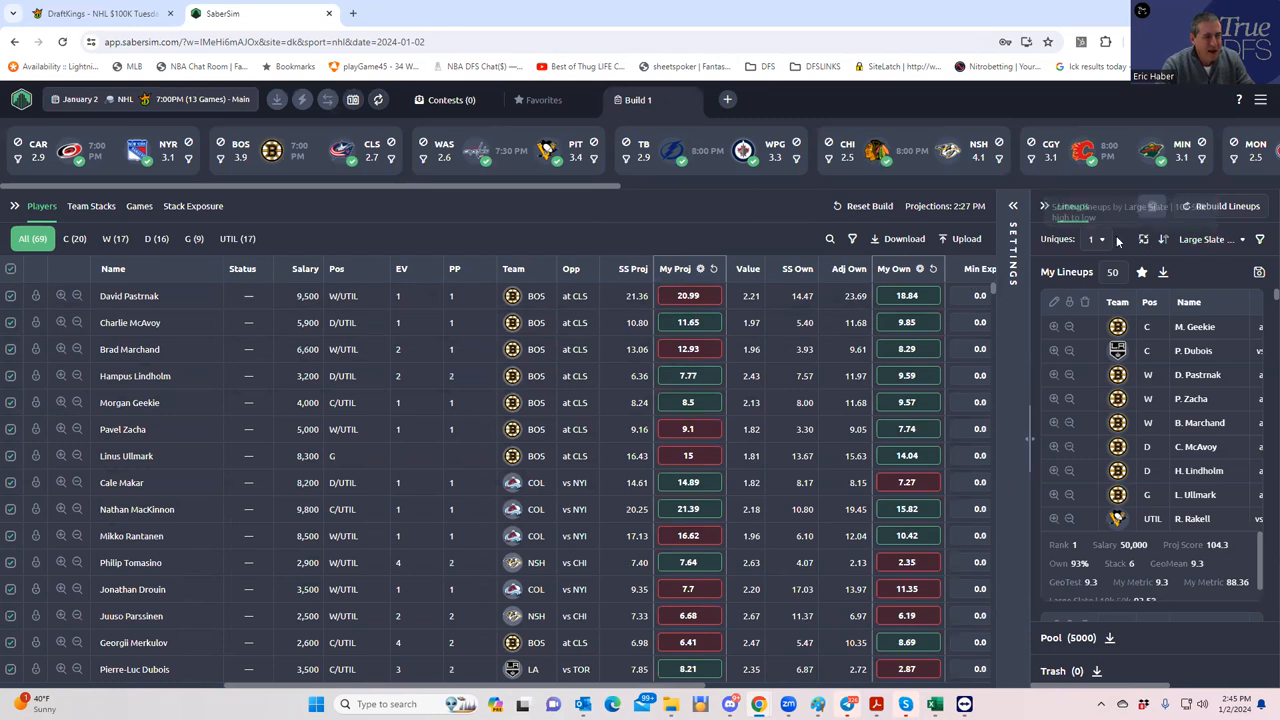
click(1212, 240)
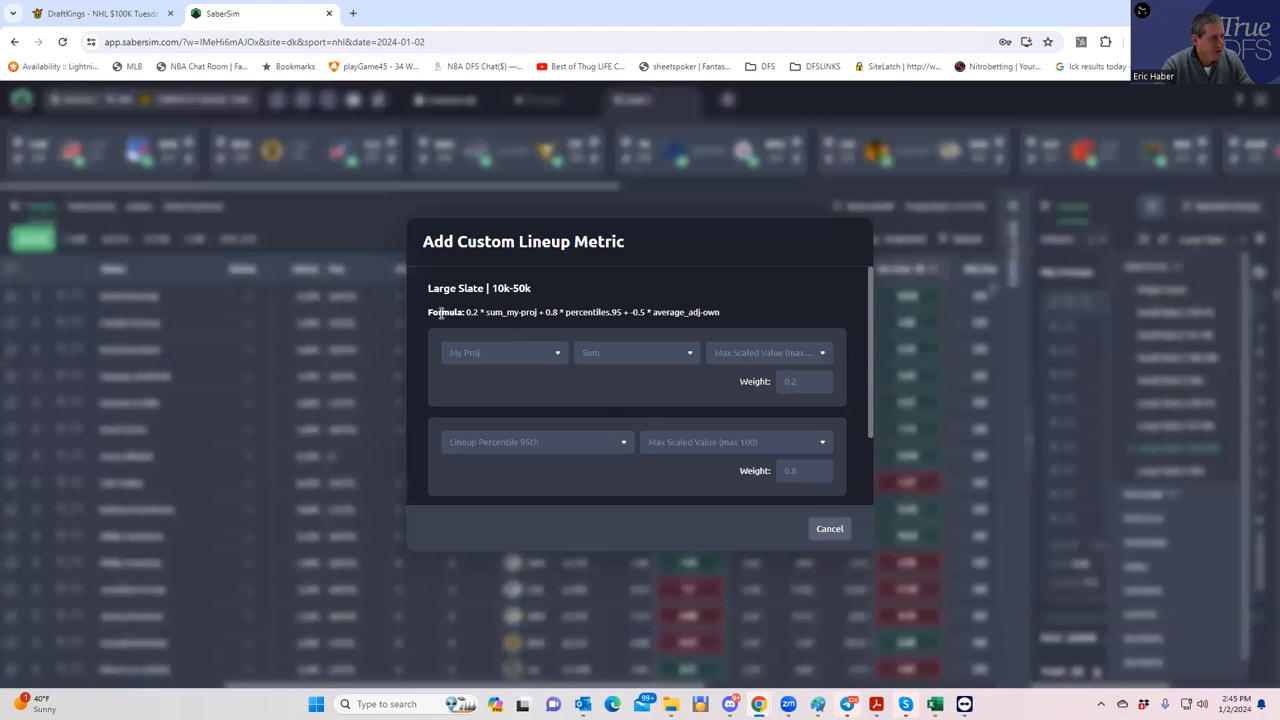
mouse_move(540, 312)
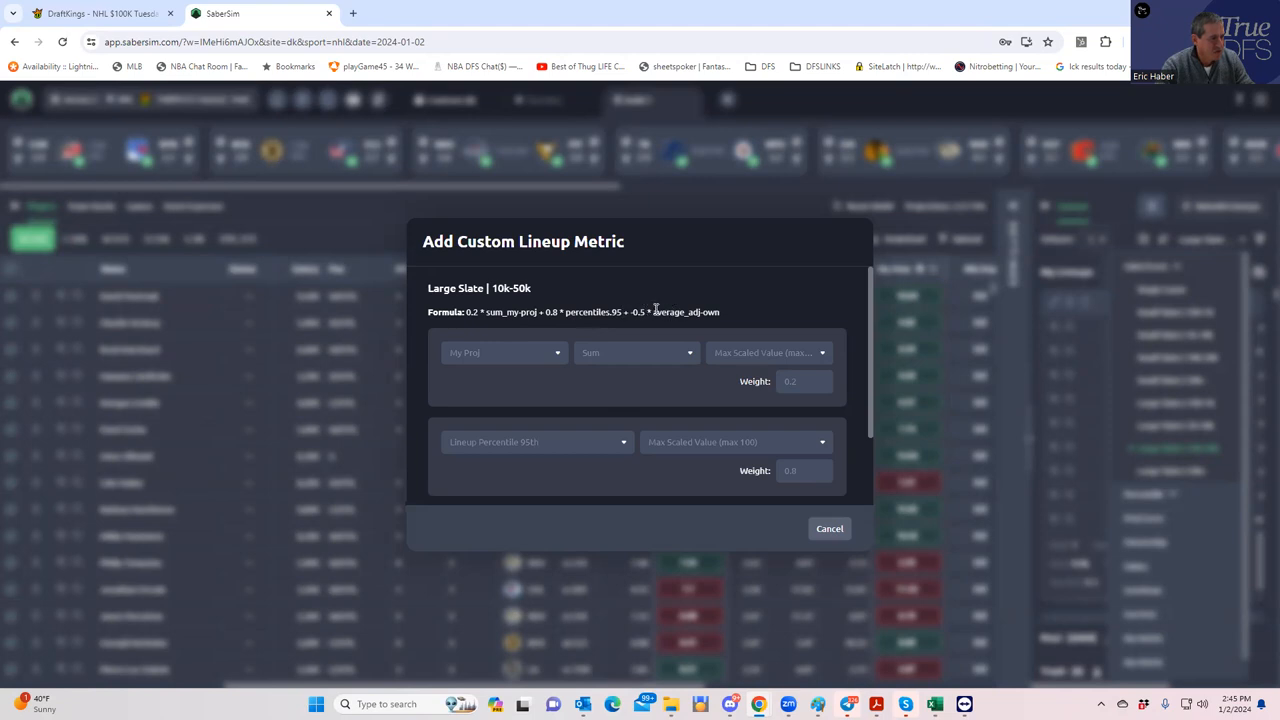
mouse_move(624, 354)
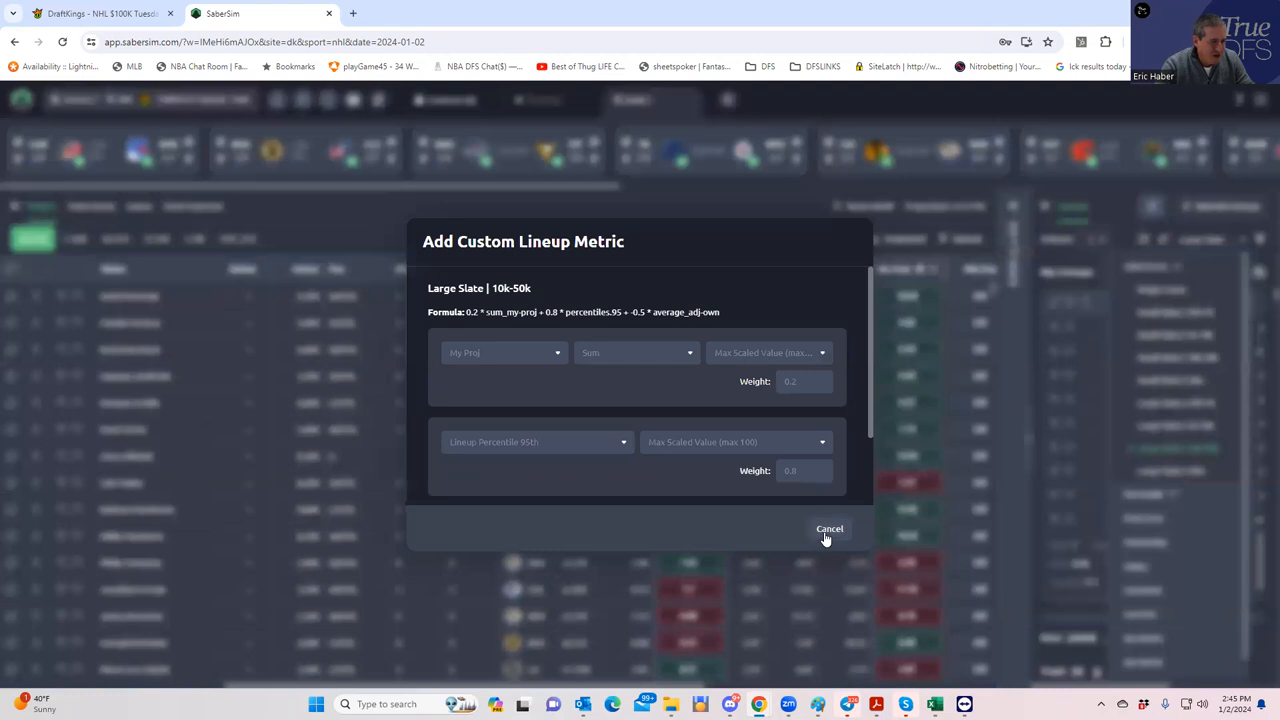
click(828, 528)
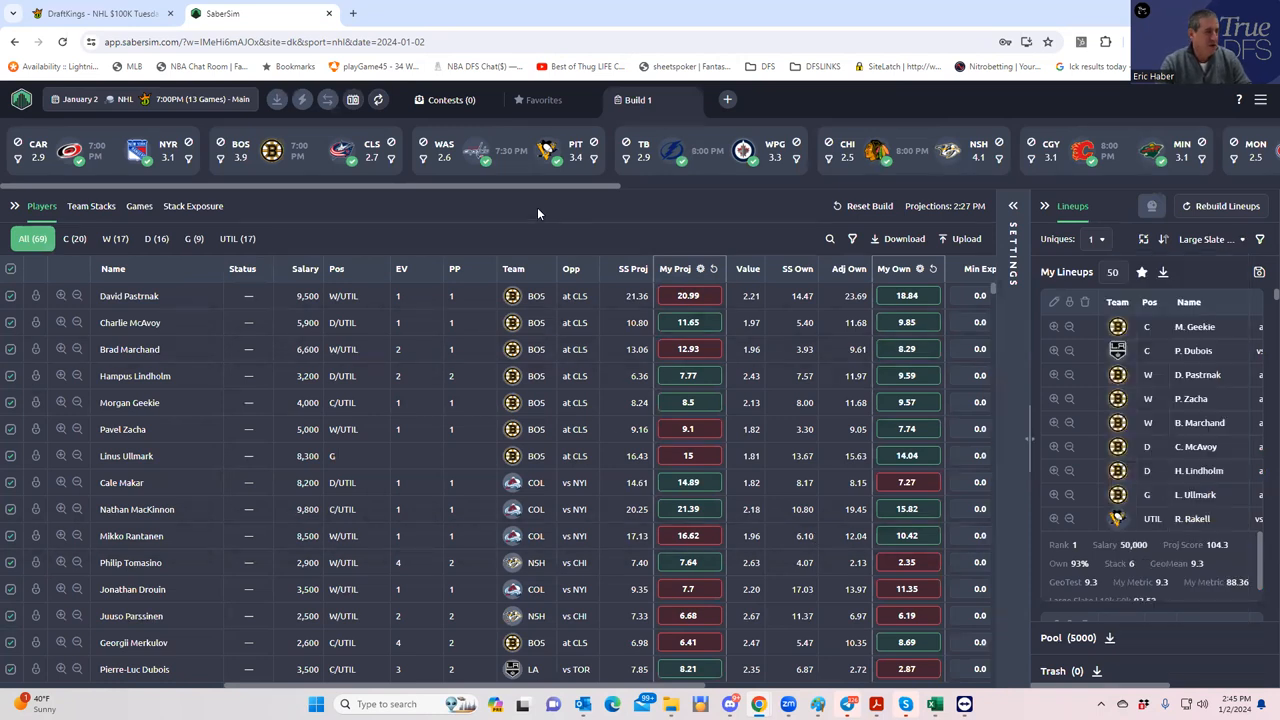
mouse_move(210, 214)
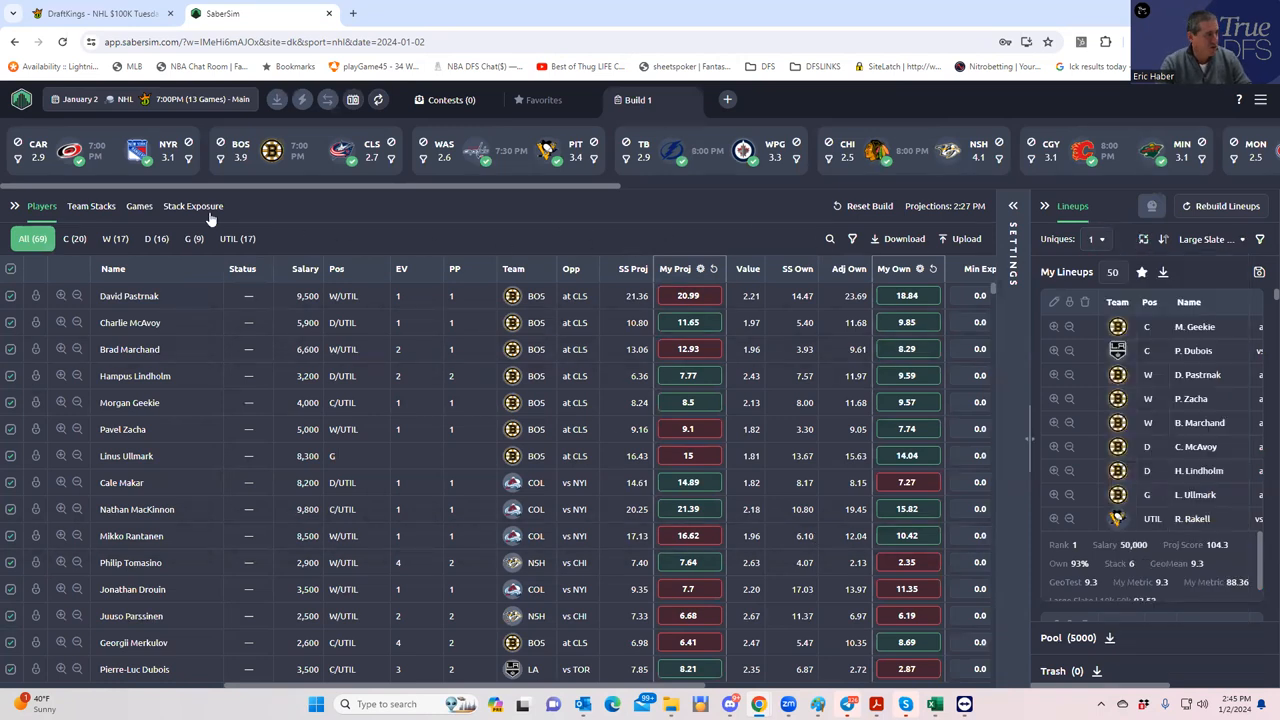
- Check team stack exposure, then exclude the 4|2 stack type and apply the exclusions to the 50 lineups
click(90, 206)
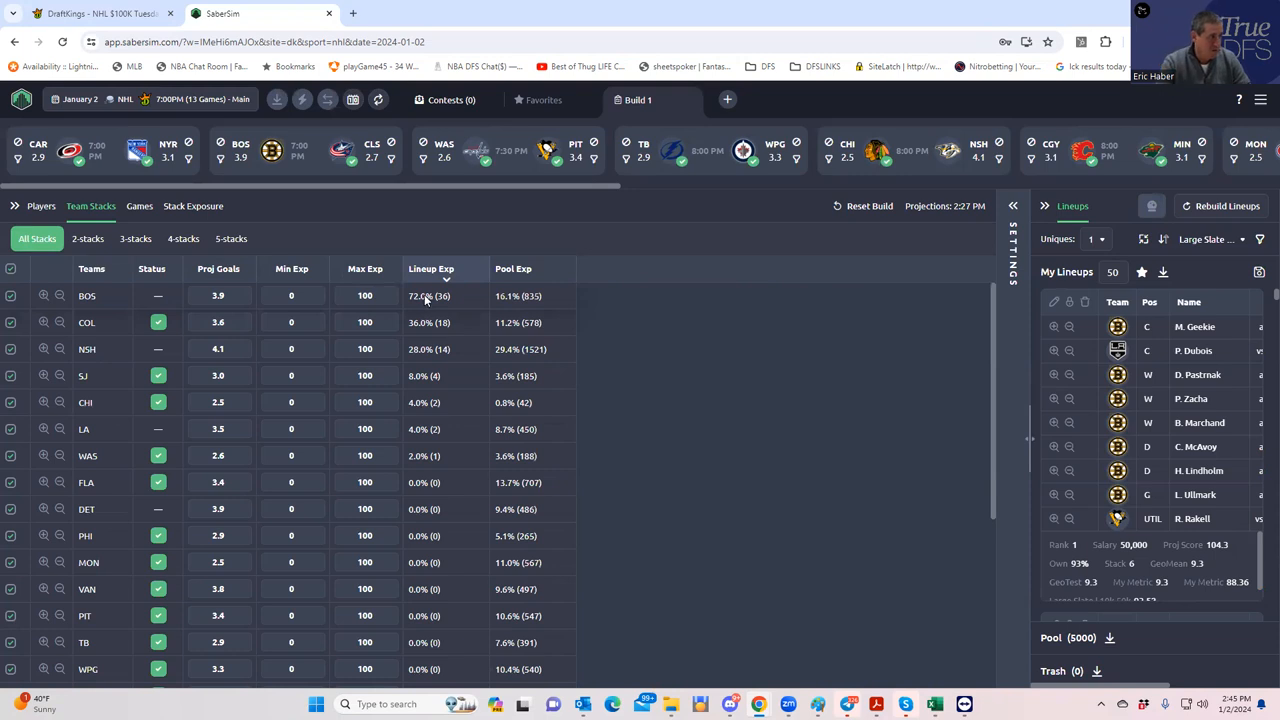
mouse_move(844, 292)
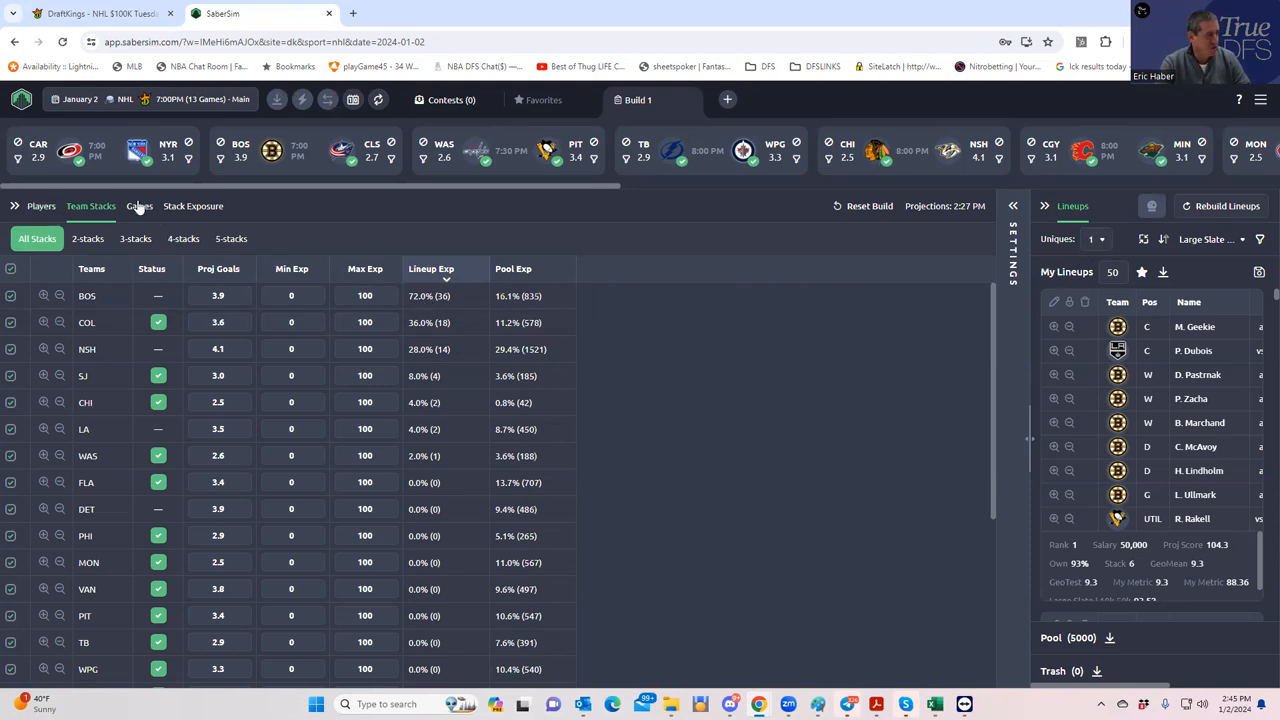
click(192, 206)
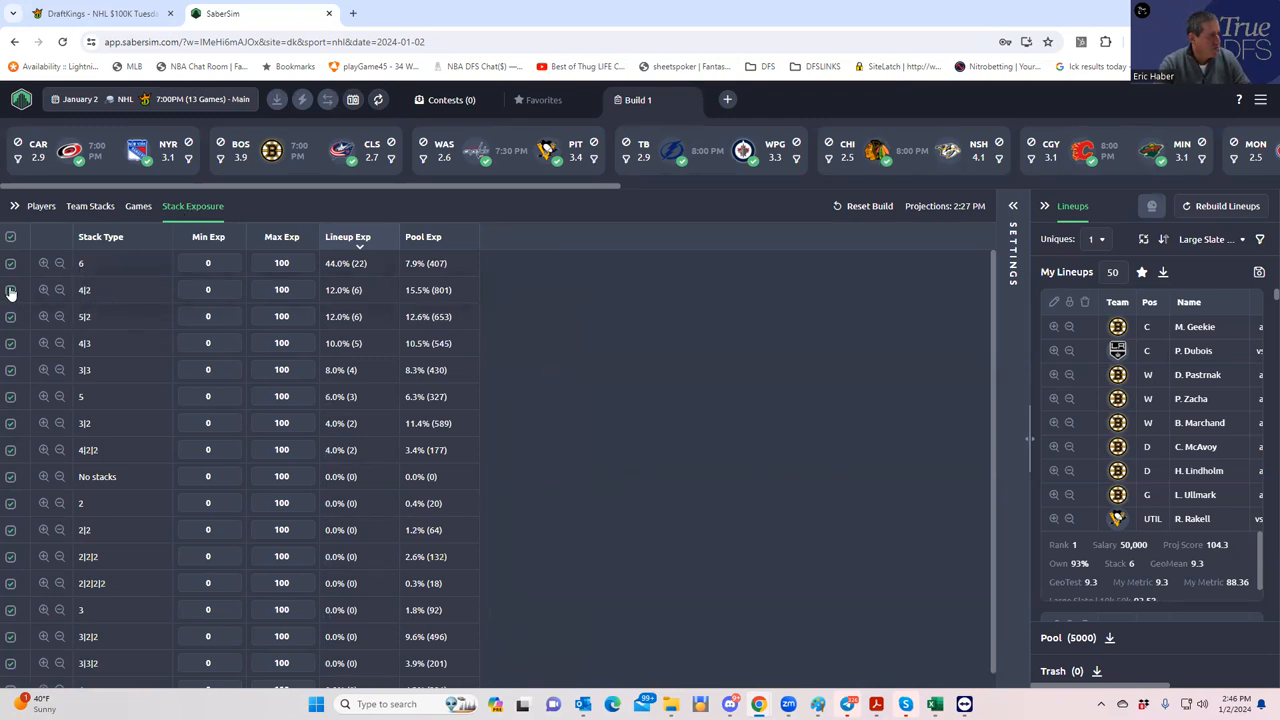
click(10, 290)
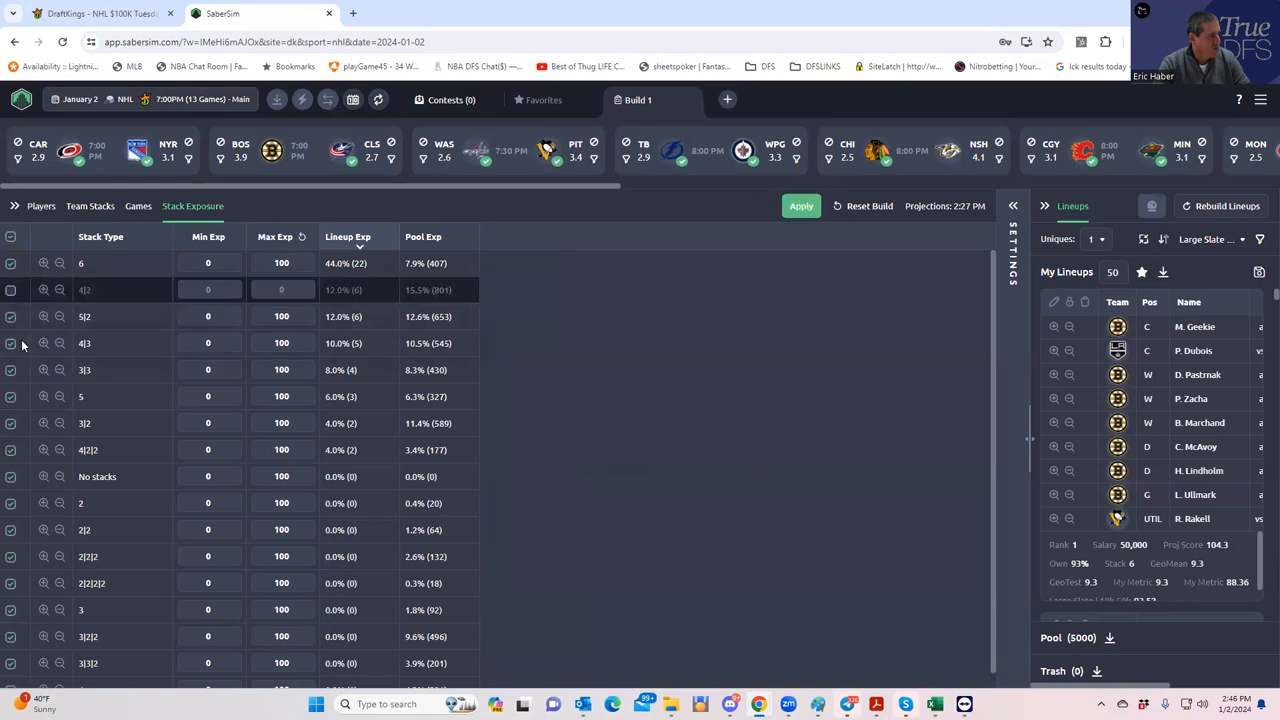
mouse_move(16, 400)
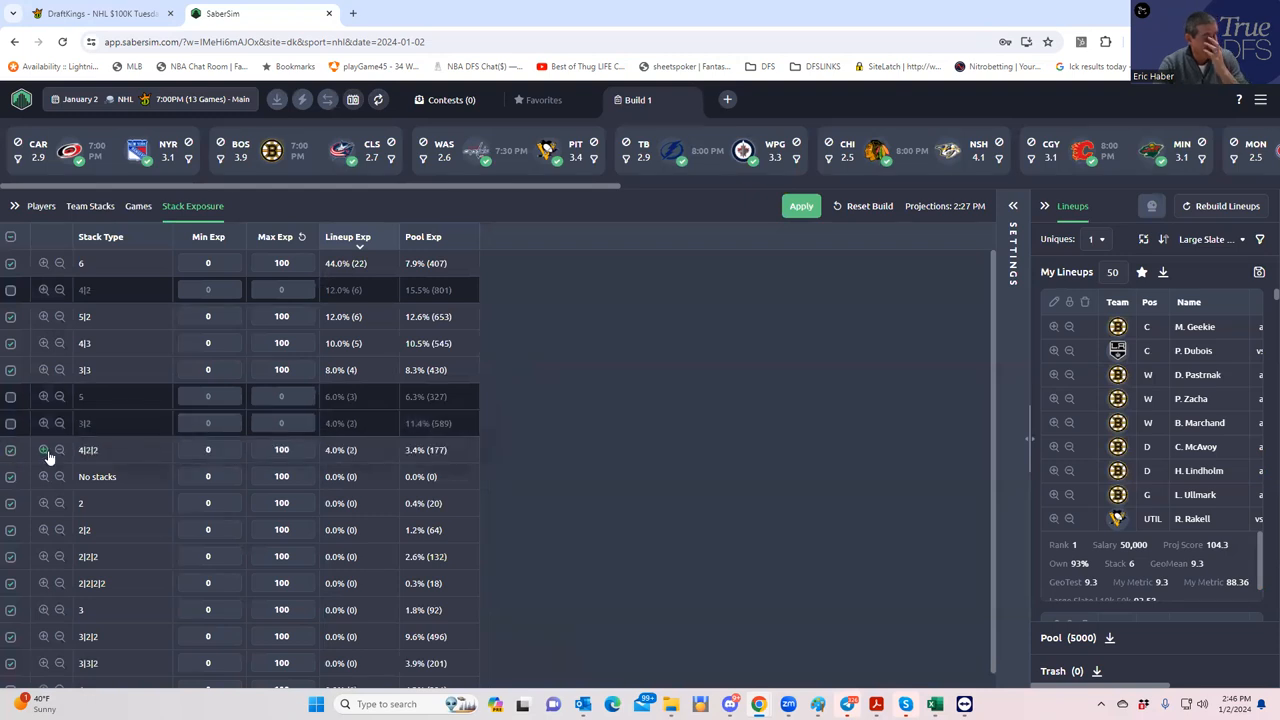
mouse_move(178, 436)
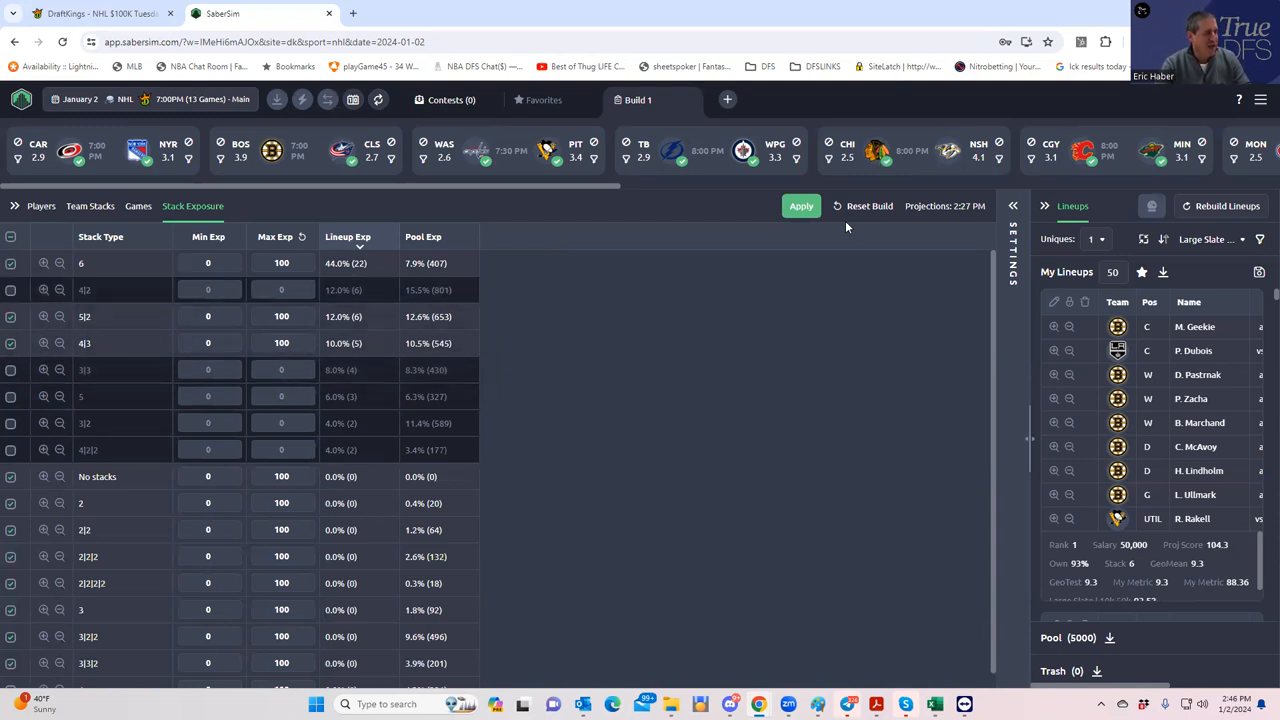
click(800, 206)
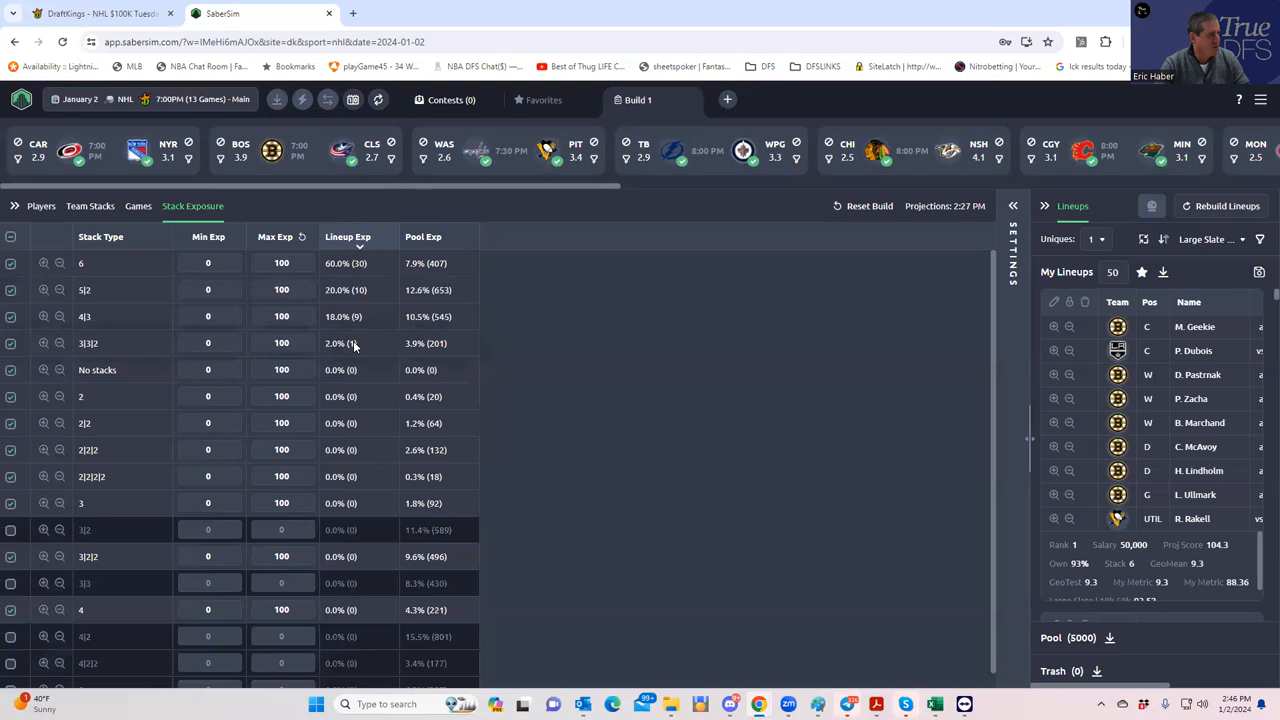
- Apply the 5|2, 6 and 4|3 stack-type filter and review each team's stack exposure
click(90, 206)
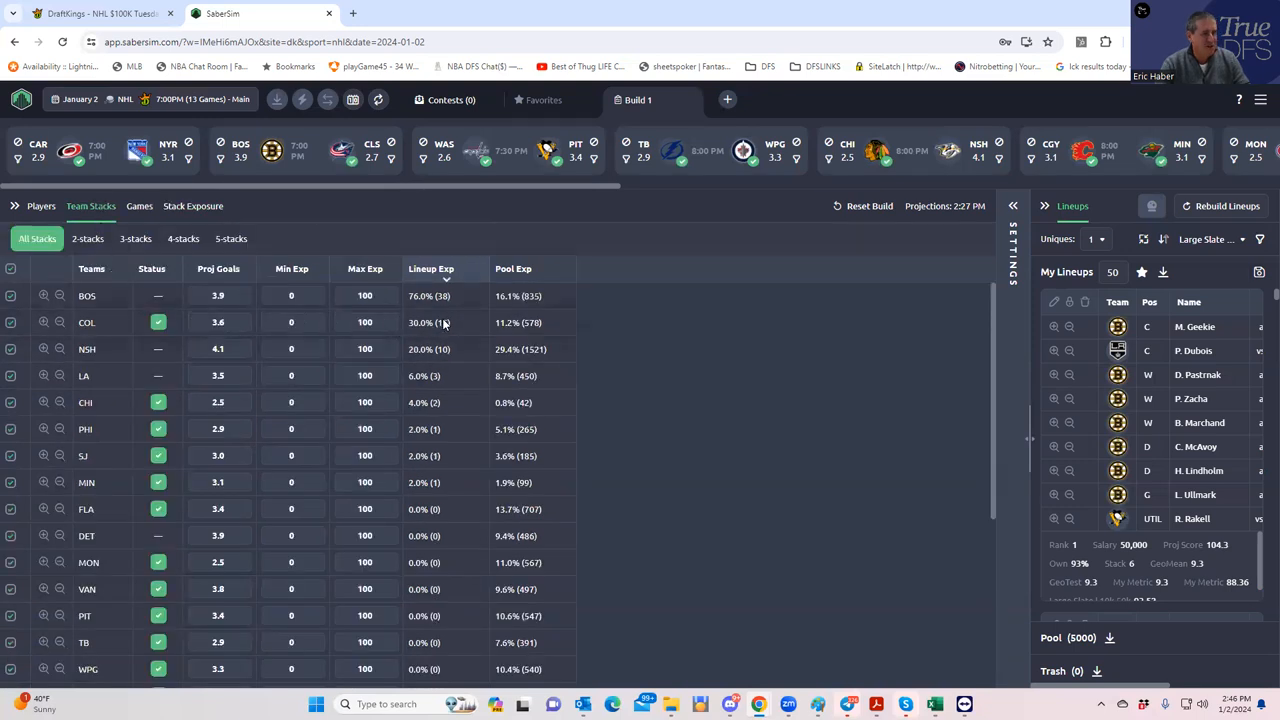
mouse_move(806, 278)
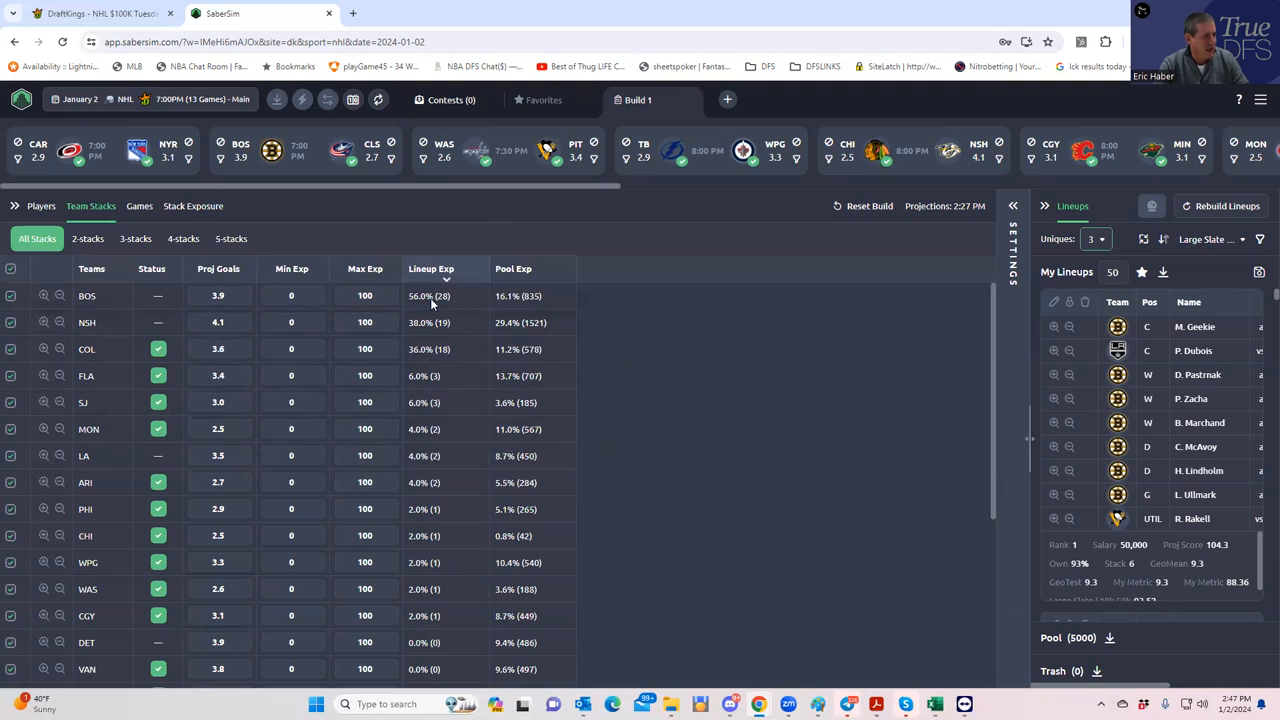
mouse_move(868, 364)
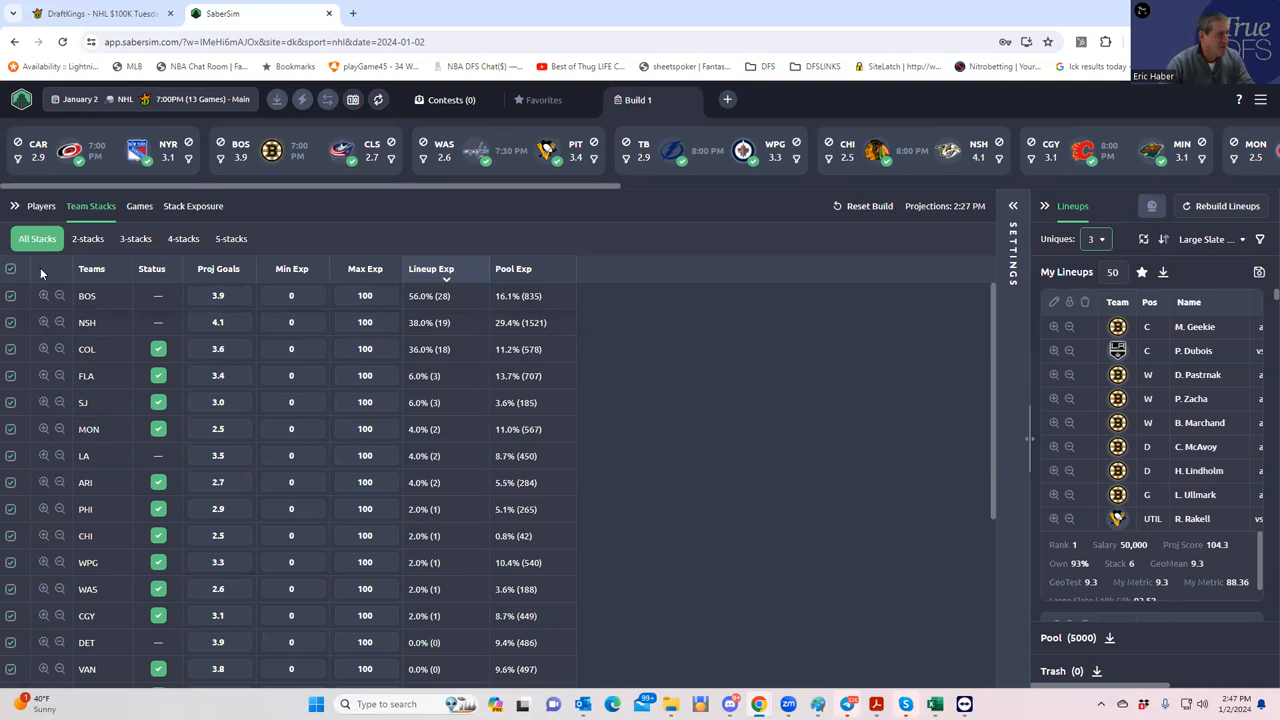
click(192, 206)
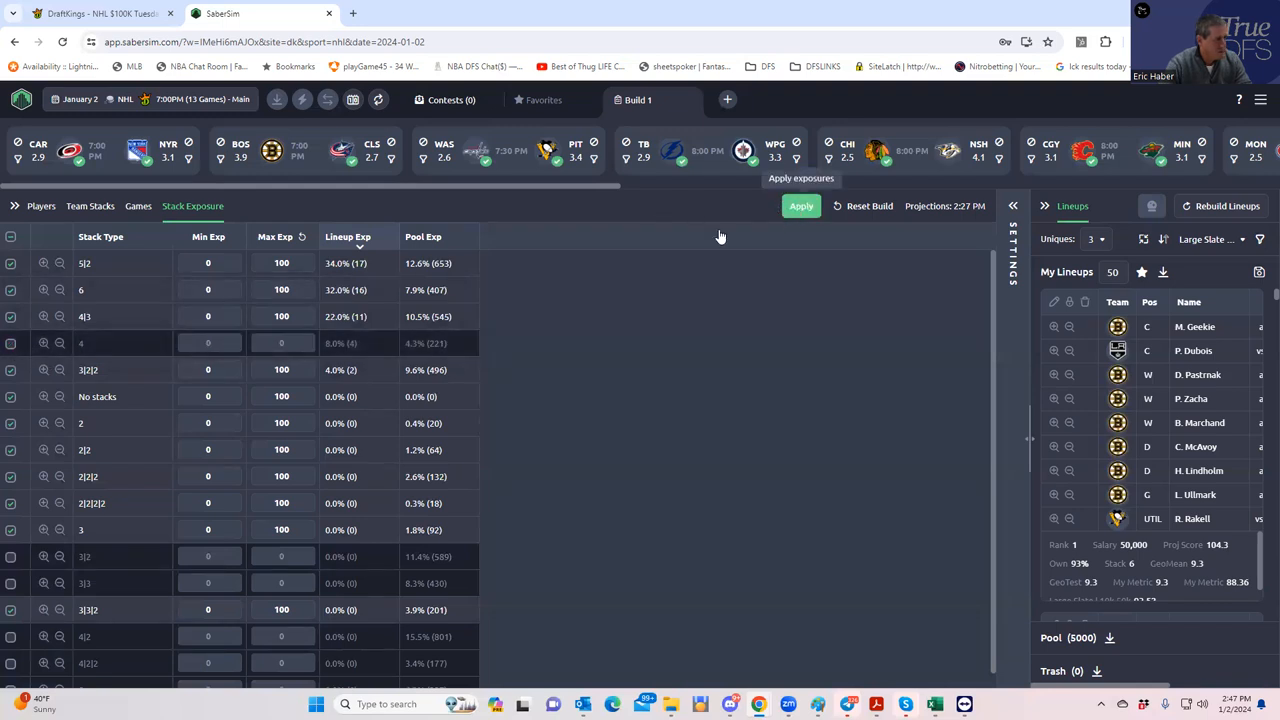
click(800, 206)
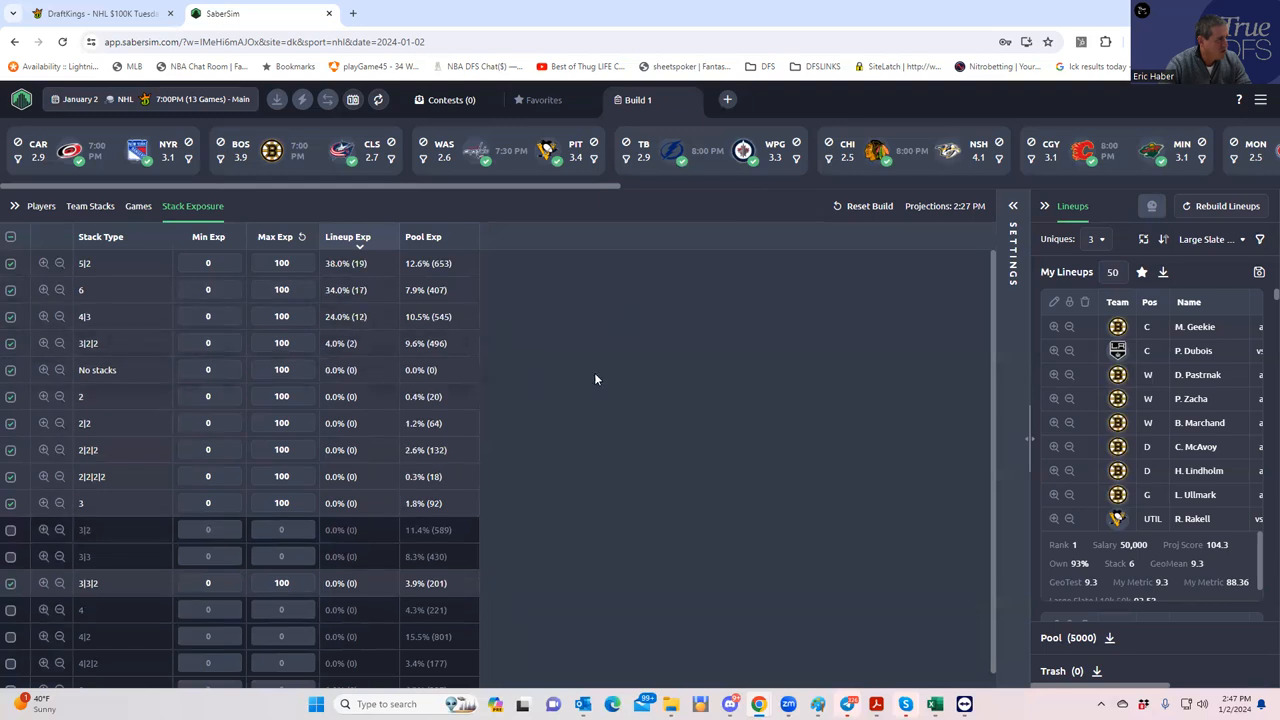
click(90, 206)
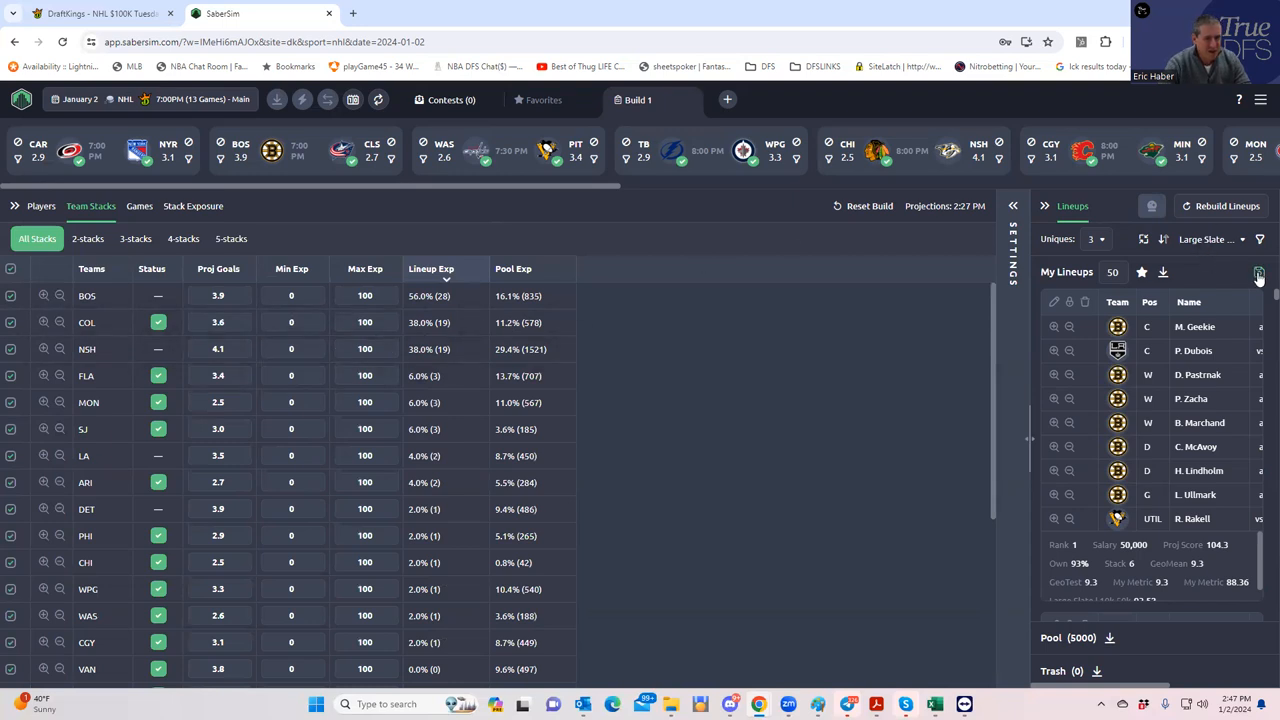
- Load the DraftKings entries CSV from Downloads and save Build 1 lineups to both contests, duplicating one to fill 51 entries
click(1256, 272)
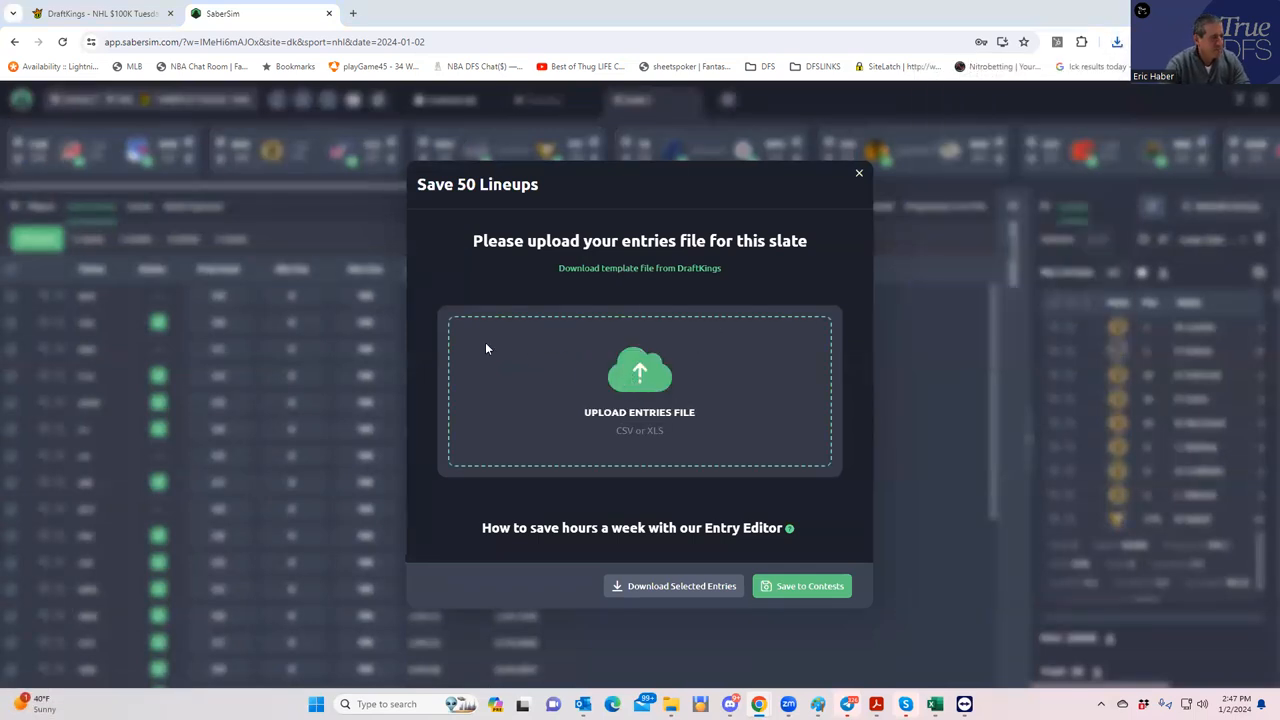
click(640, 390)
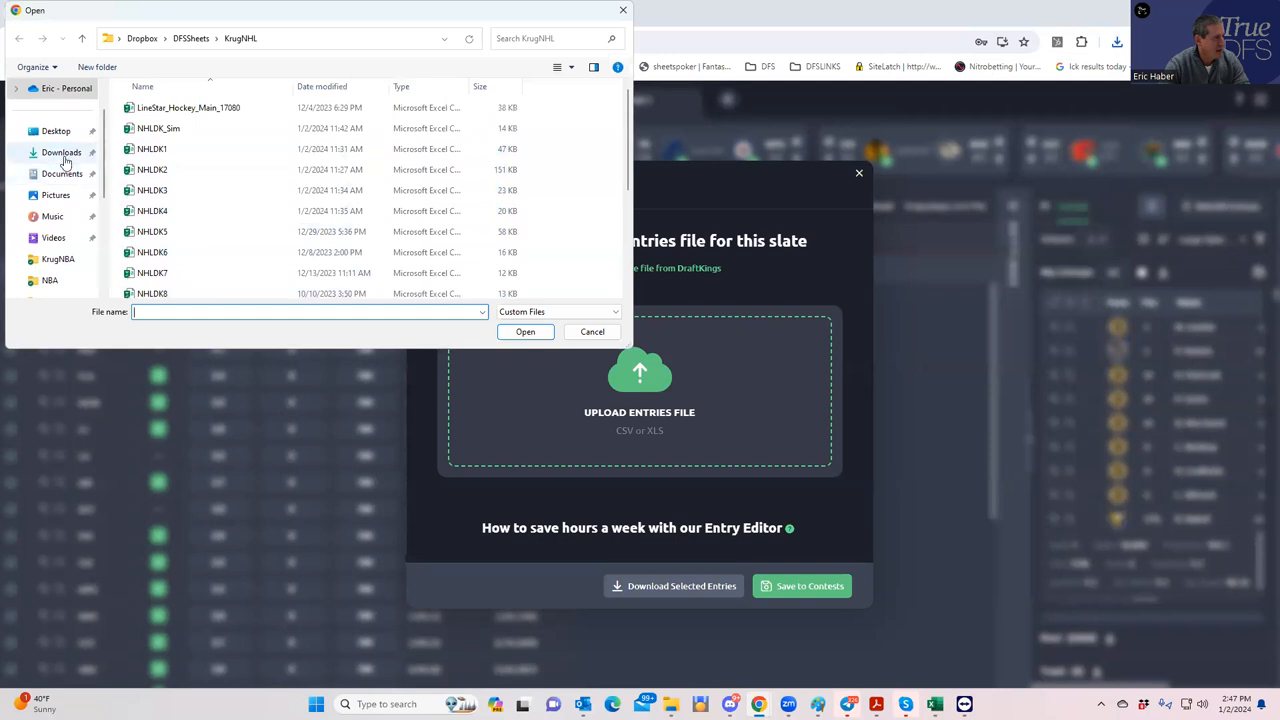
click(60, 152)
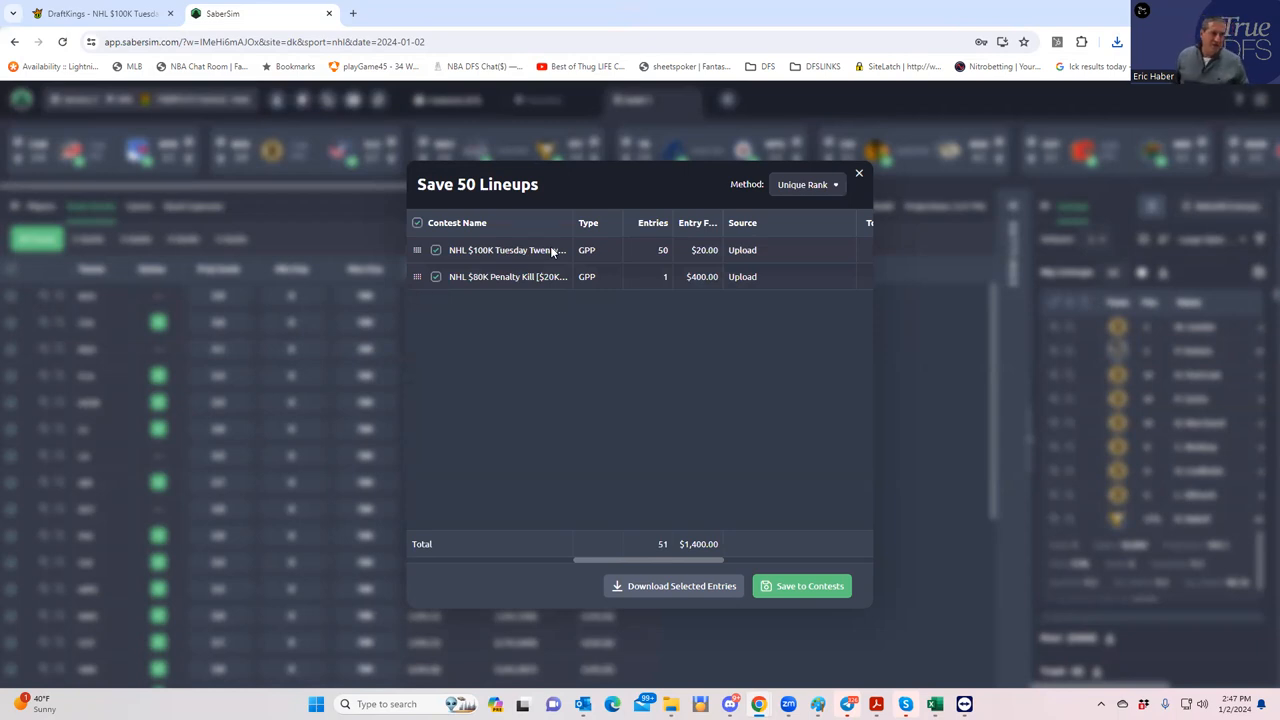
mouse_move(512, 258)
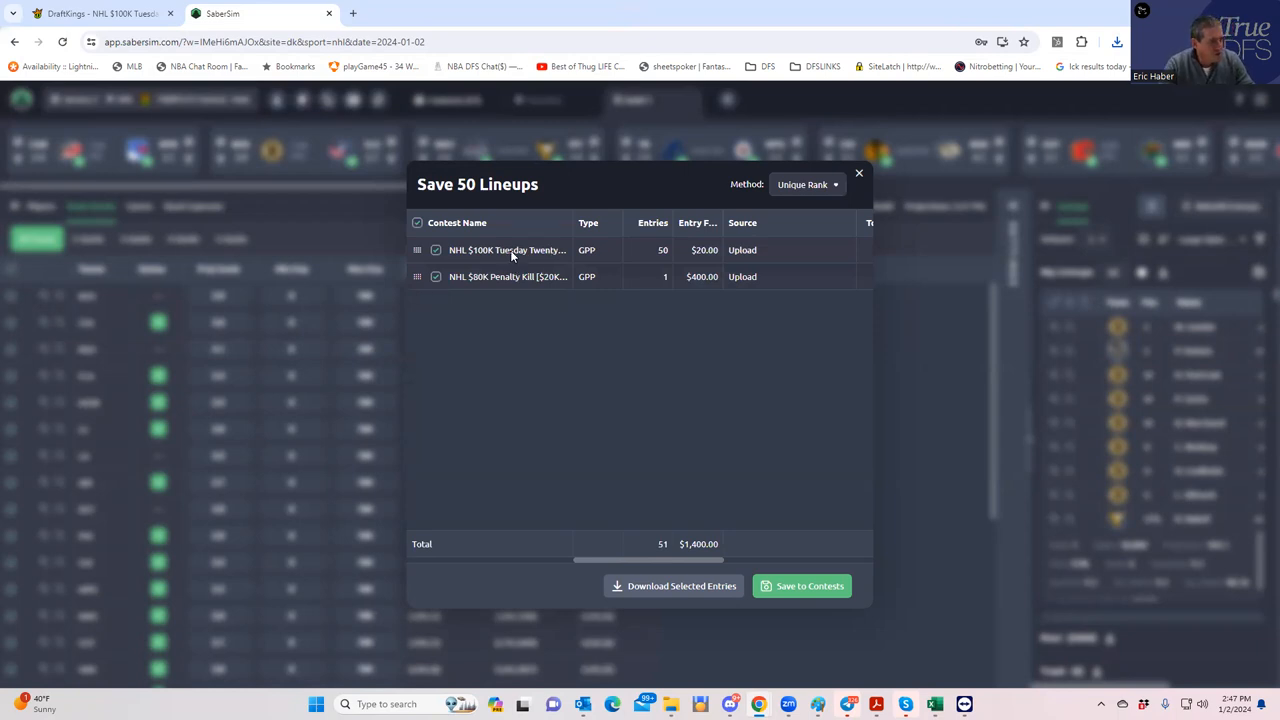
mouse_move(782, 524)
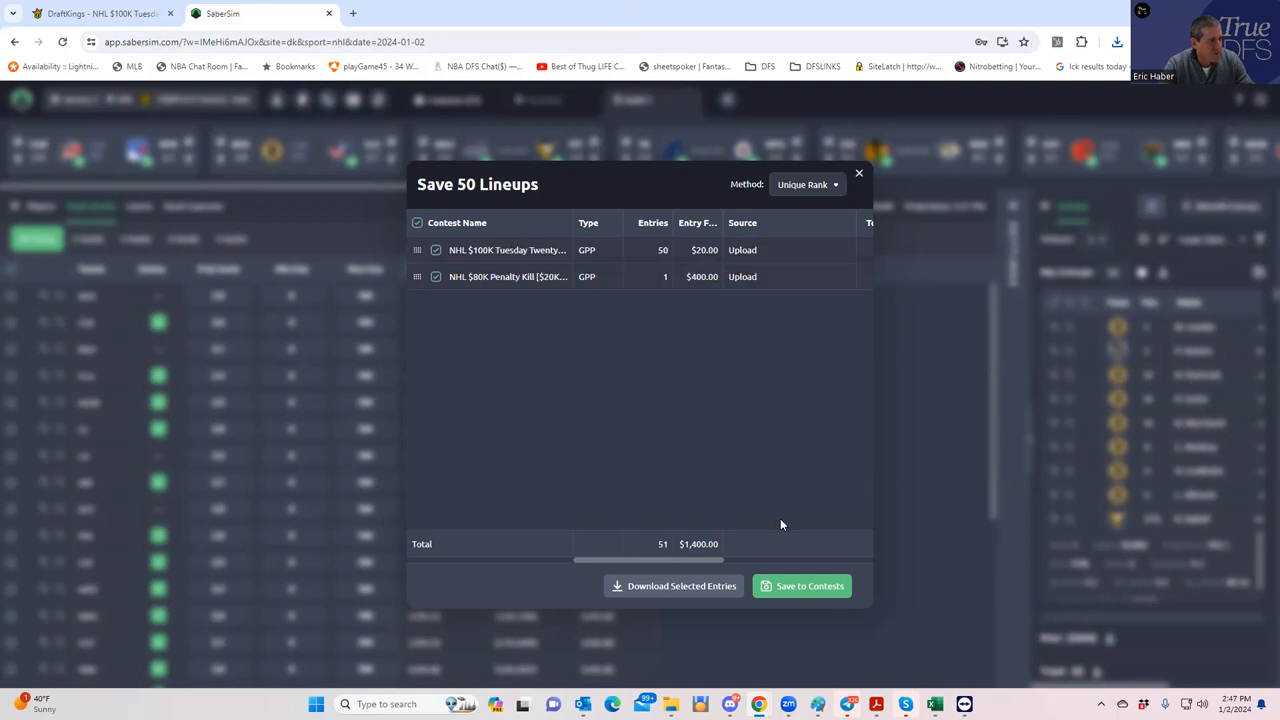
click(800, 584)
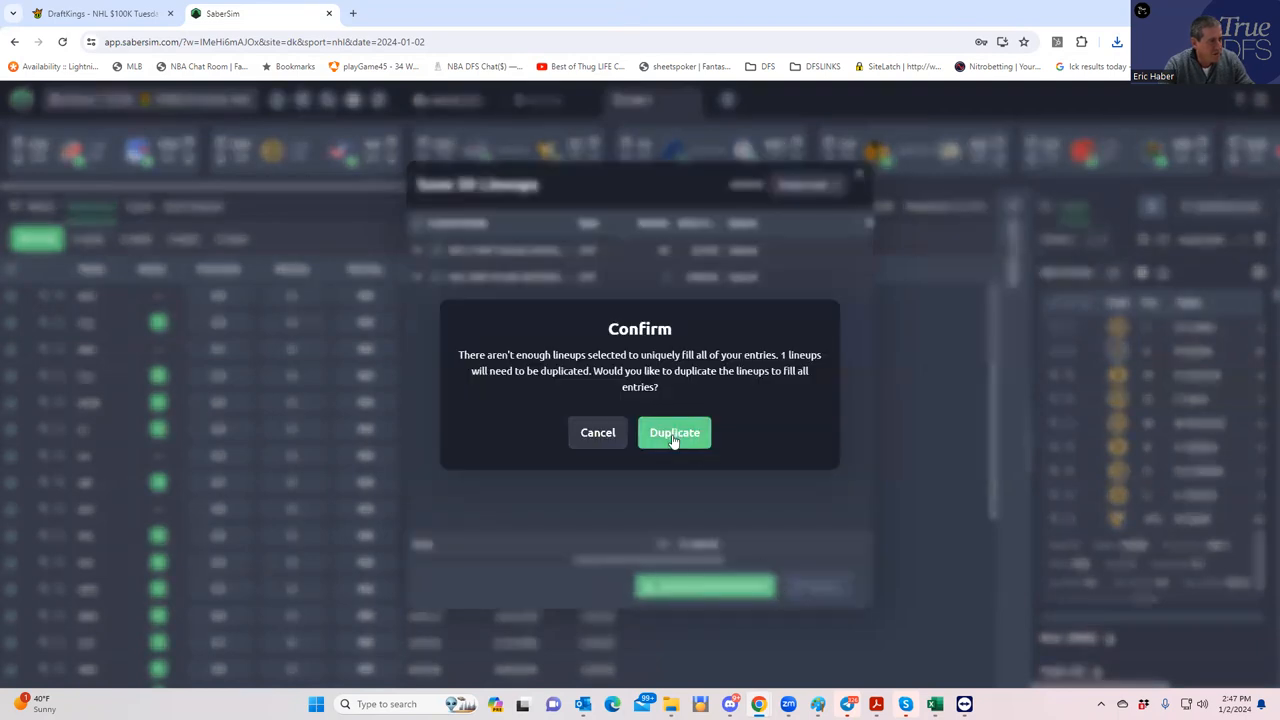
click(674, 432)
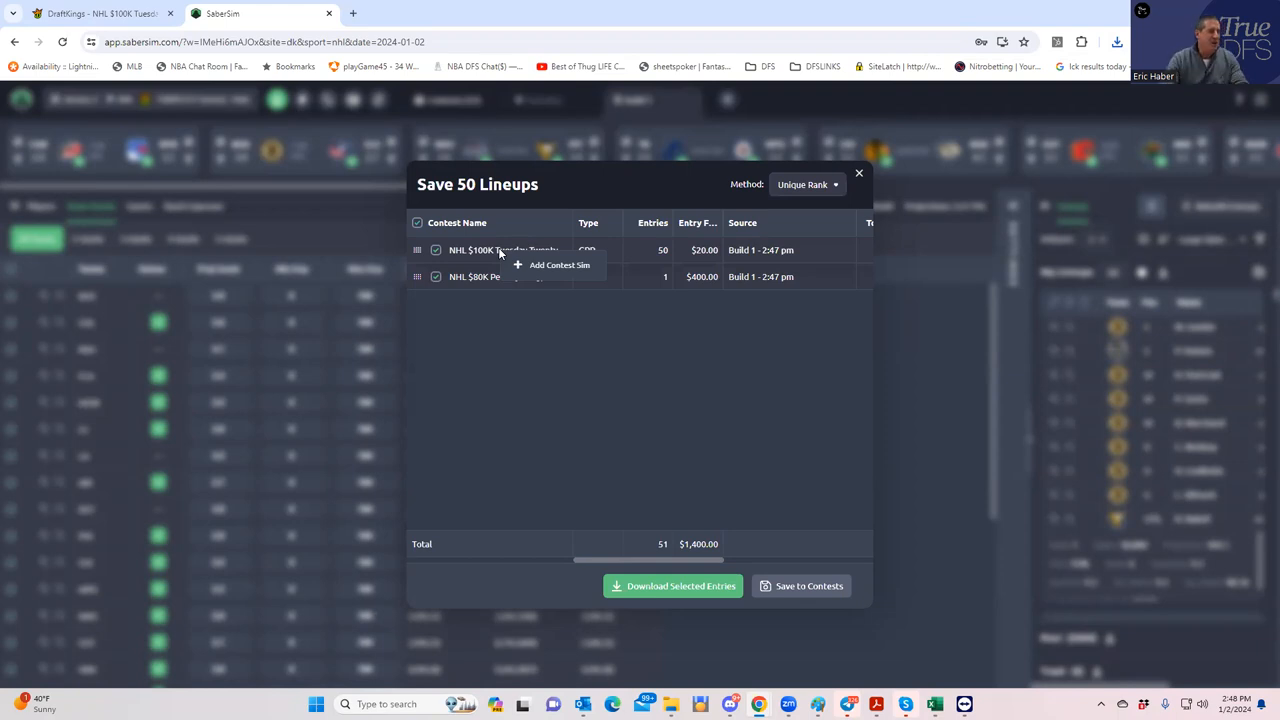
- Add and run contest sims for the Tuesday Twenty and Penalty Kill contests, then save the entries
click(558, 264)
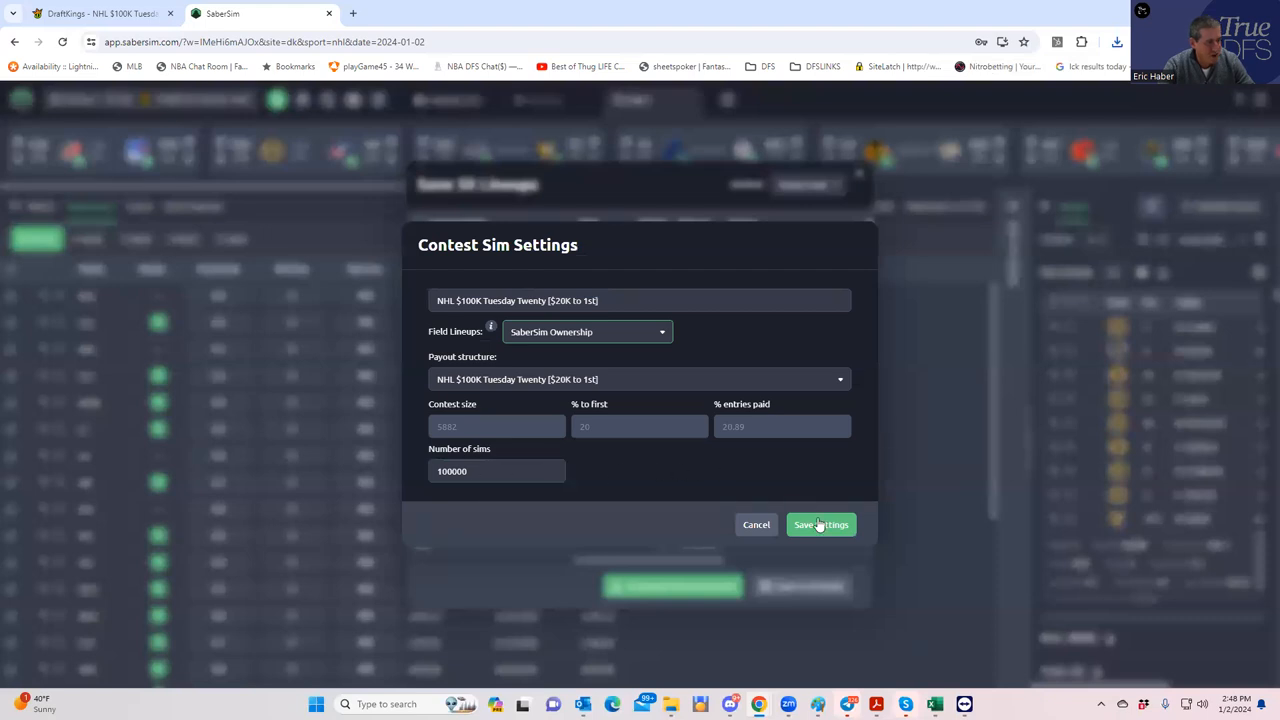
click(820, 524)
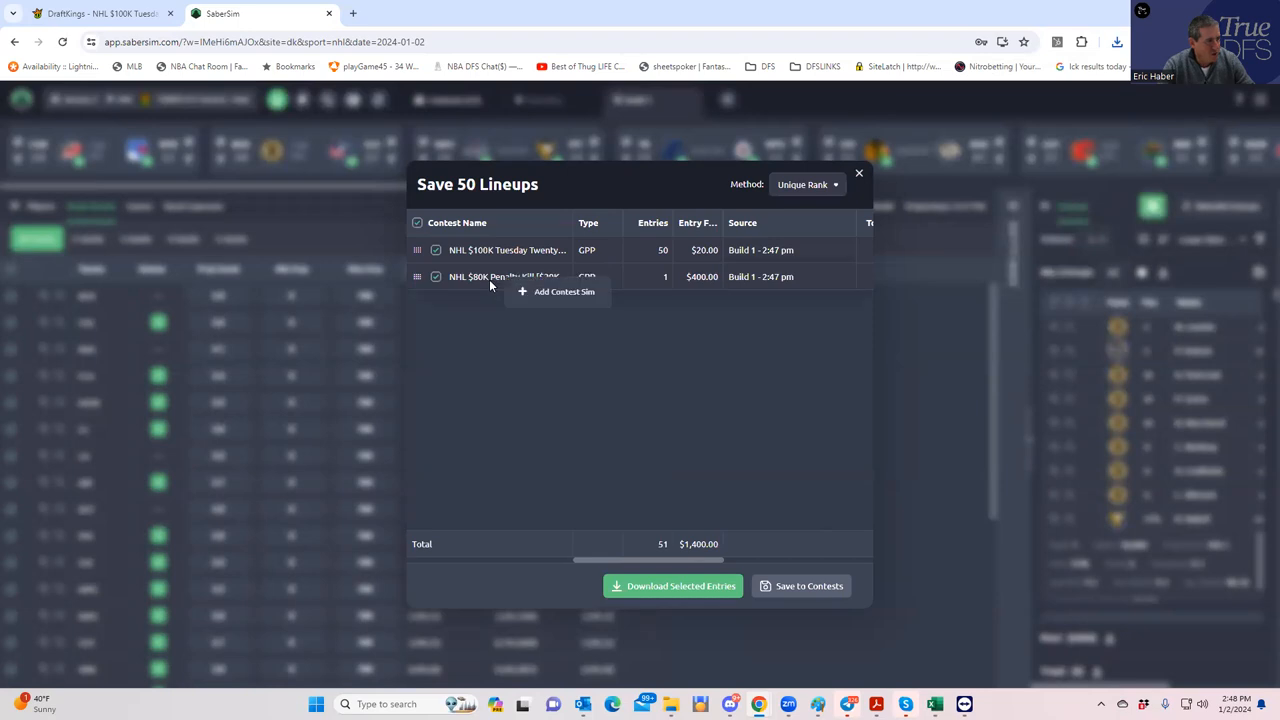
click(490, 276)
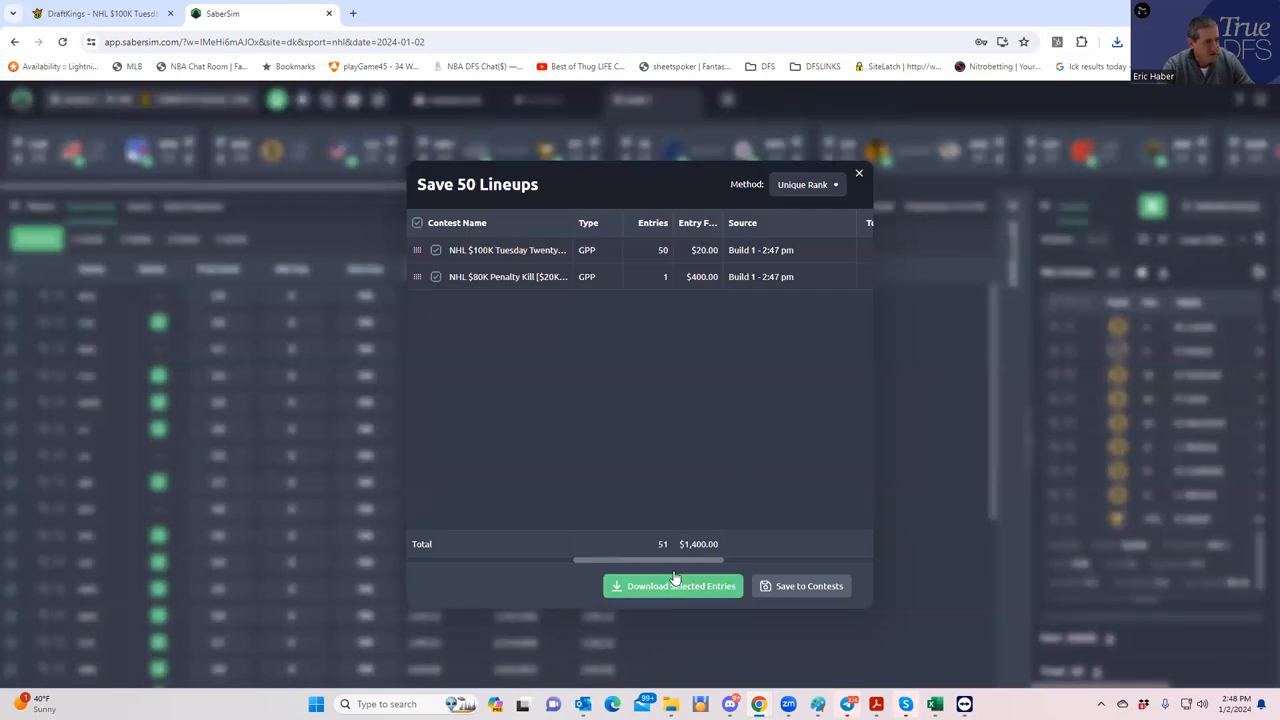
mouse_move(830, 292)
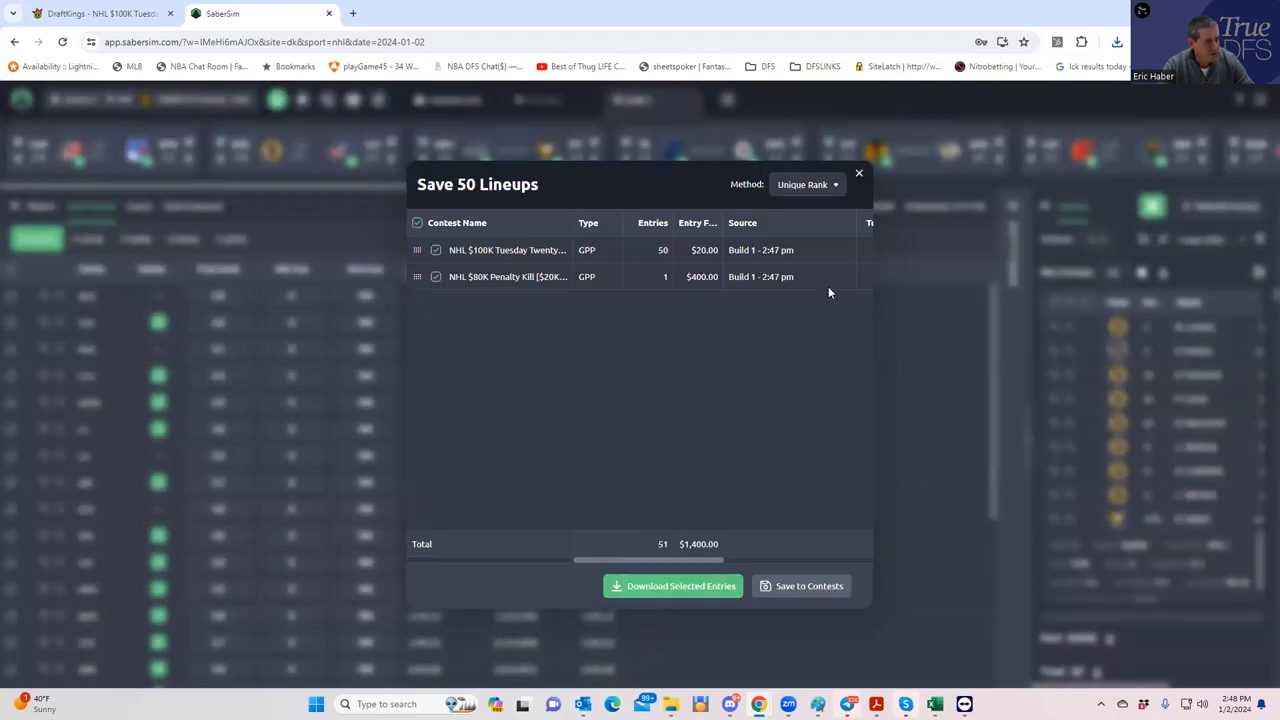
click(858, 172)
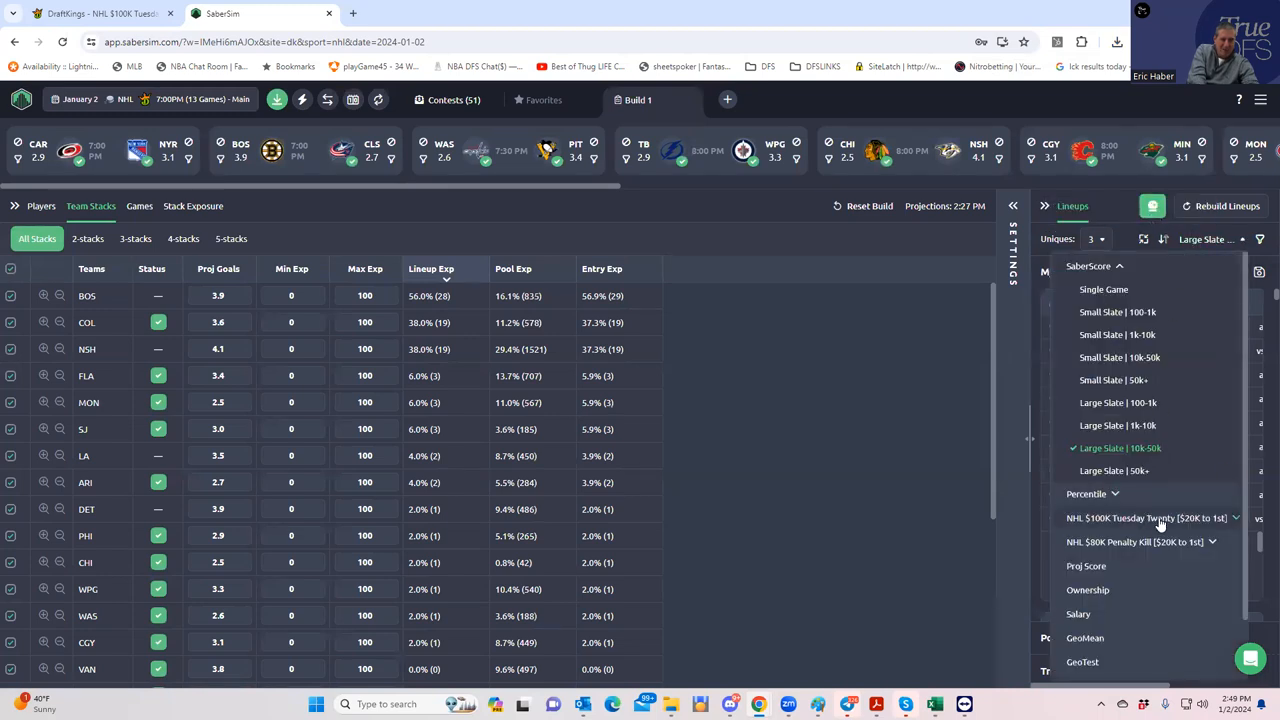
- Show the $100K Tuesday Twenty contest sim's ranking metrics in the lineup sort dropdown
click(1142, 518)
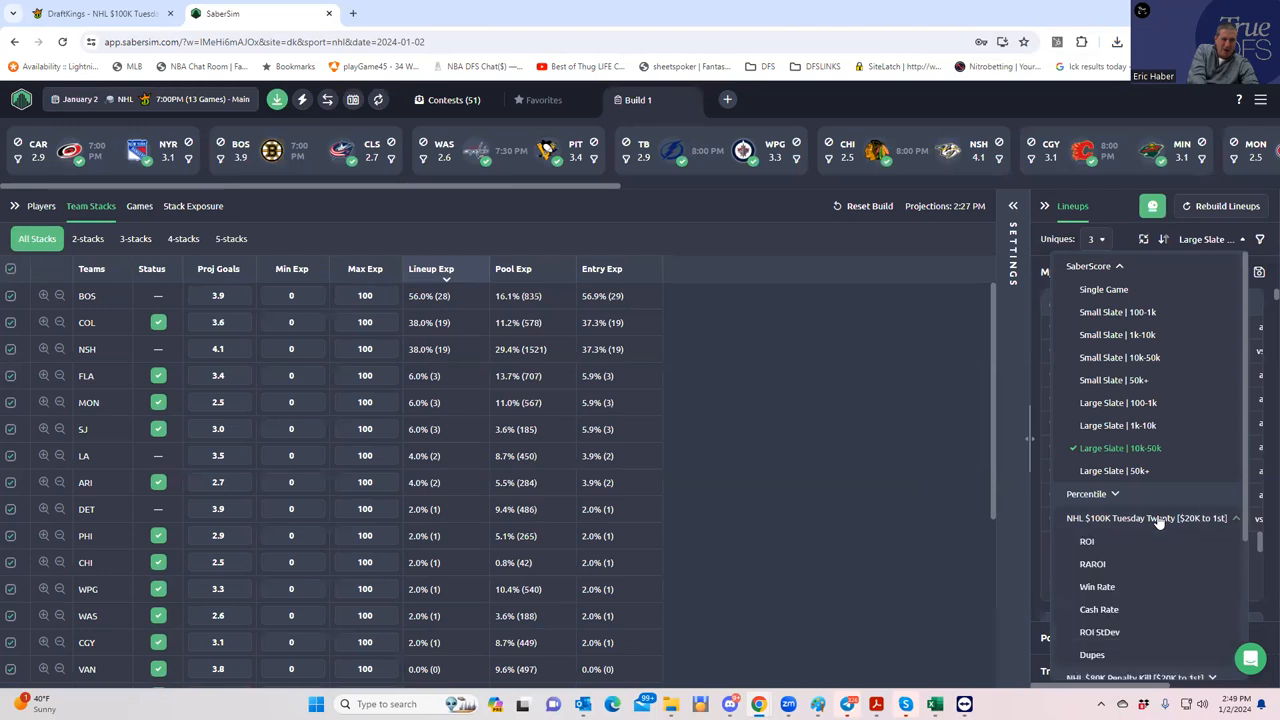
mouse_move(1086, 568)
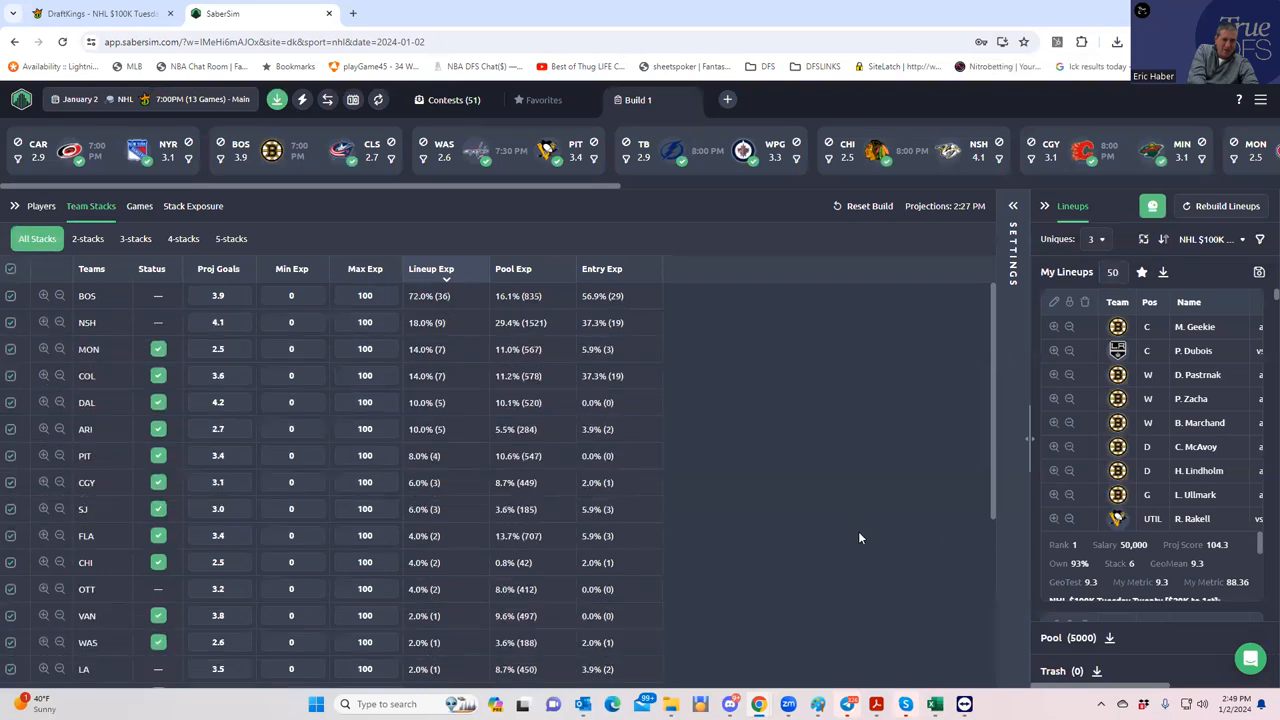
mouse_move(458, 512)
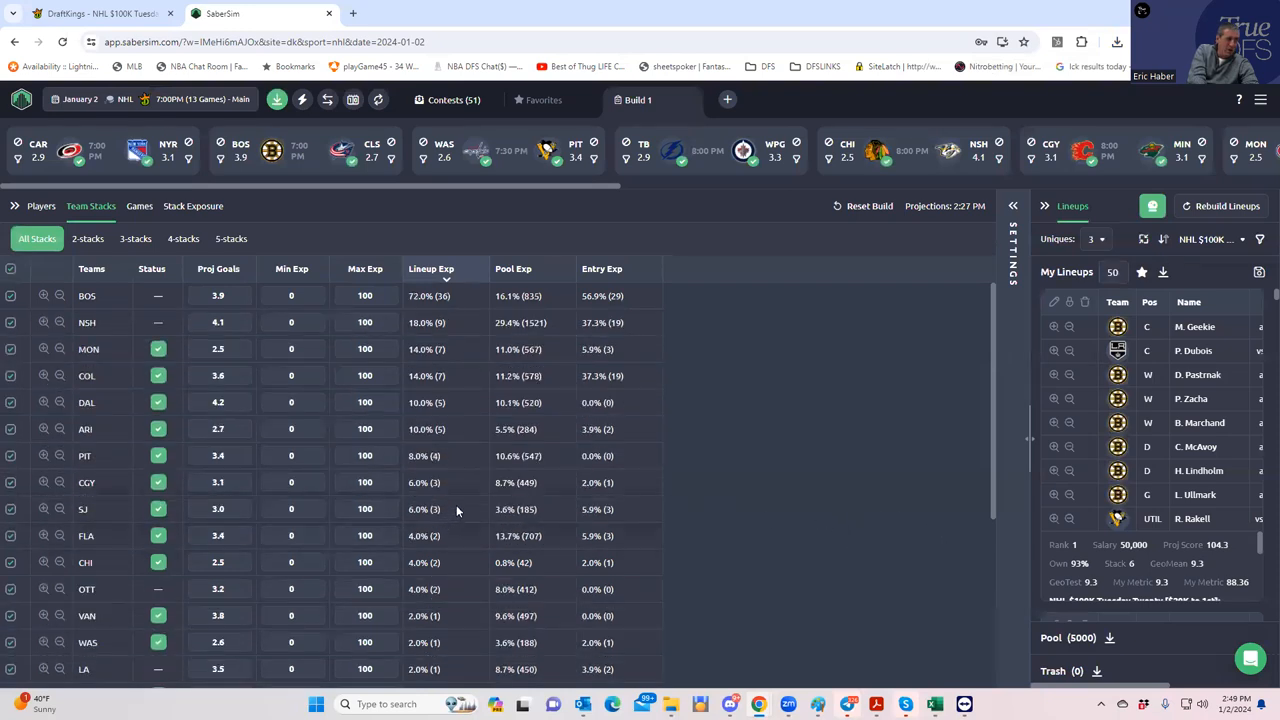
mouse_move(468, 500)
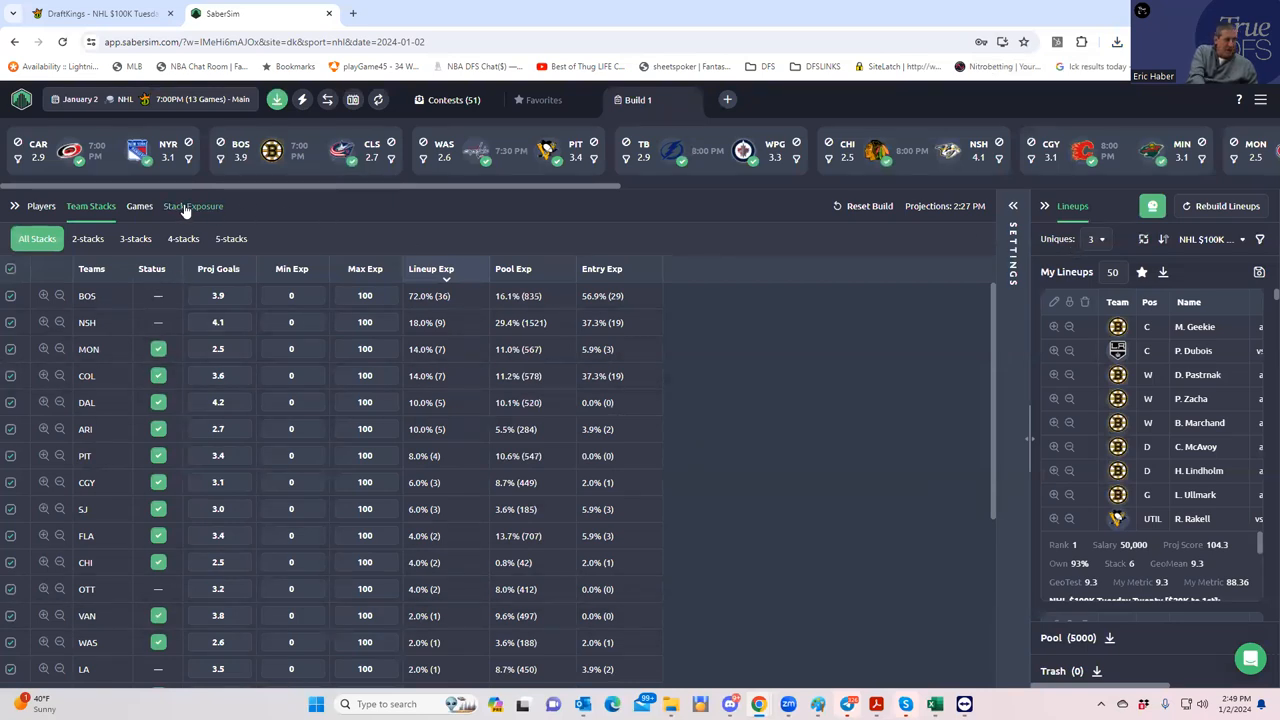
- Review lineup exposure by stack type and by team stack, Boston 72% and Nashville 18%
click(192, 206)
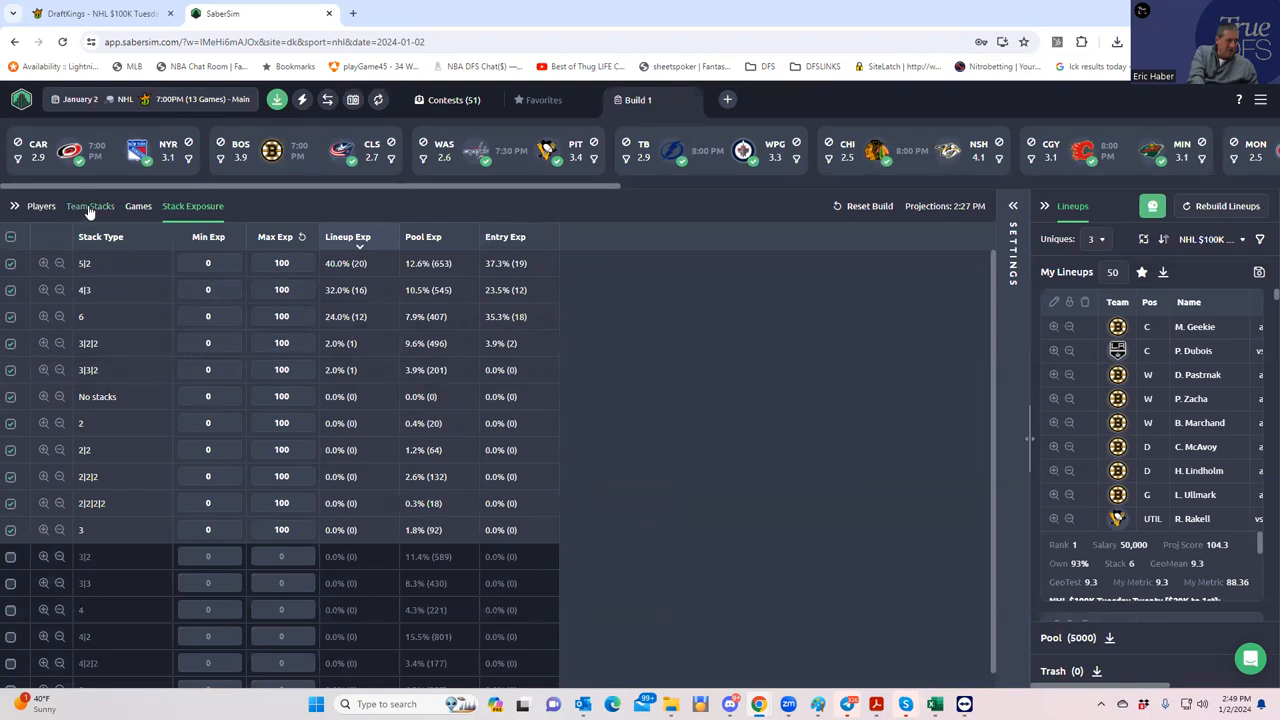
mouse_move(80, 206)
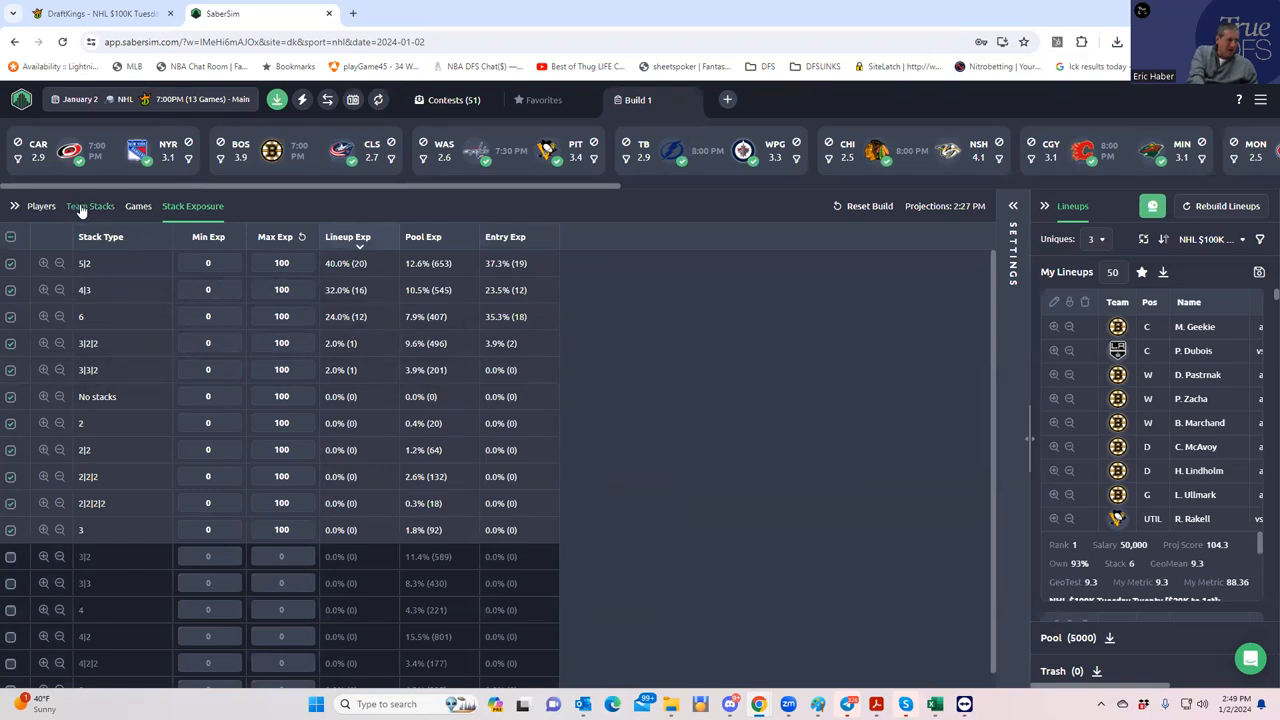
click(90, 206)
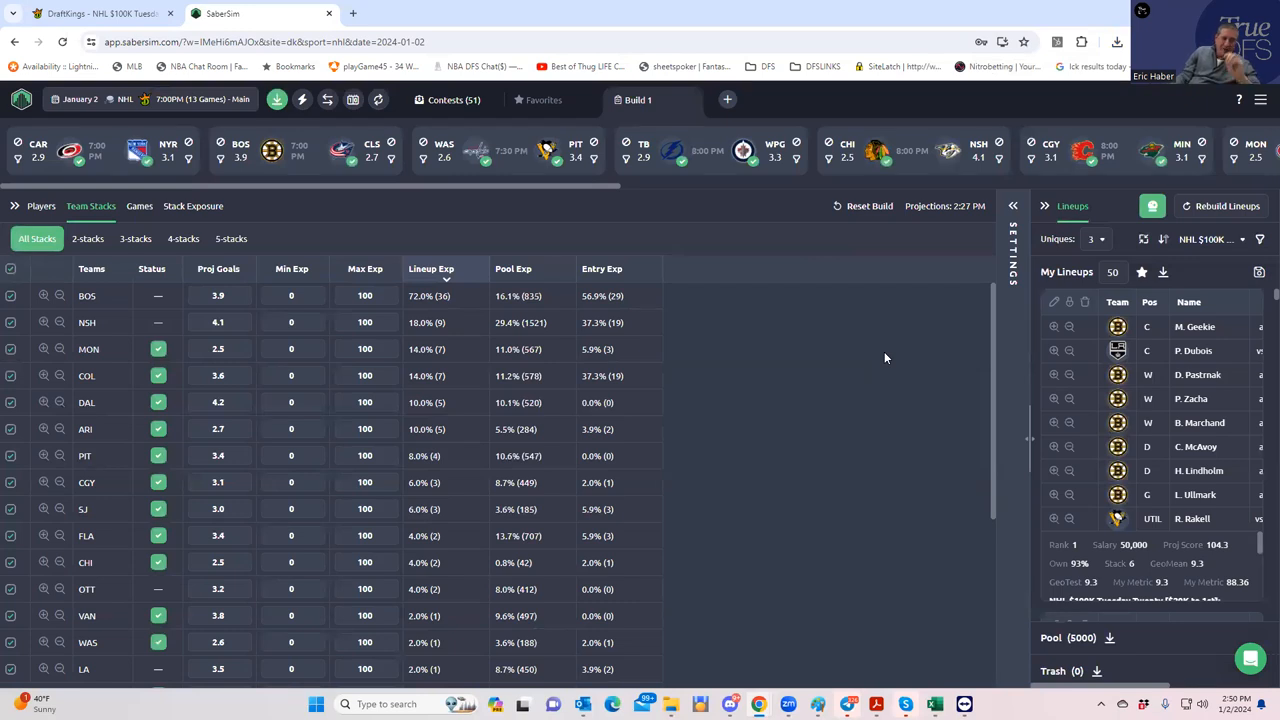
mouse_move(1020, 270)
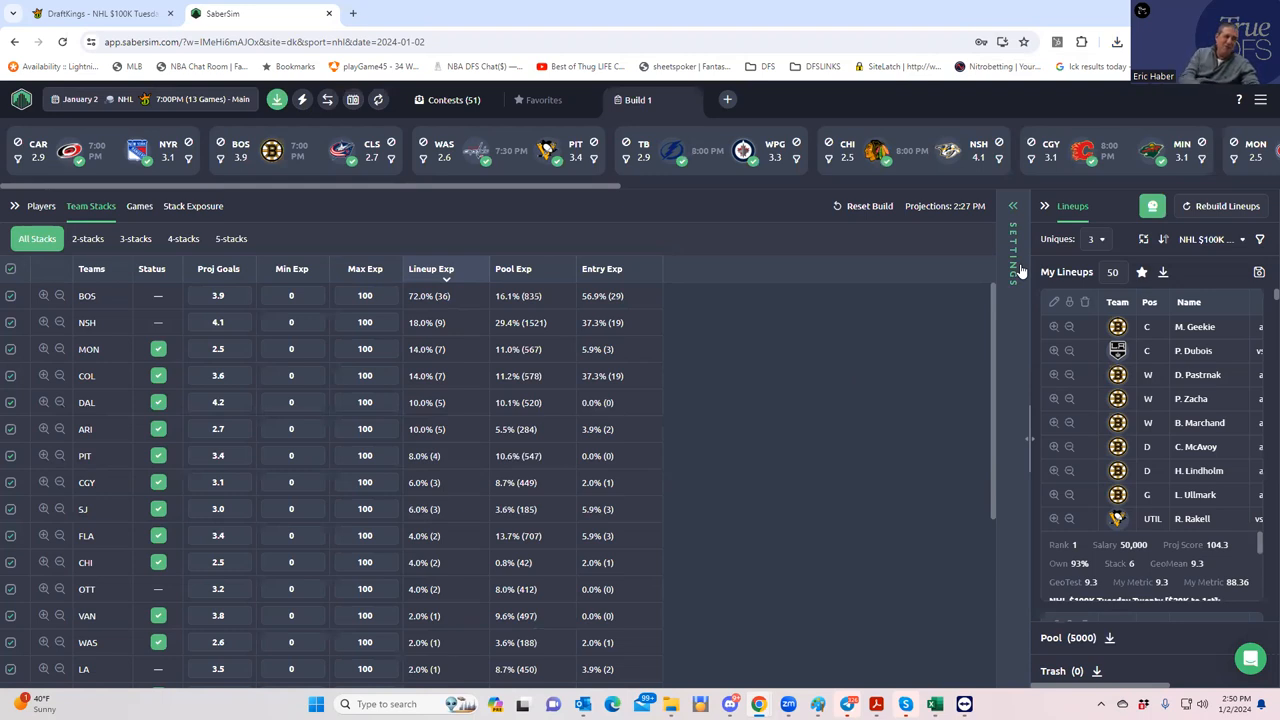
scroll(right, 3)
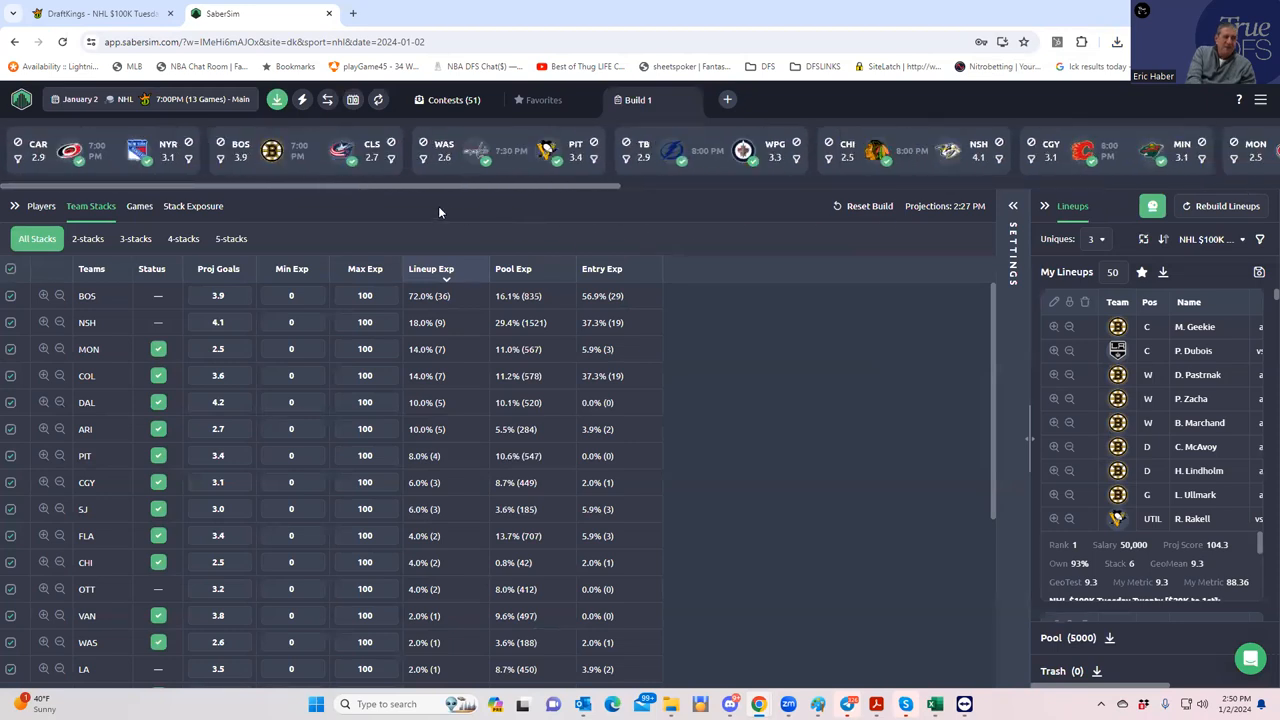
mouse_move(444, 210)
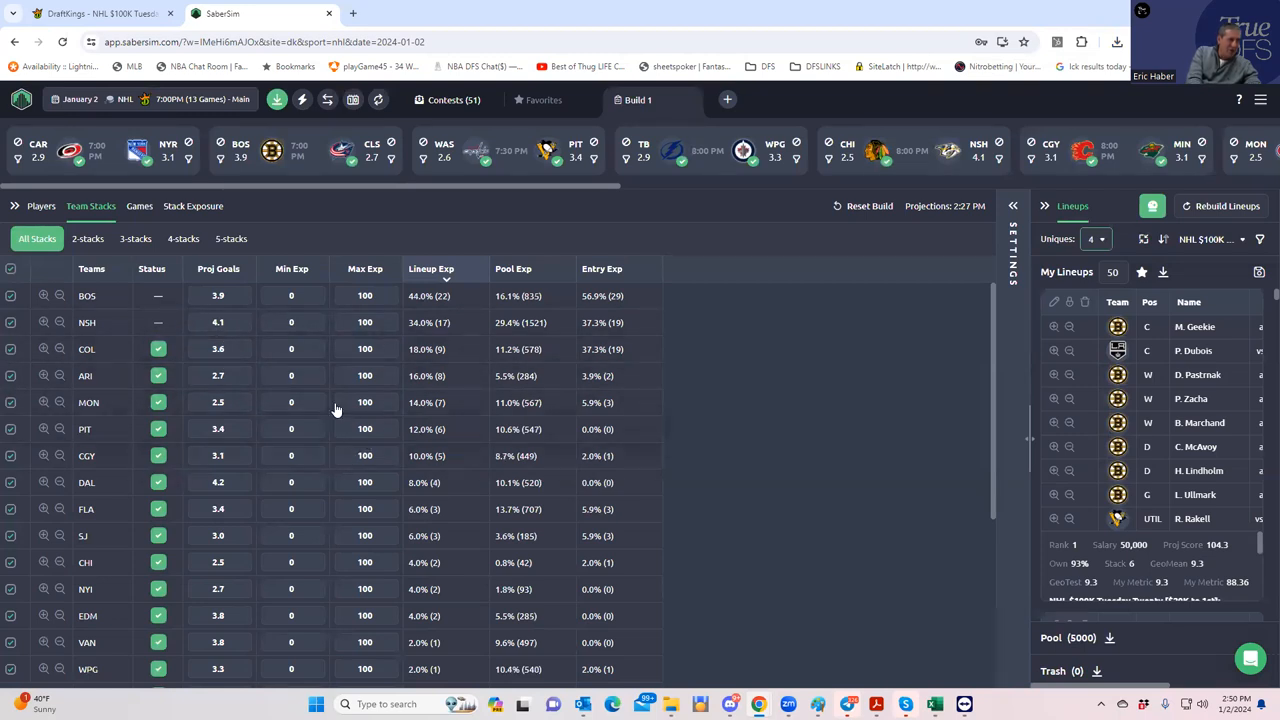
mouse_move(586, 472)
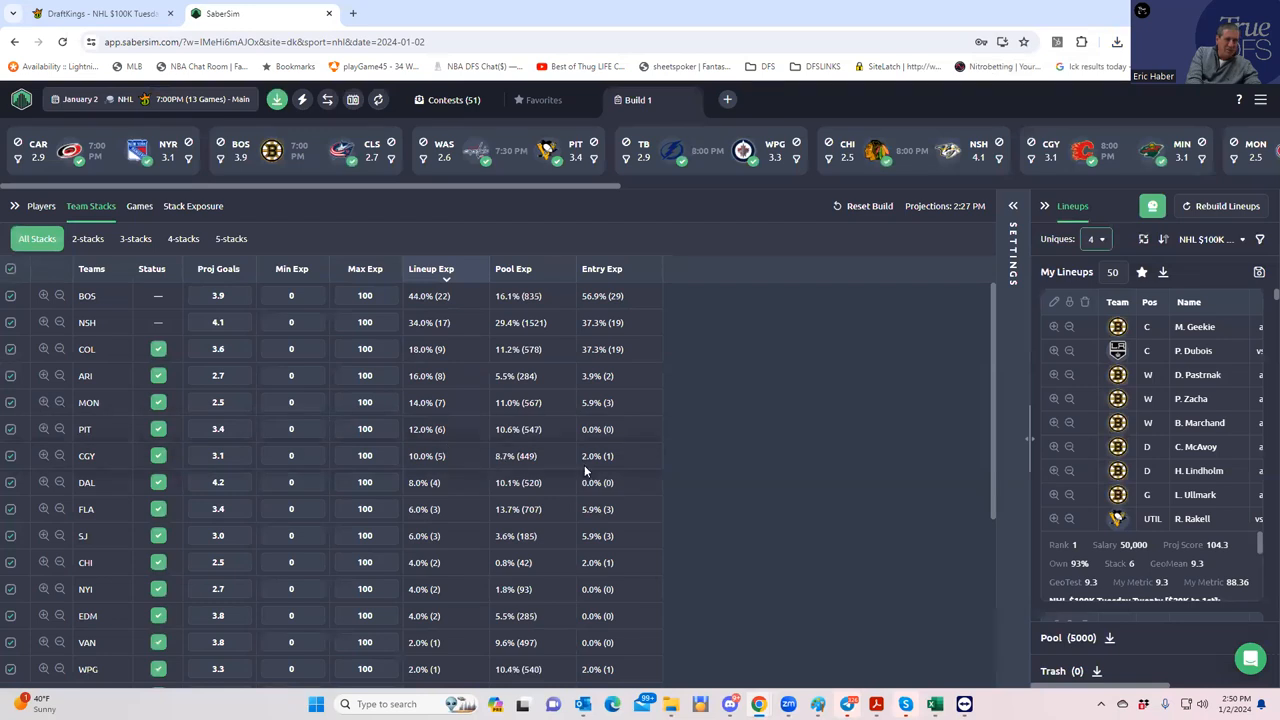
- Filter the lineups to only the 4-3, 5-2 and 6 stack types and apply it
click(192, 206)
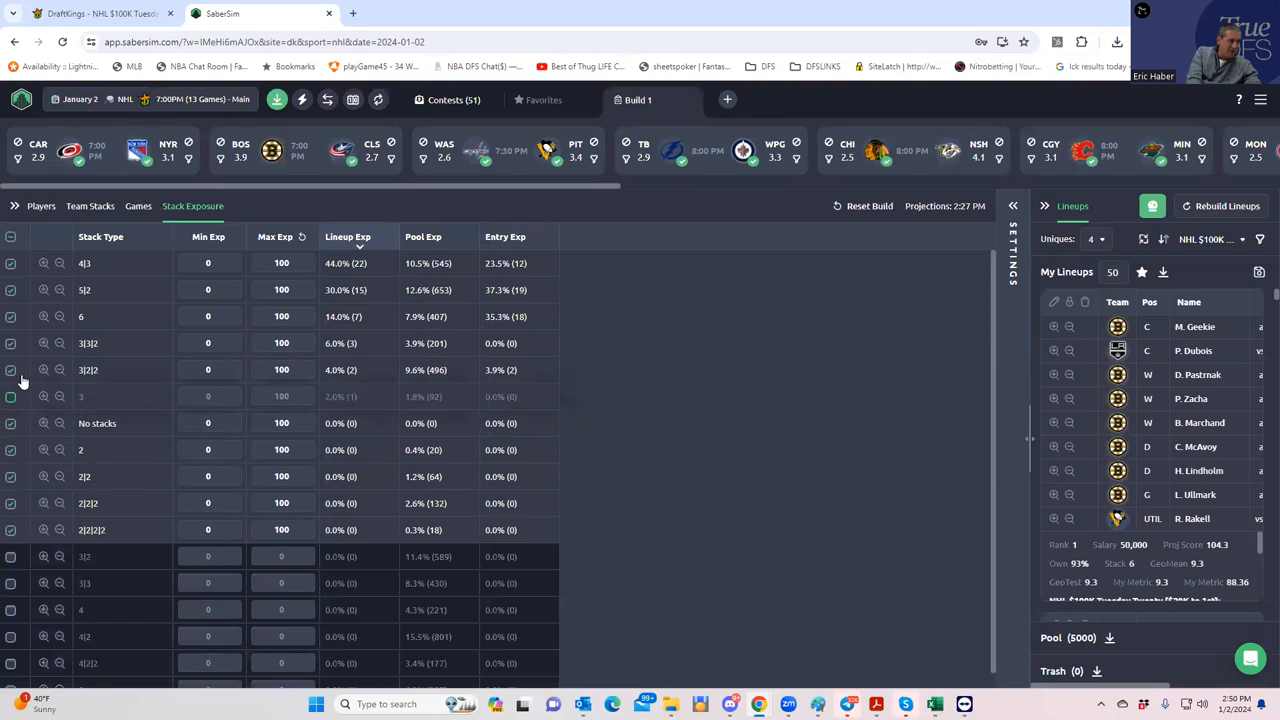
click(12, 396)
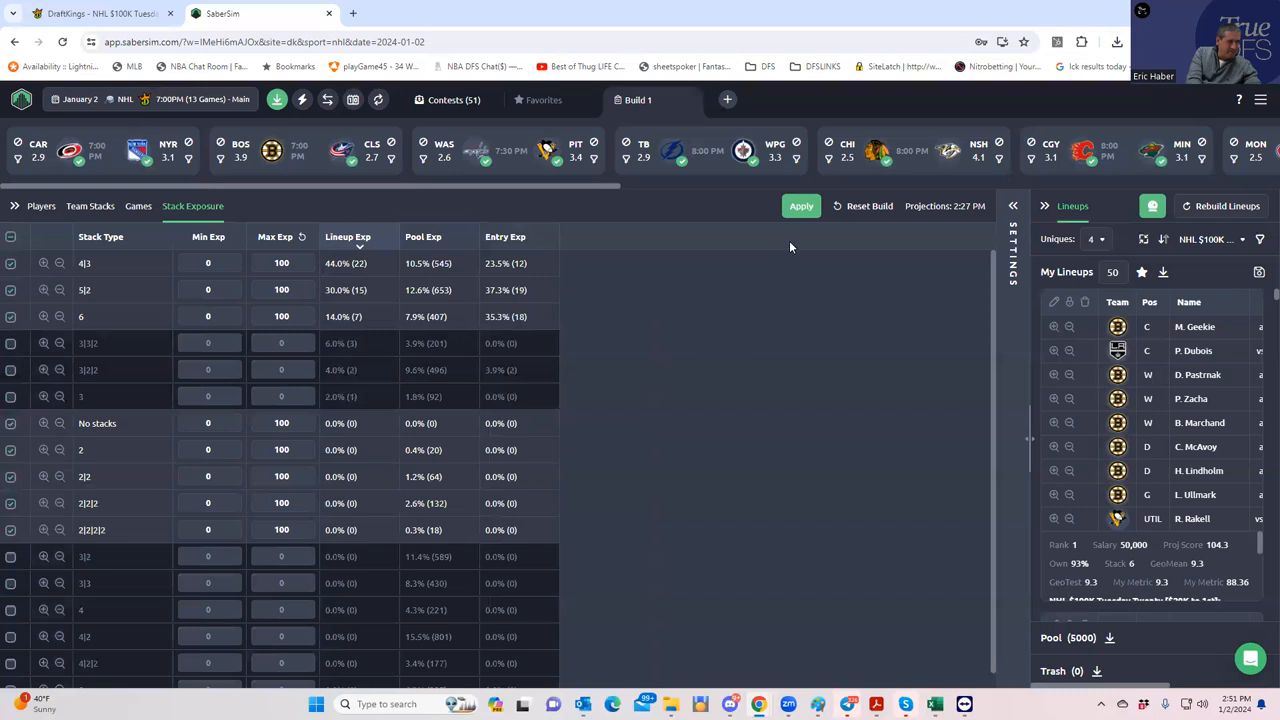
click(800, 206)
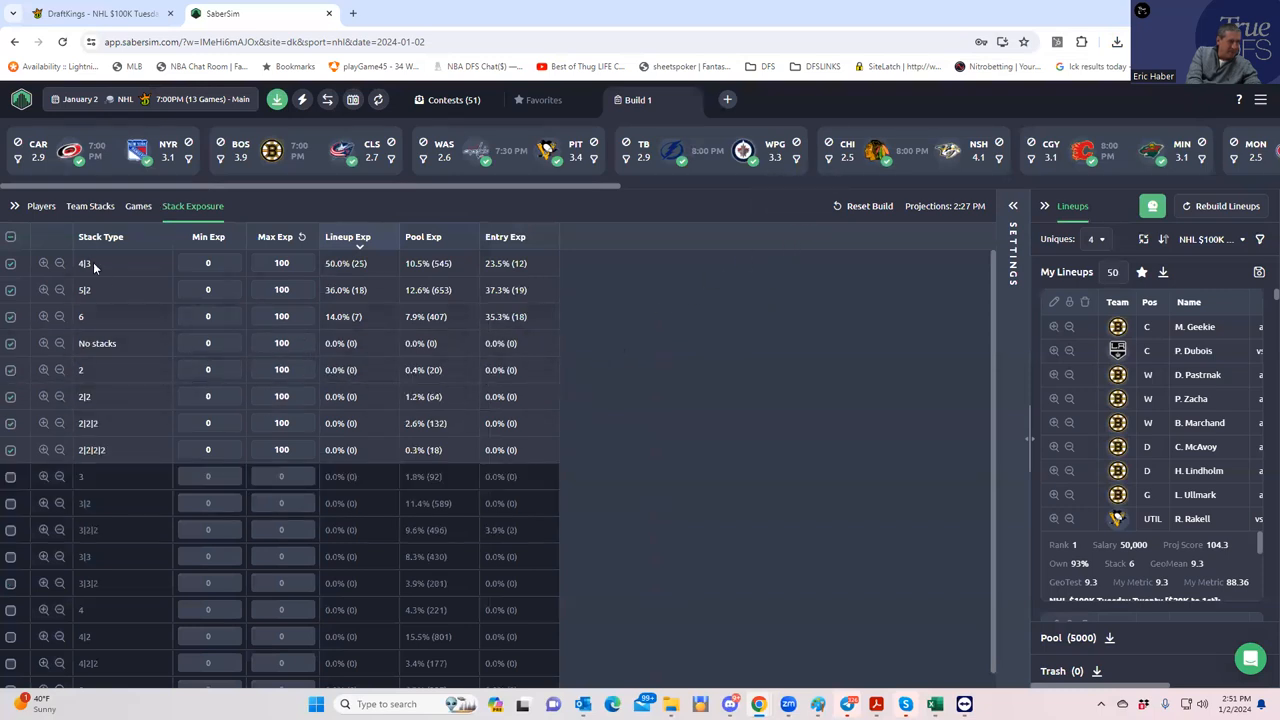
click(90, 206)
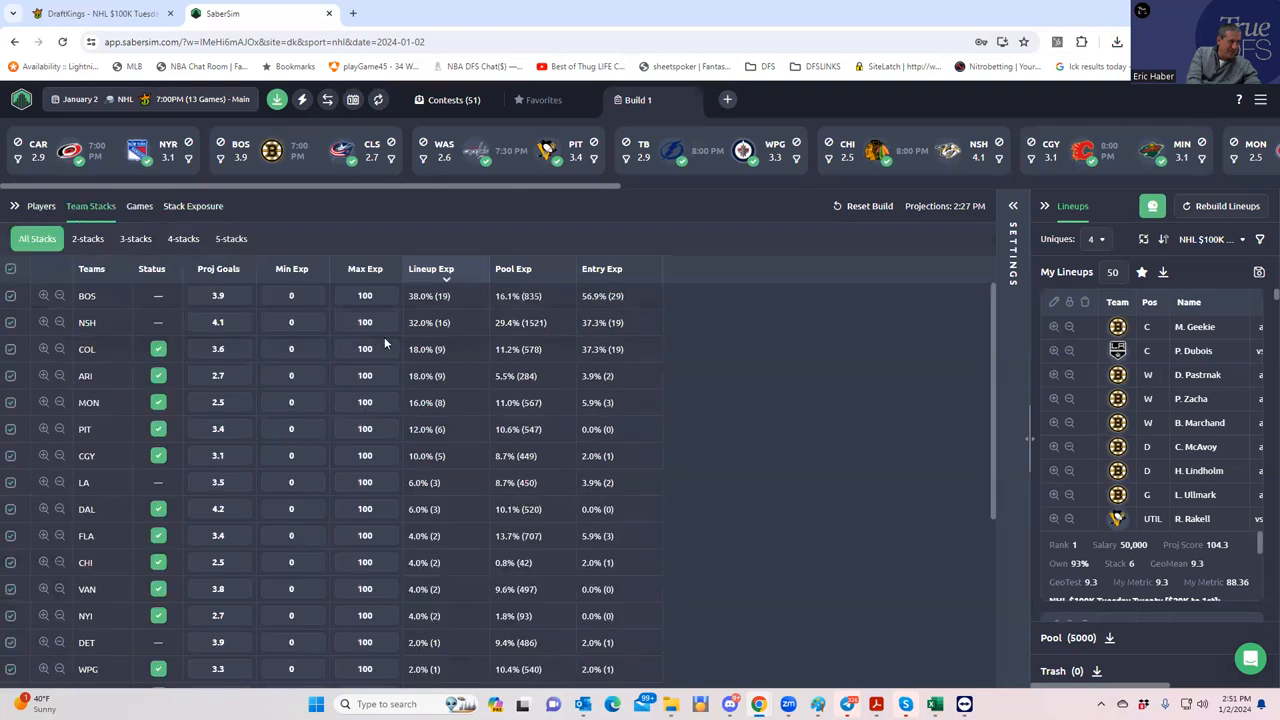
mouse_move(436, 398)
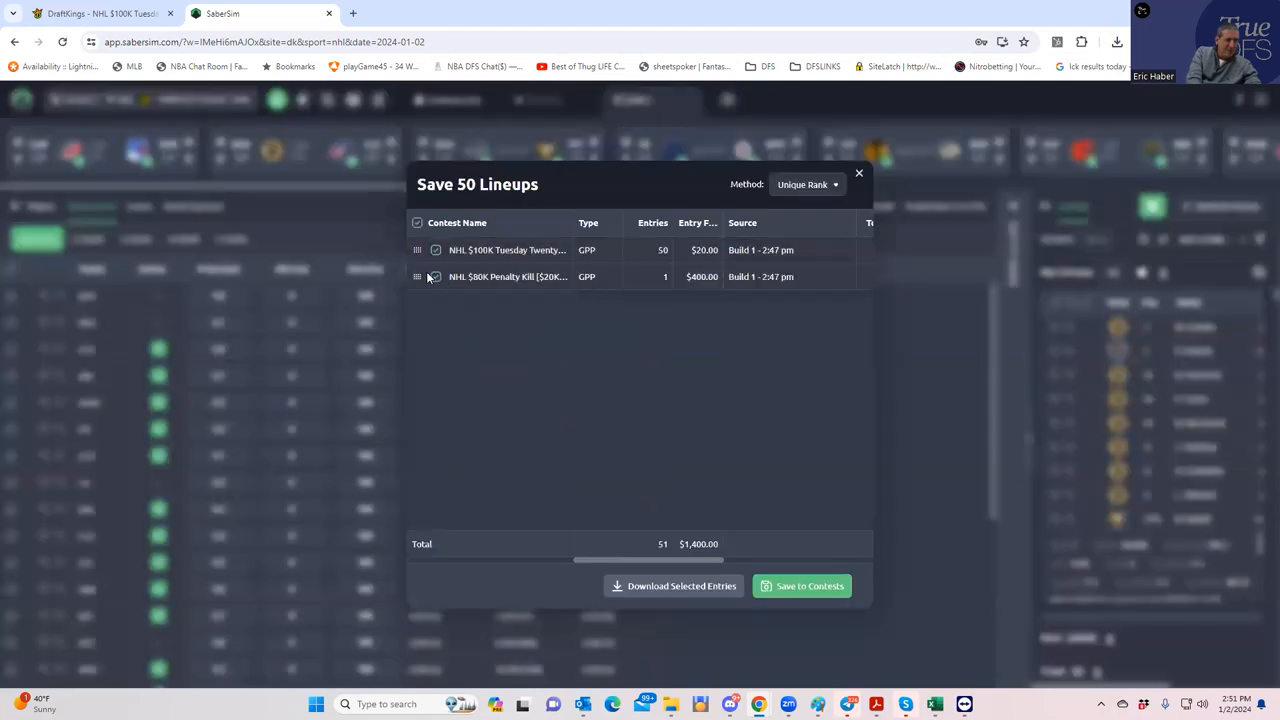
- Save the 50 lineups only to the NHL $100K Tuesday contest, then view the $80K contest's lineups
click(436, 276)
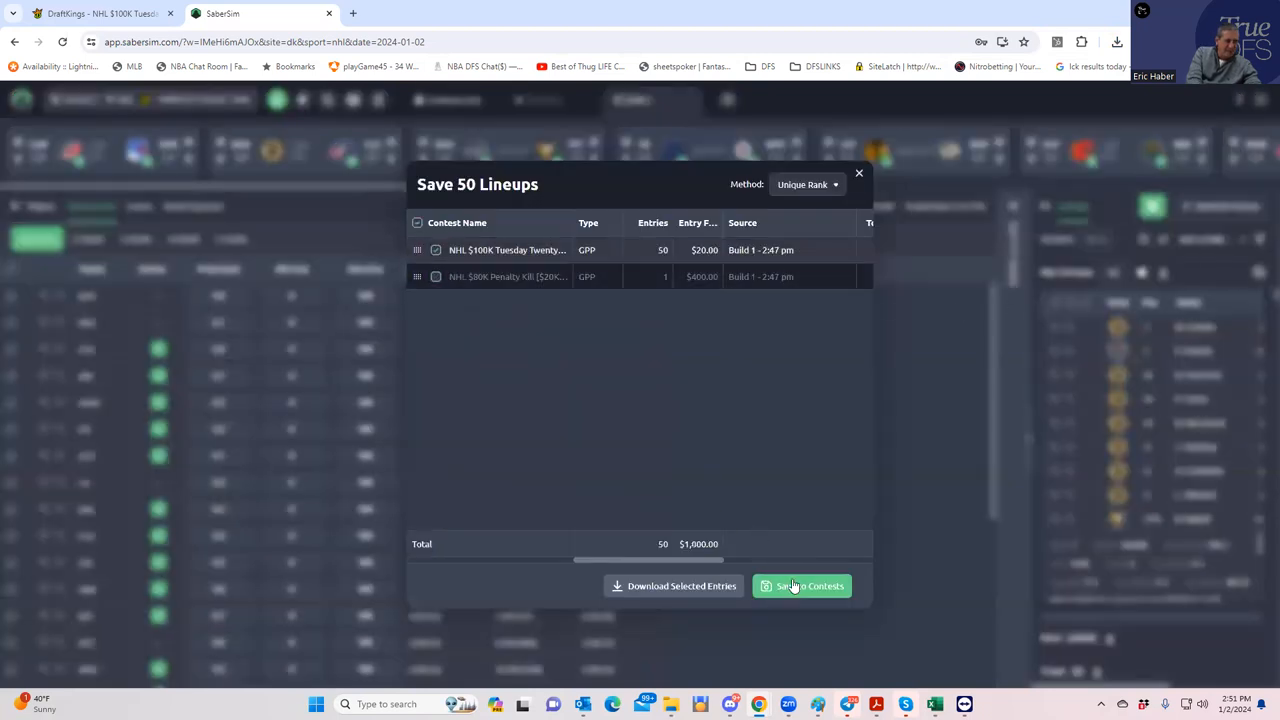
click(800, 586)
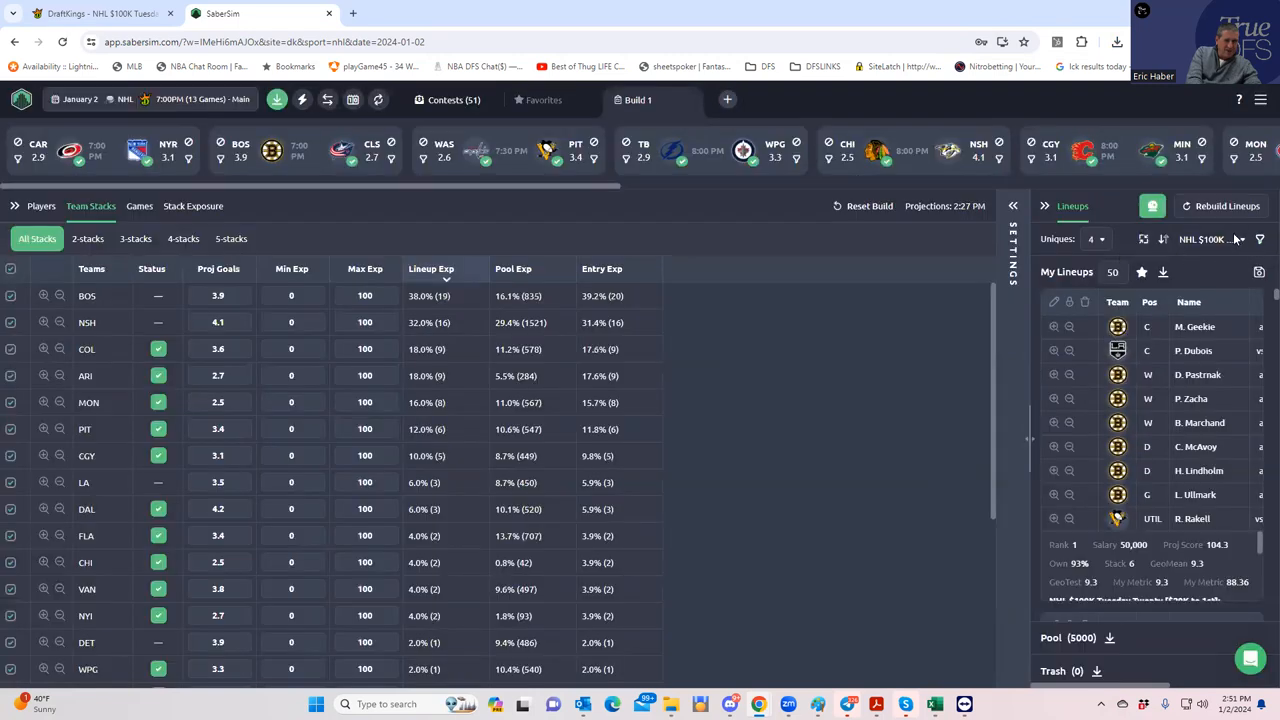
click(1240, 240)
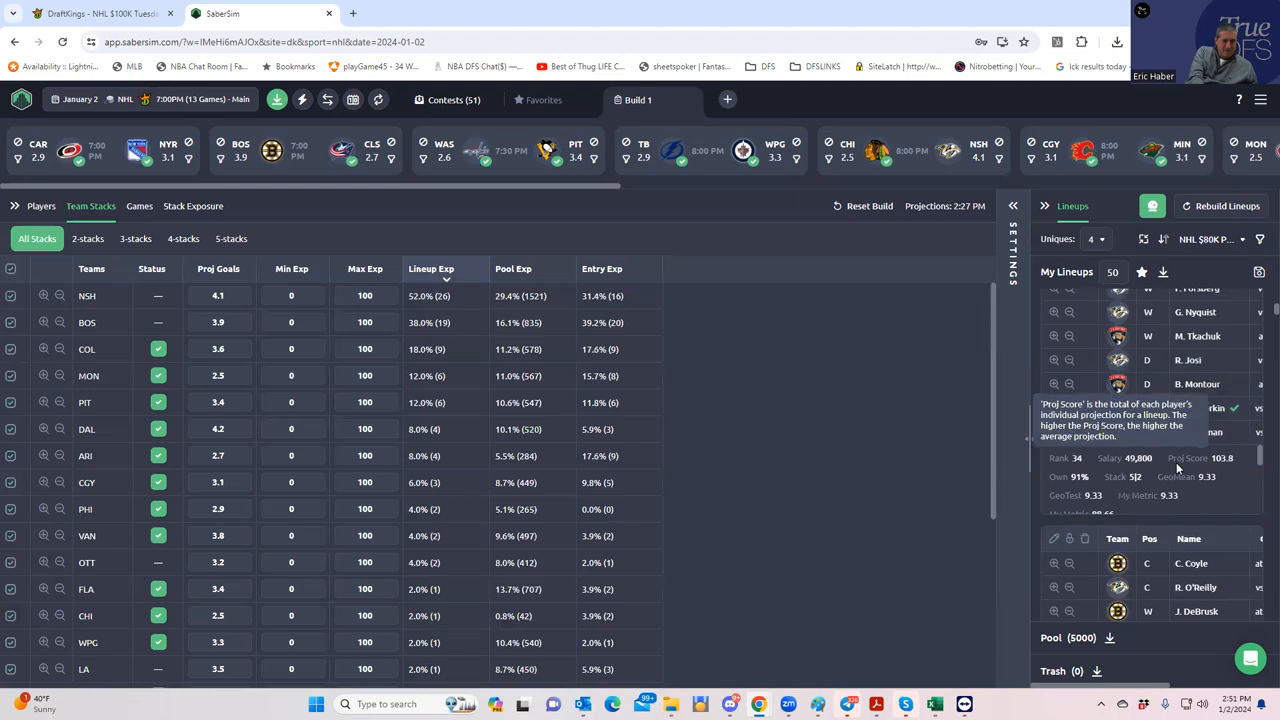
scroll(down, 3)
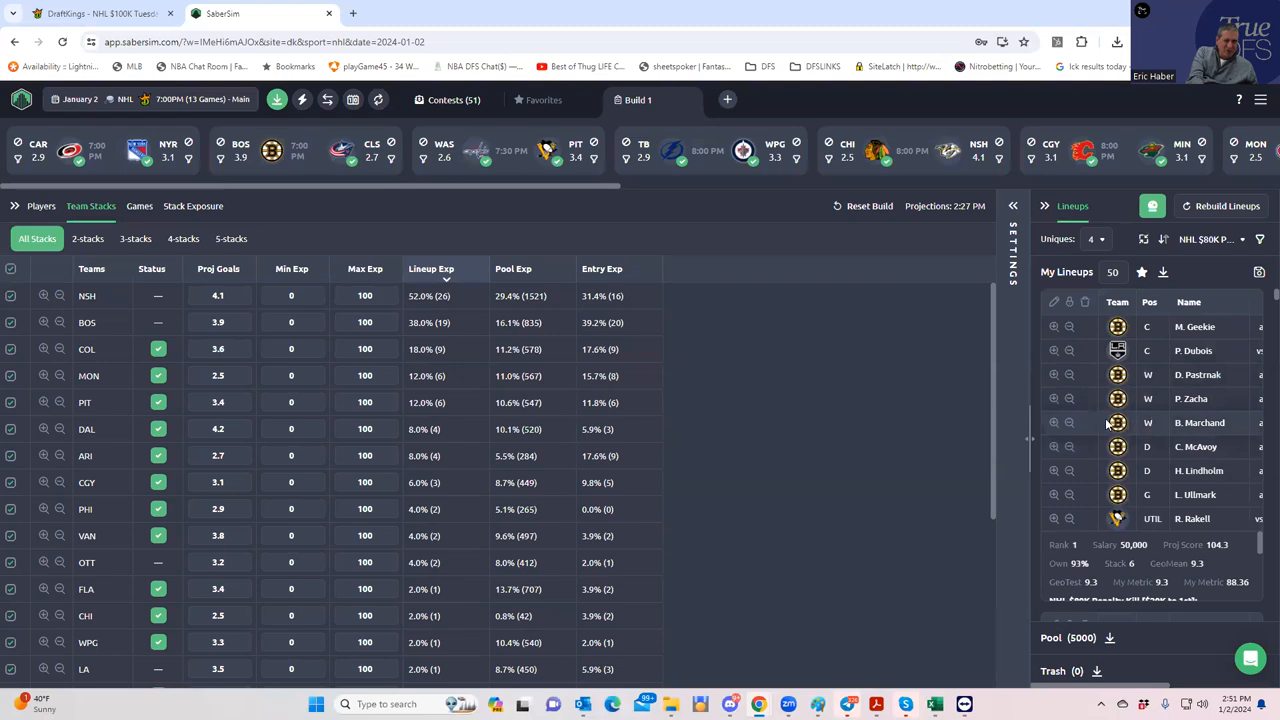
mouse_move(1108, 398)
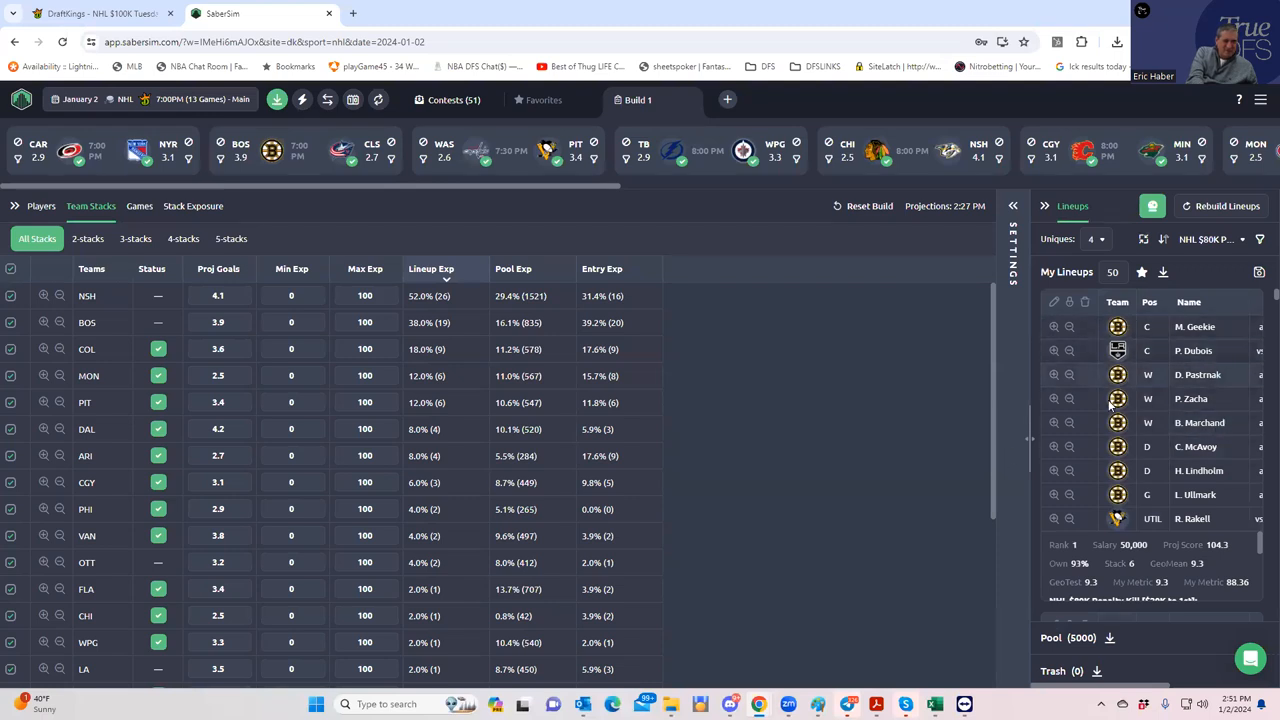
mouse_move(1076, 456)
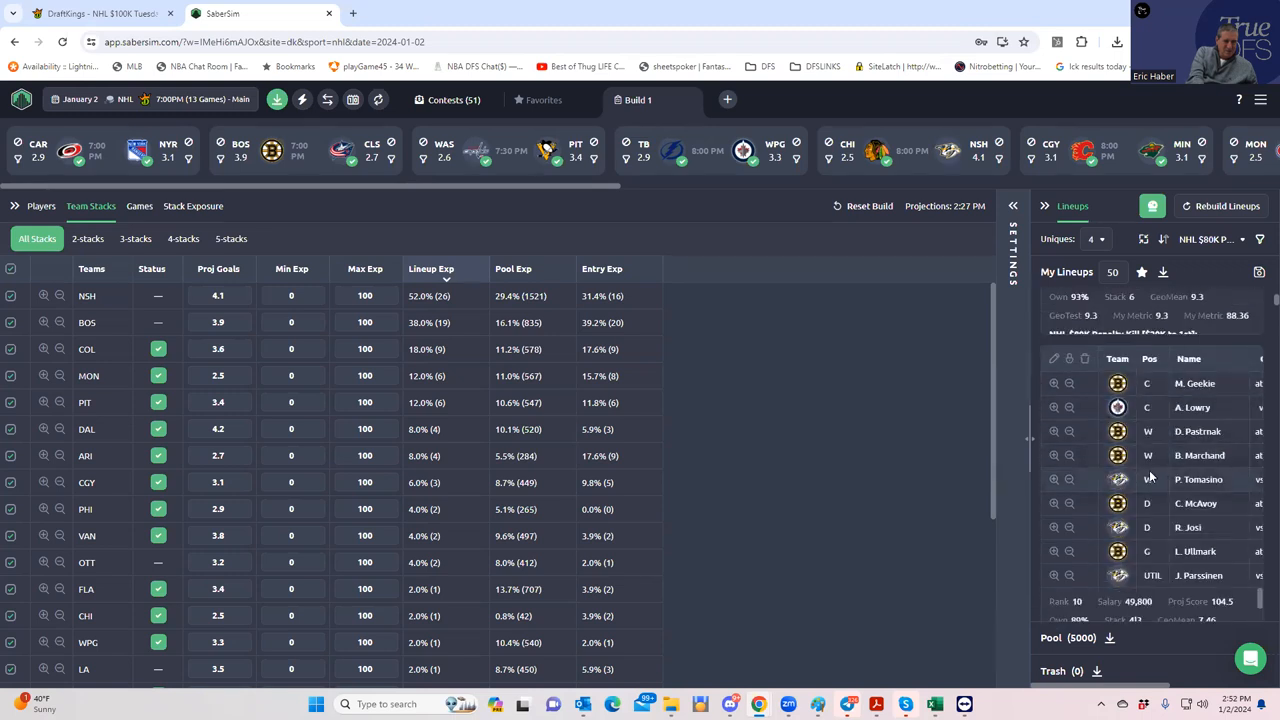
scroll(down, 3)
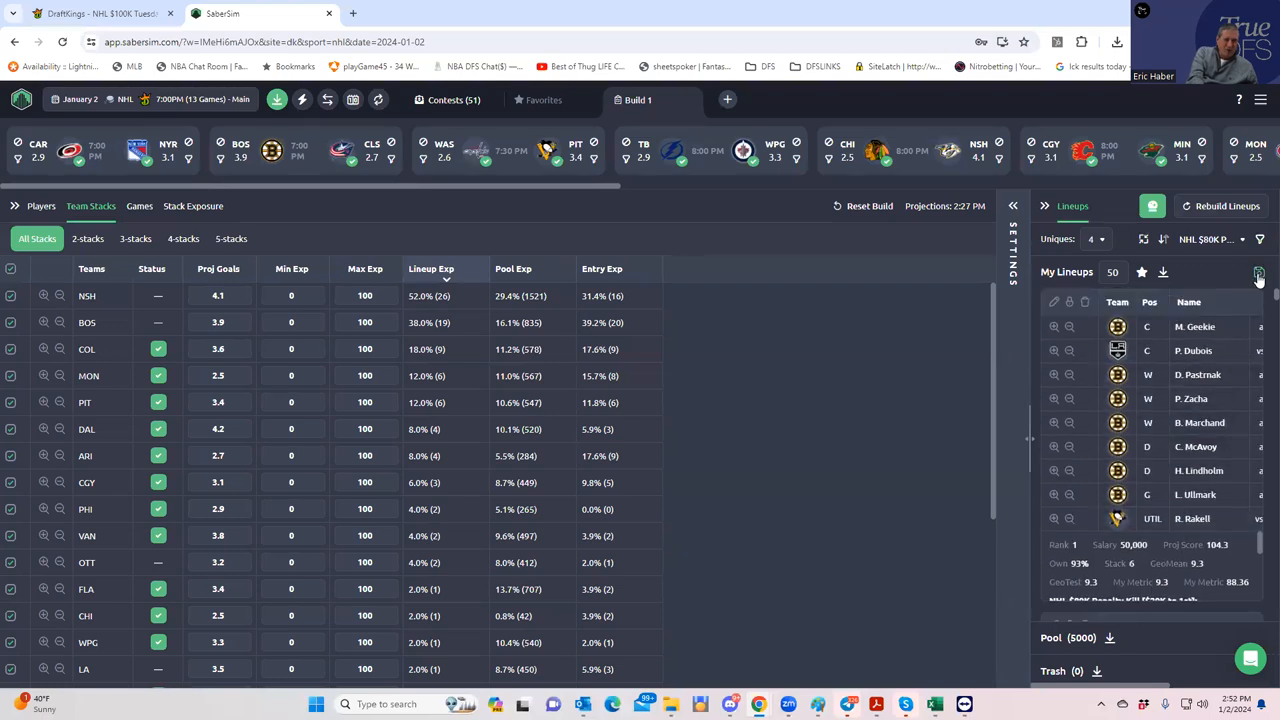
- Save the single lineup to the NHL $80K Penalty Kill contest instead of the $100K Tuesday one
click(1258, 272)
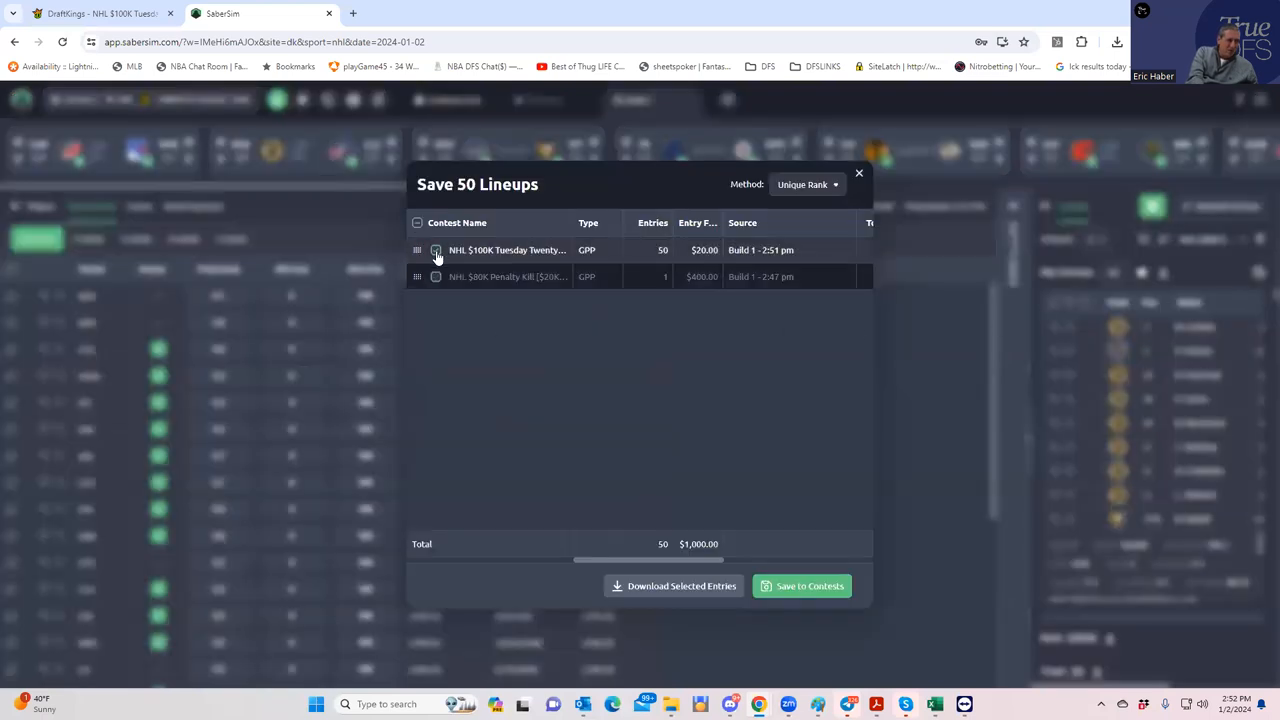
click(434, 250)
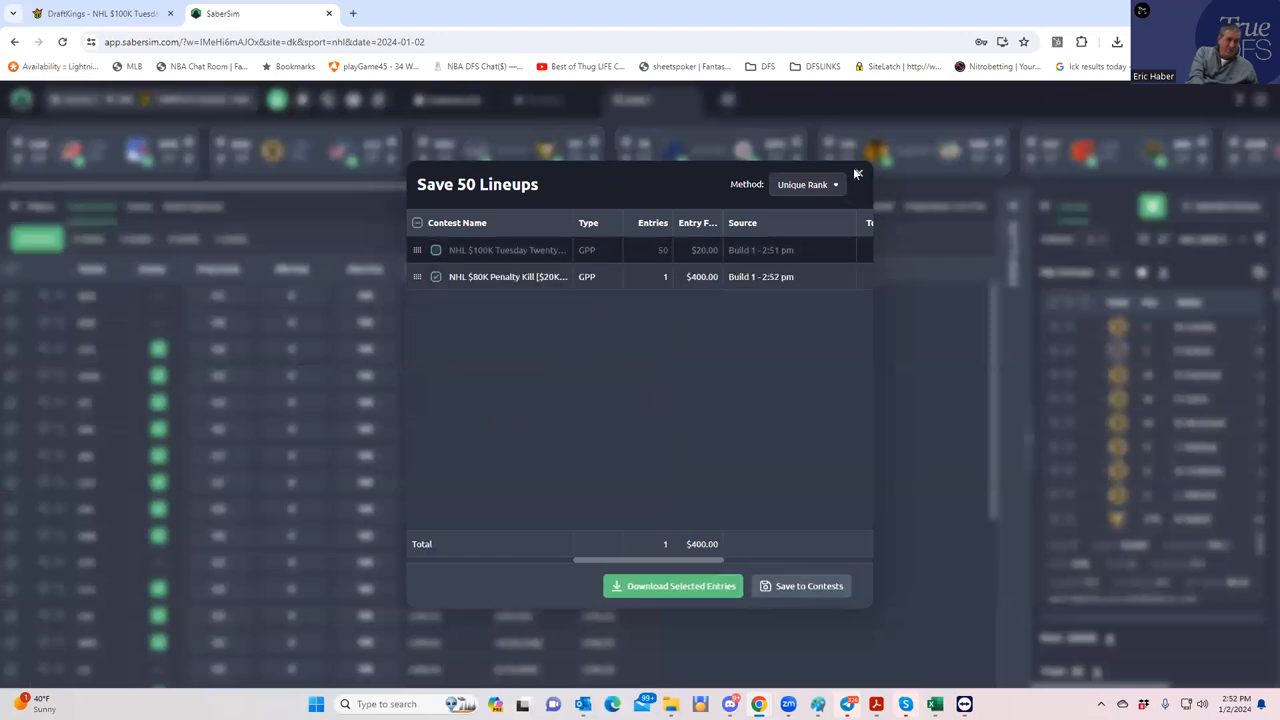
click(856, 174)
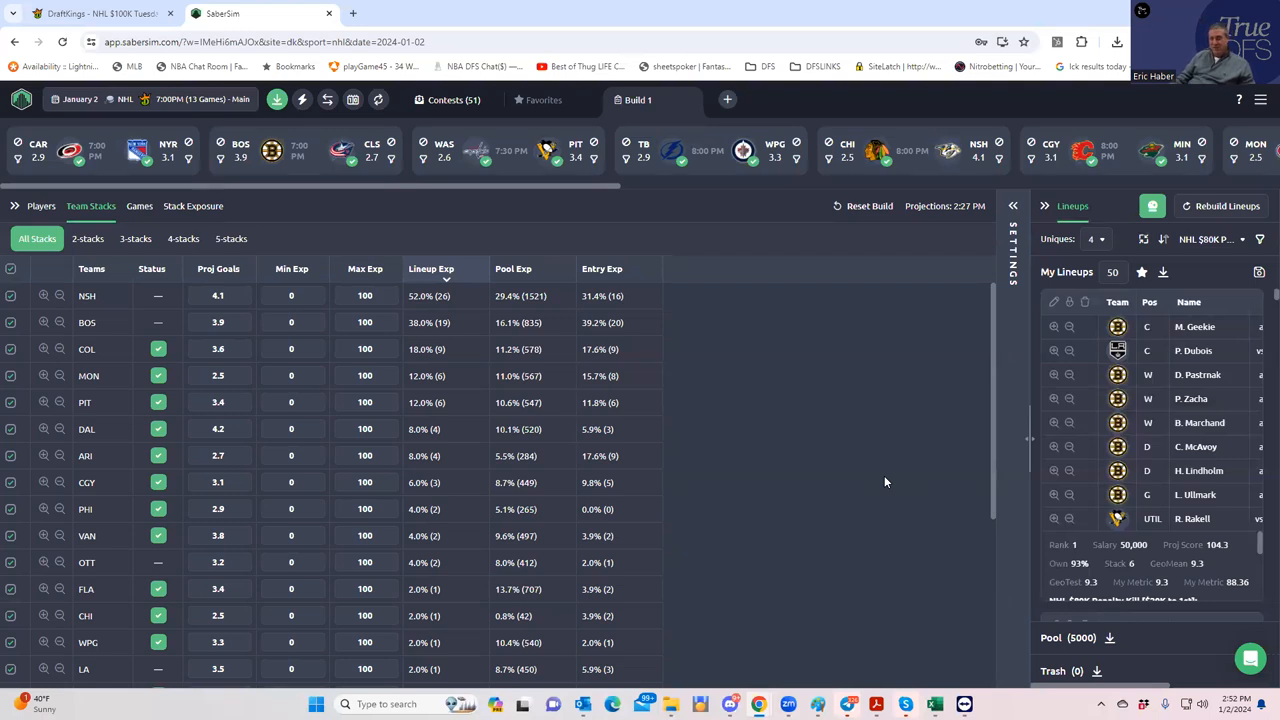
mouse_move(696, 296)
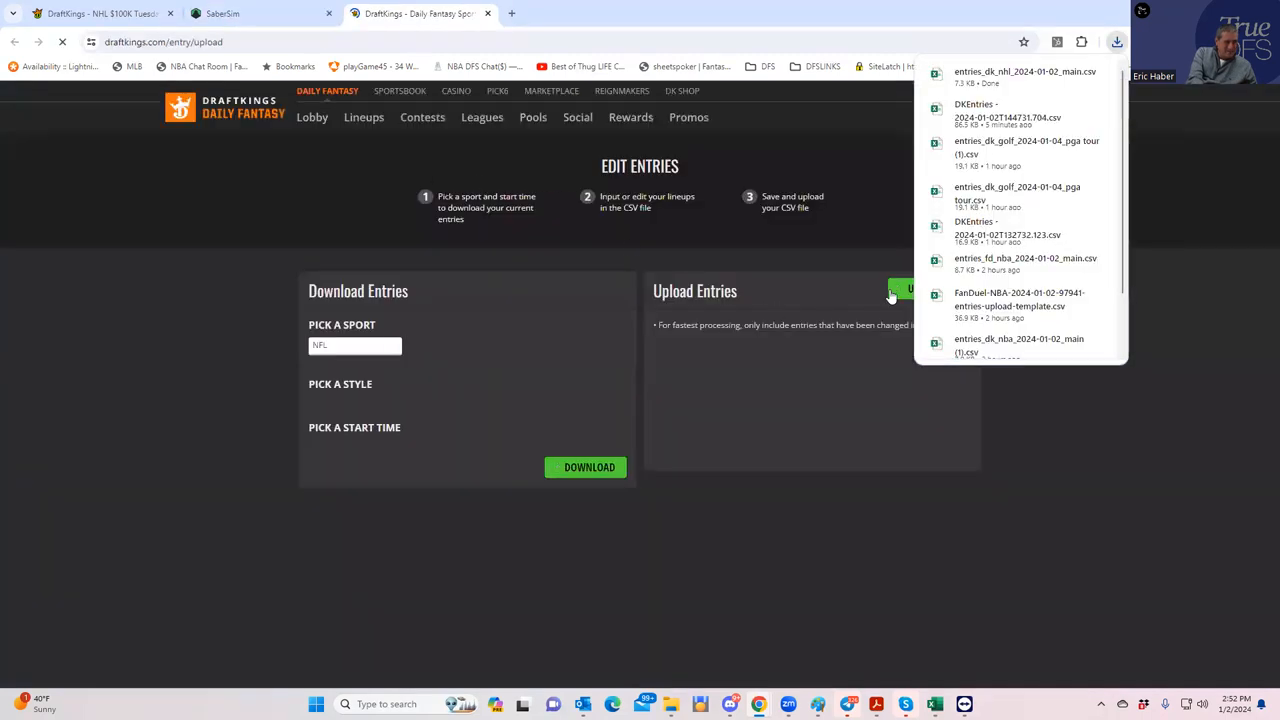
- Upload entries_dk_nhl_2024-01-02_main to DraftKings Edit Entries and return to SaberSim
click(908, 288)
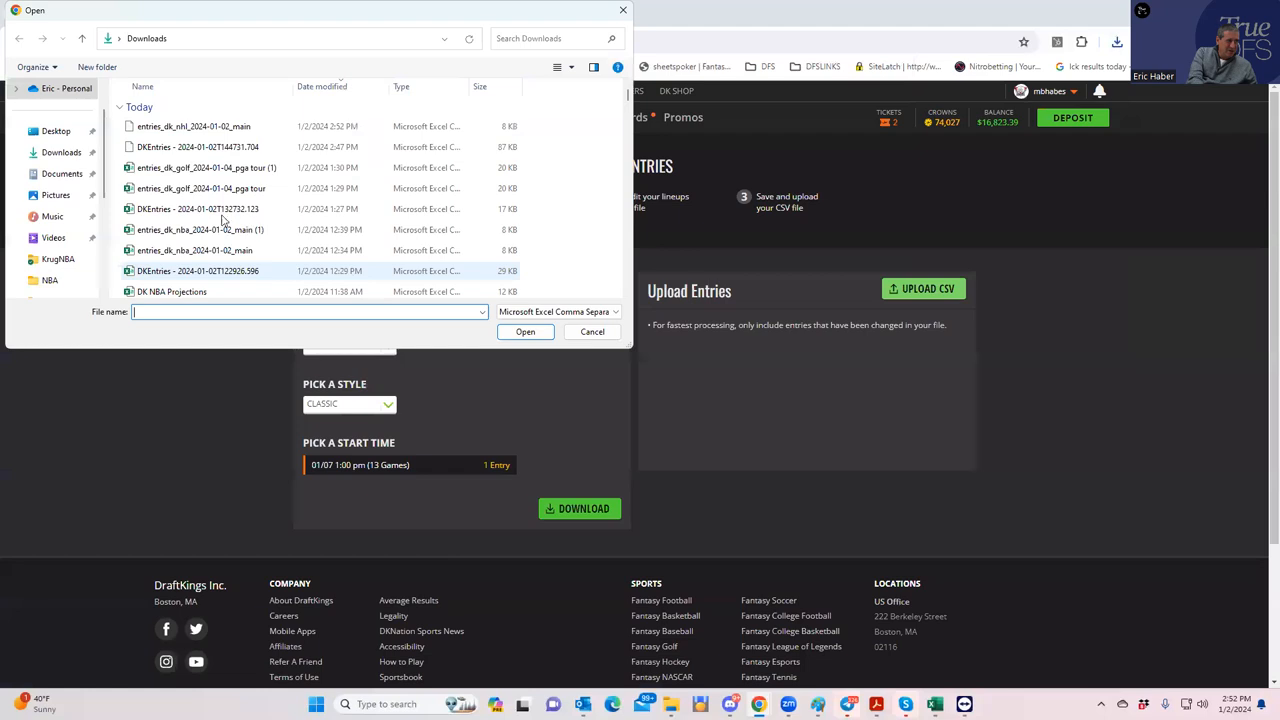
click(192, 126)
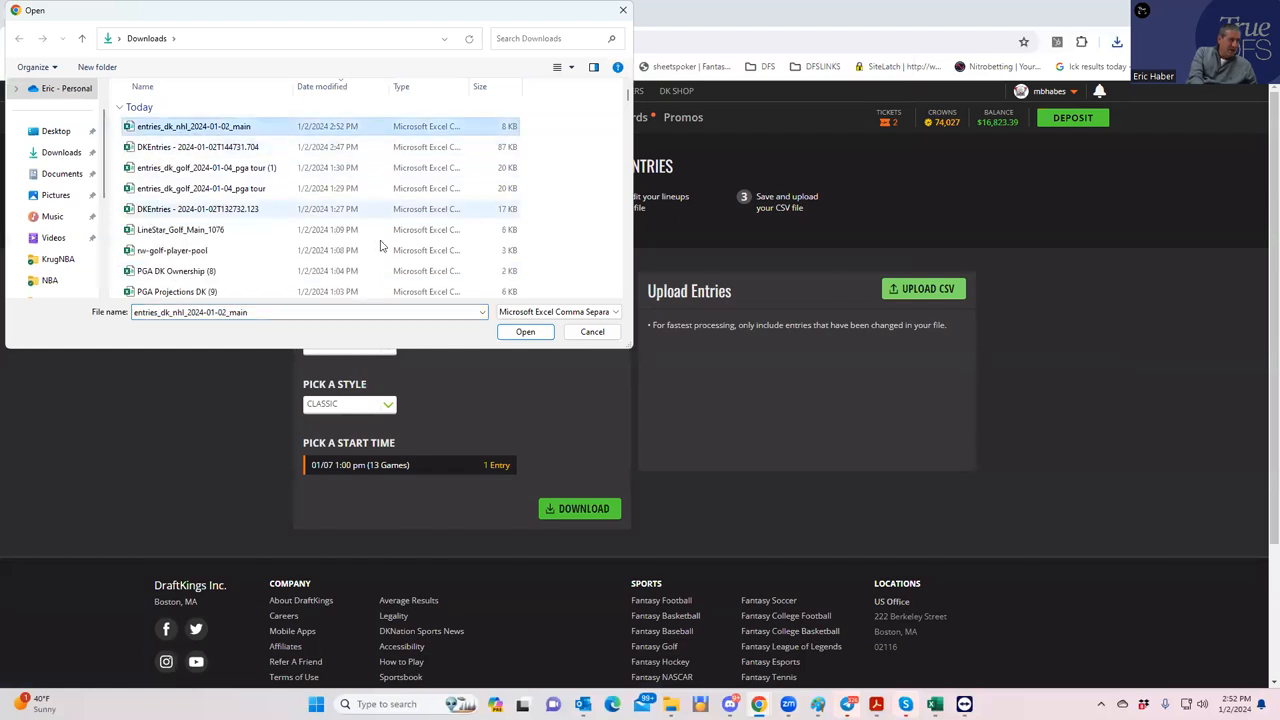
click(524, 332)
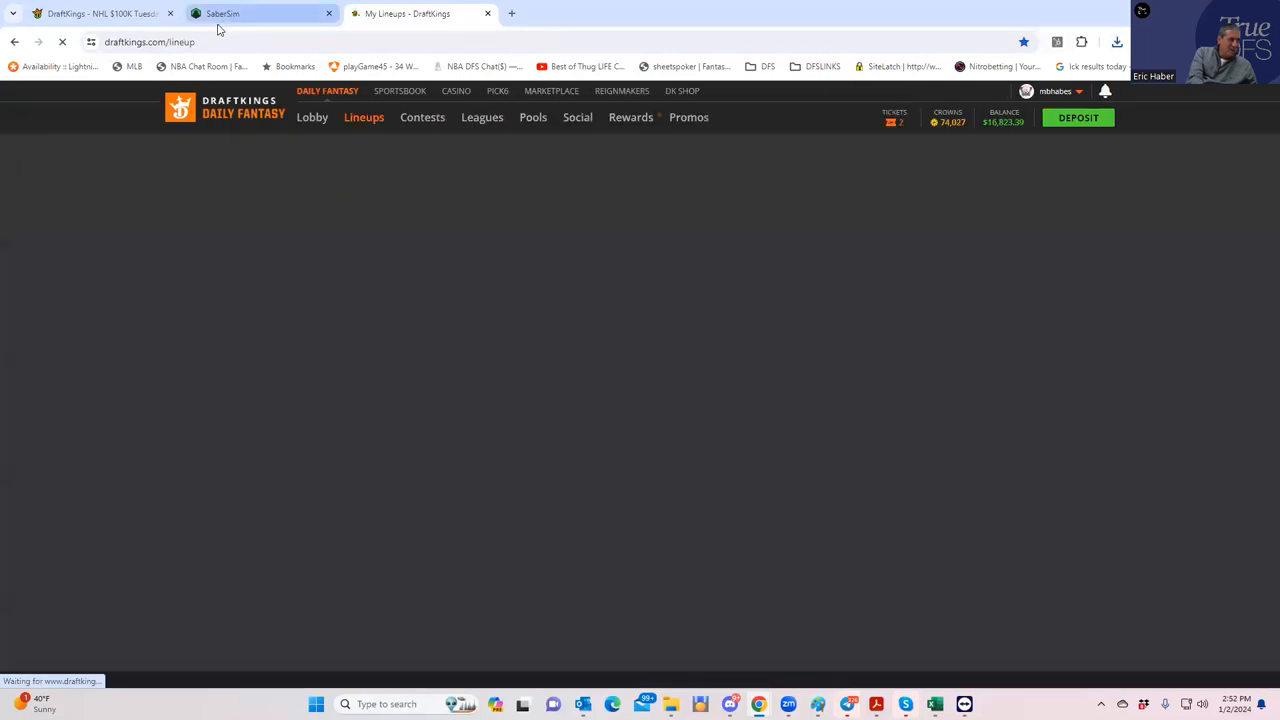
click(90, 12)
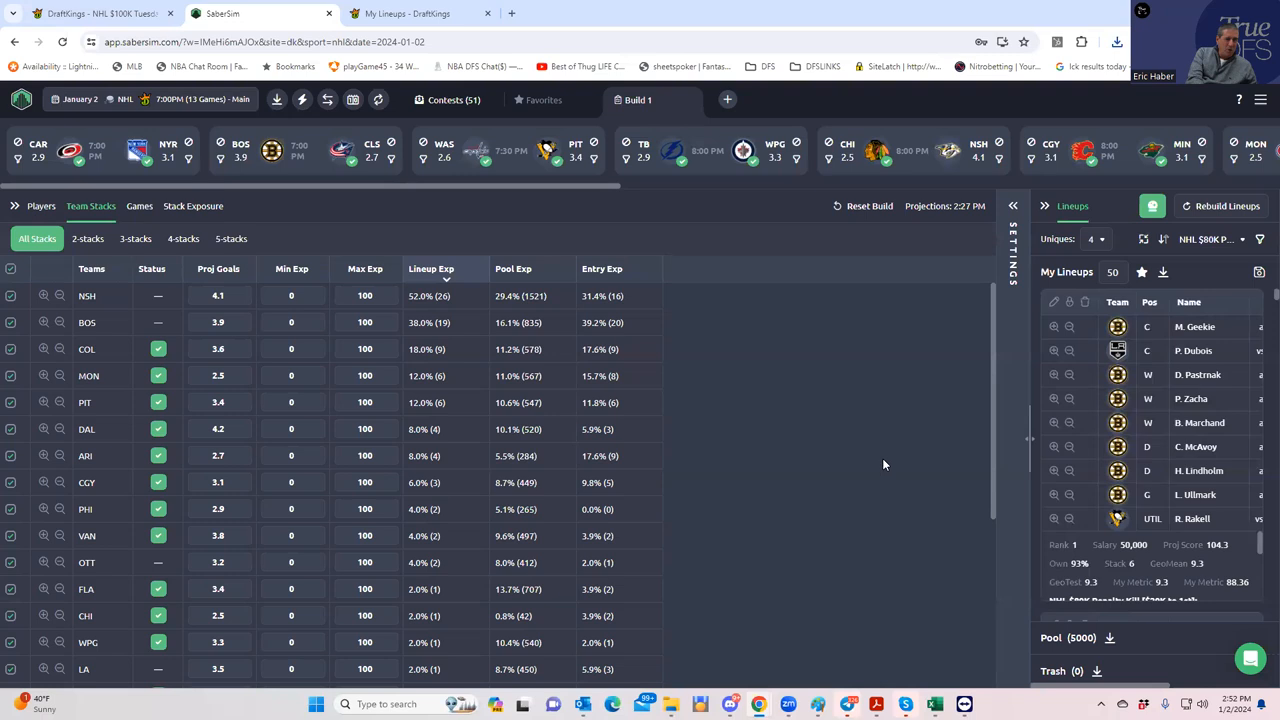
mouse_move(916, 492)
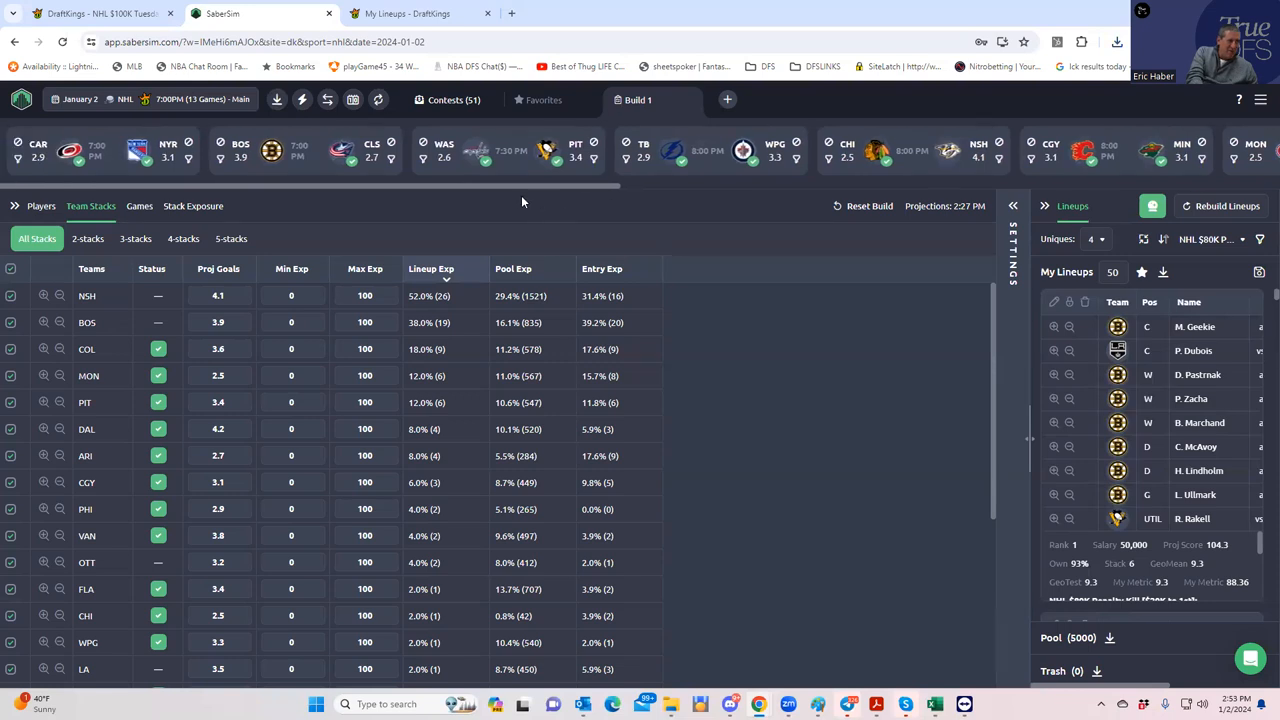
mouse_move(414, 172)
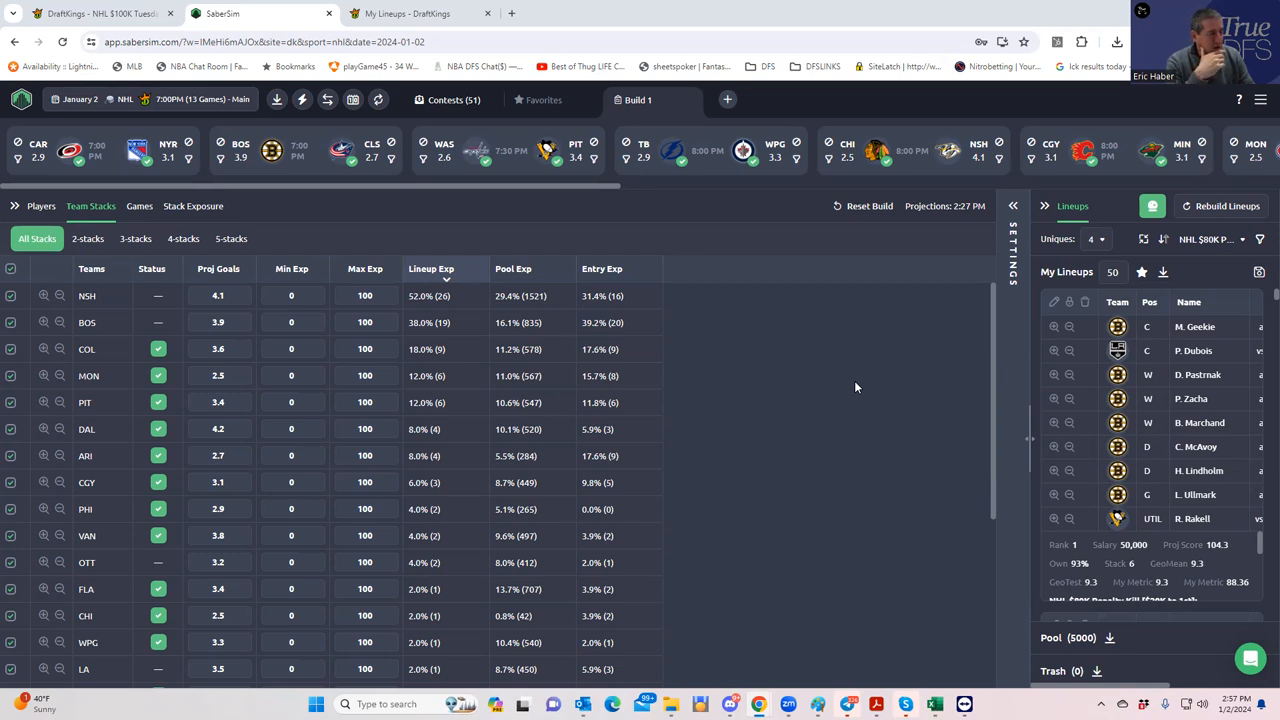
mouse_move(482, 218)
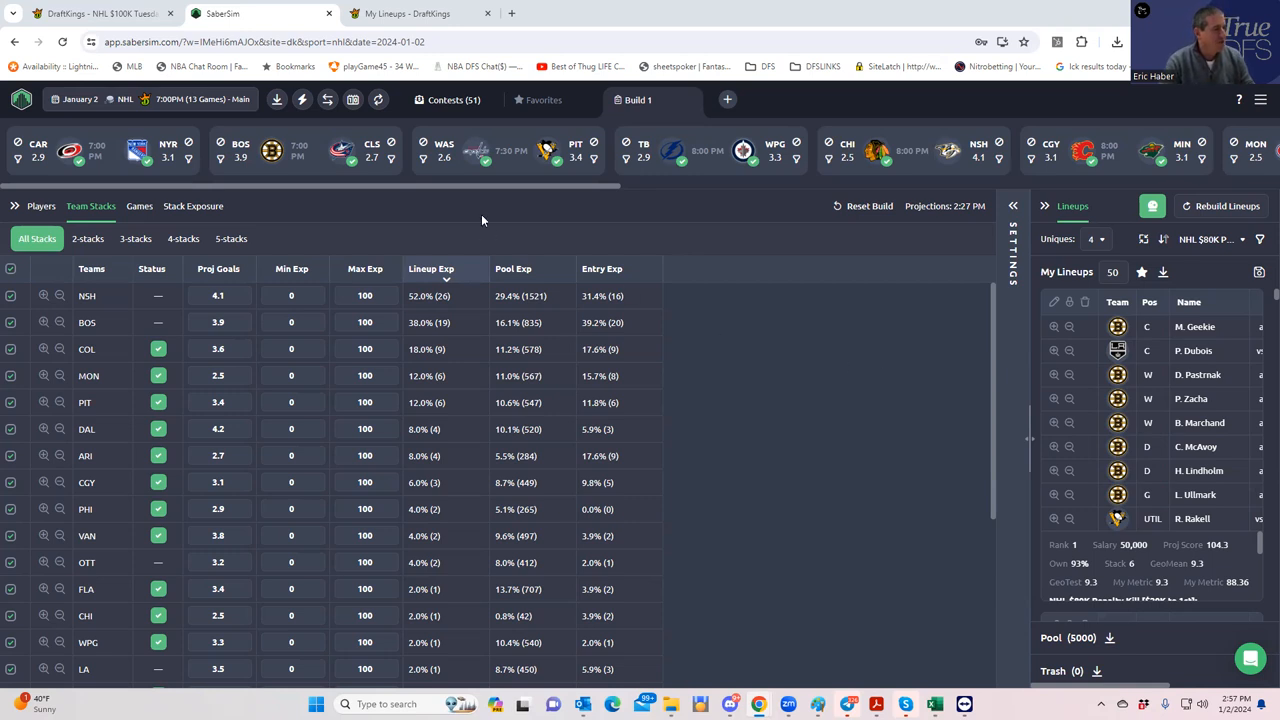